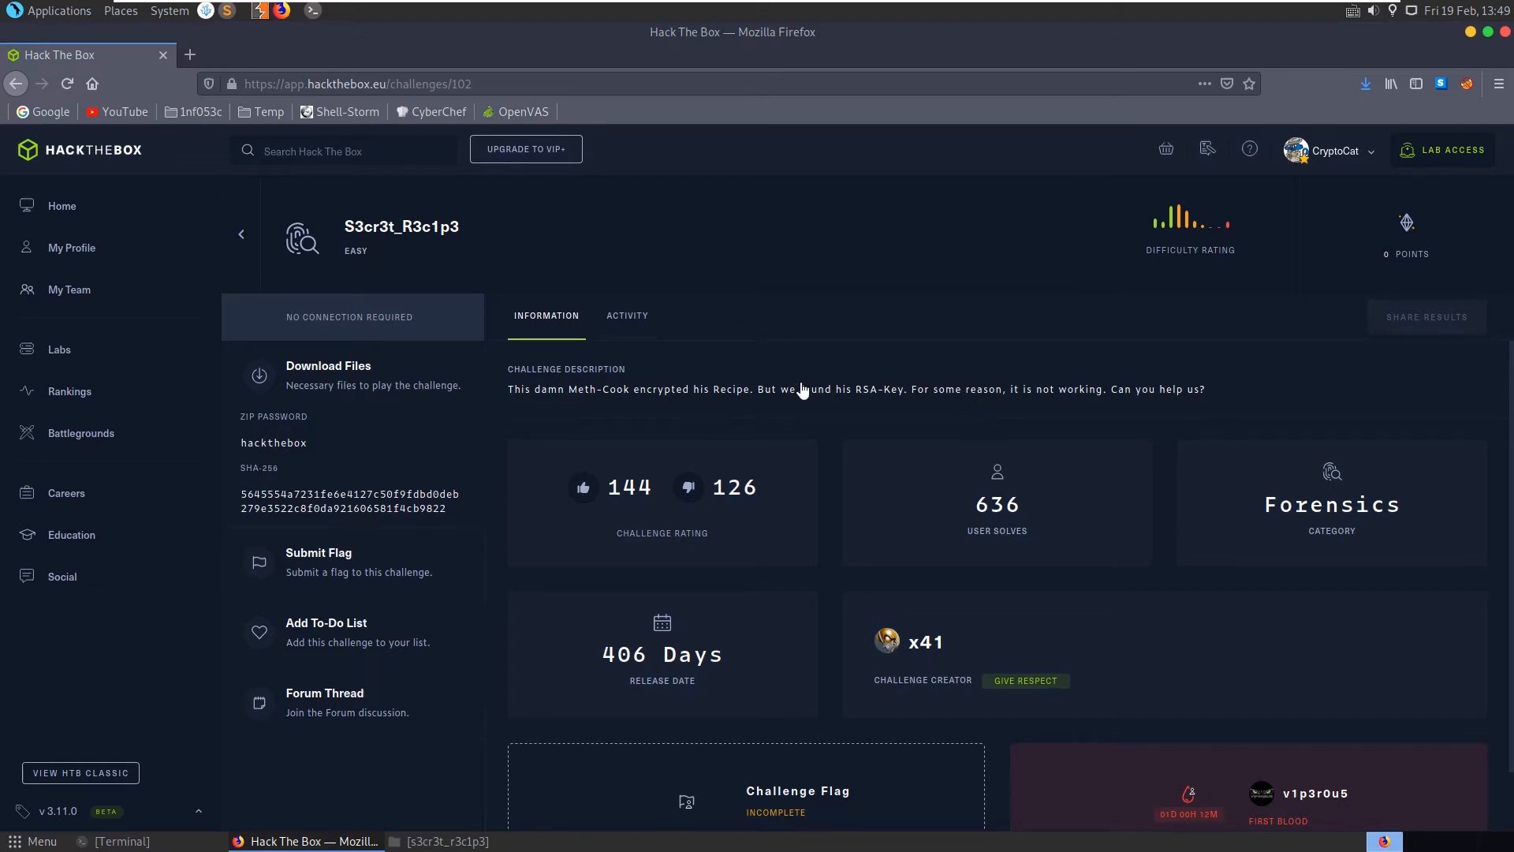
mouse_move(397, 242)
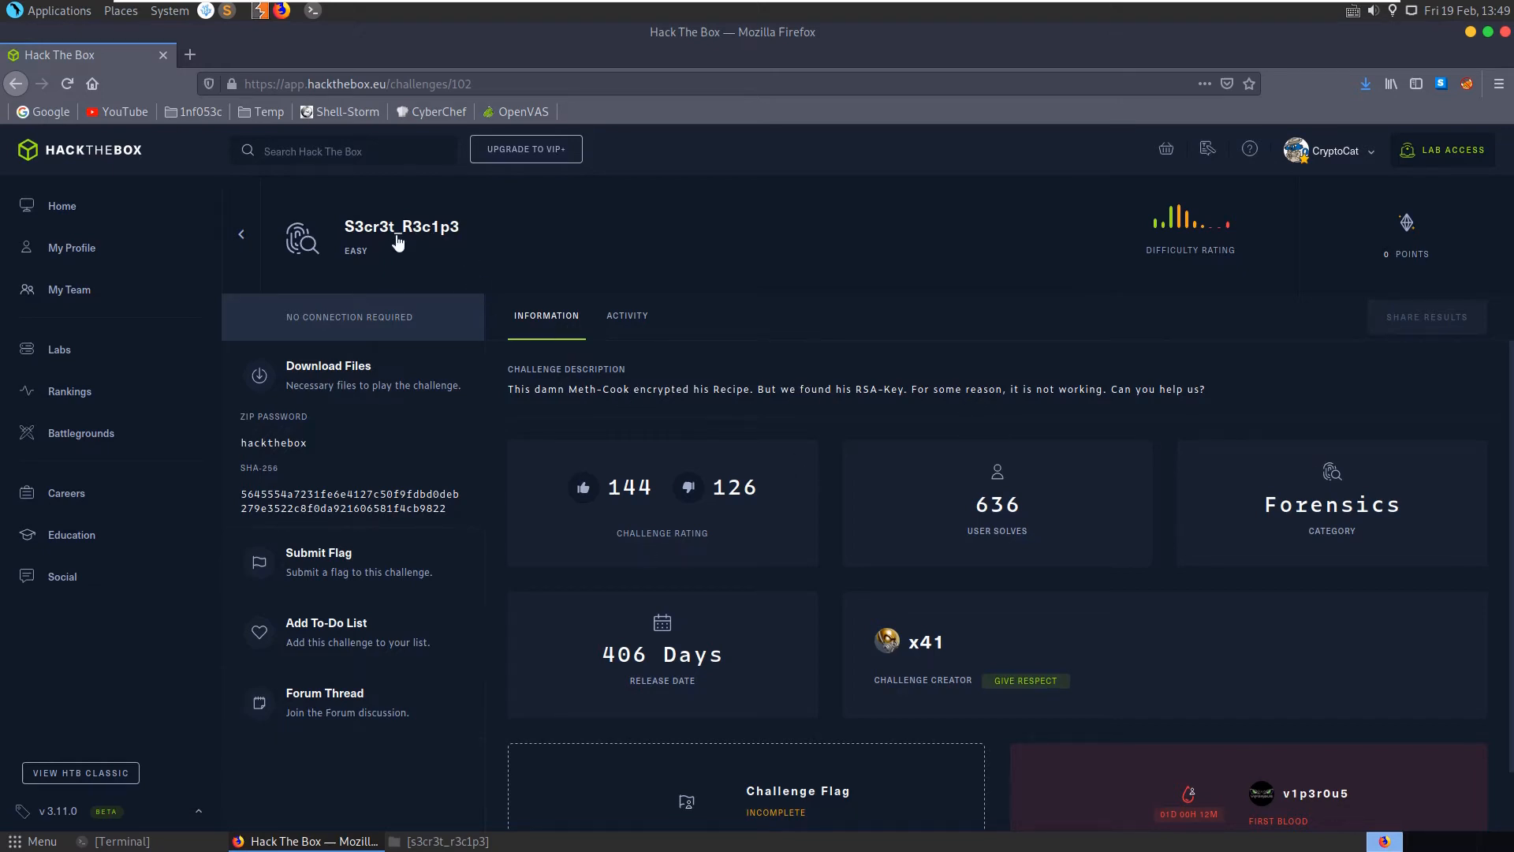
mouse_move(346, 270)
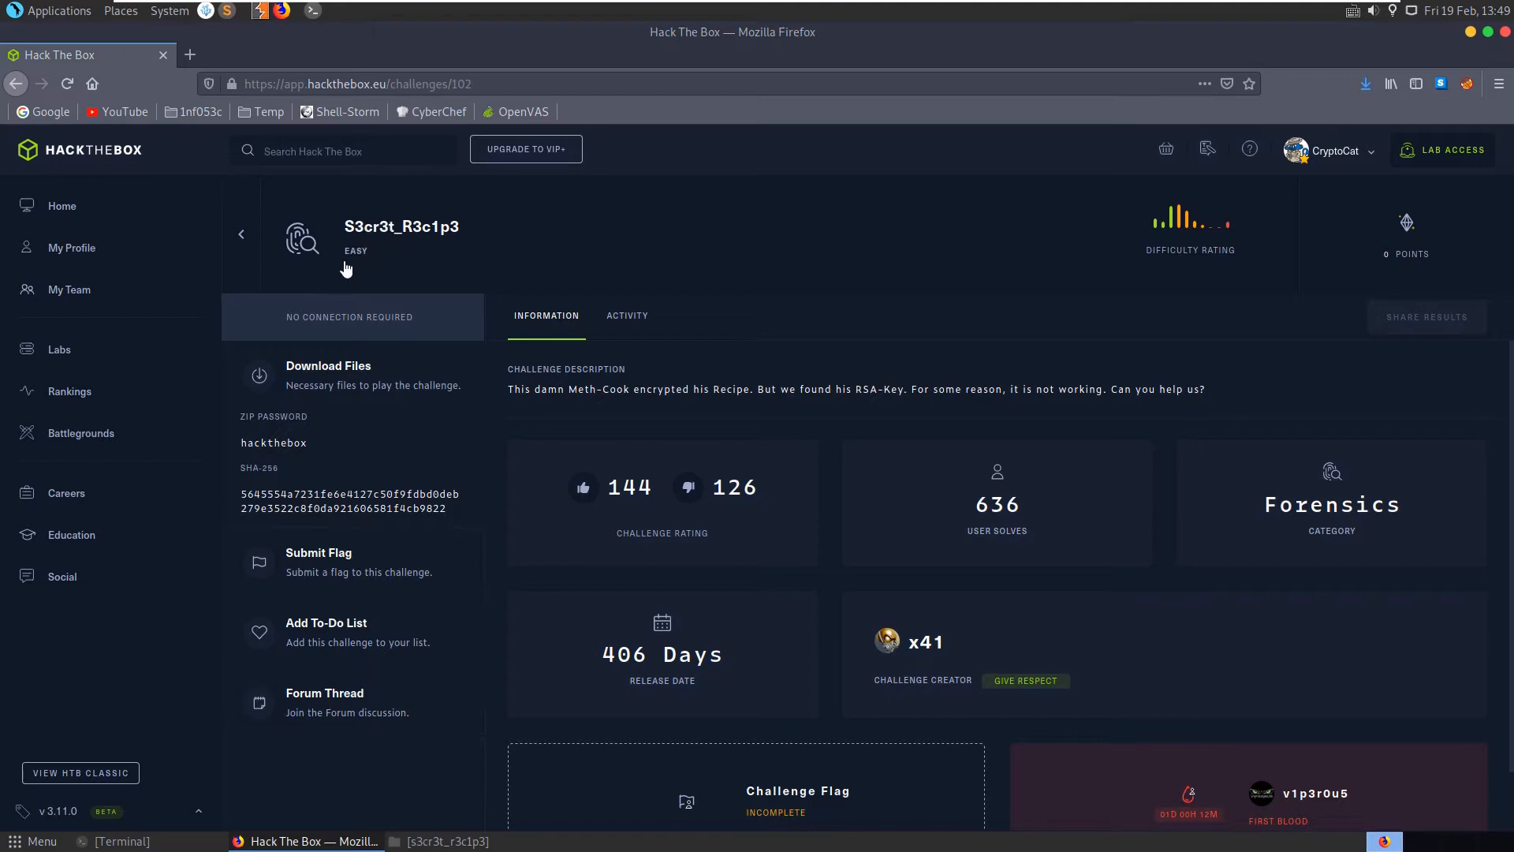
mouse_move(602, 458)
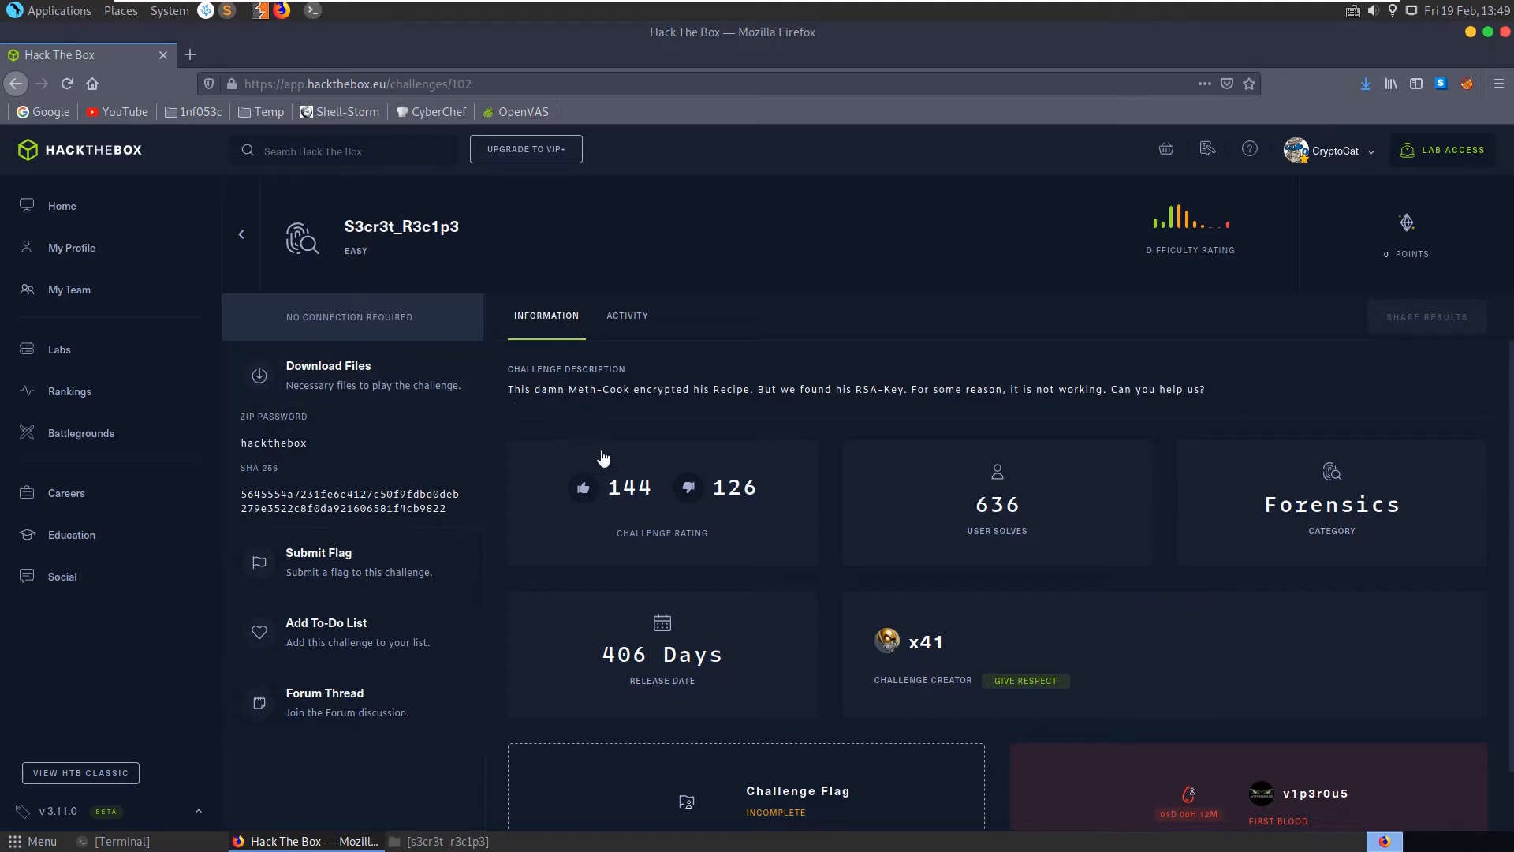
mouse_move(672, 409)
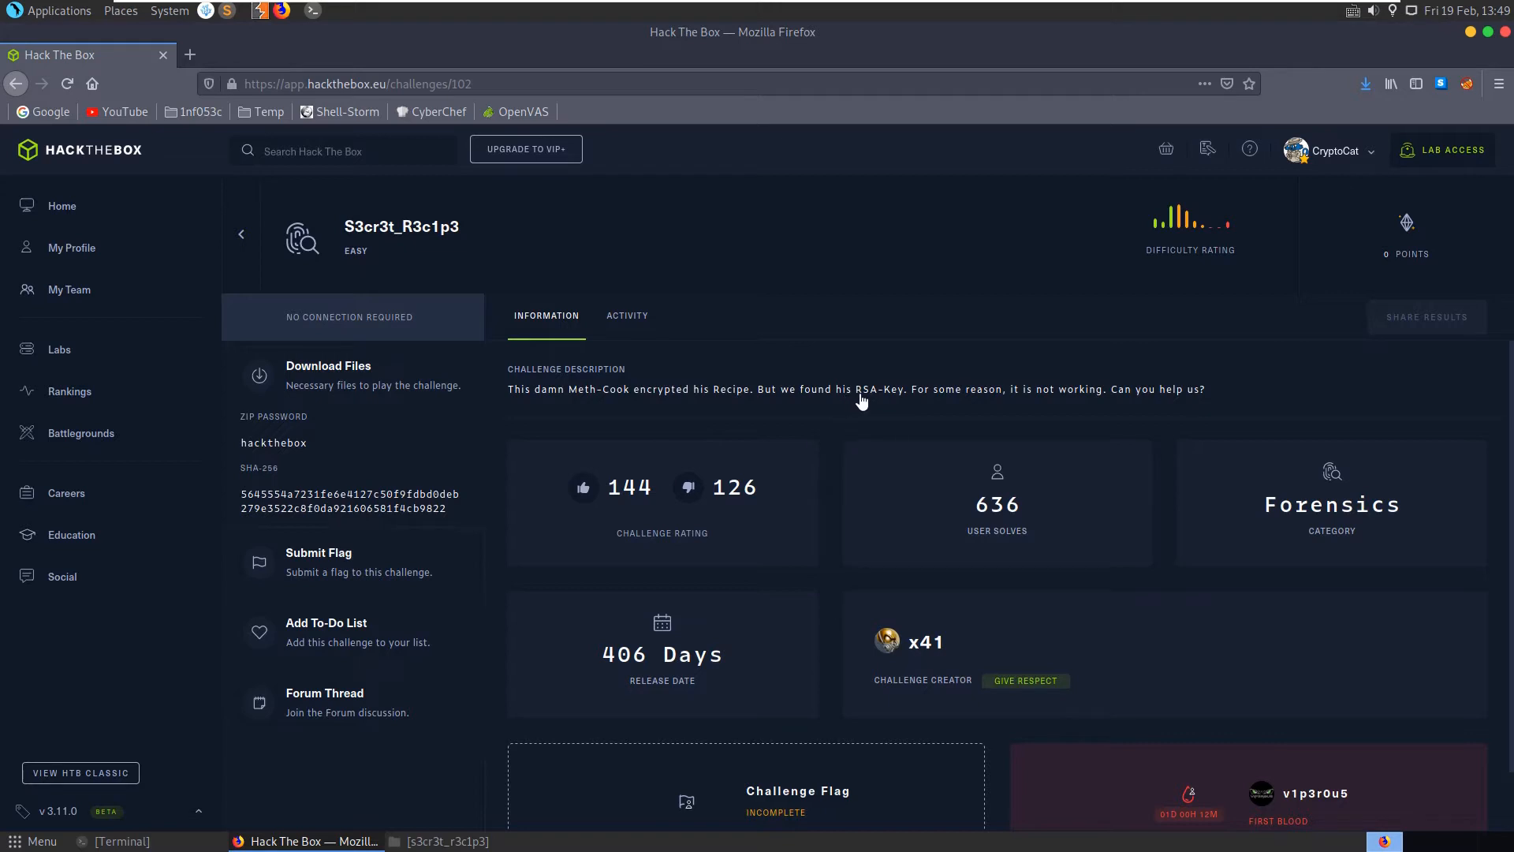
mouse_move(1214, 395)
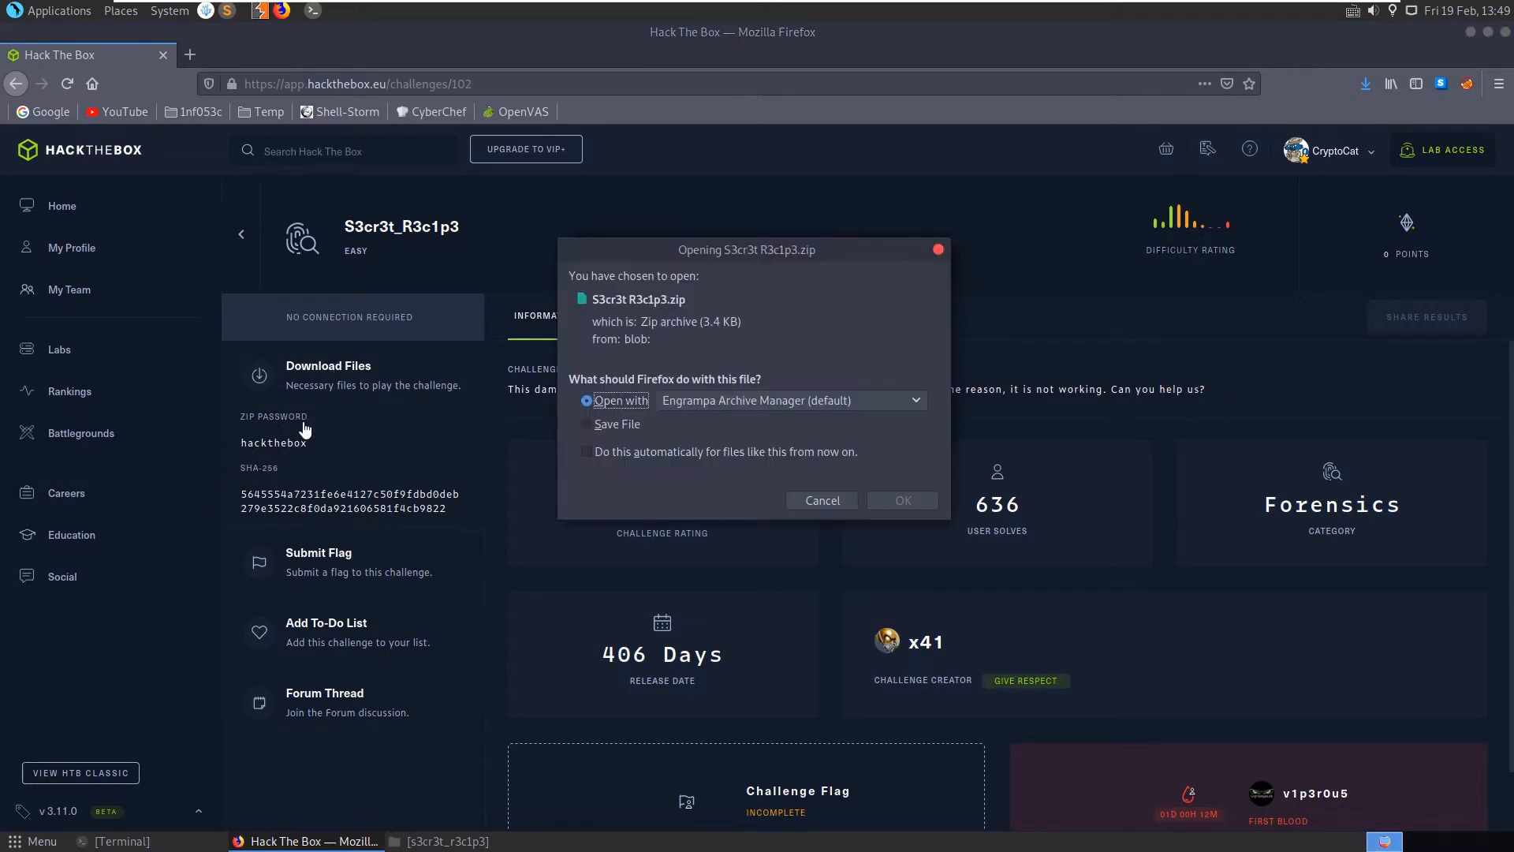
Extract how_to_make_meth.txt and rsa_private.key from the password-protected zip using Engrampa.
click(900, 500)
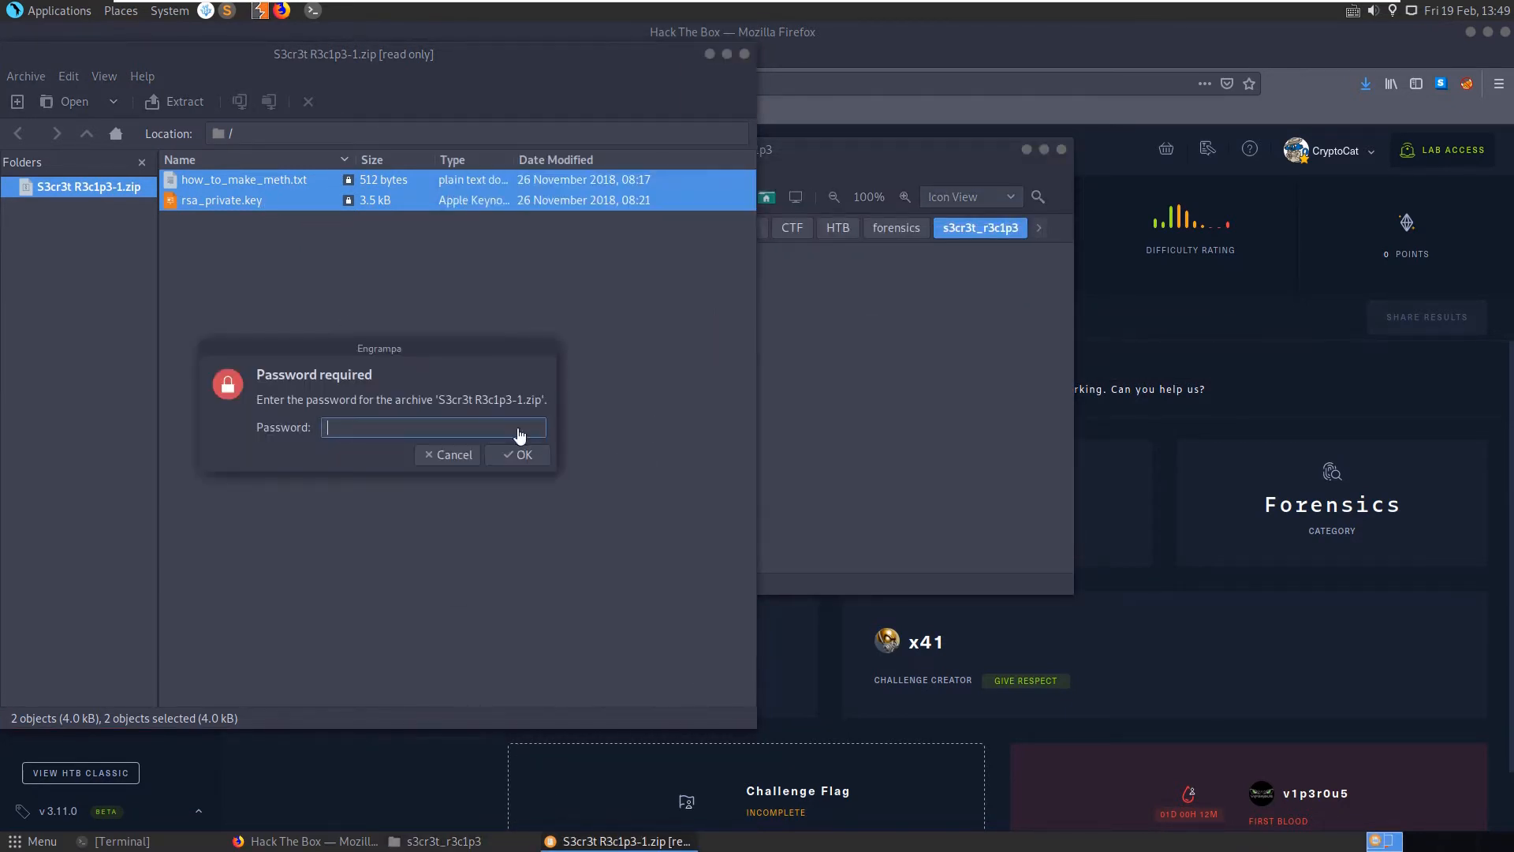
text(password)
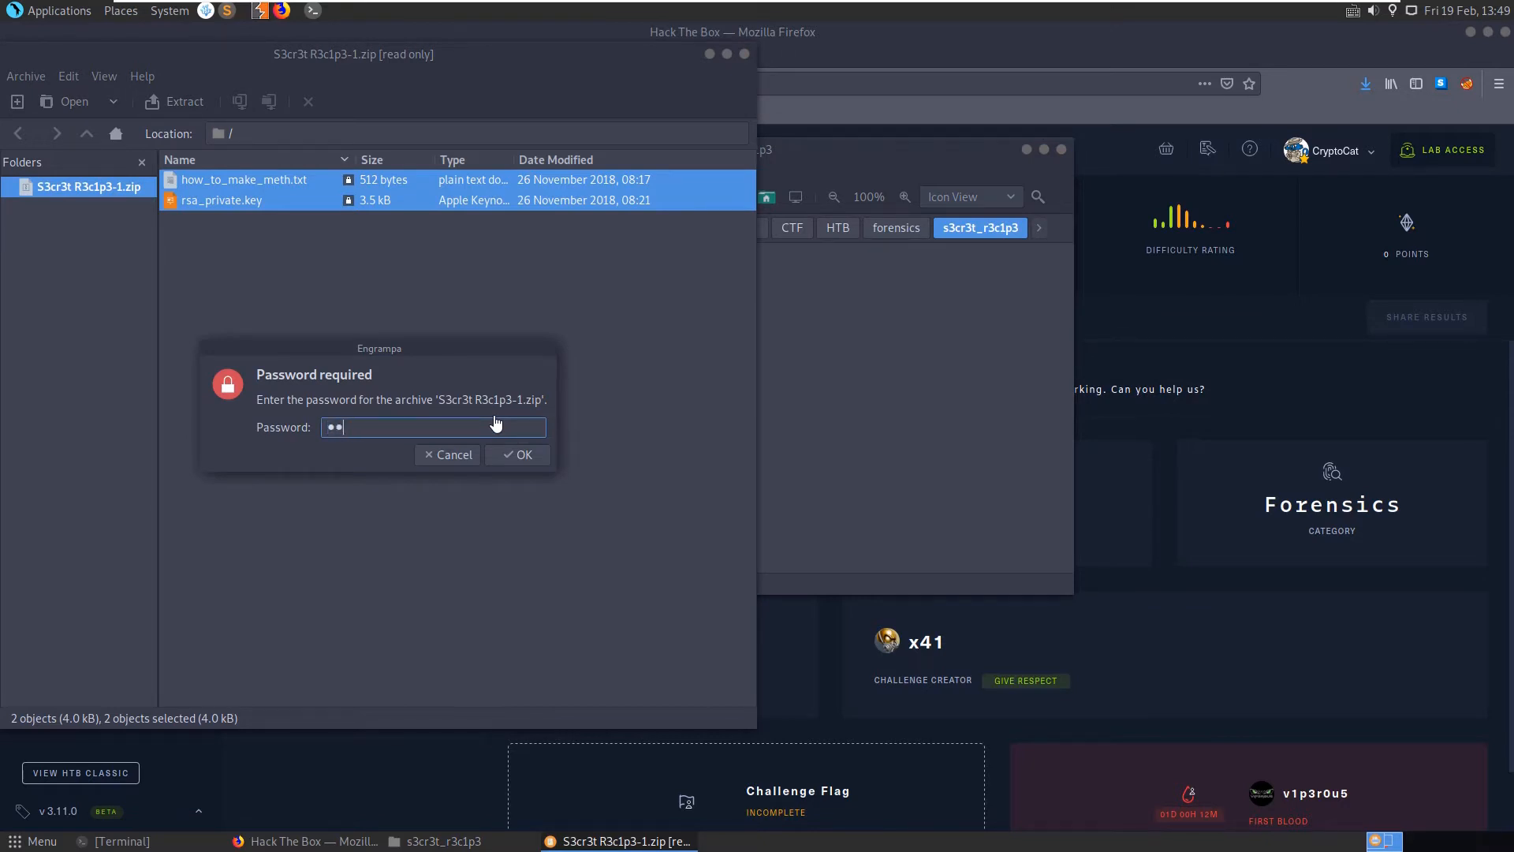
click(516, 454)
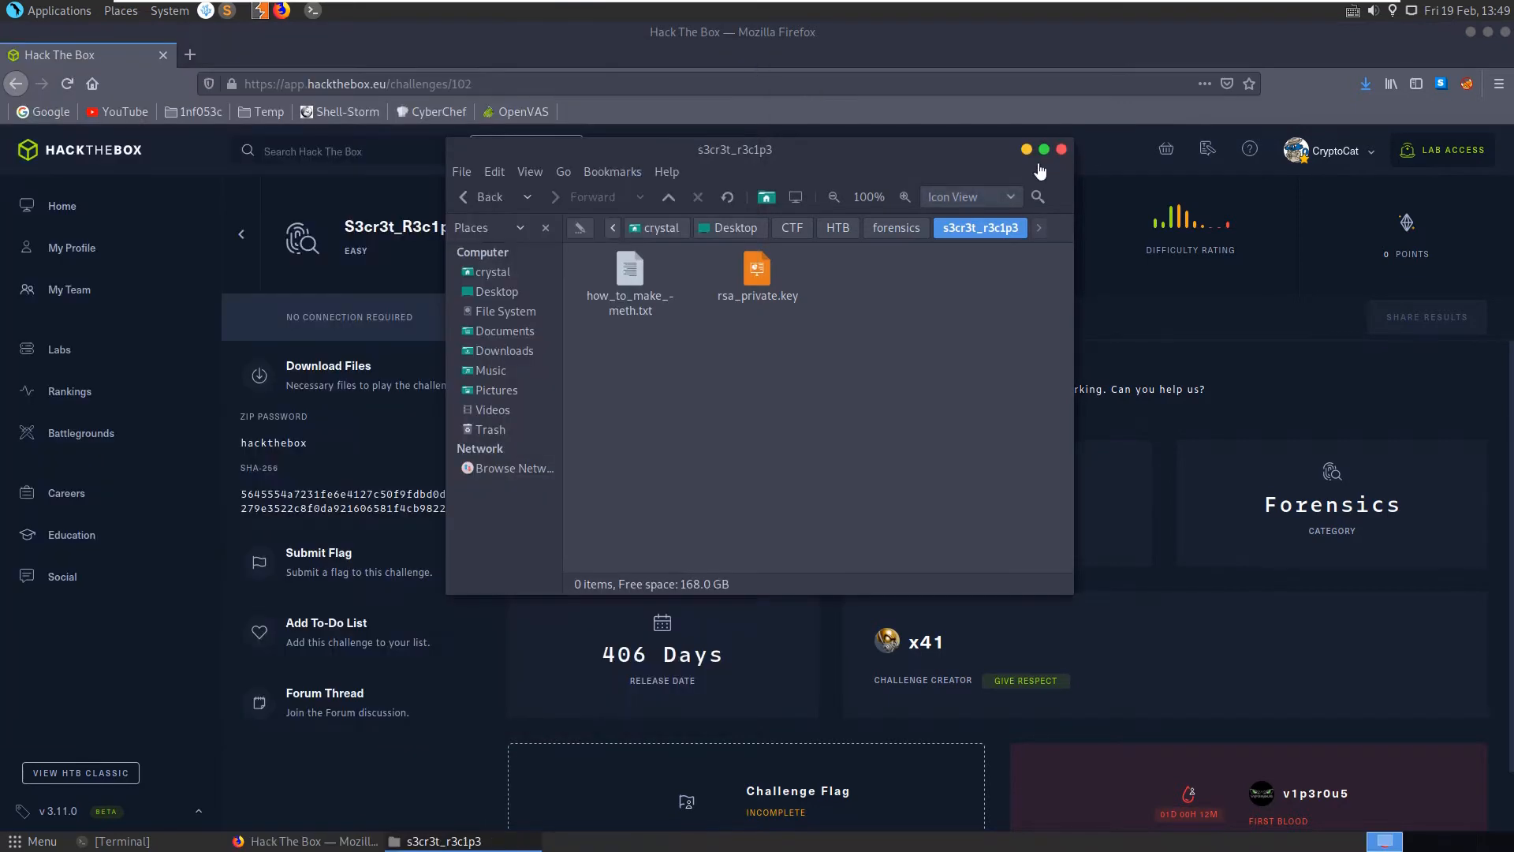
click(1044, 149)
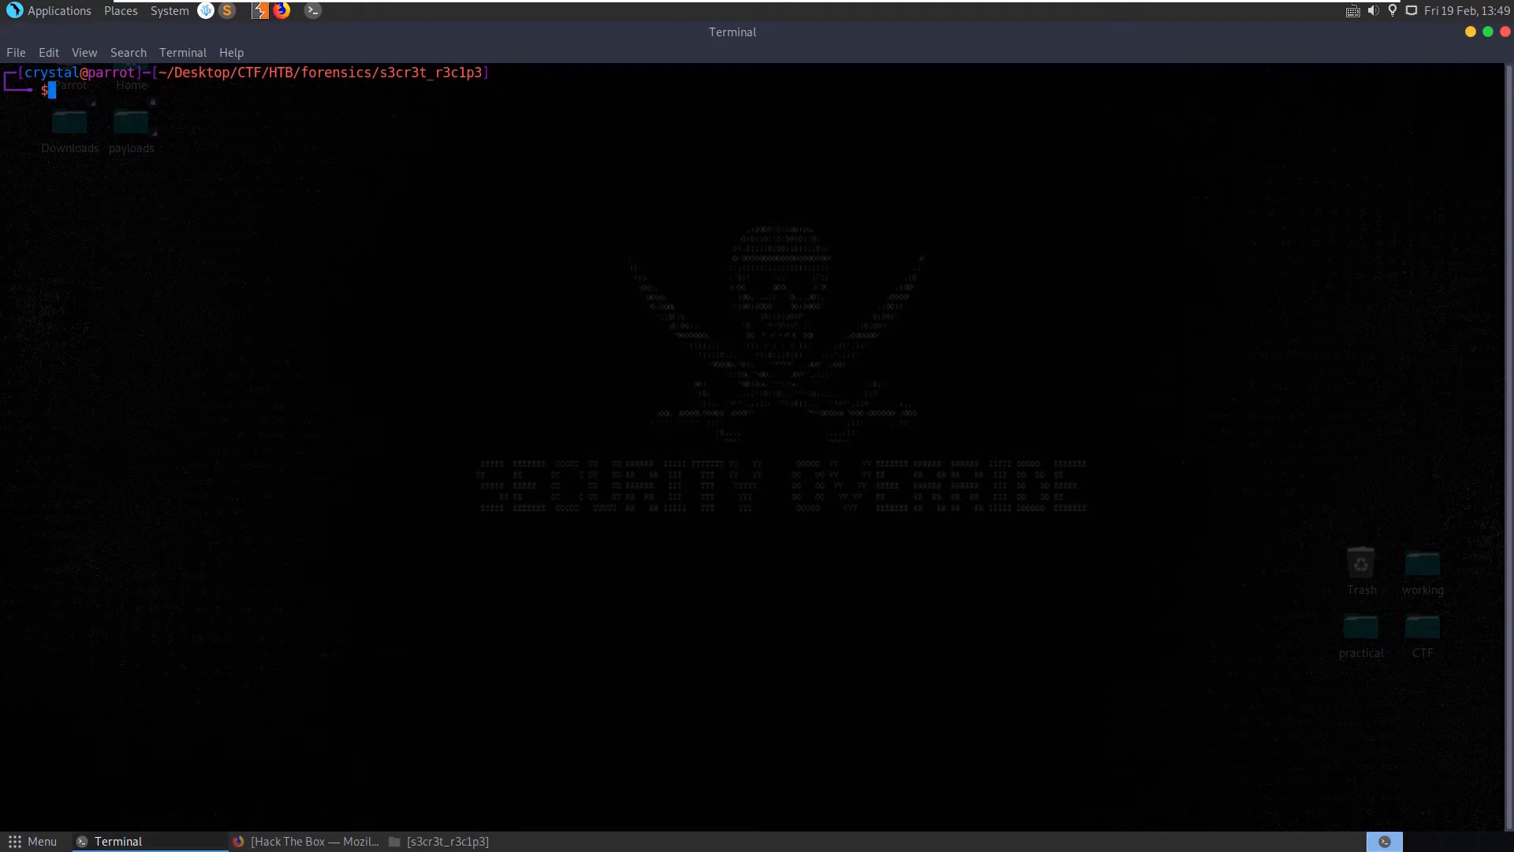
Run 'file *' to check file types, then cat how_to_make_meth.txt.
text(file *)
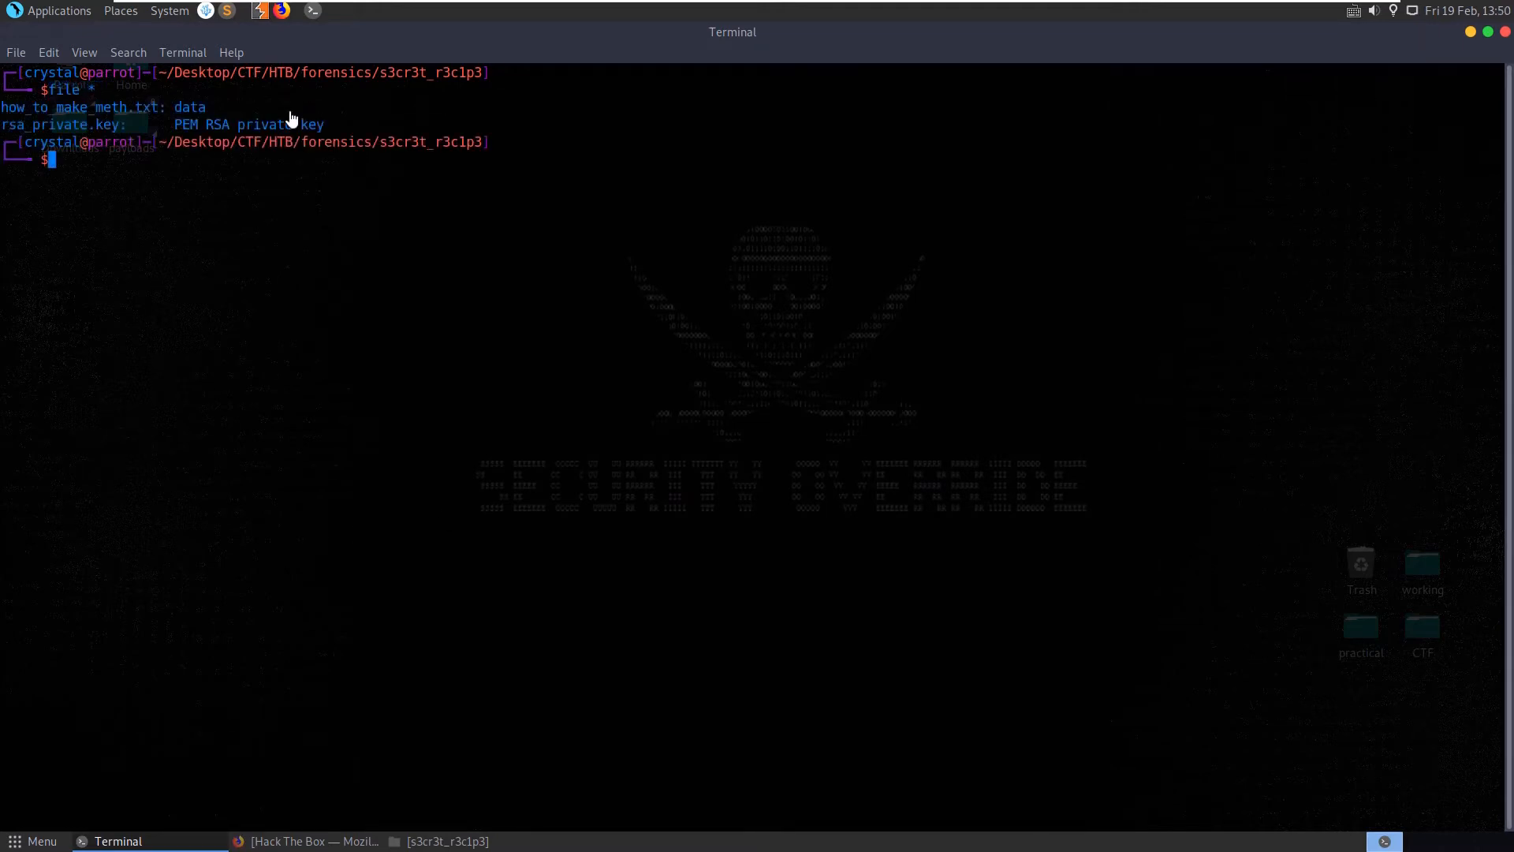
mouse_move(377, 120)
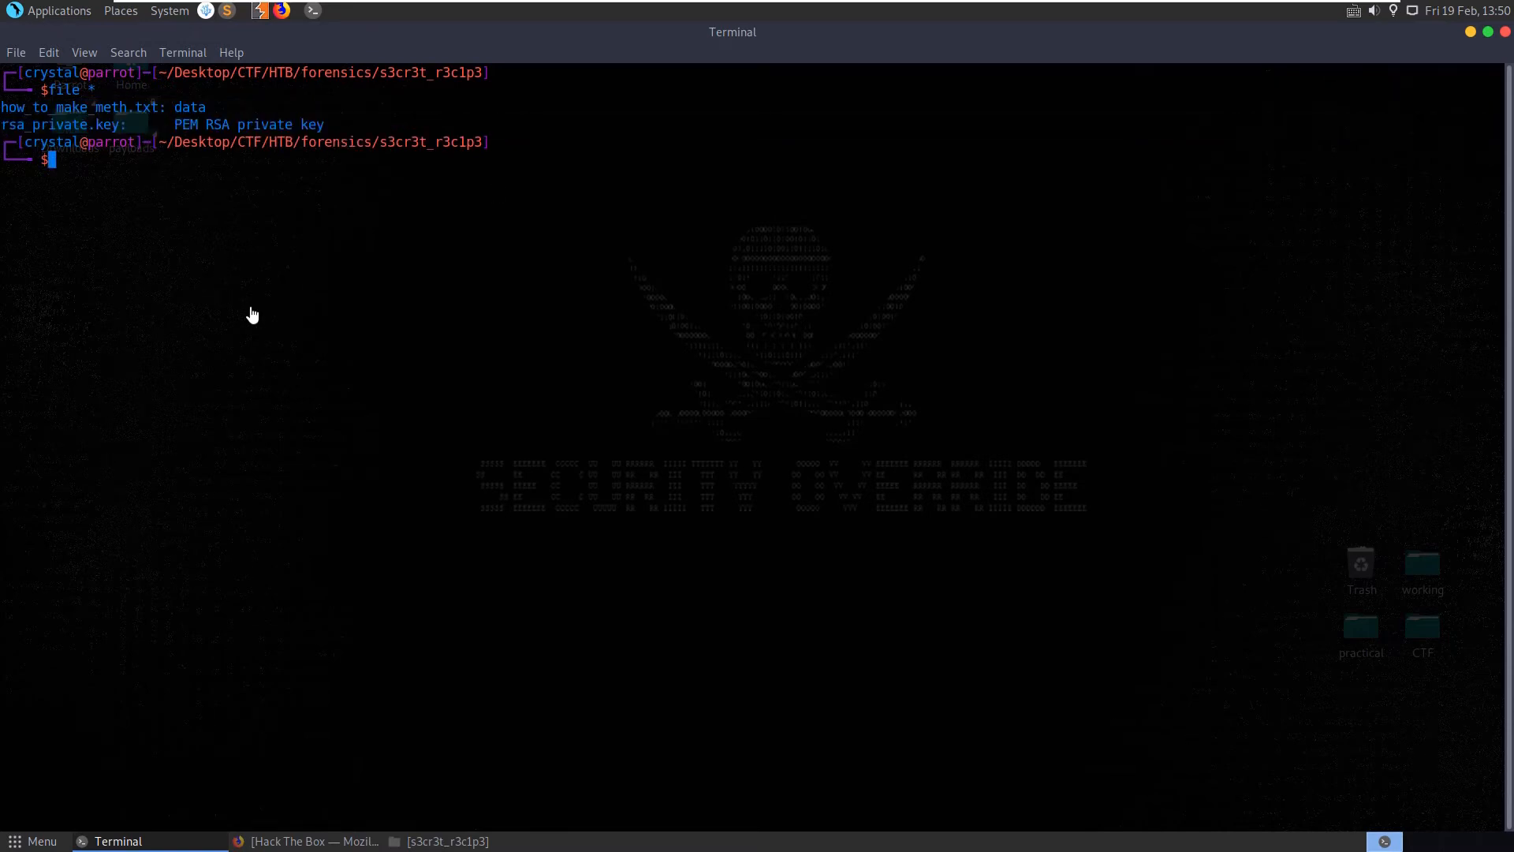
text(cat how_to_make_meth.txt)
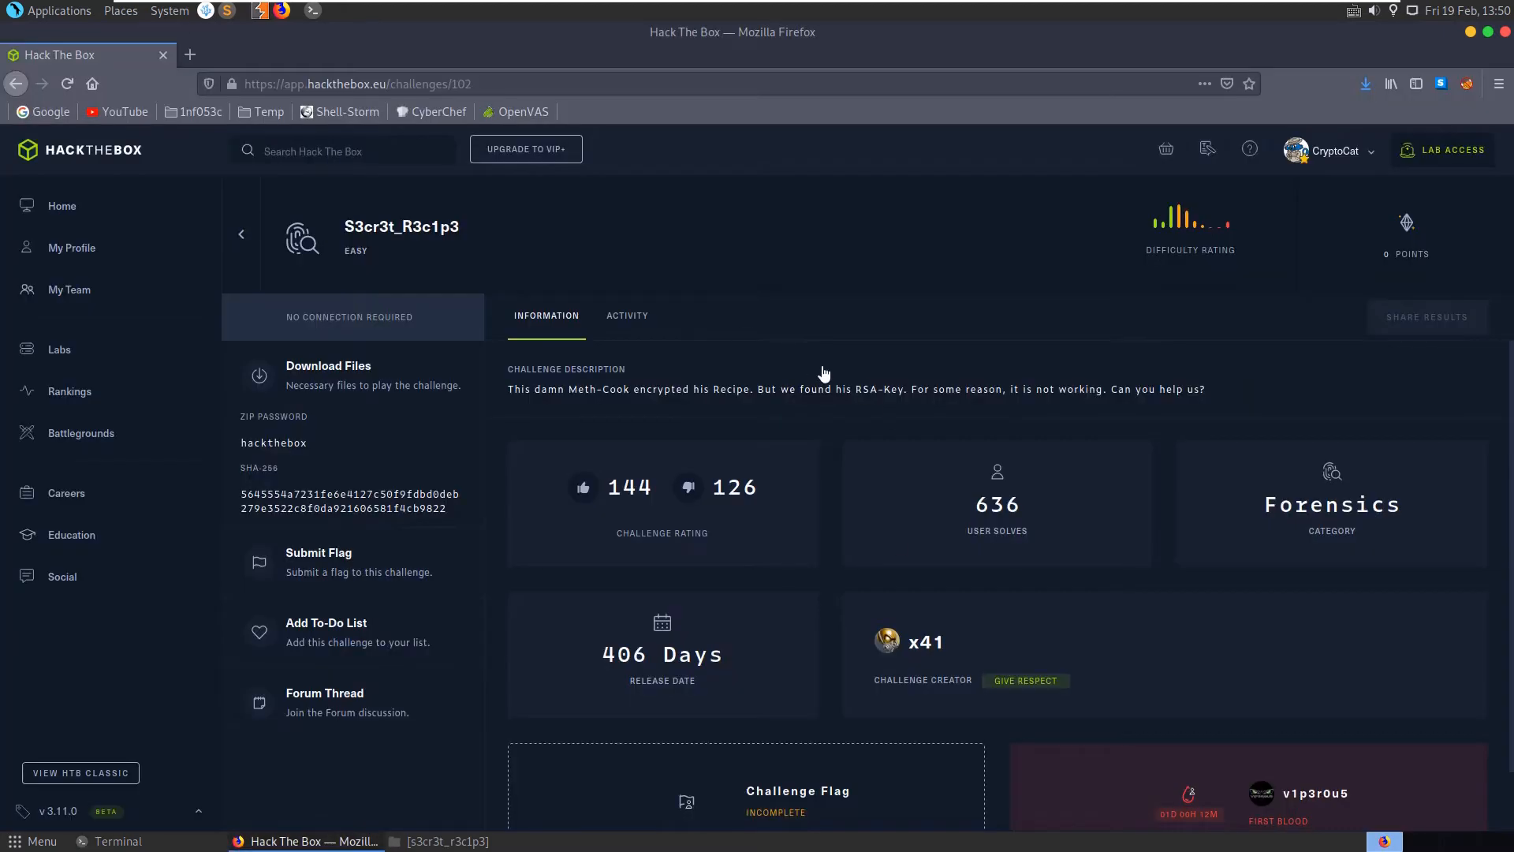
double_click(730, 389)
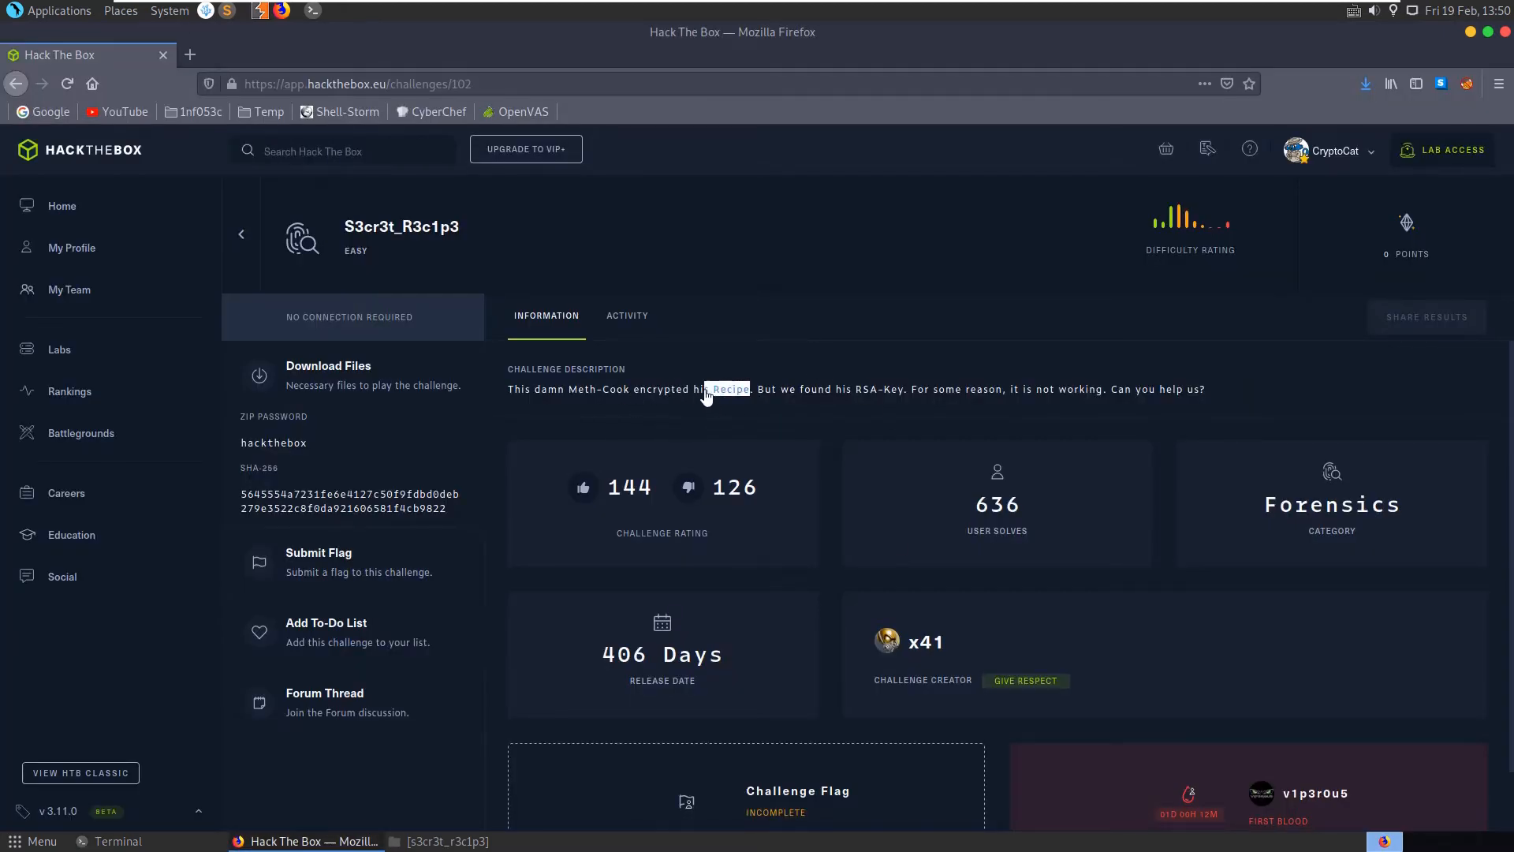
drag(707, 388, 507, 389)
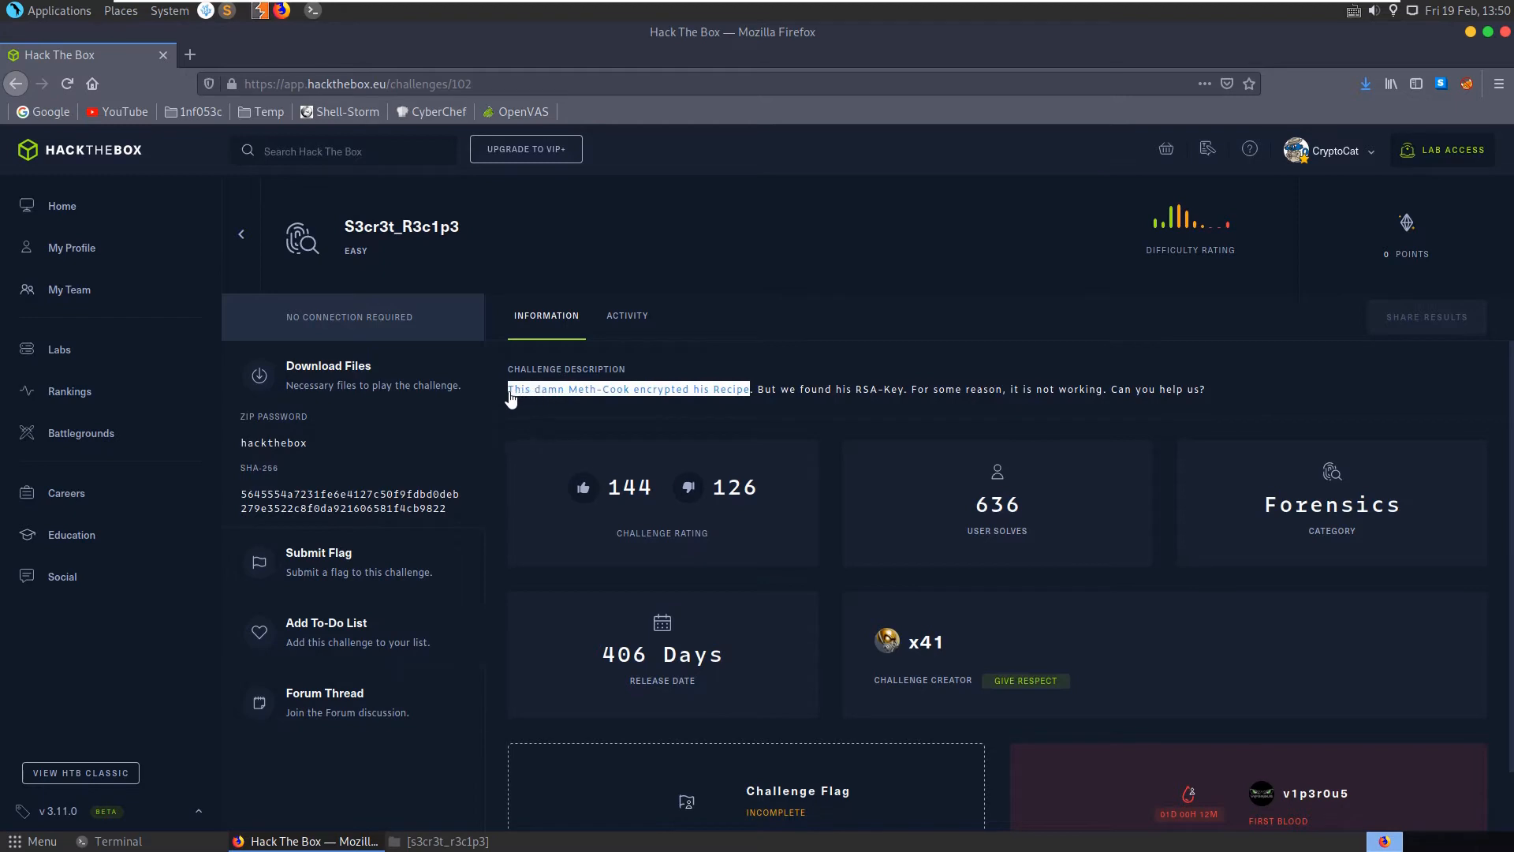
drag(510, 389, 874, 389)
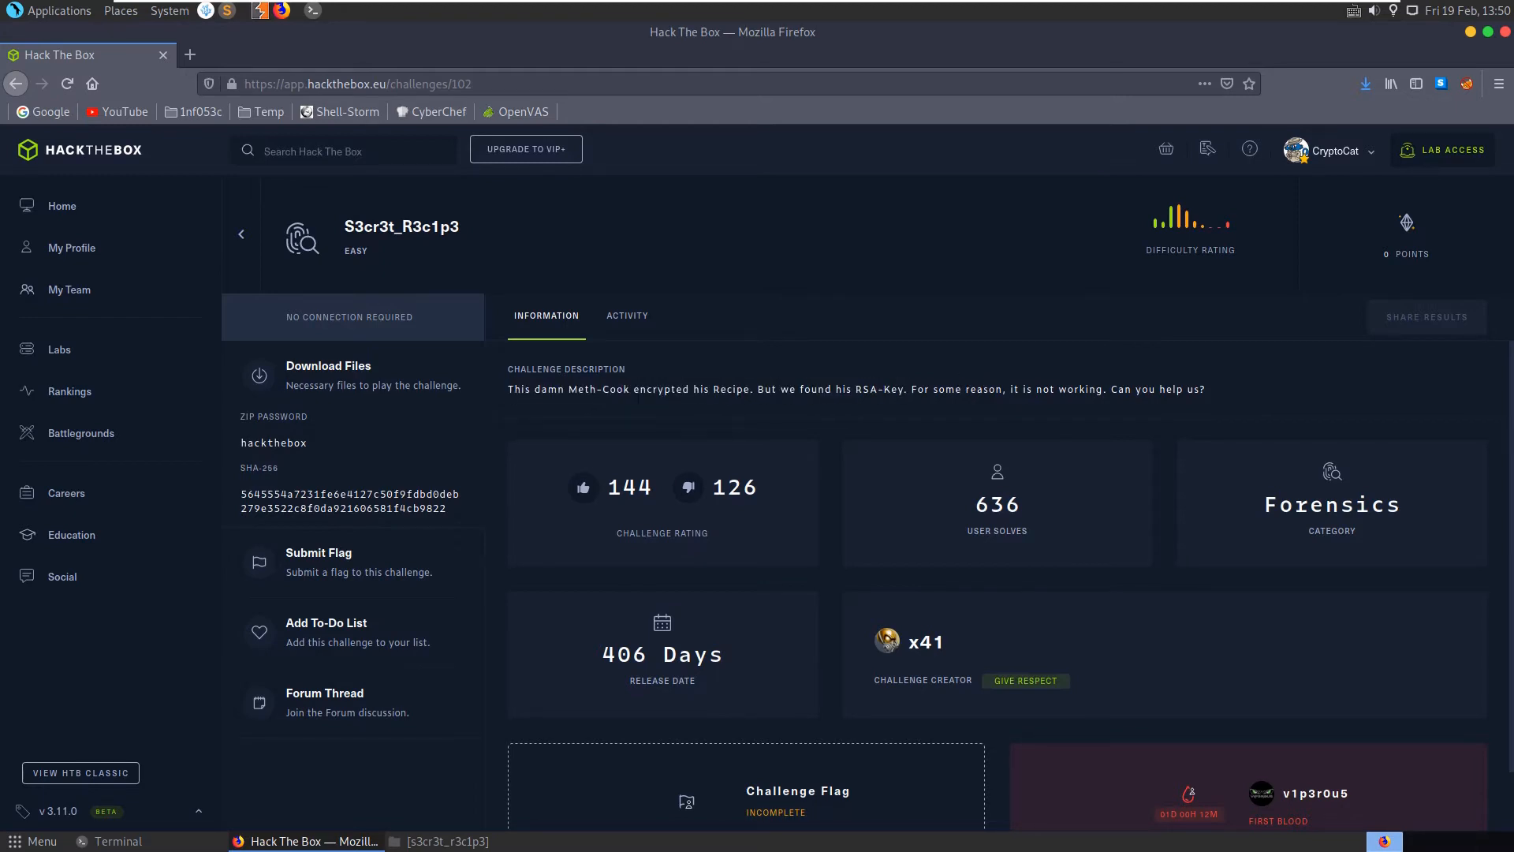
click(118, 841)
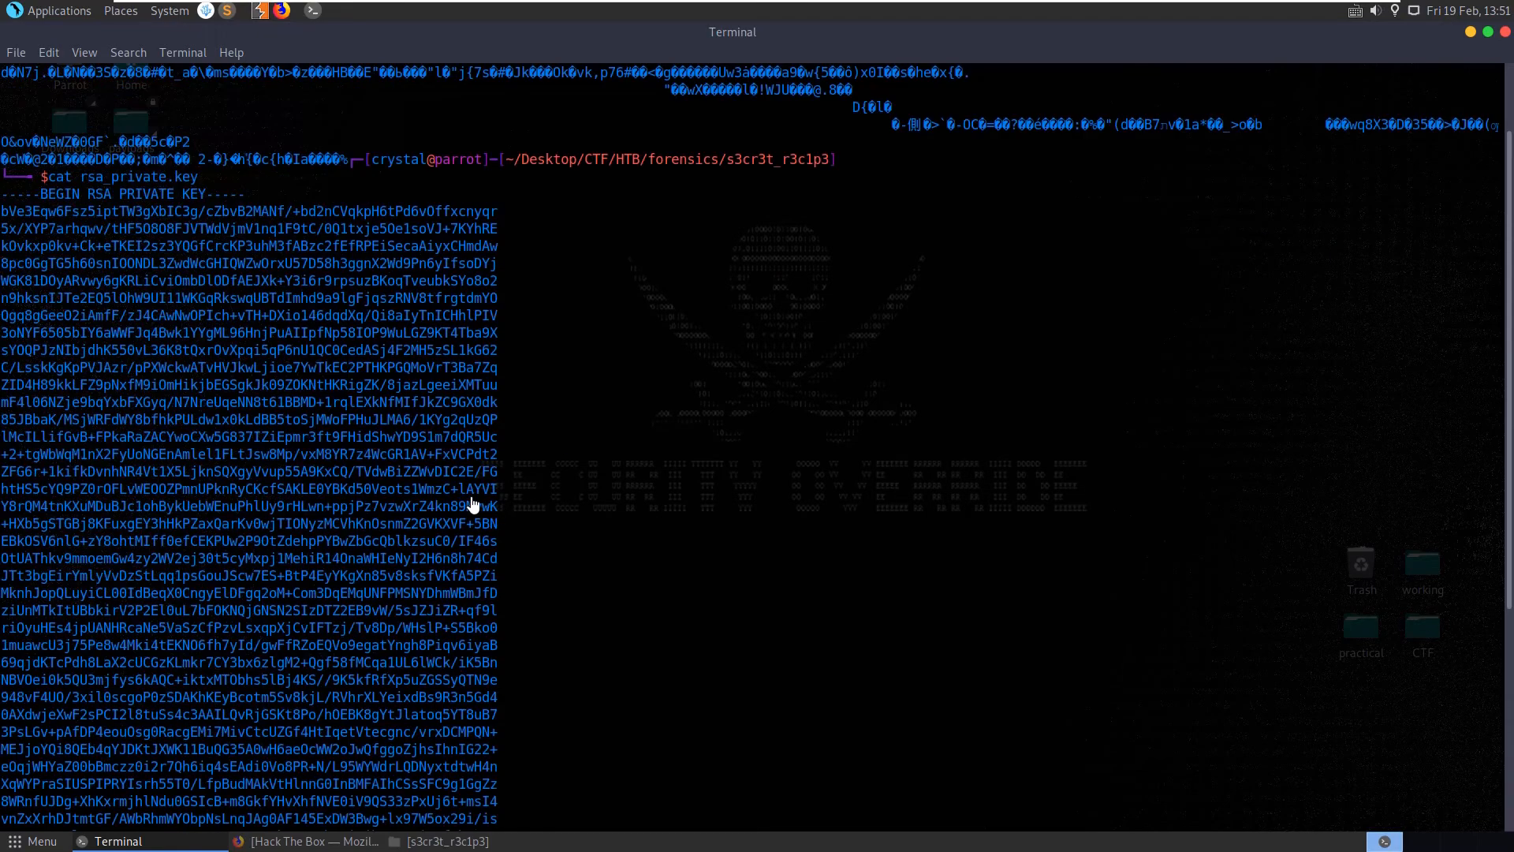
View rsa_private.key, try openssl help, and read the 'openssl help enc' option list.
scroll(down, 3)
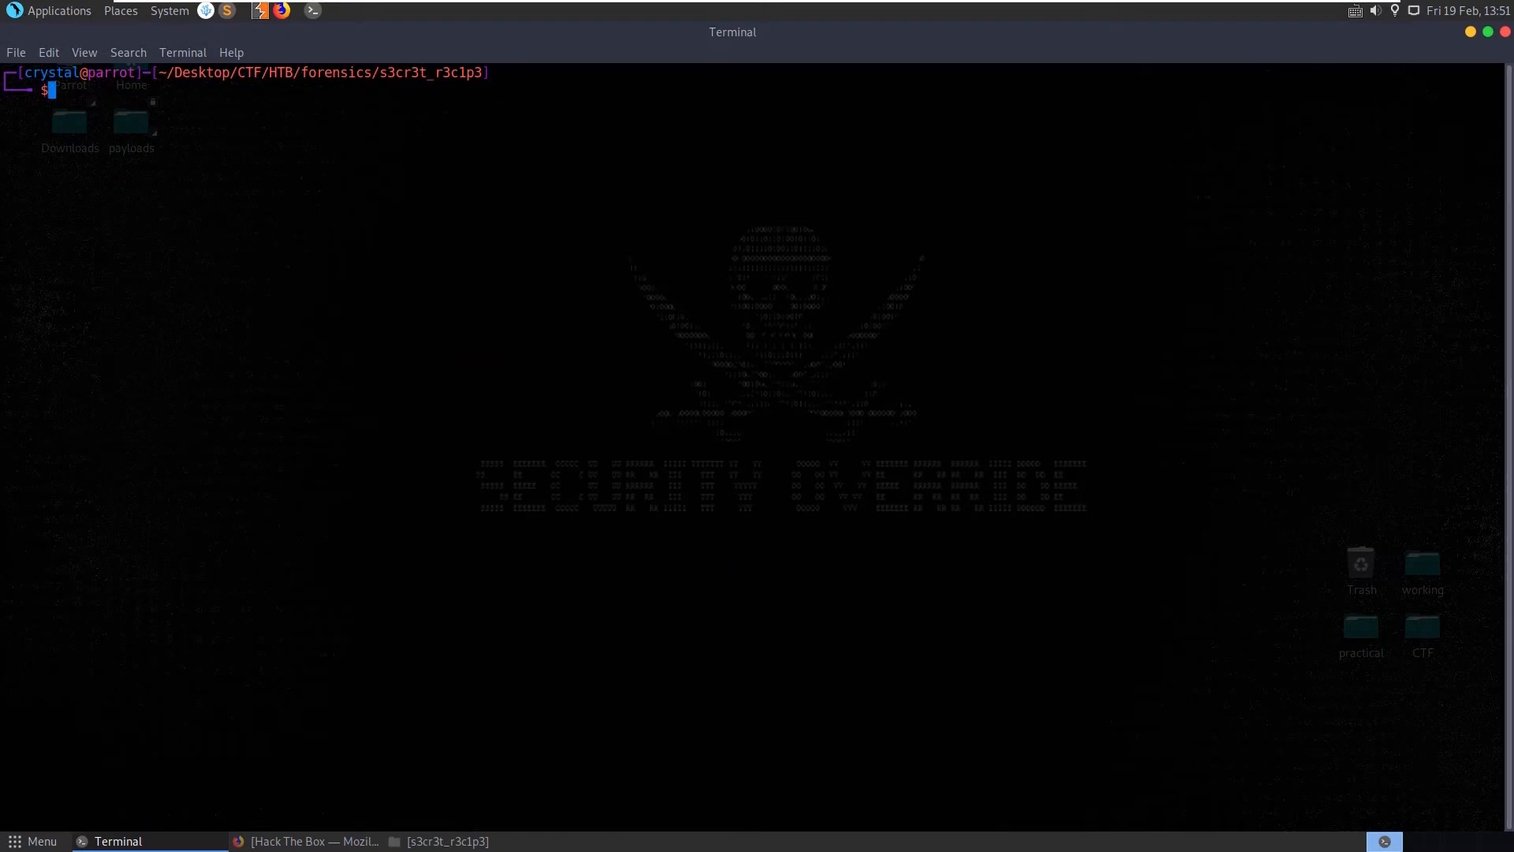
text(openssl --he)
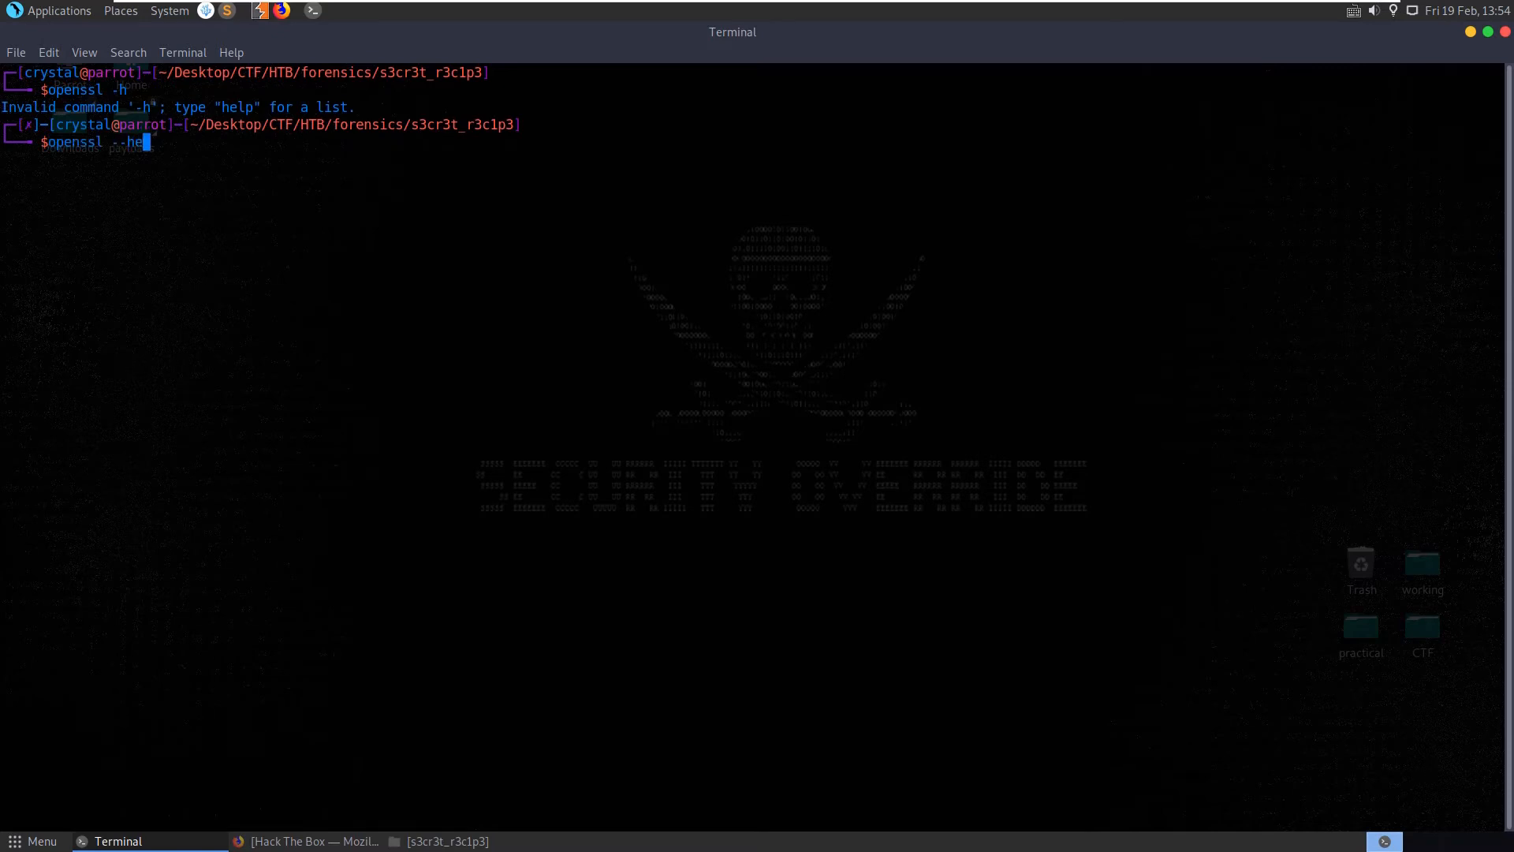
key(Return)
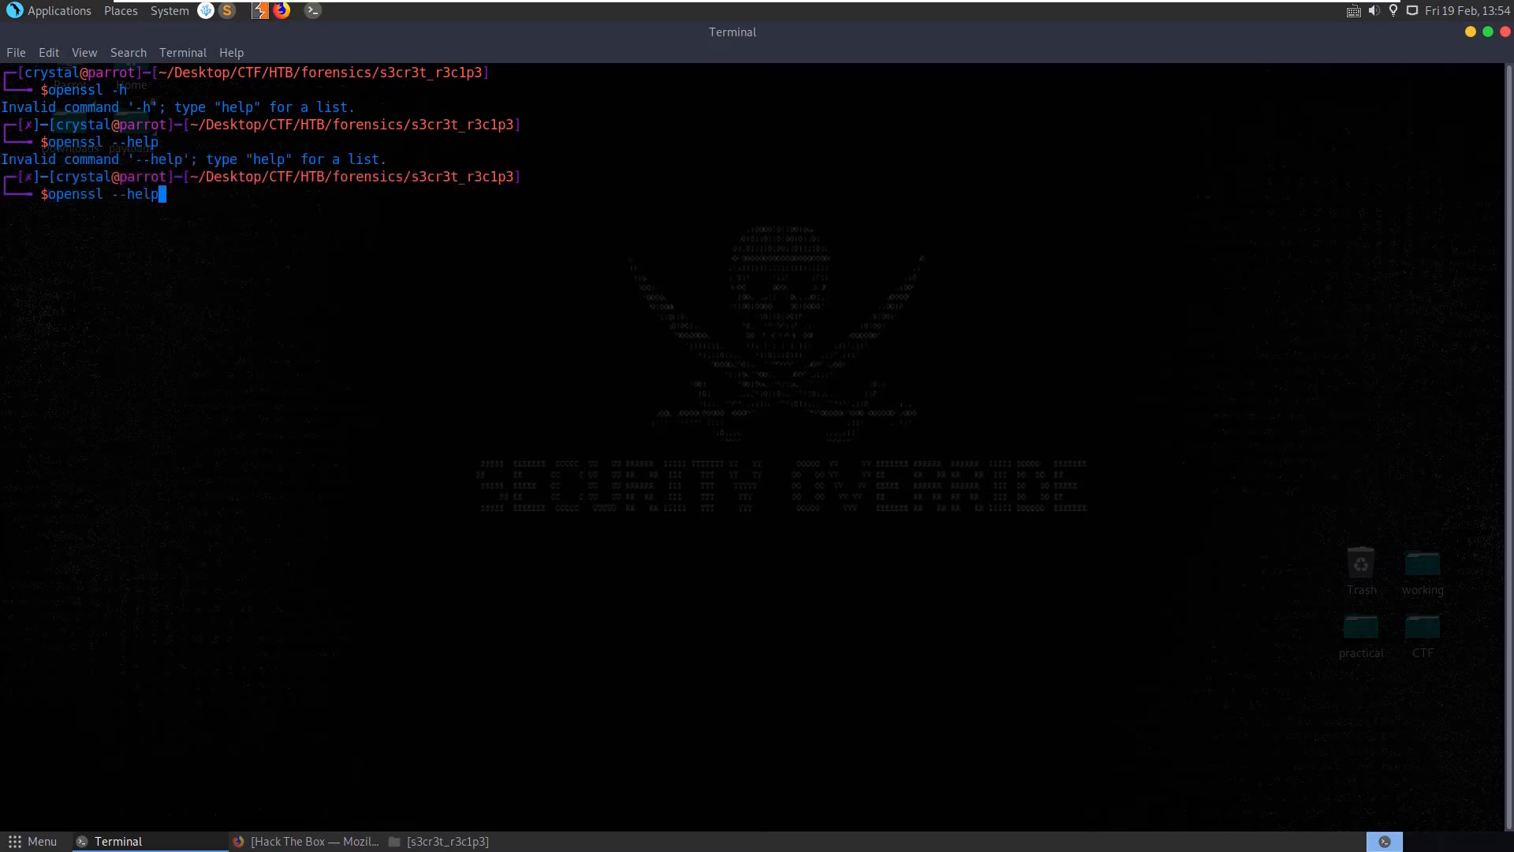
key(BackSpace)
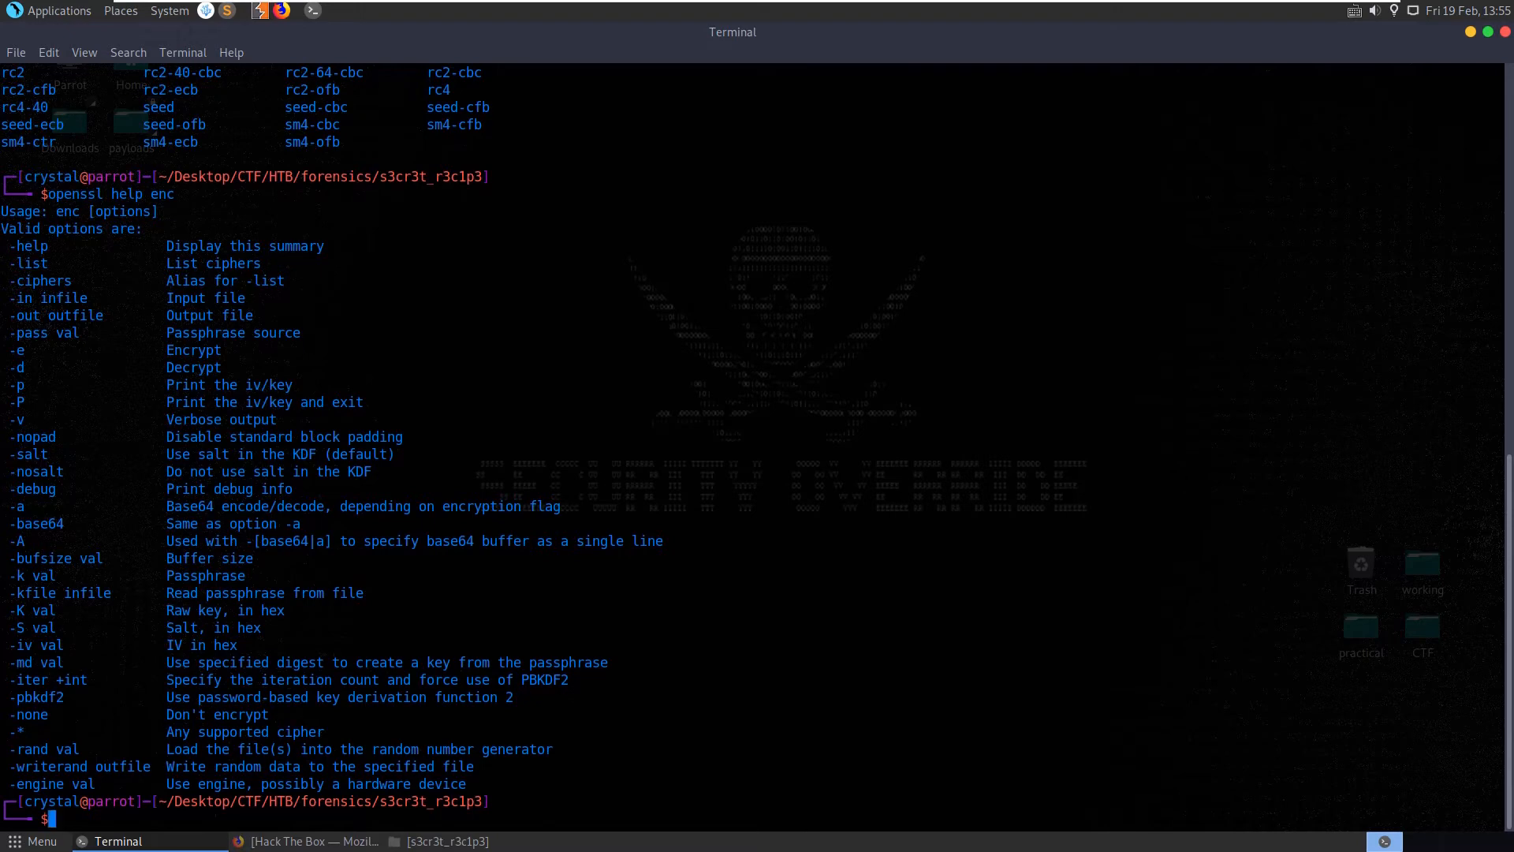
drag(0, 211, 141, 245)
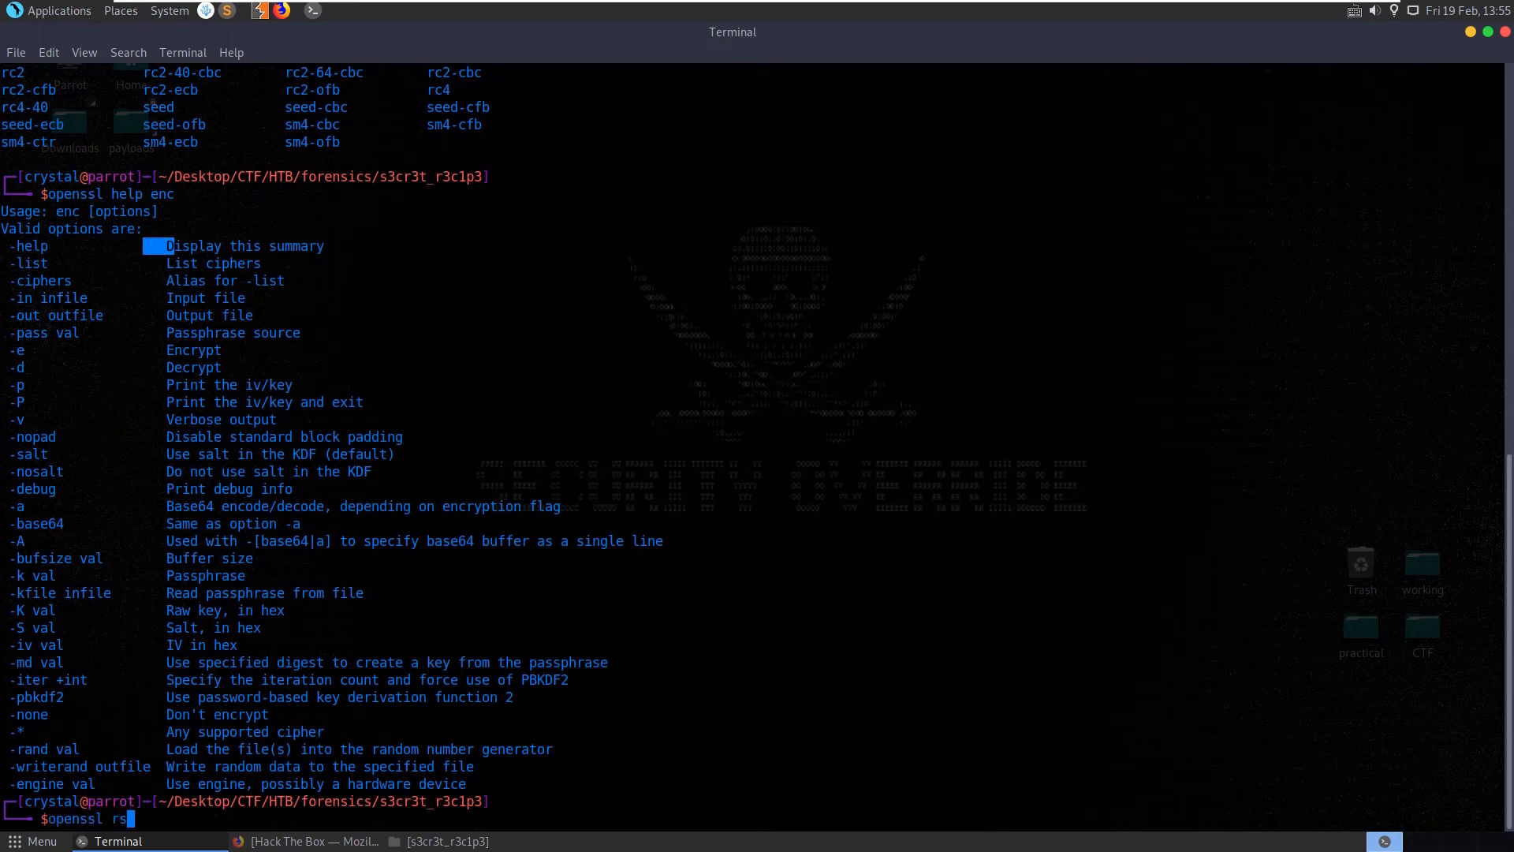
Run openssl rsautl -decrypt on how_to_make_meth.txt with rsa_private.key, then select rsa_ameth in the error.
text(autl)
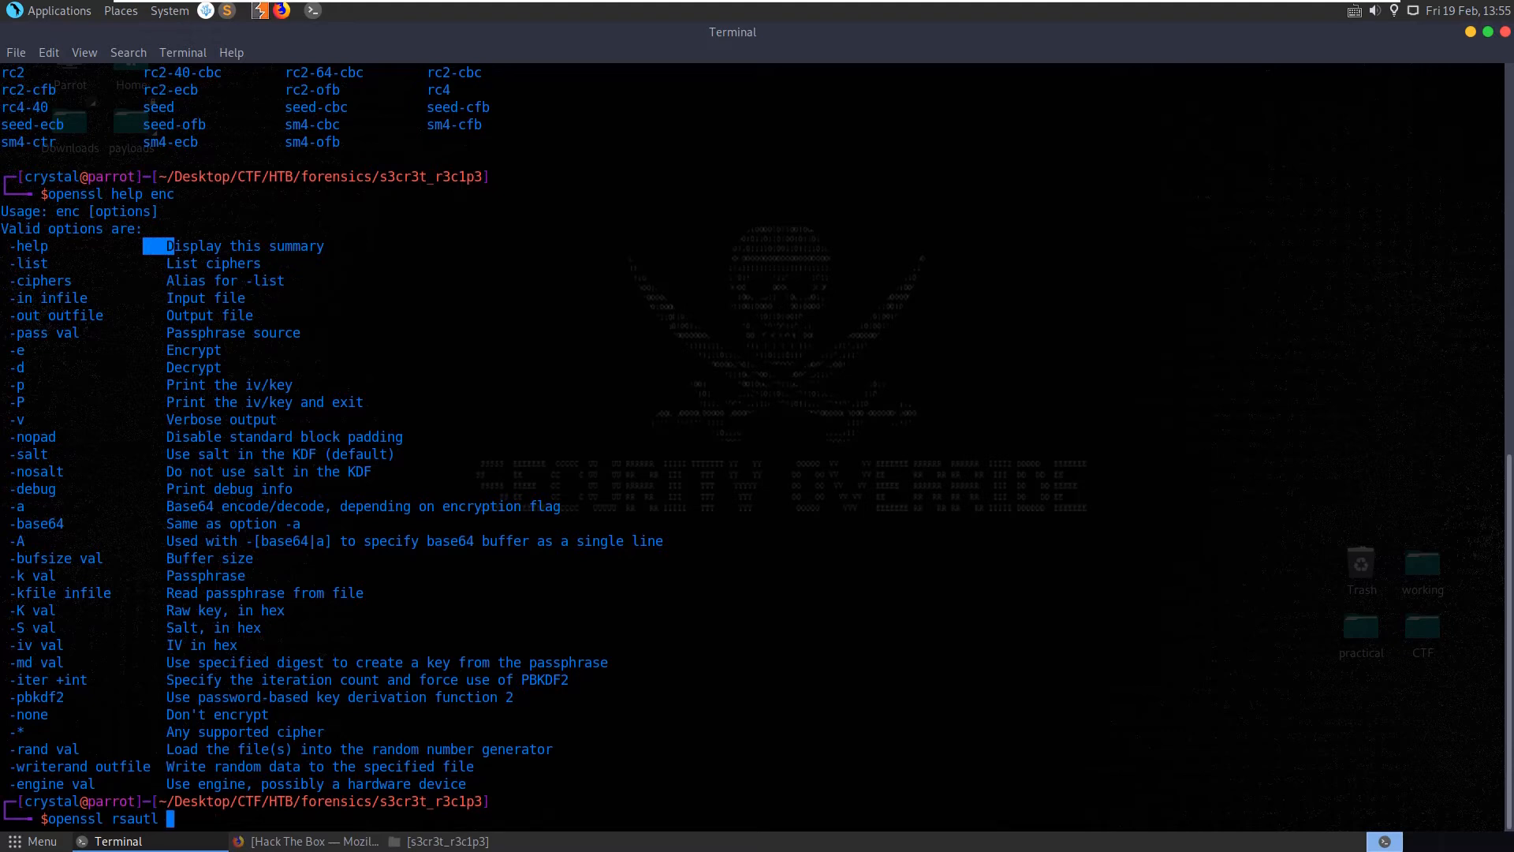
text(-decrypt)
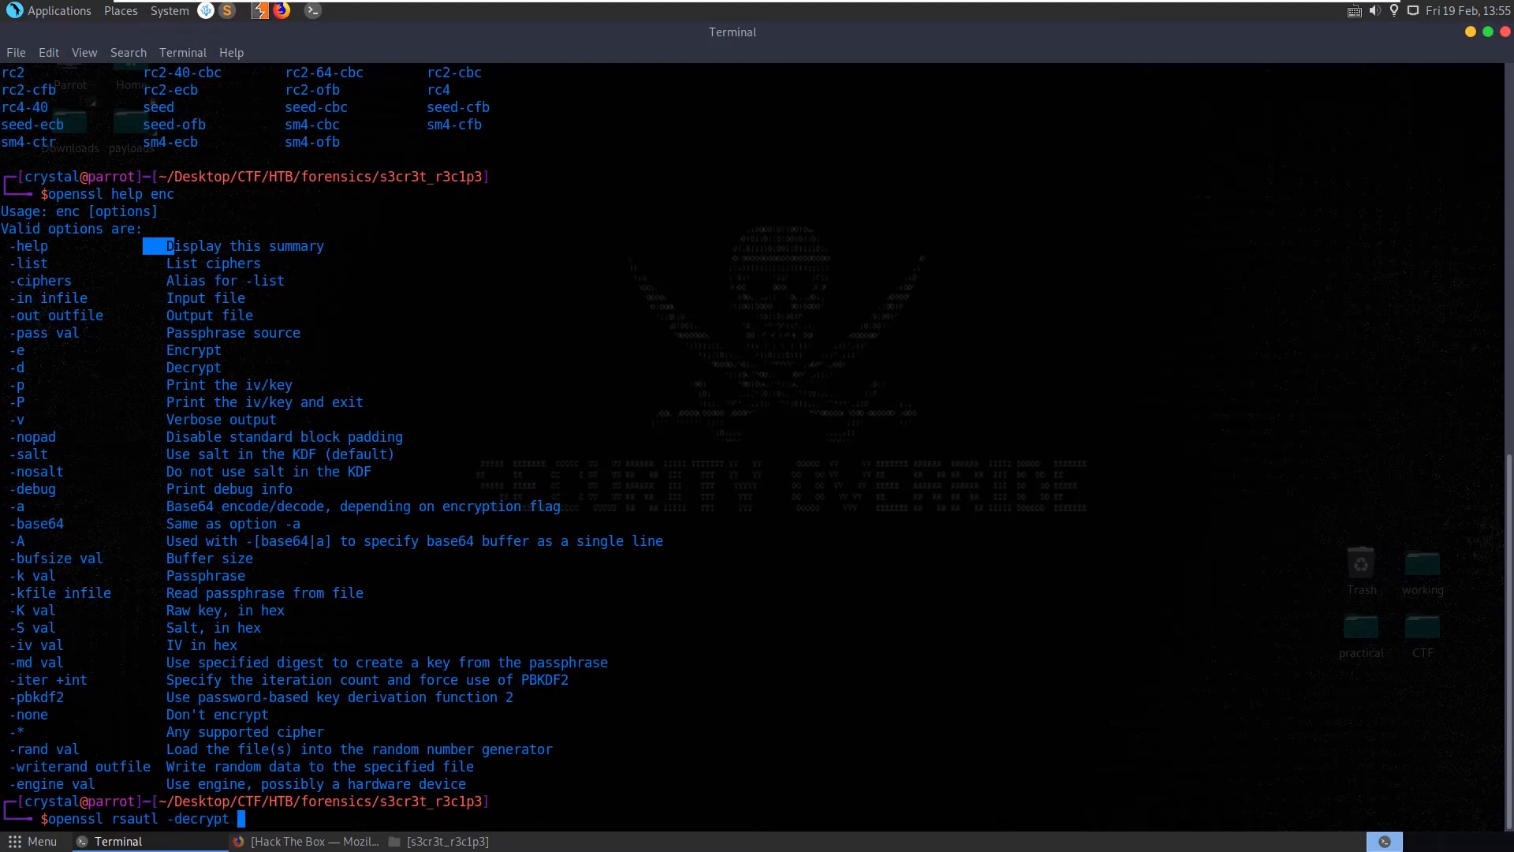
text(-)
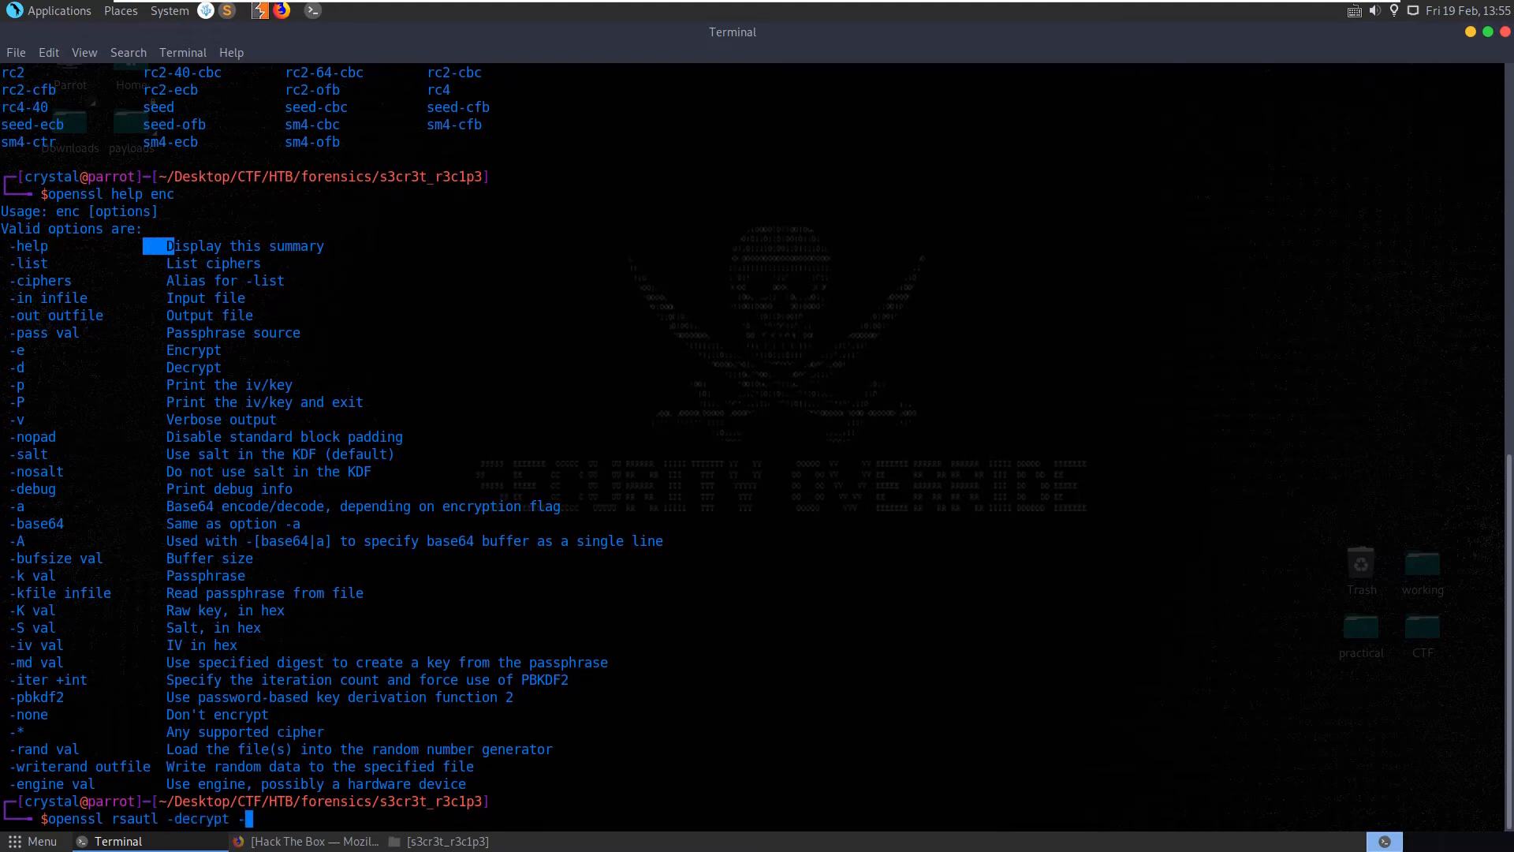
text(in)
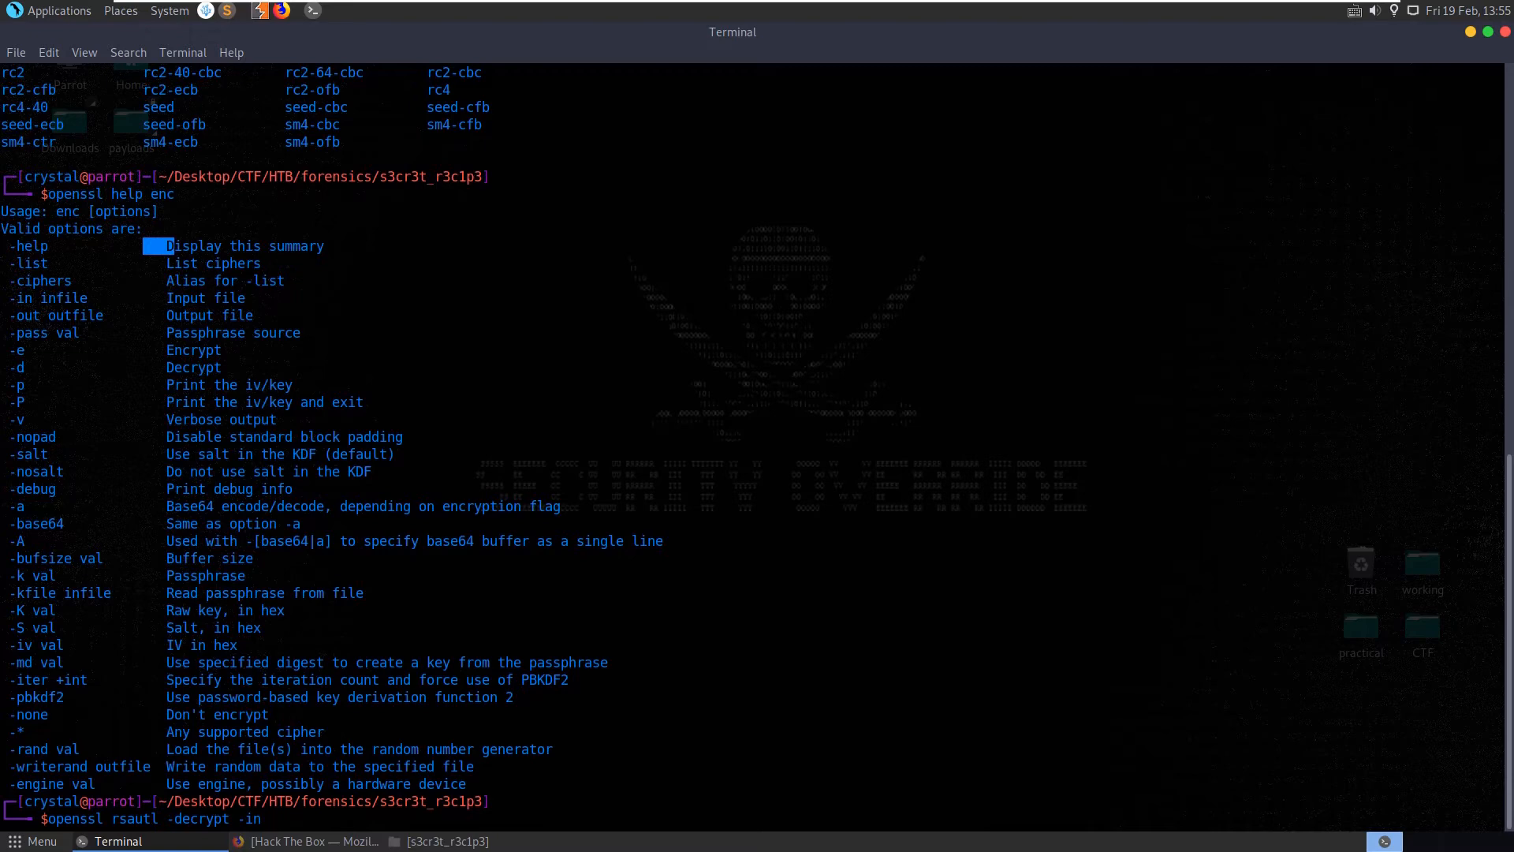
text(r)
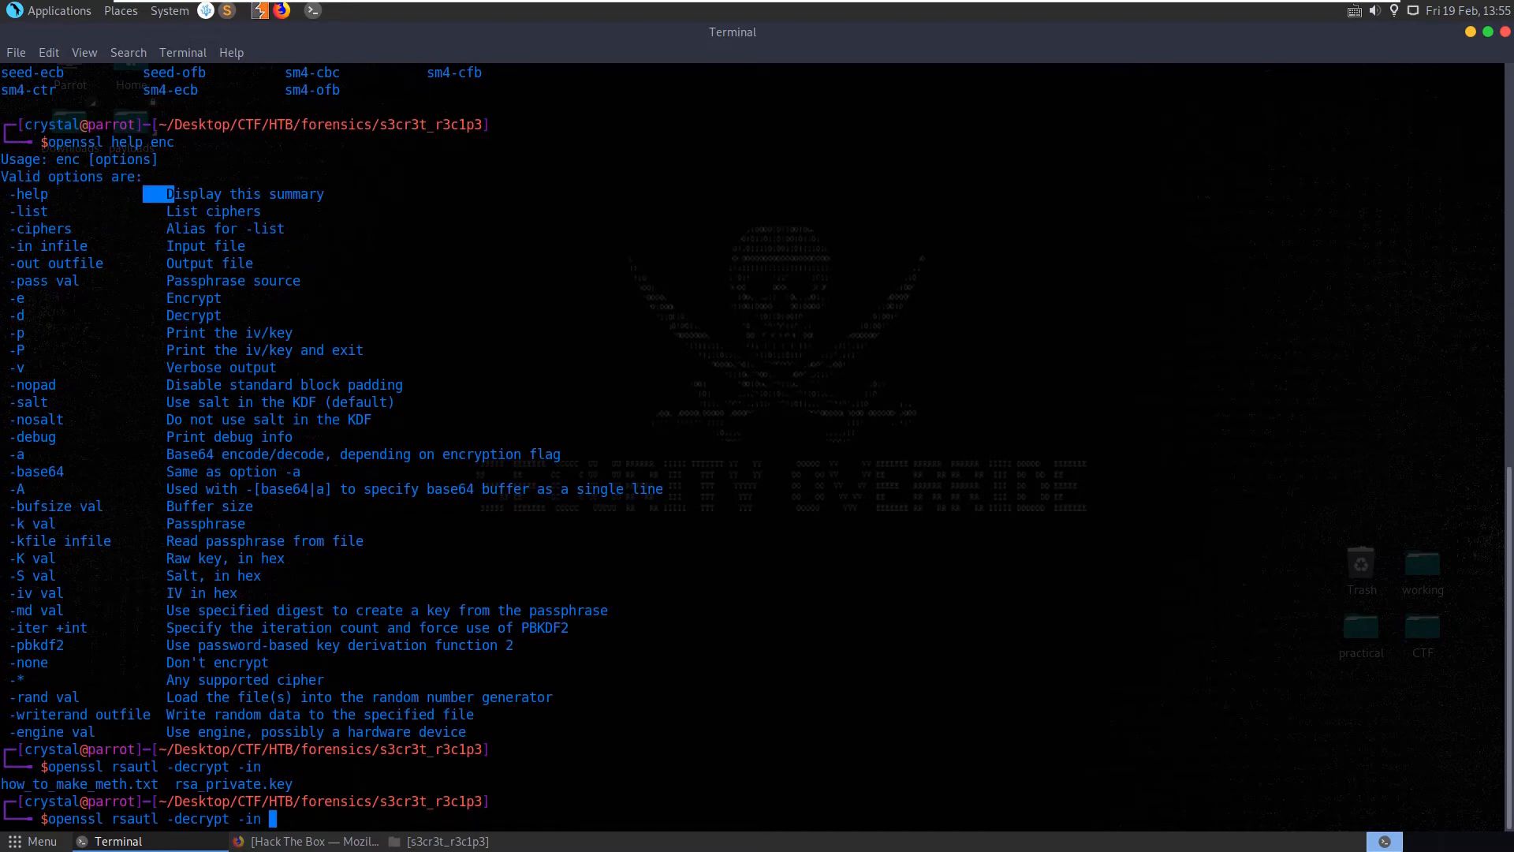
text(how_to_make_meth.txt)
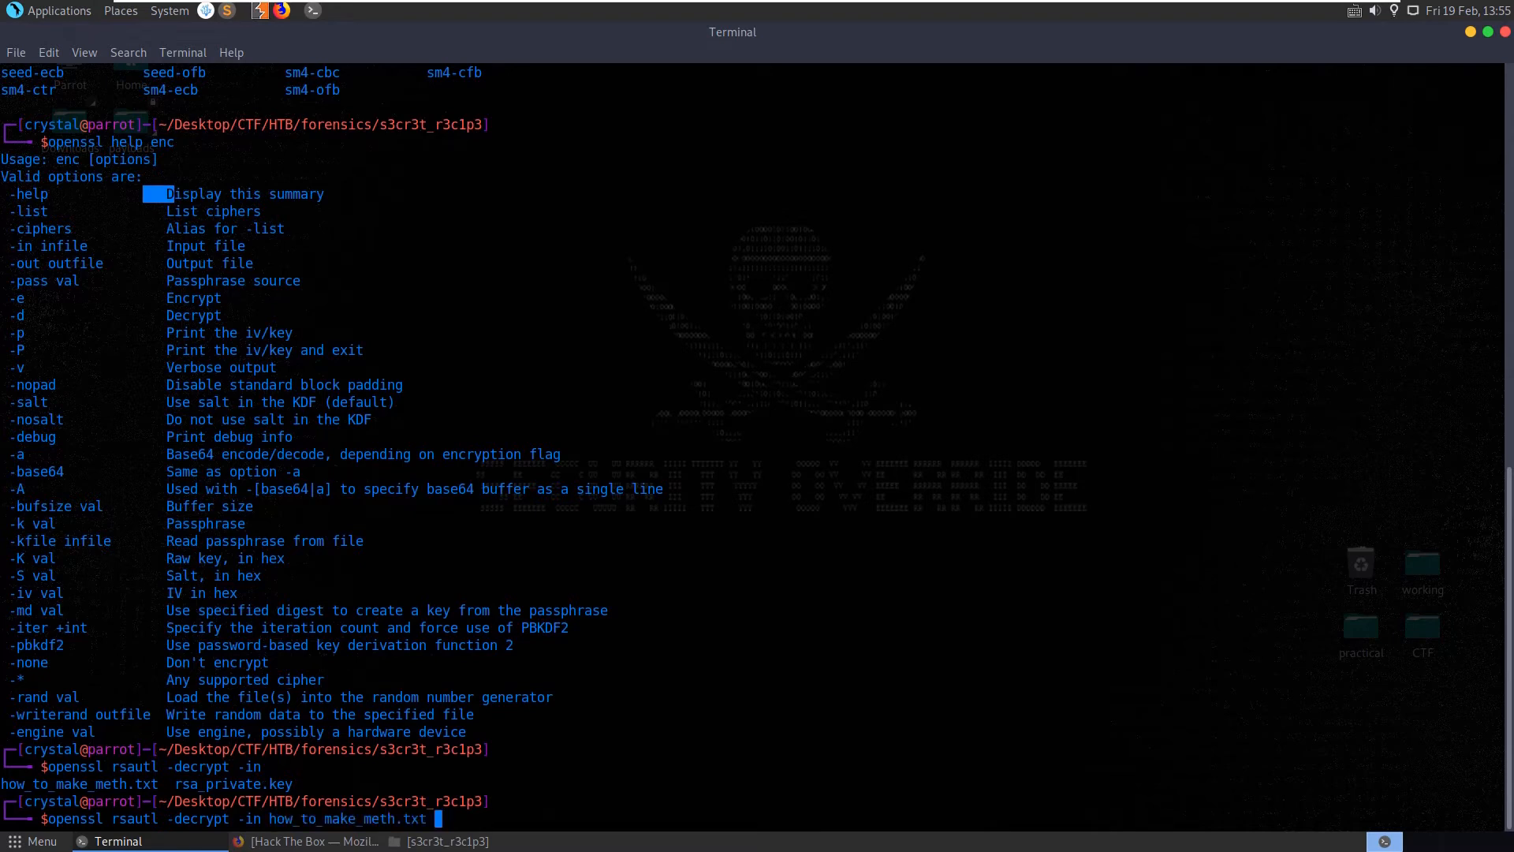
text(-out de)
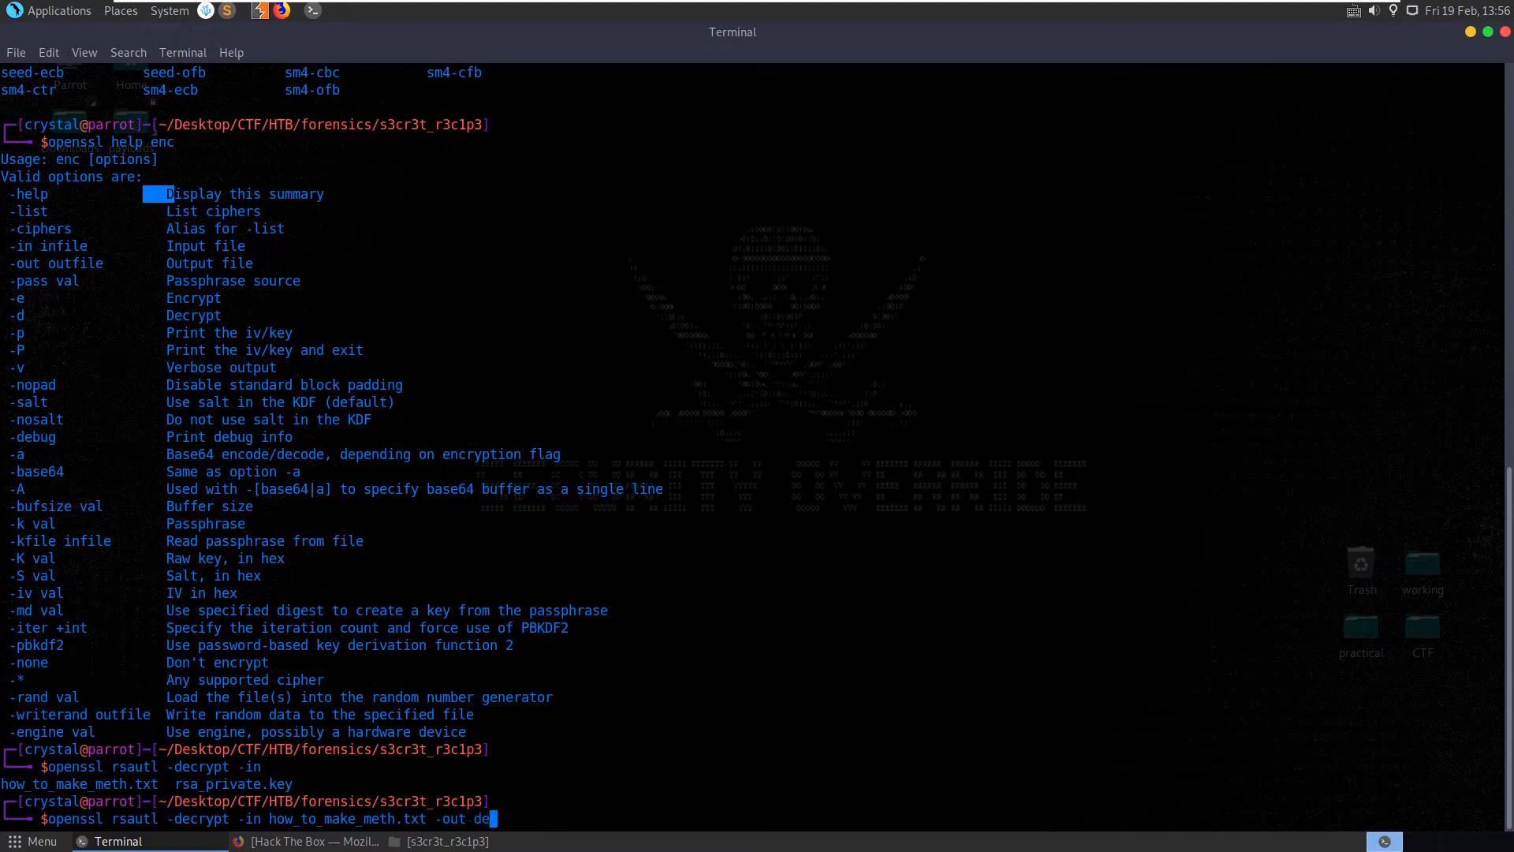
text(crypted.txt)
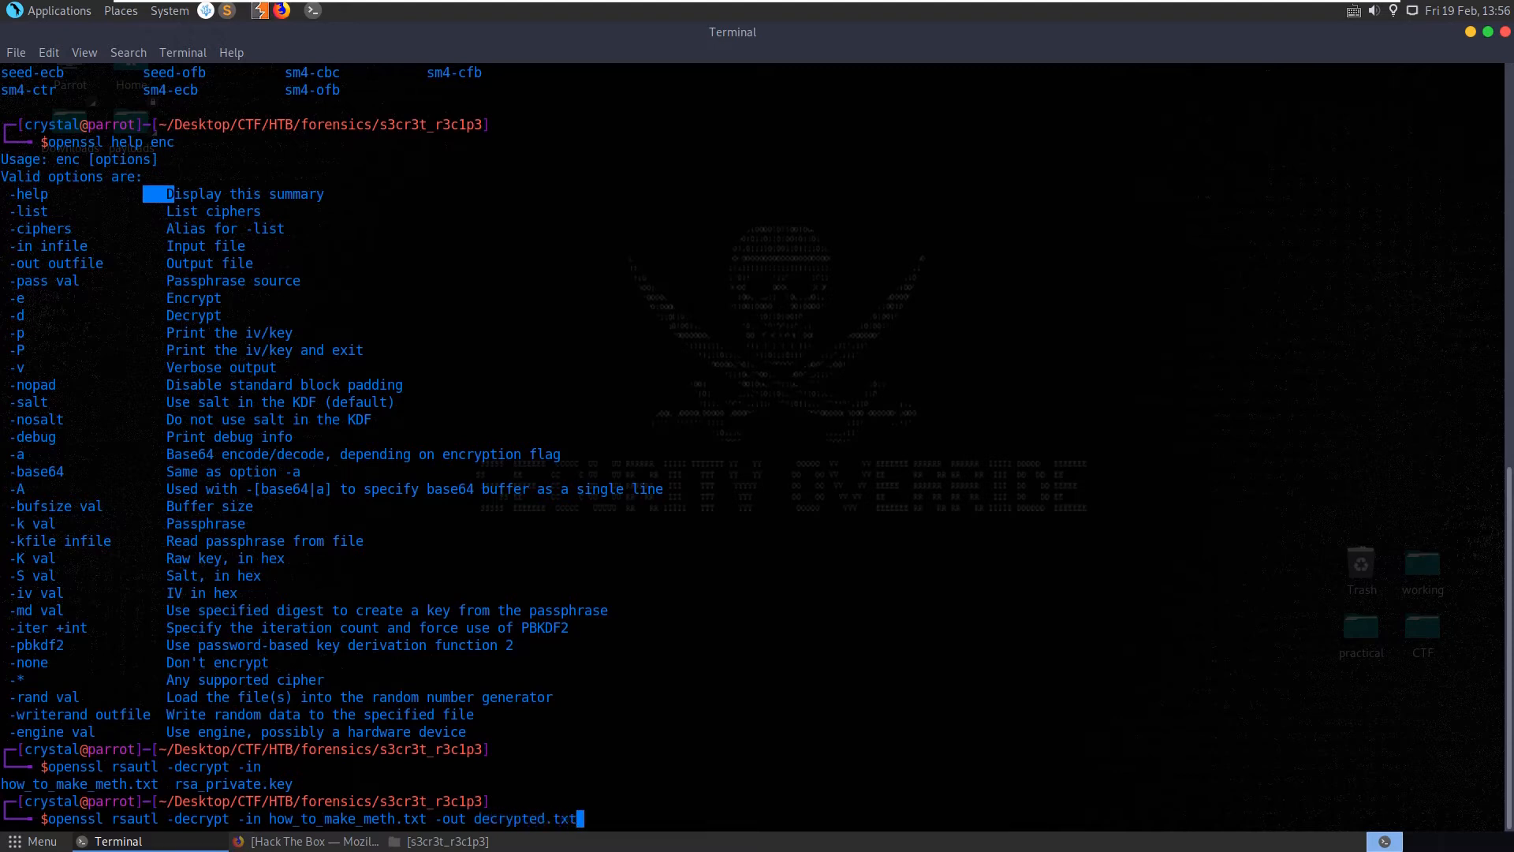
text(-)
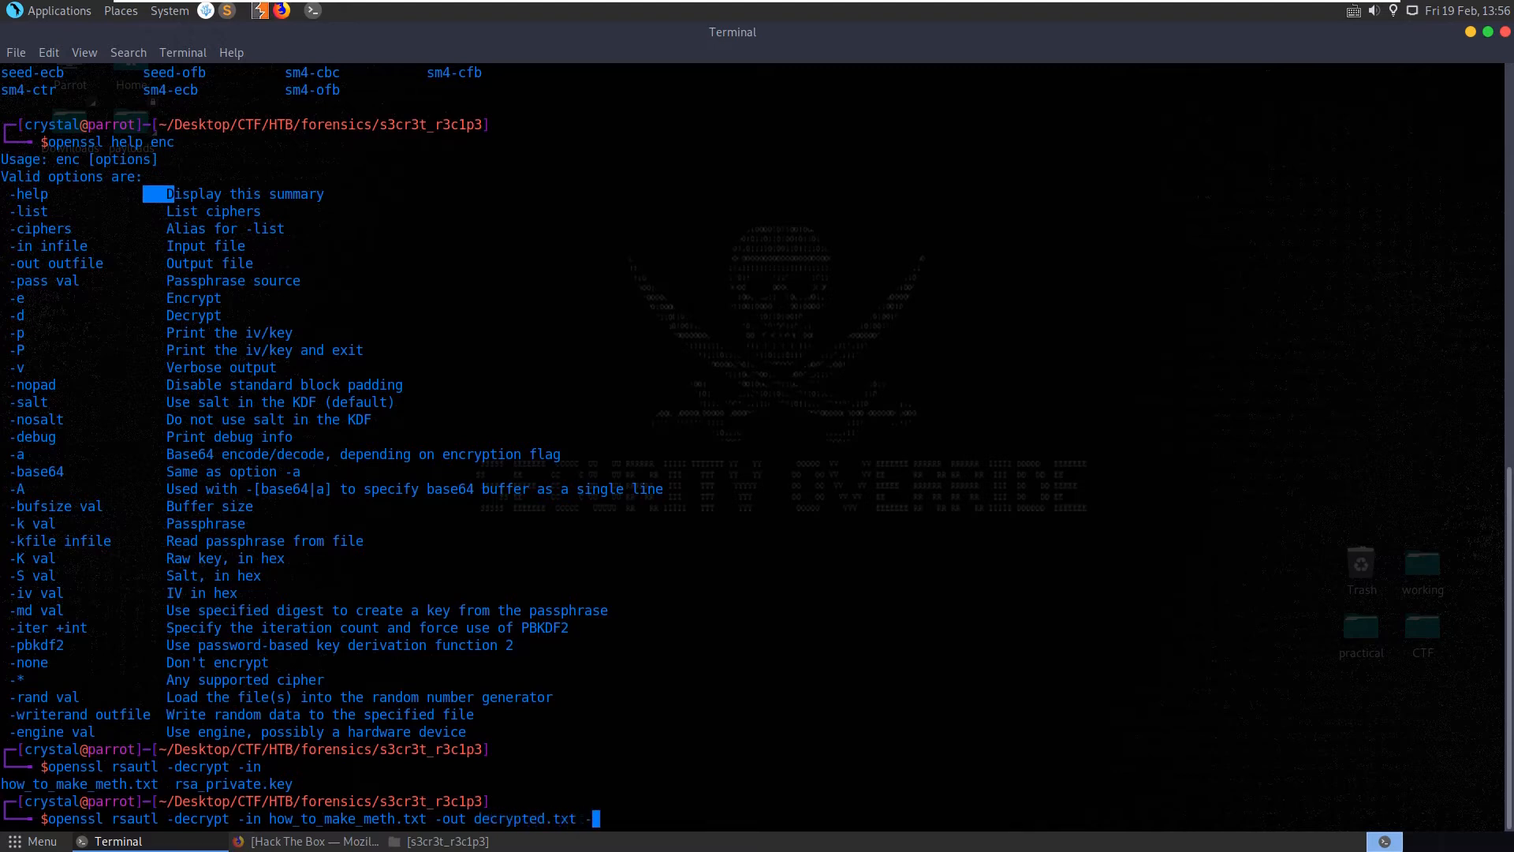
text(inkey)
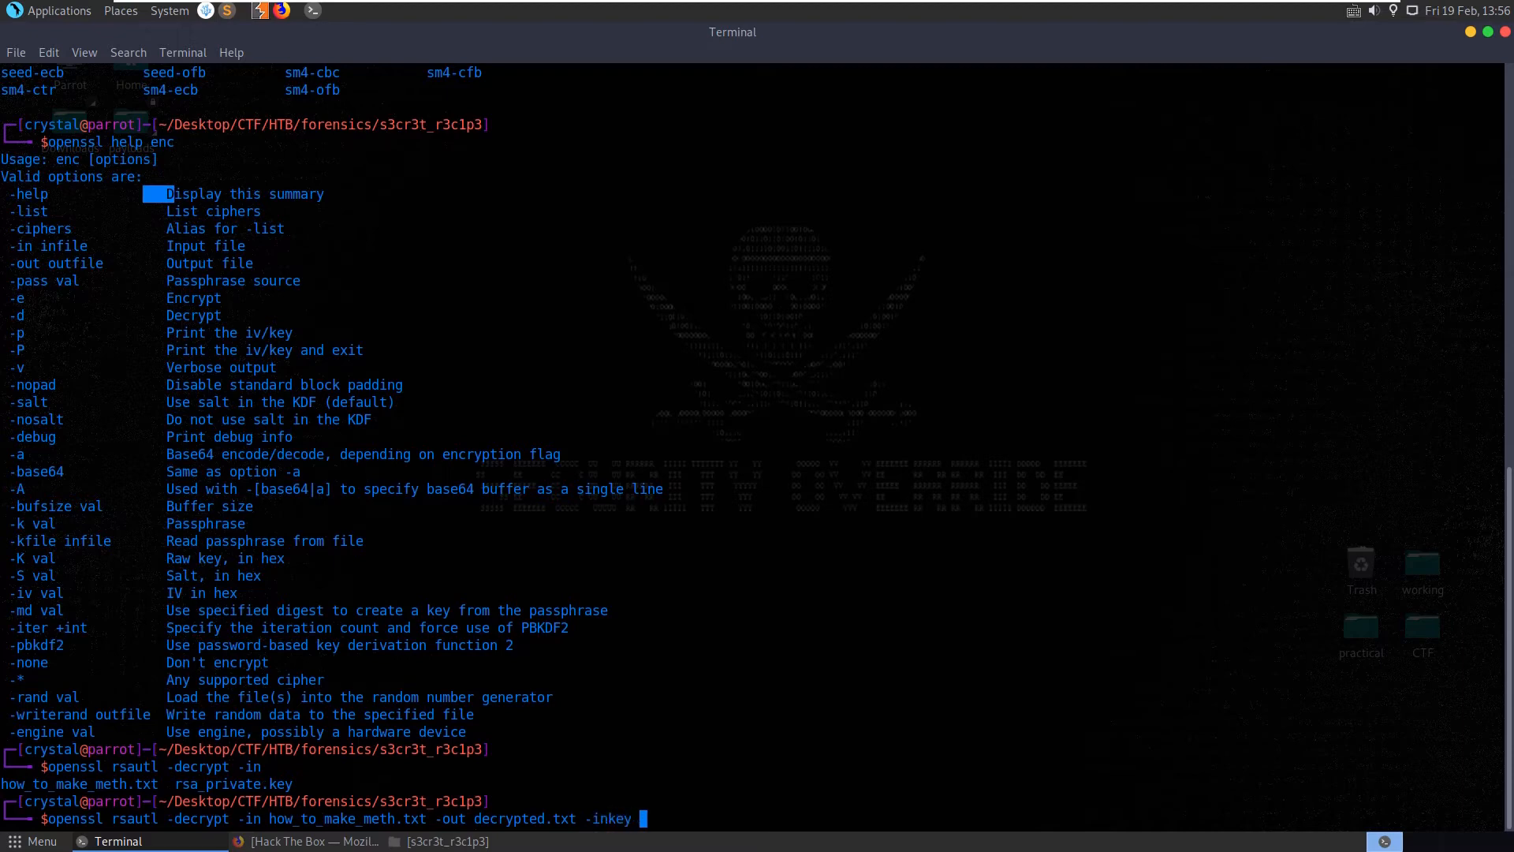
text(rsa_private.key)
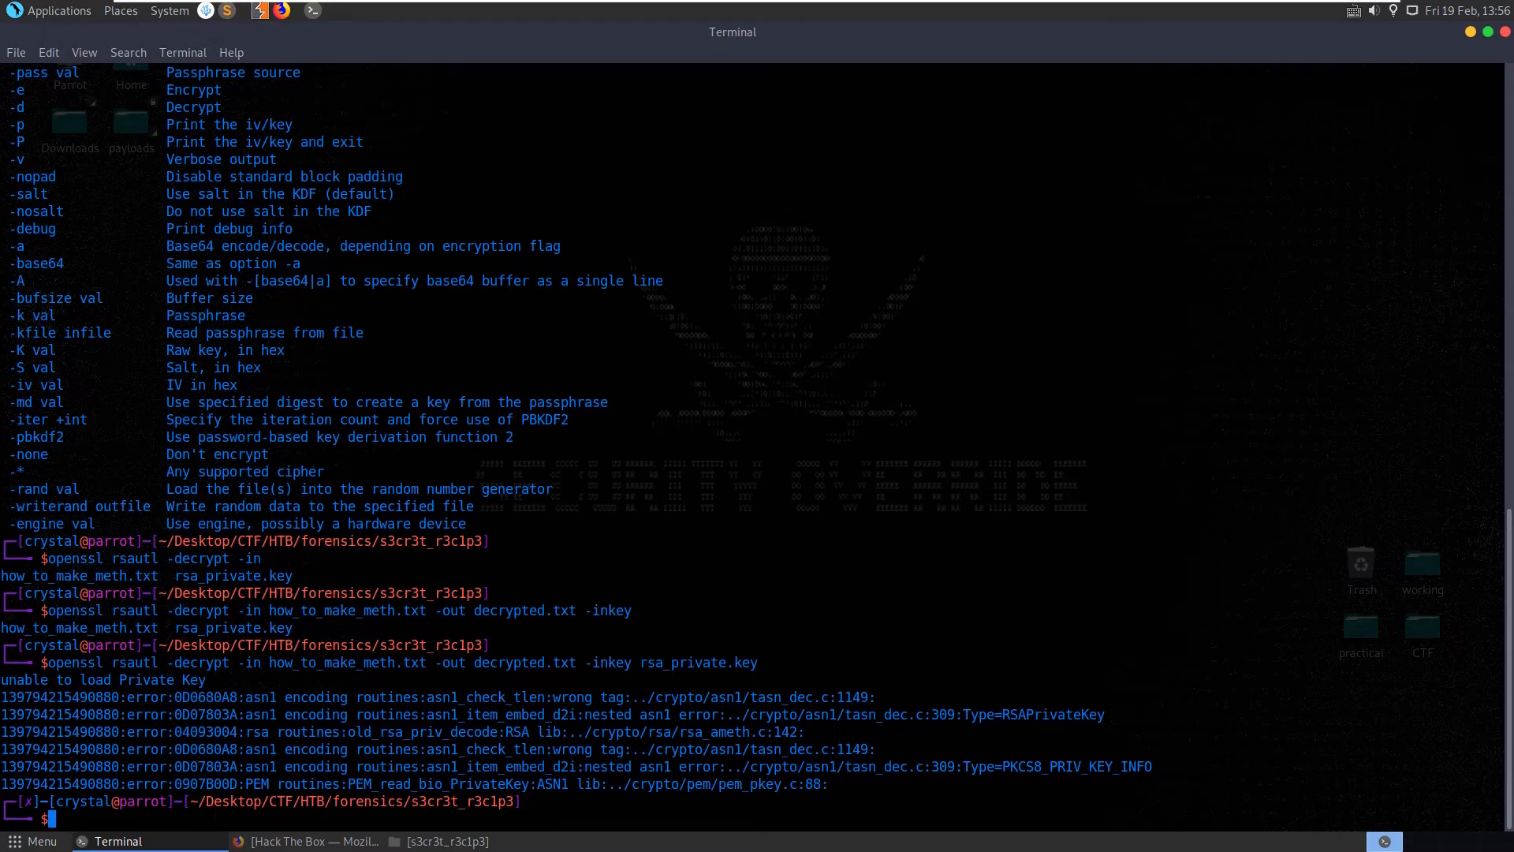
double_click(634, 731)
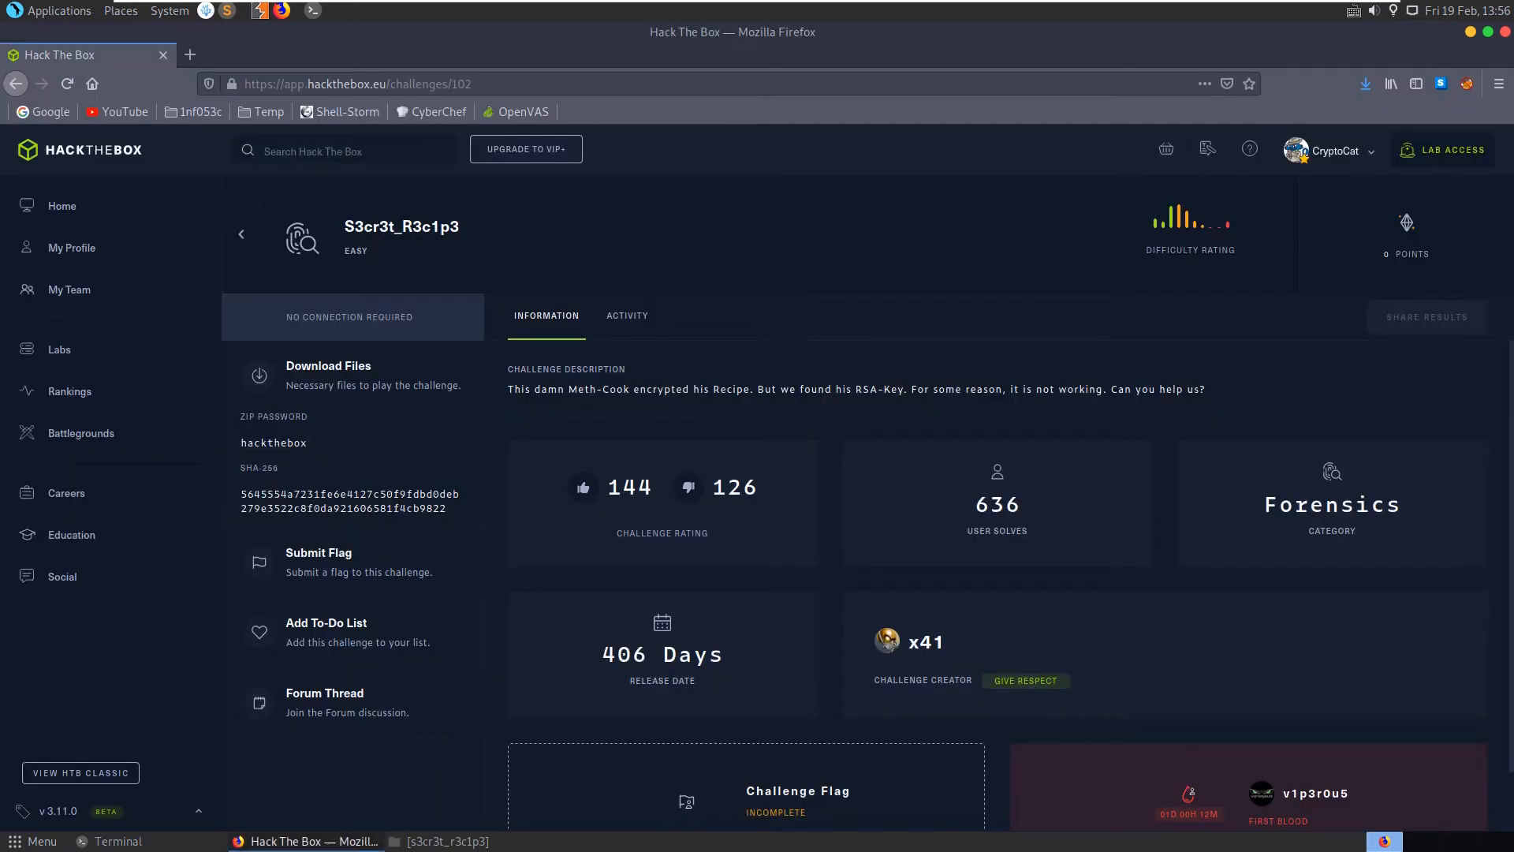
Search rsa_ameth and browse OpenSSL's rsa_ameth.c on GitHub near line 142.
text(rsa_ameth)
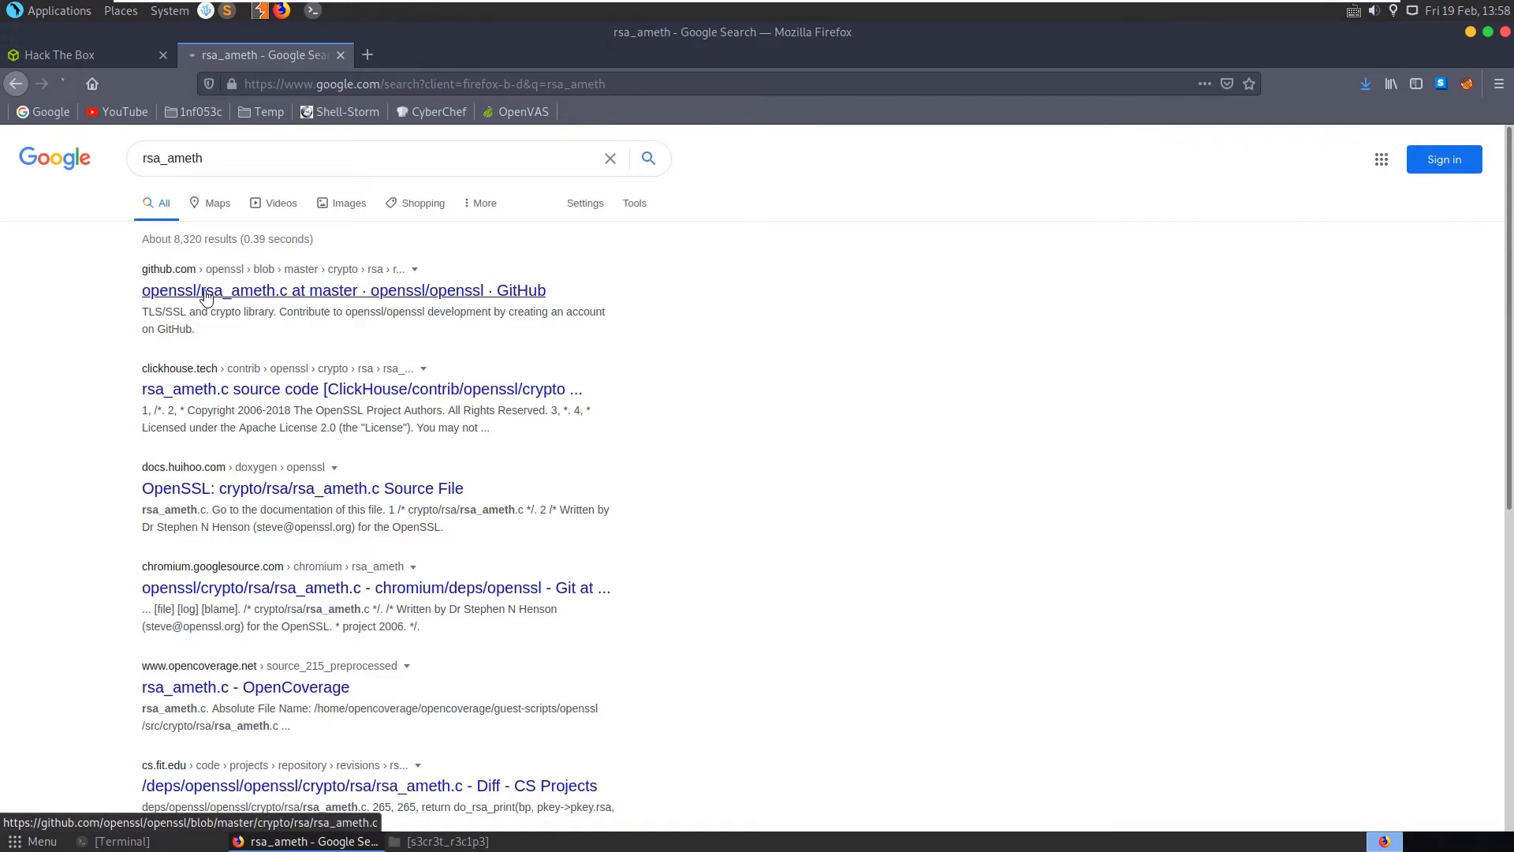
click(343, 289)
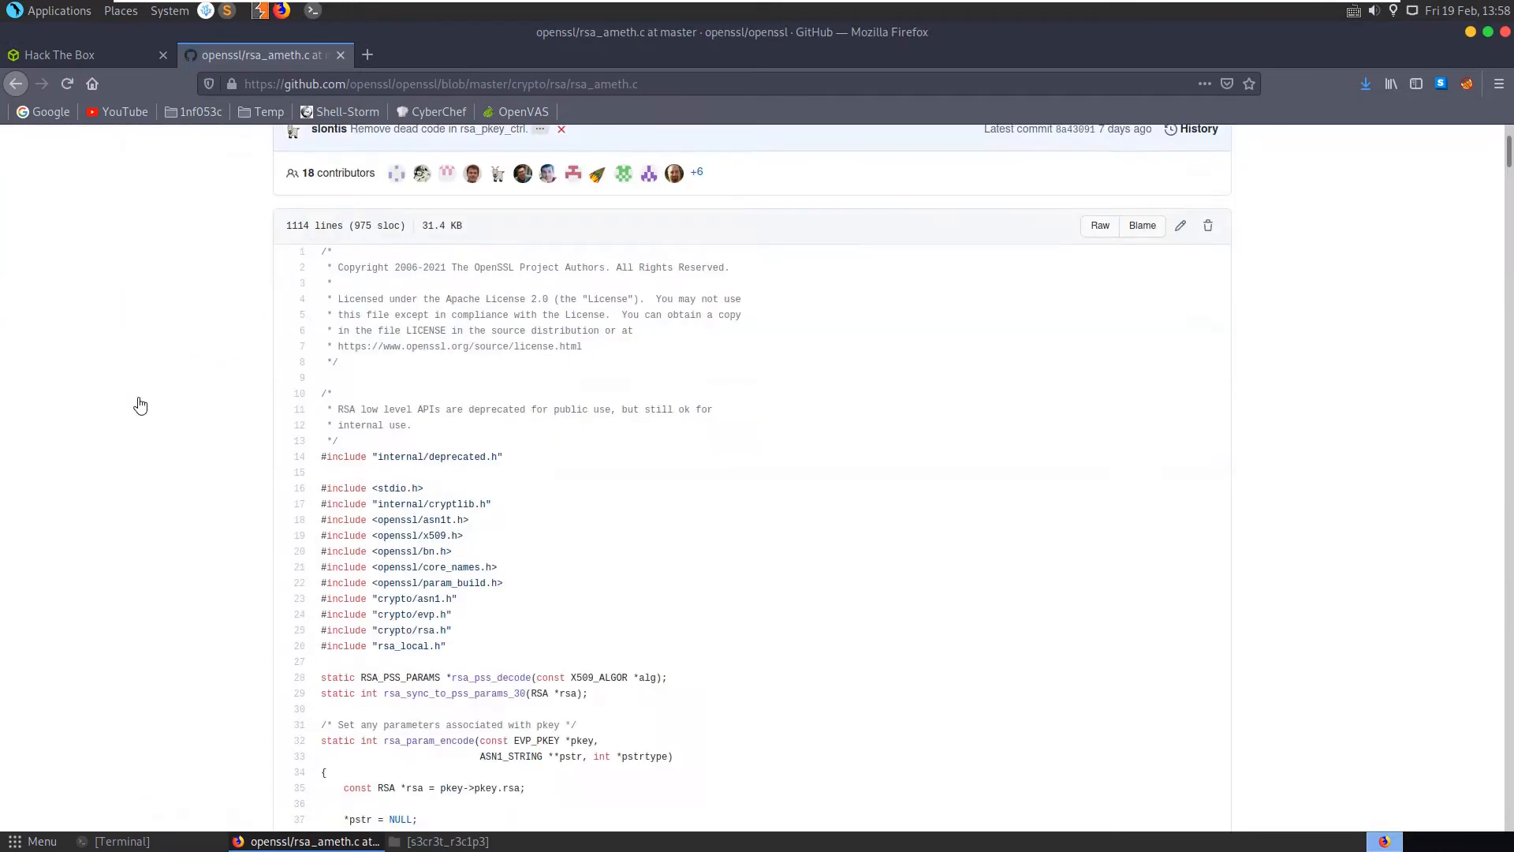
scroll(down, 3)
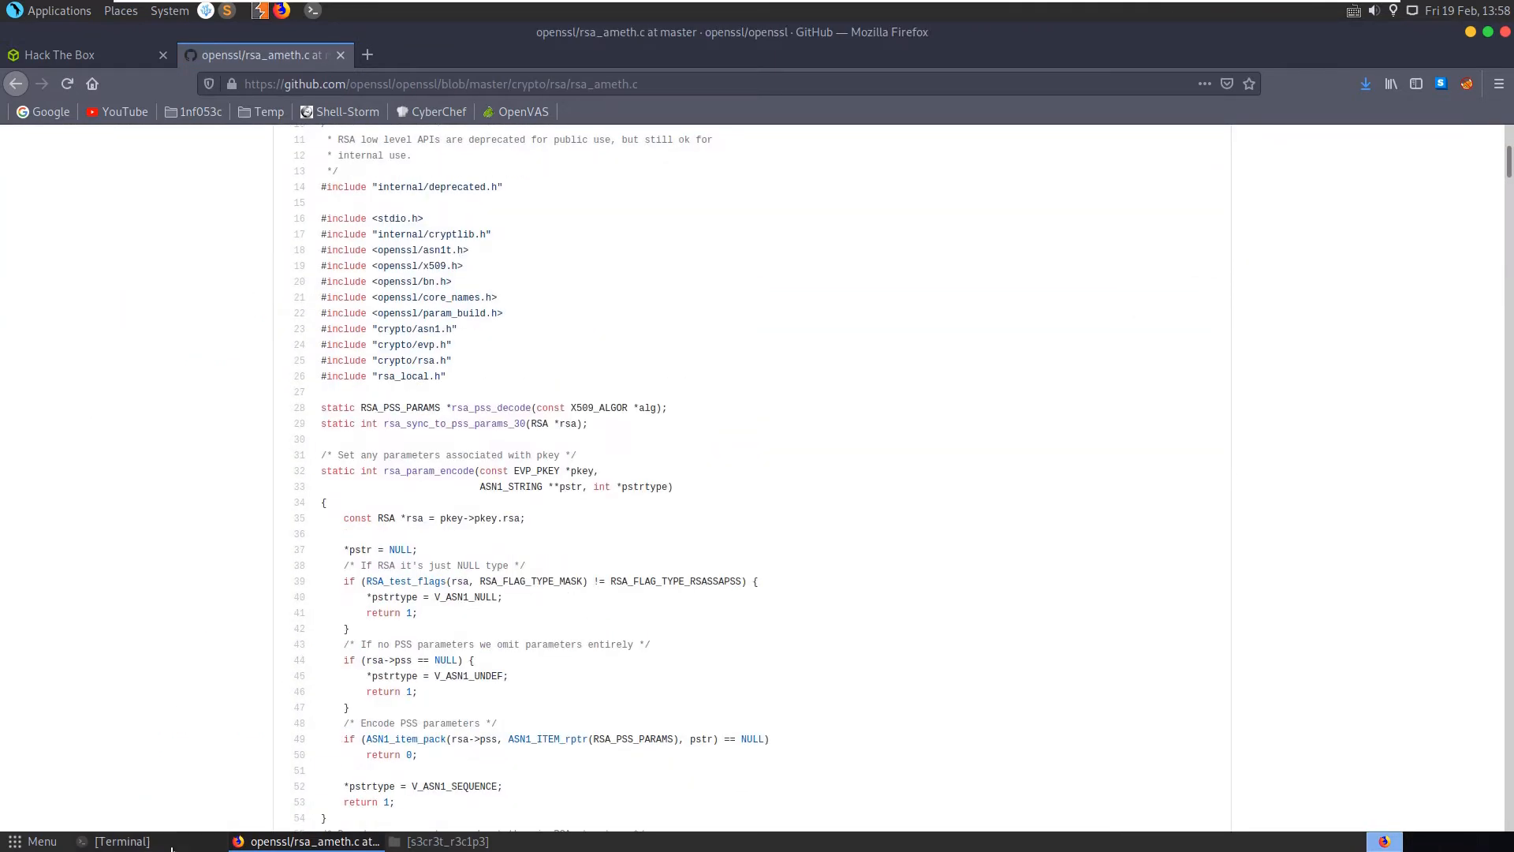
click(121, 841)
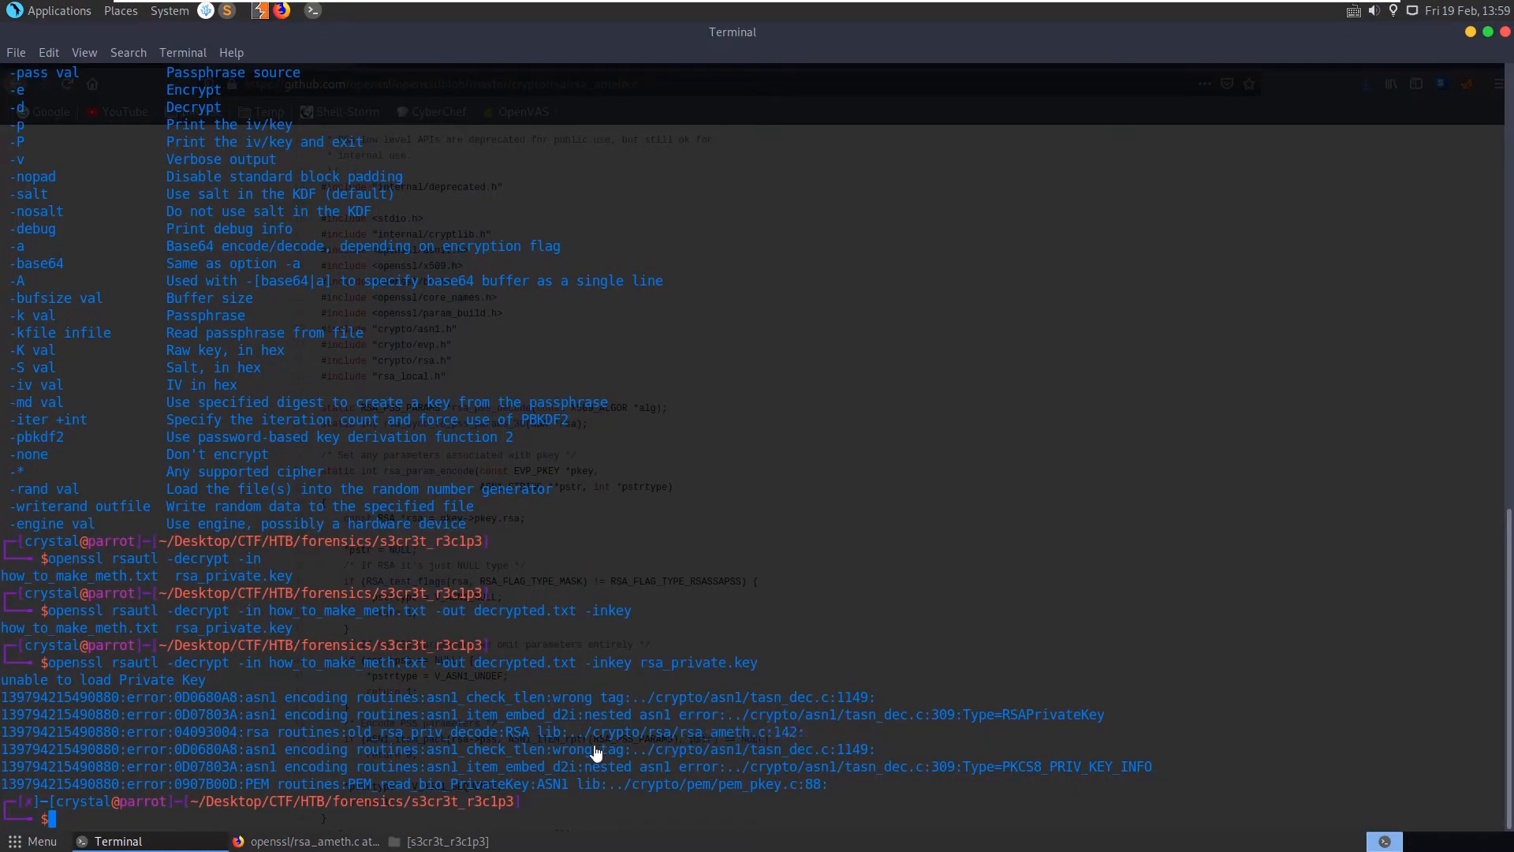
click(309, 841)
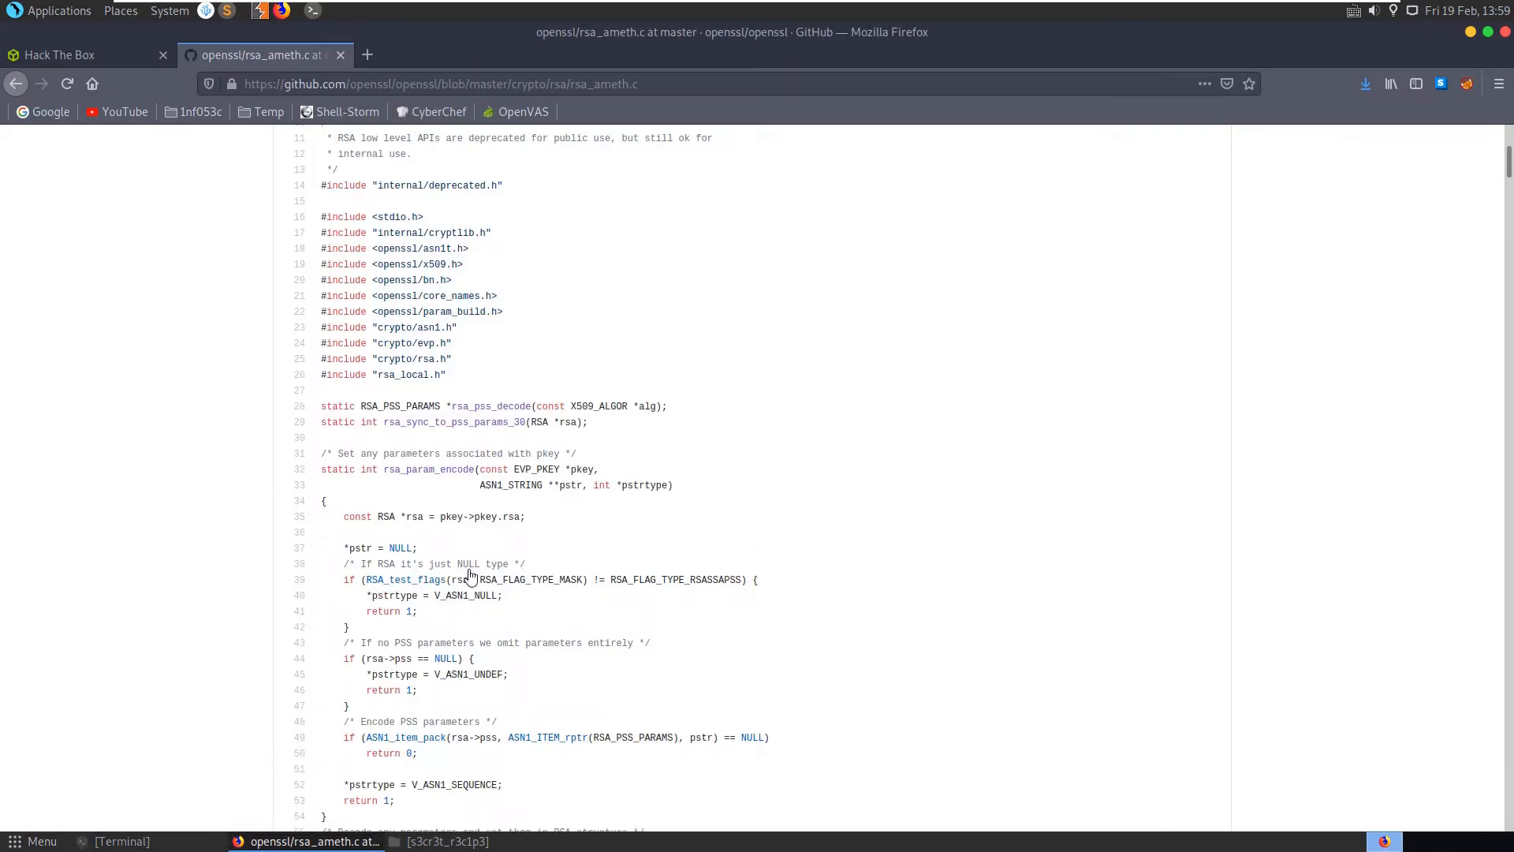
scroll(down, 3)
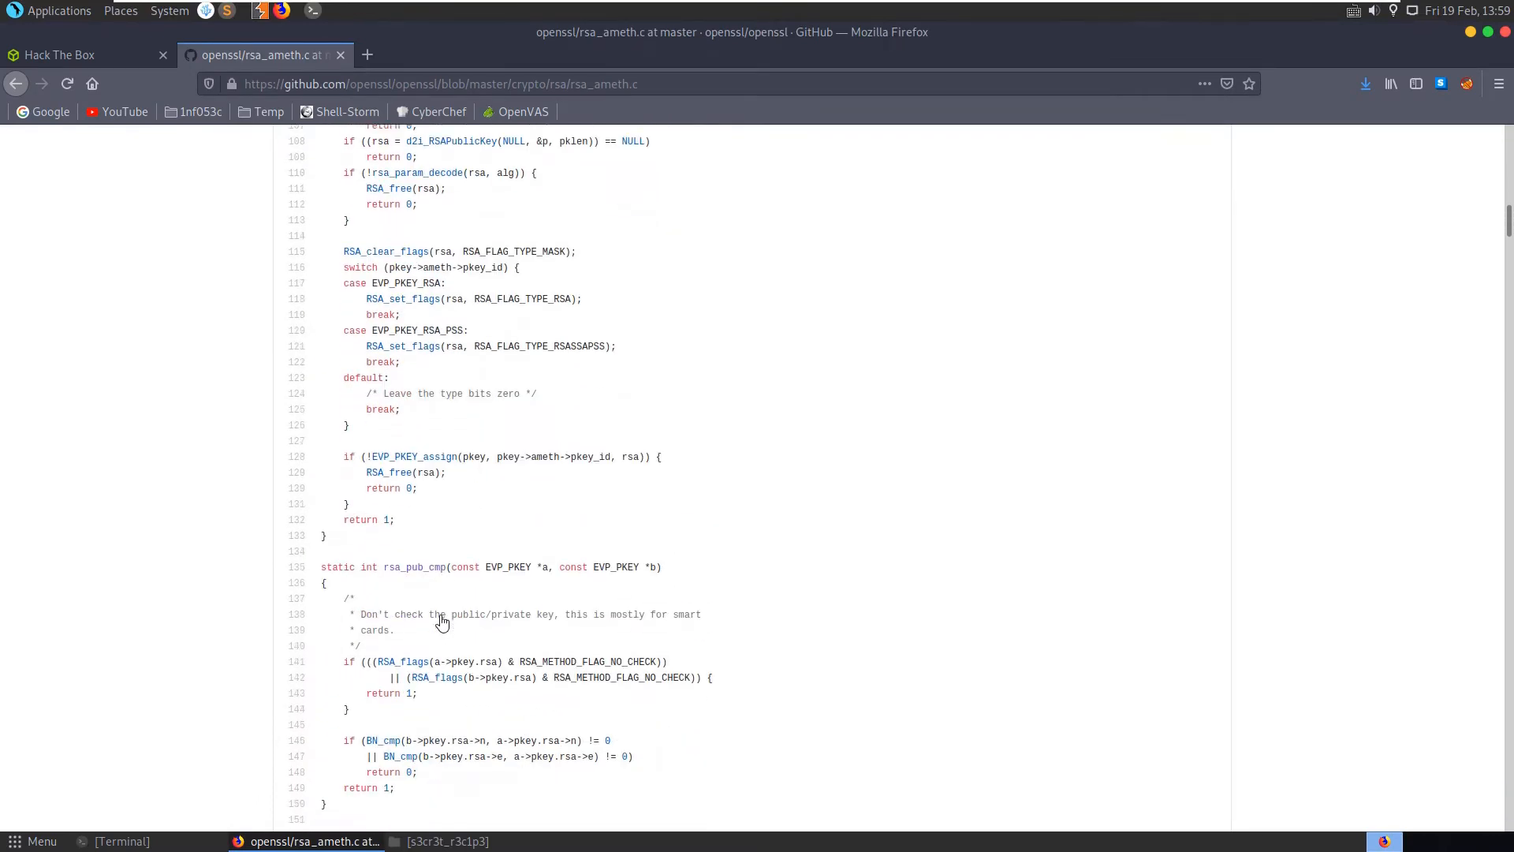
double_click(625, 677)
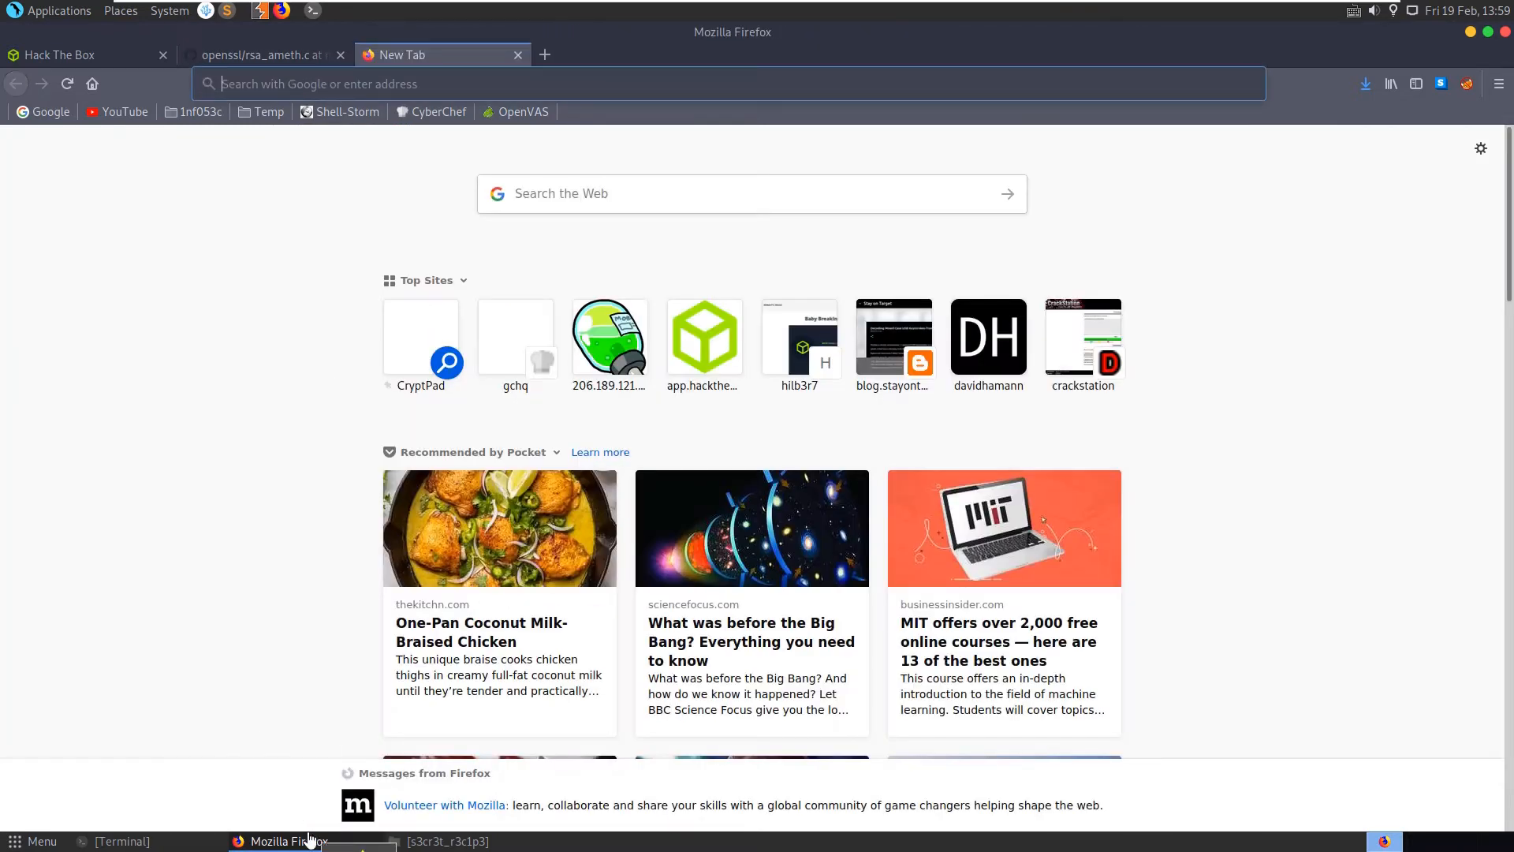
Search Google for the full old_rsa_priv_decode rsa_ameth.c:142 error line.
click(121, 842)
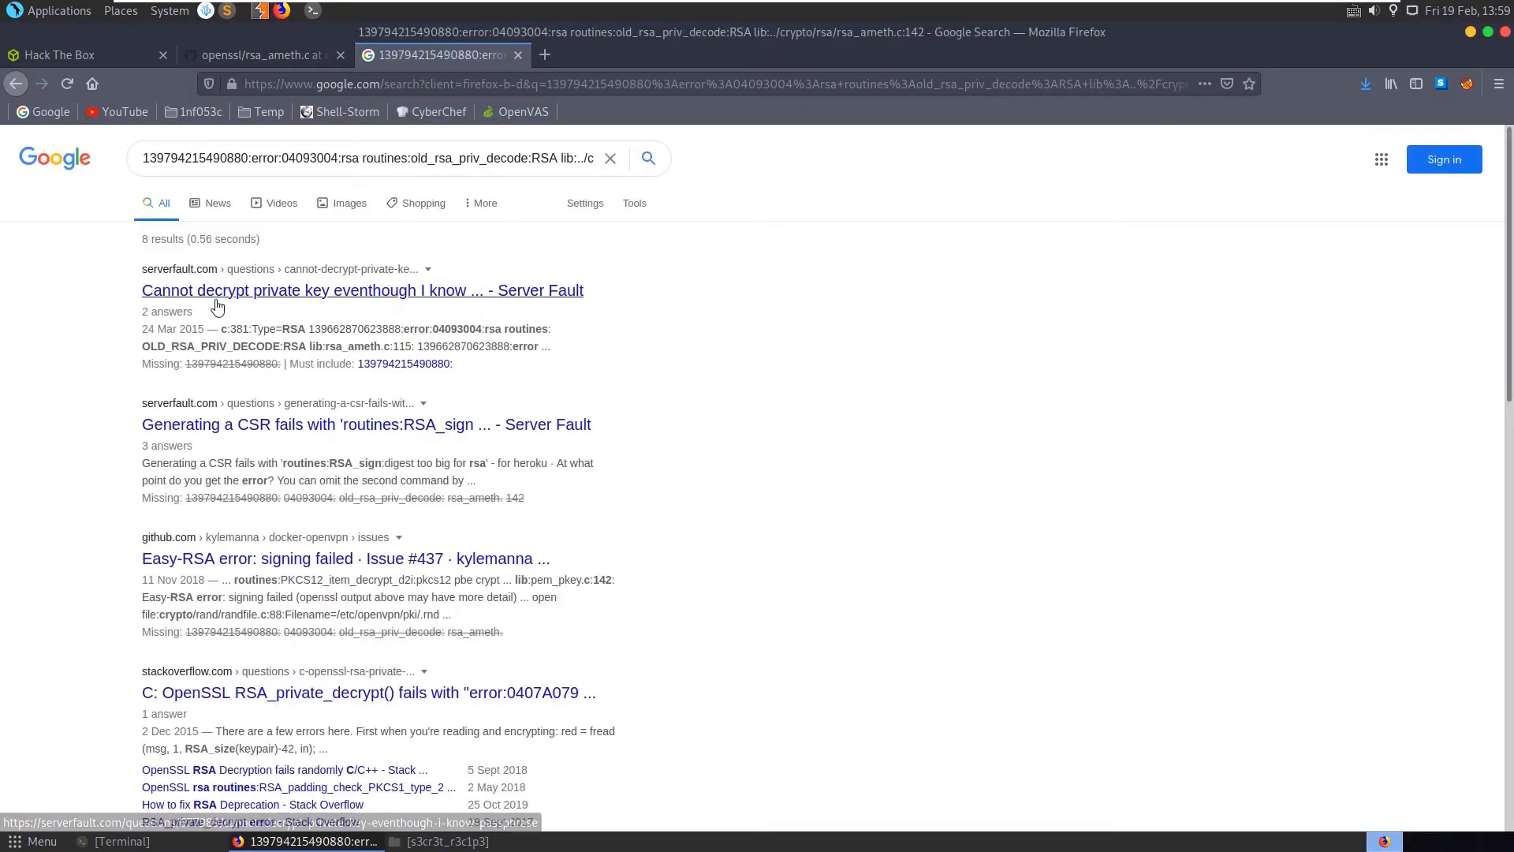
click(362, 289)
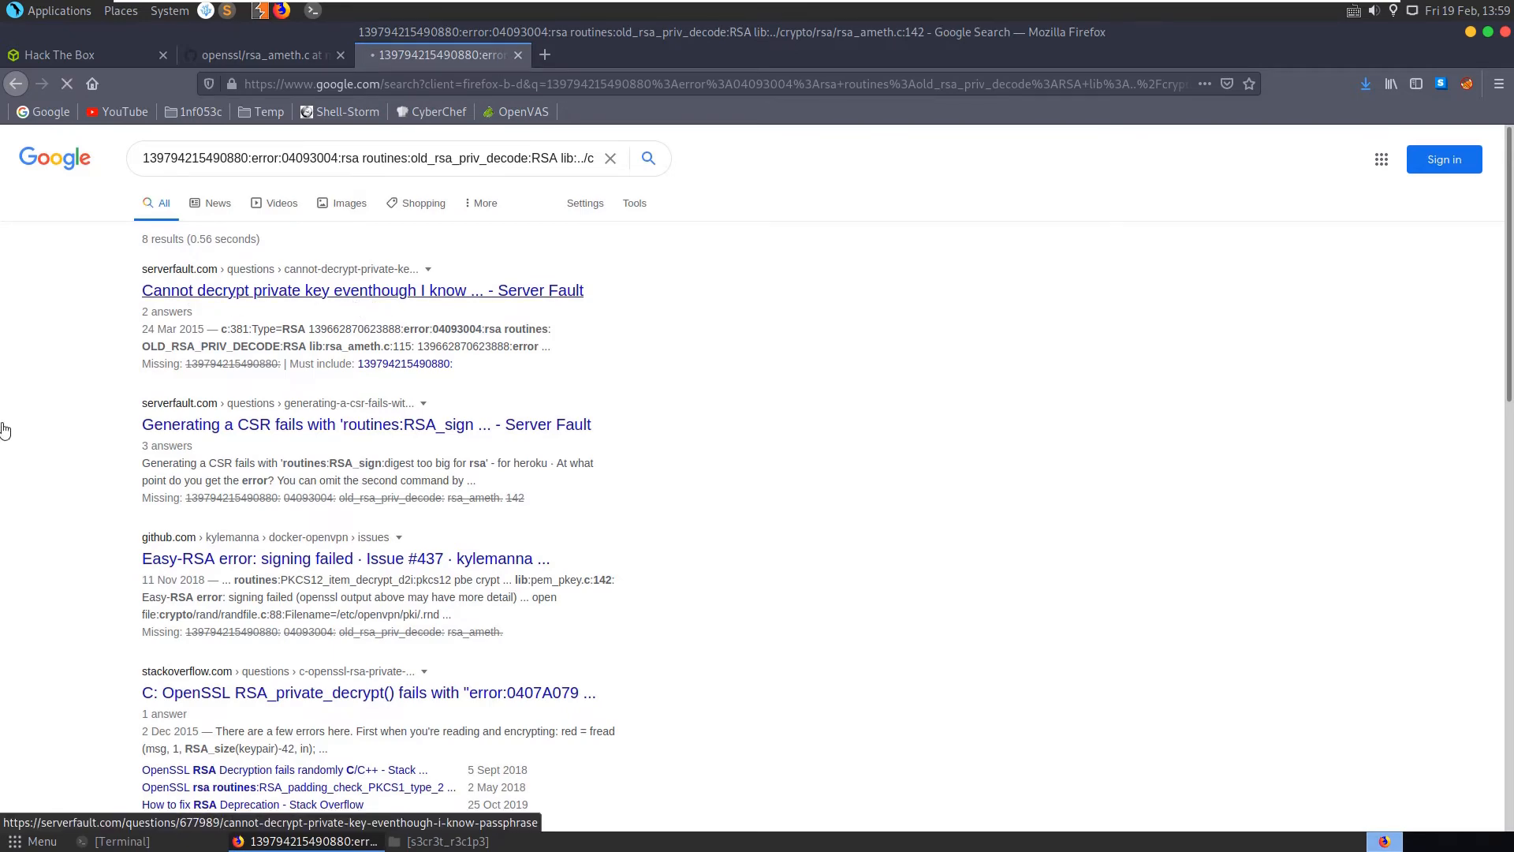
Open the Server Fault 'Cannot decrypt private key' question and compare it with rsa_ameth.c.
click(362, 289)
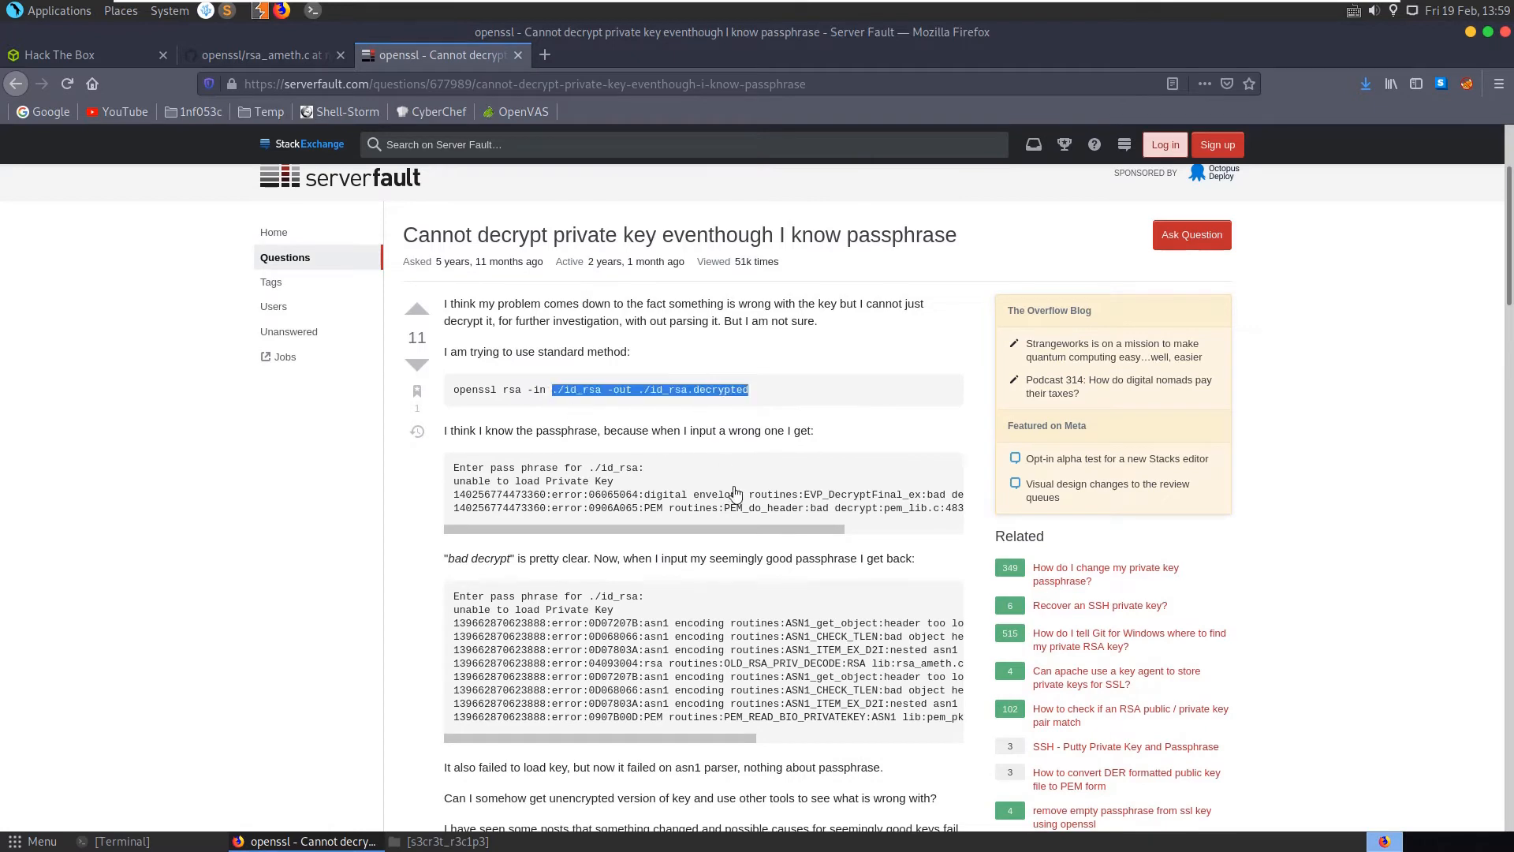
scroll(down, 3)
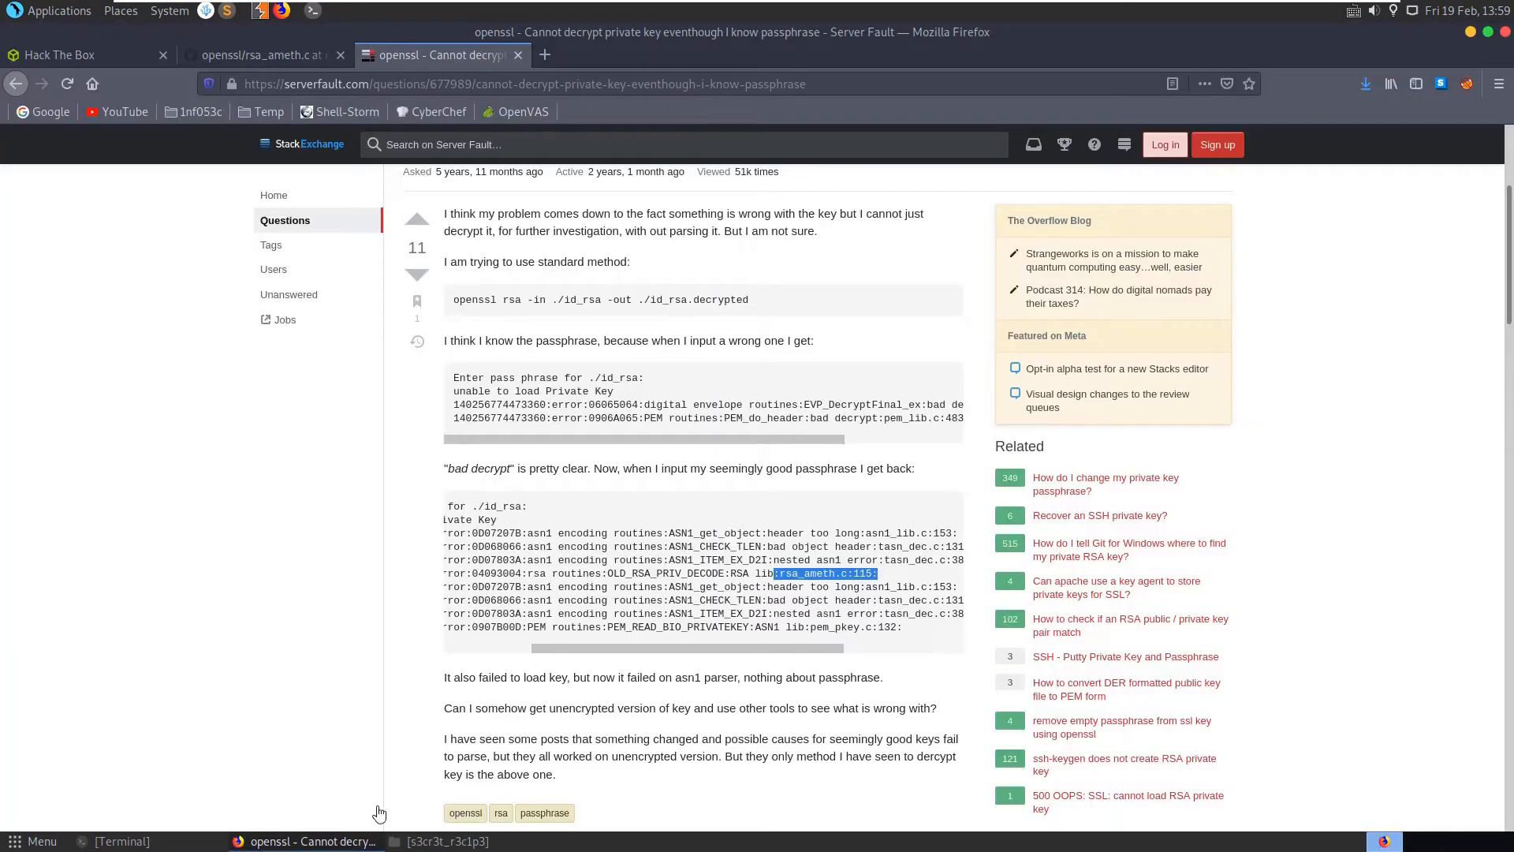
click(261, 55)
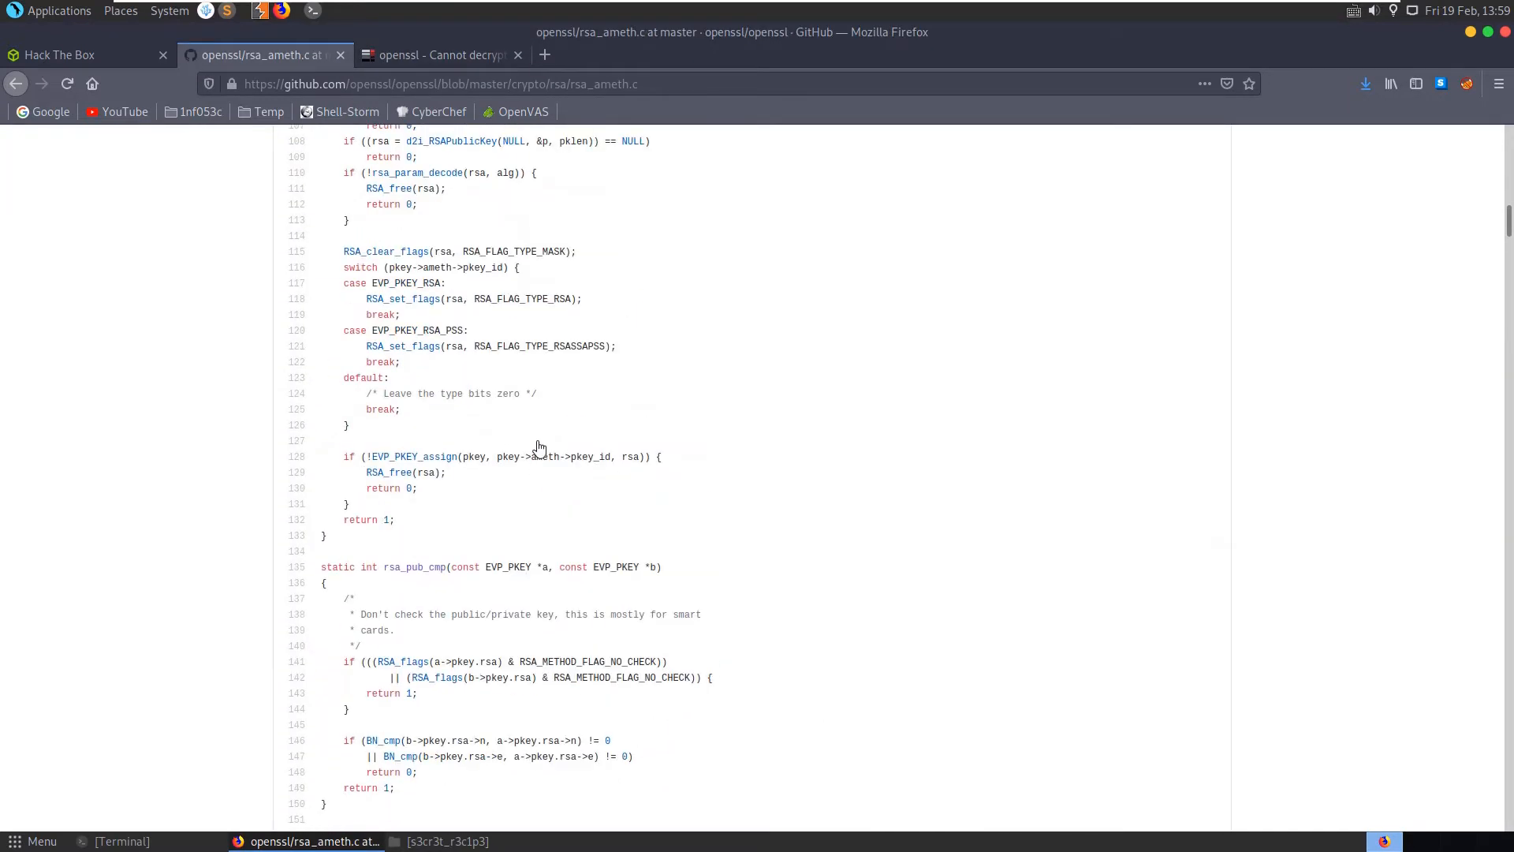
scroll(up, 3)
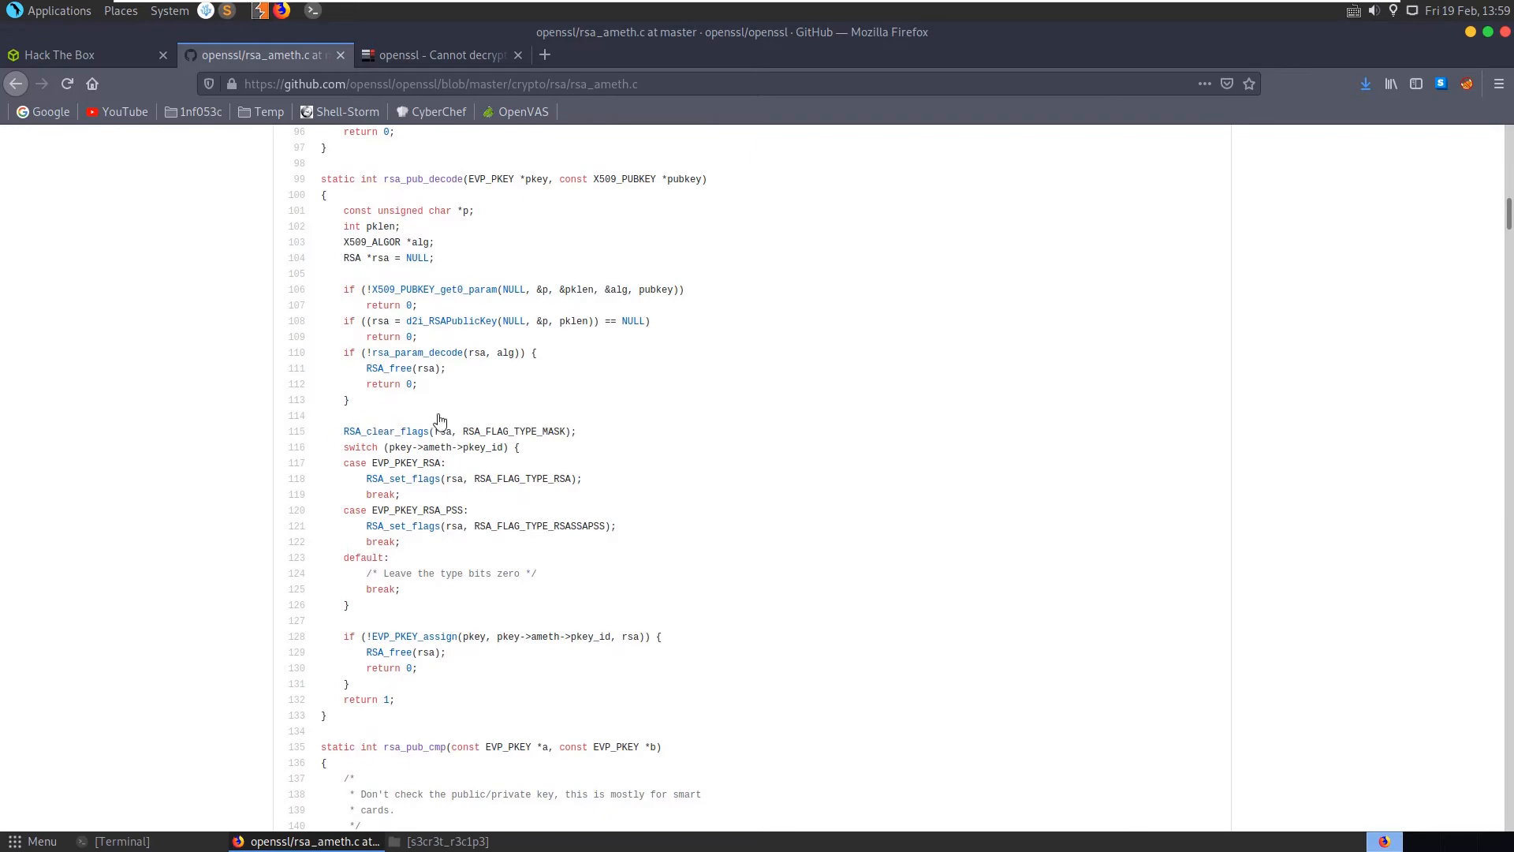
click(435, 55)
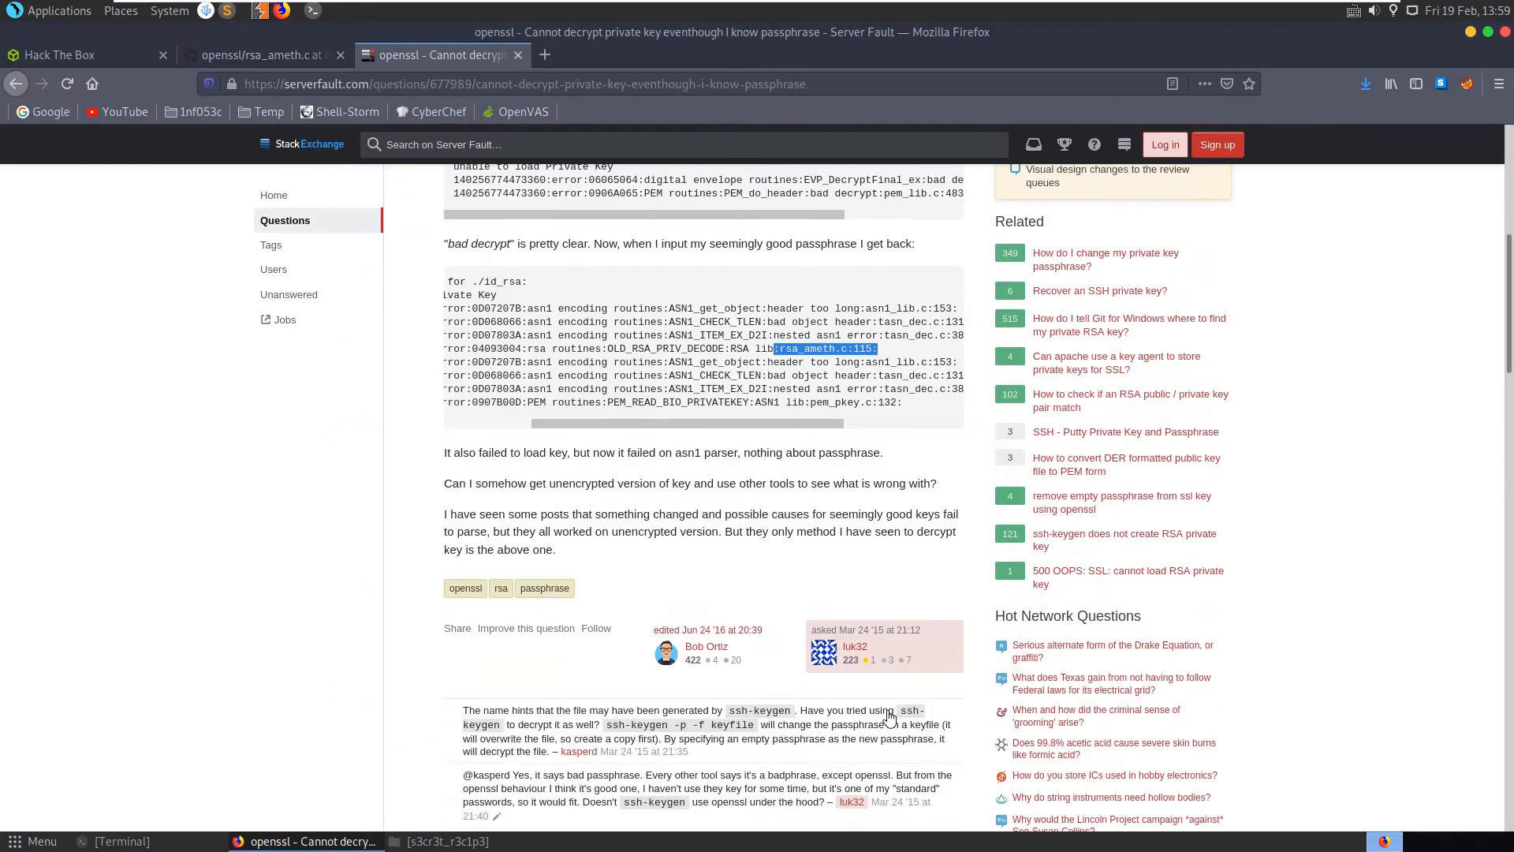
scroll(down, 3)
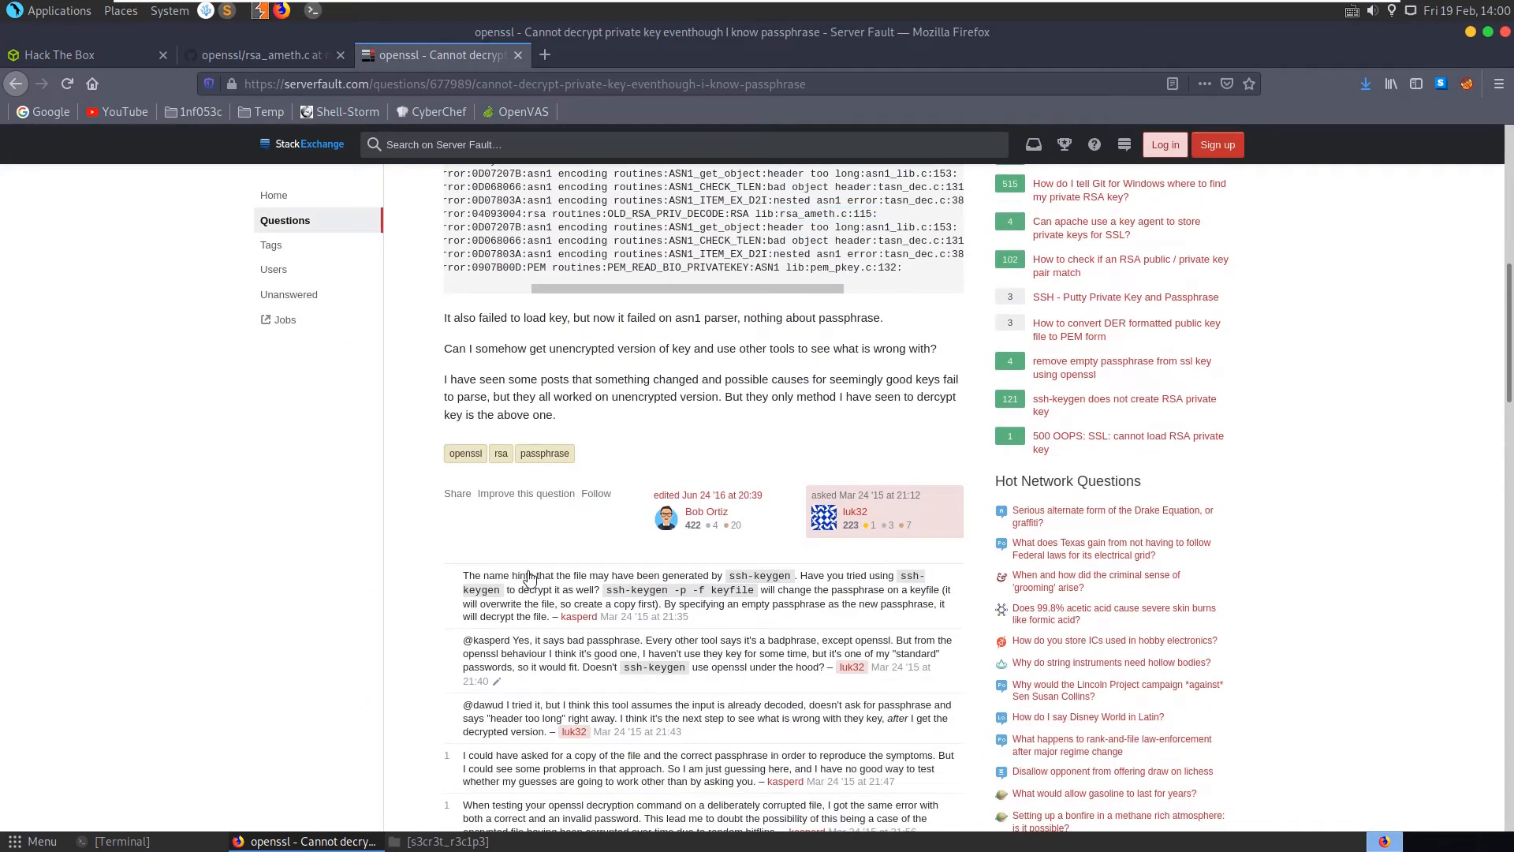
Read through the question's error output and its comments.
drag(494, 575, 789, 576)
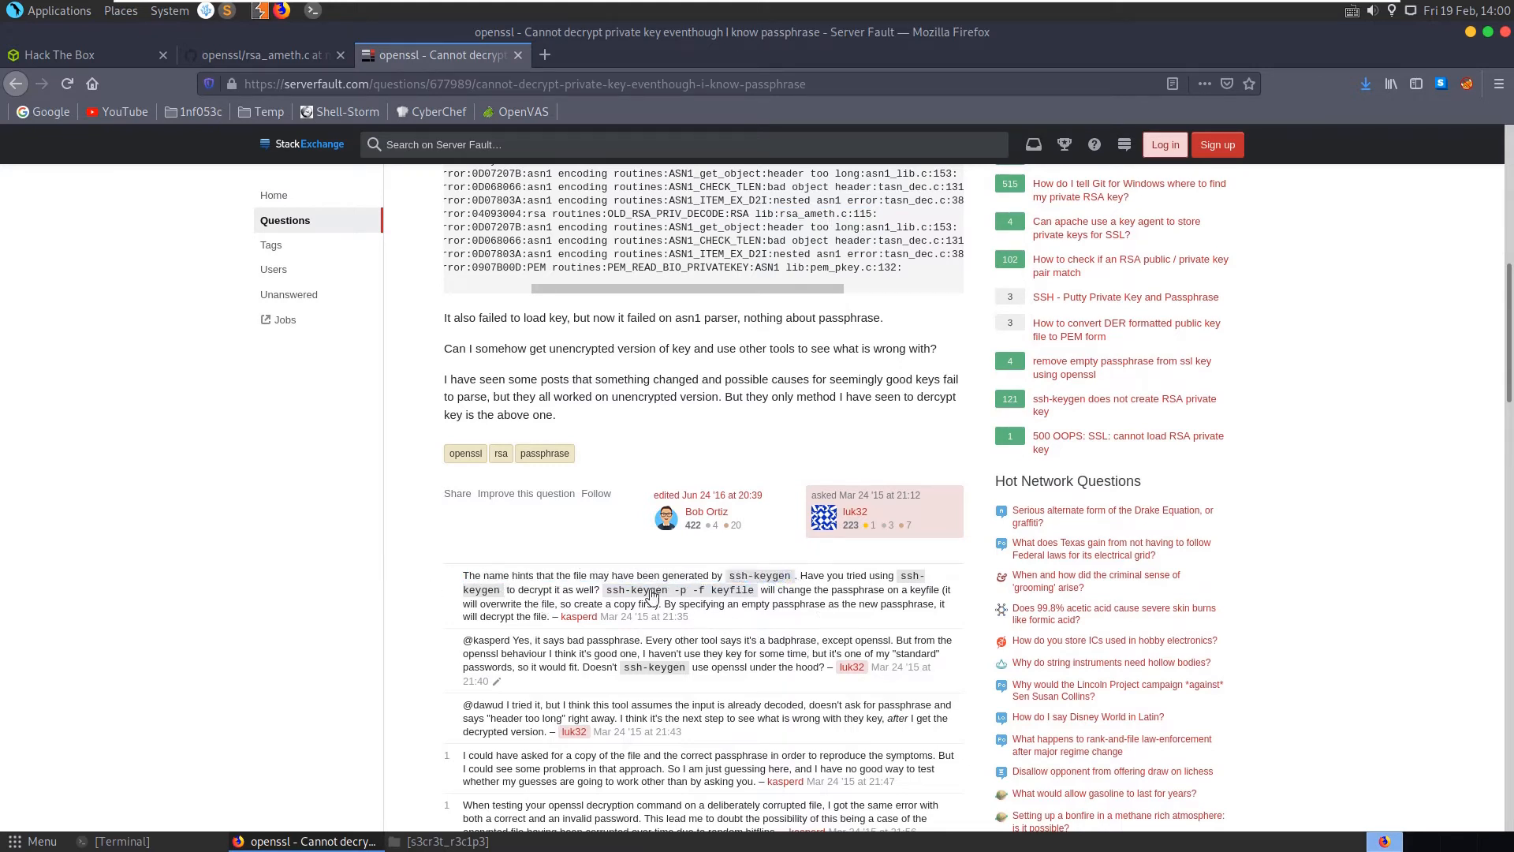
mouse_move(896, 594)
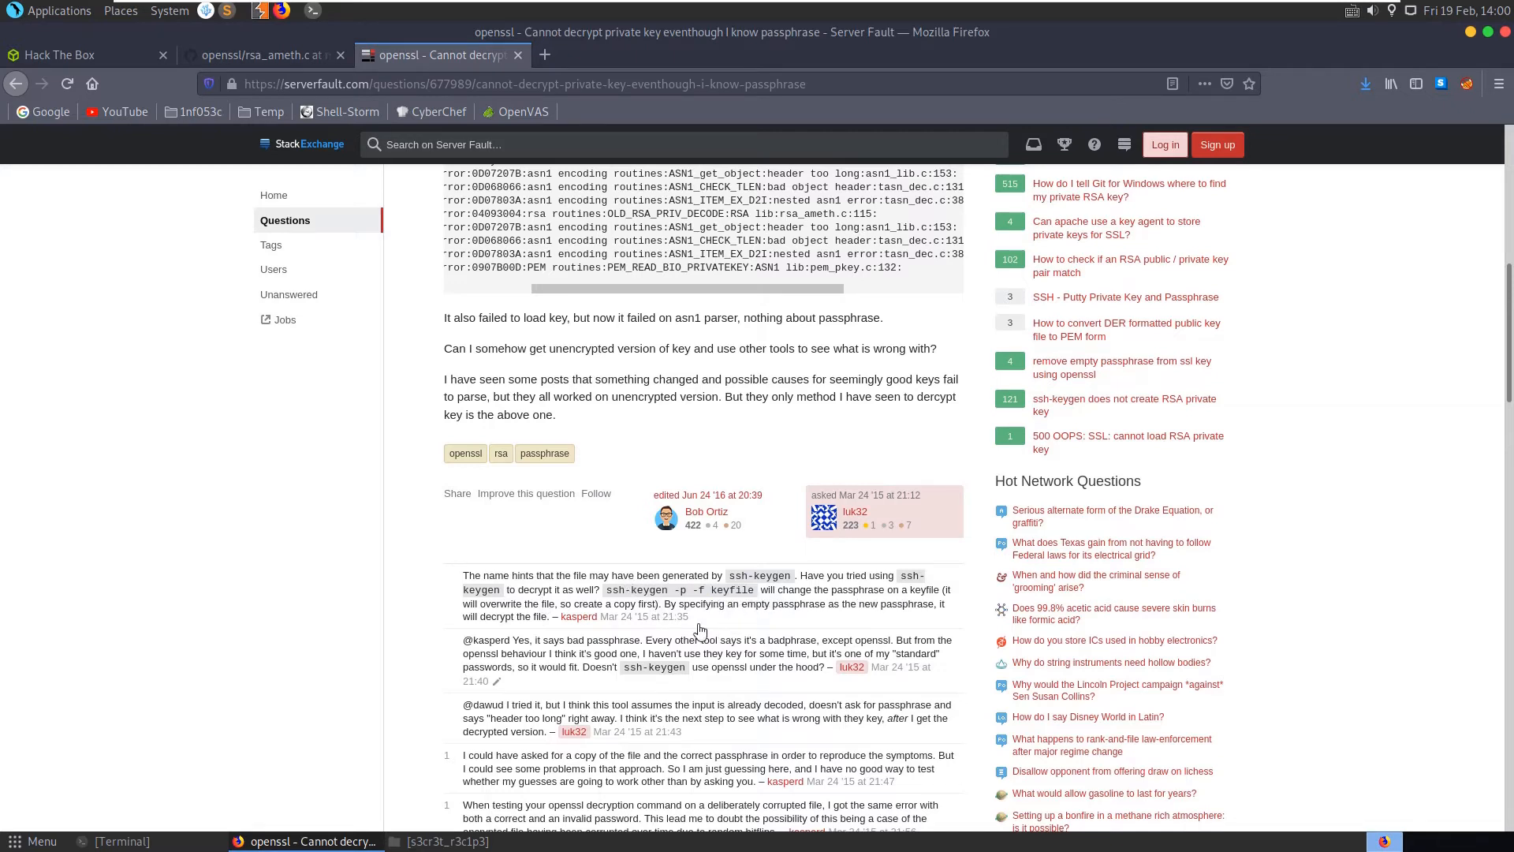
double_click(676, 640)
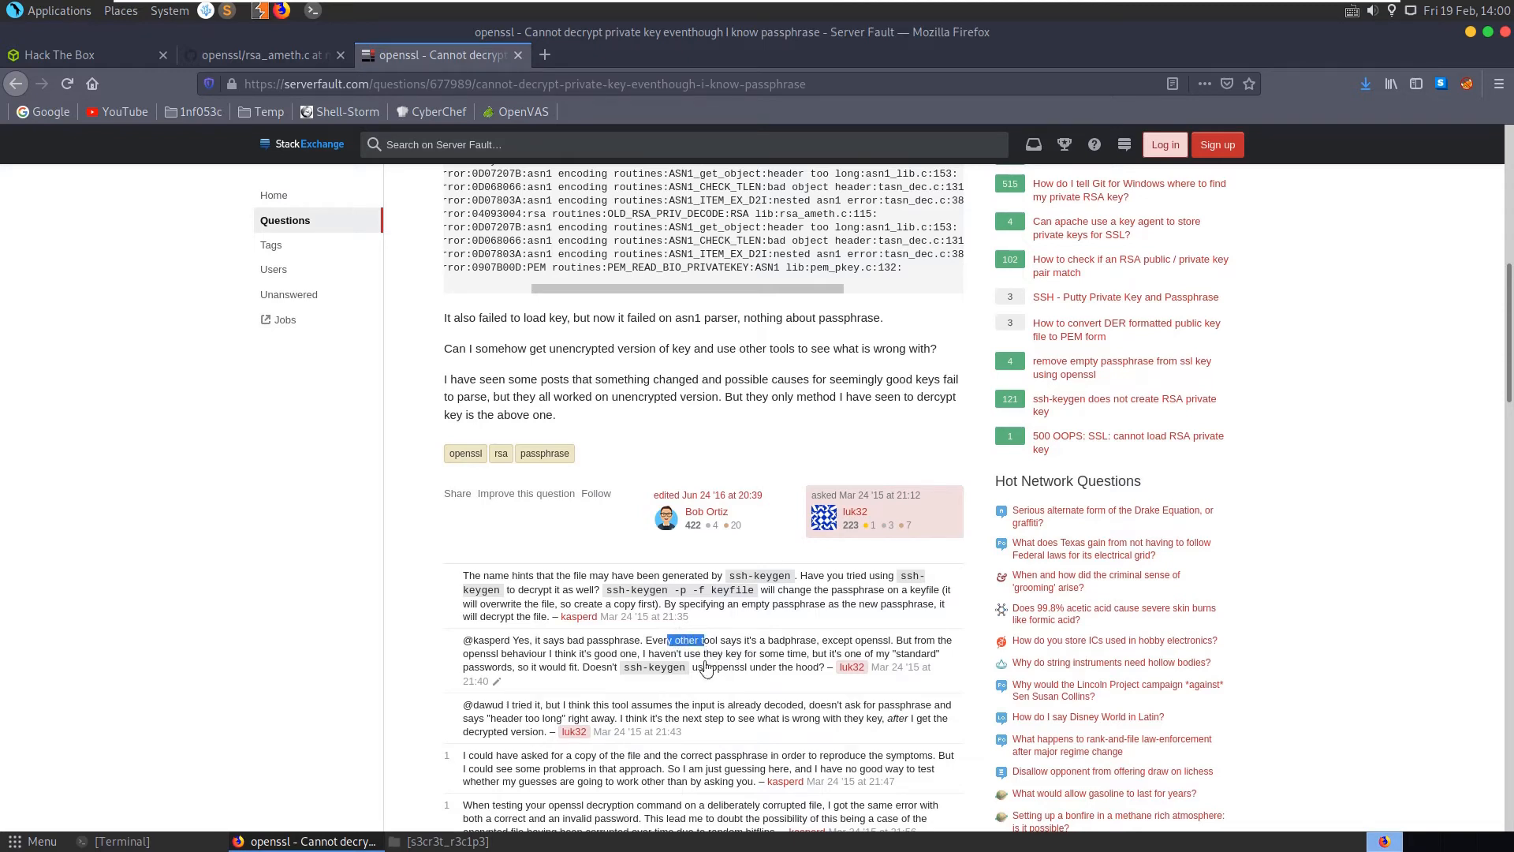
mouse_move(691, 676)
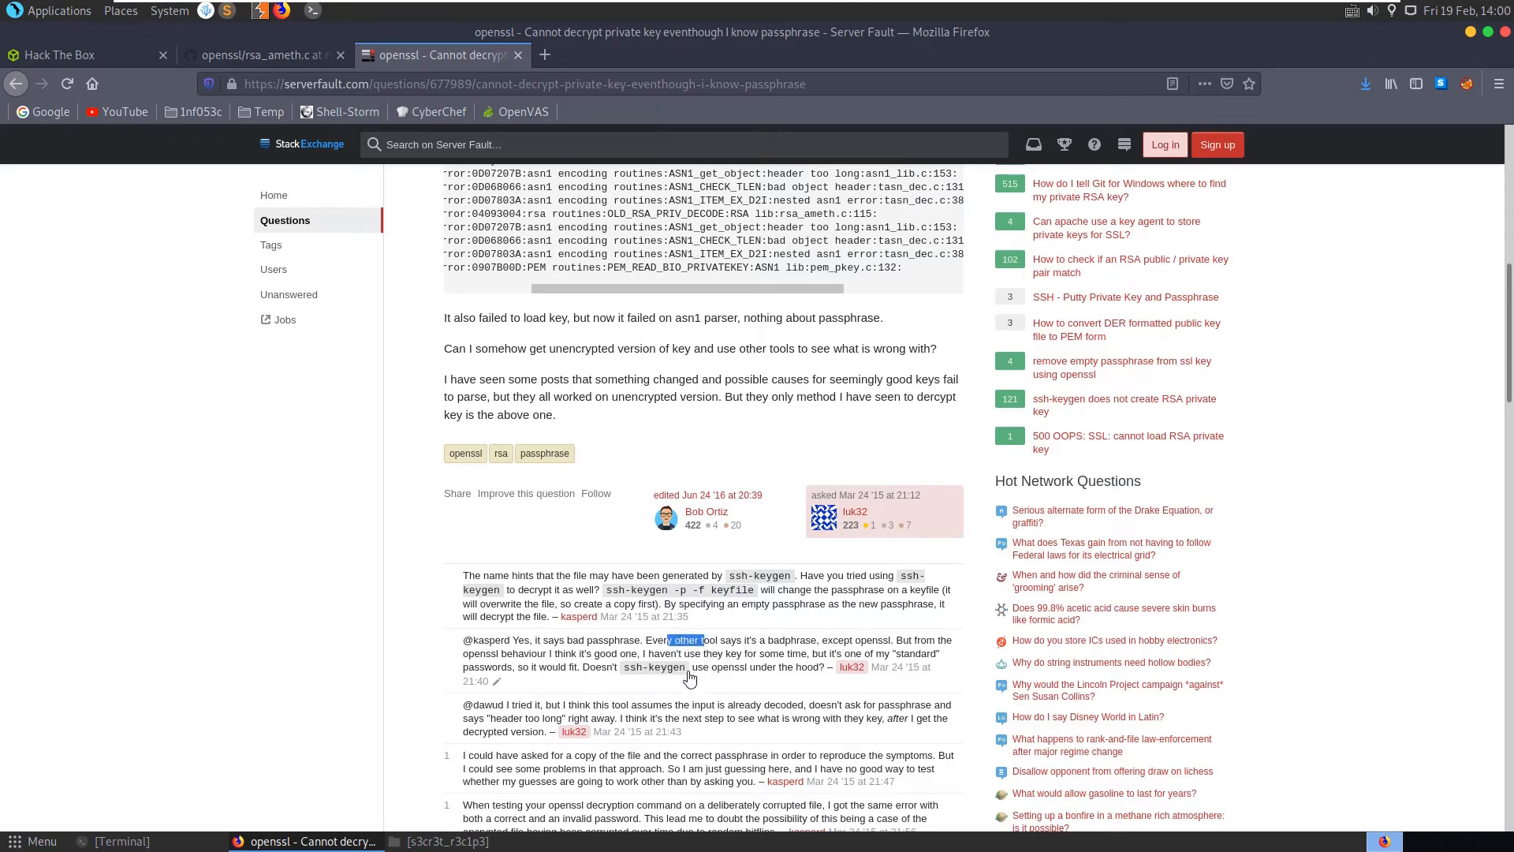
scroll(down, 3)
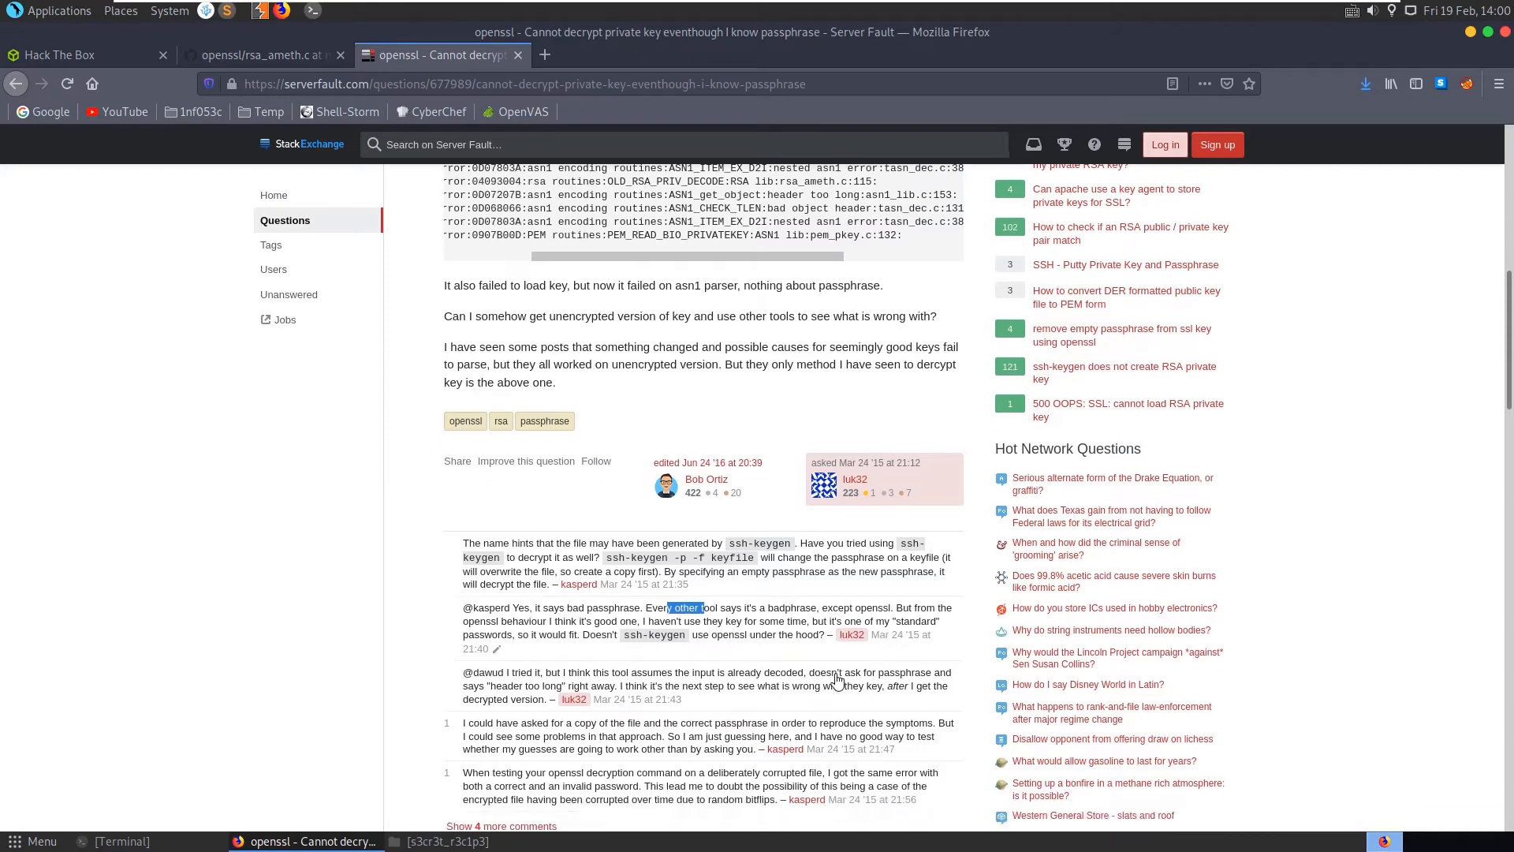
scroll(down, 3)
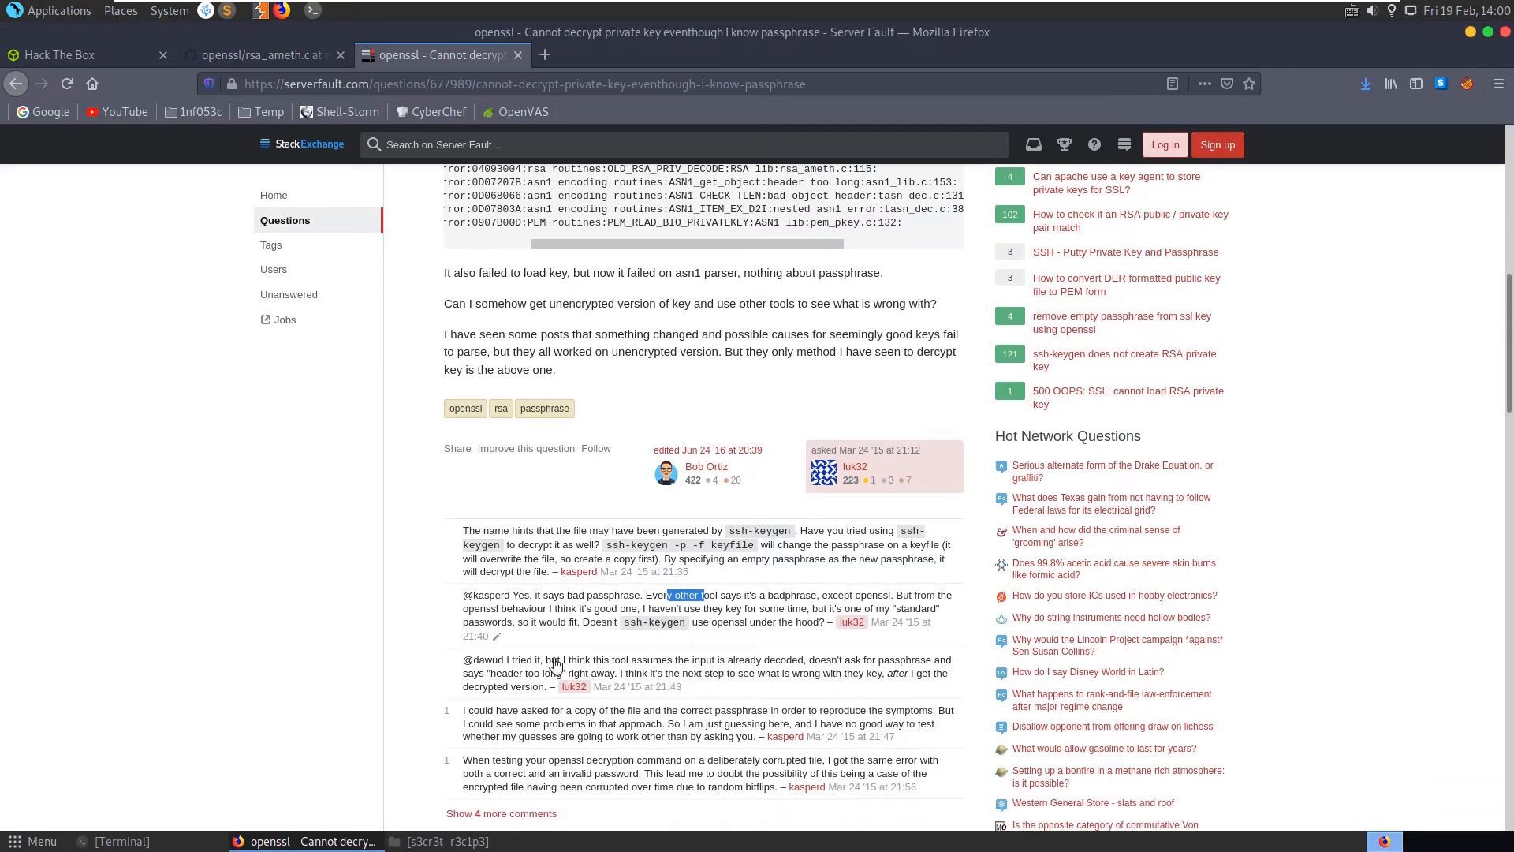
scroll(down, 3)
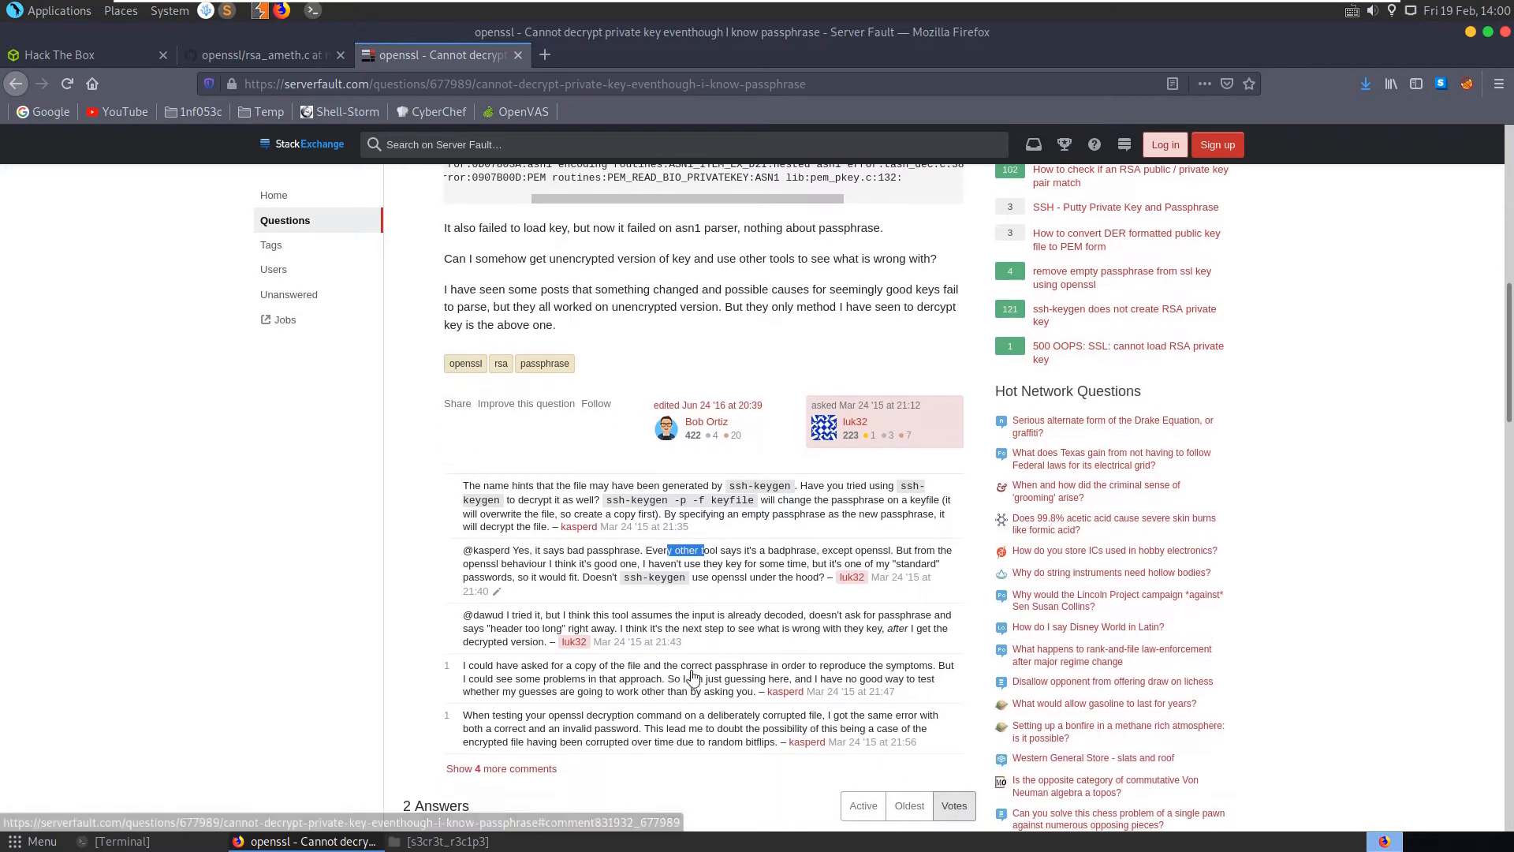
scroll(down, 3)
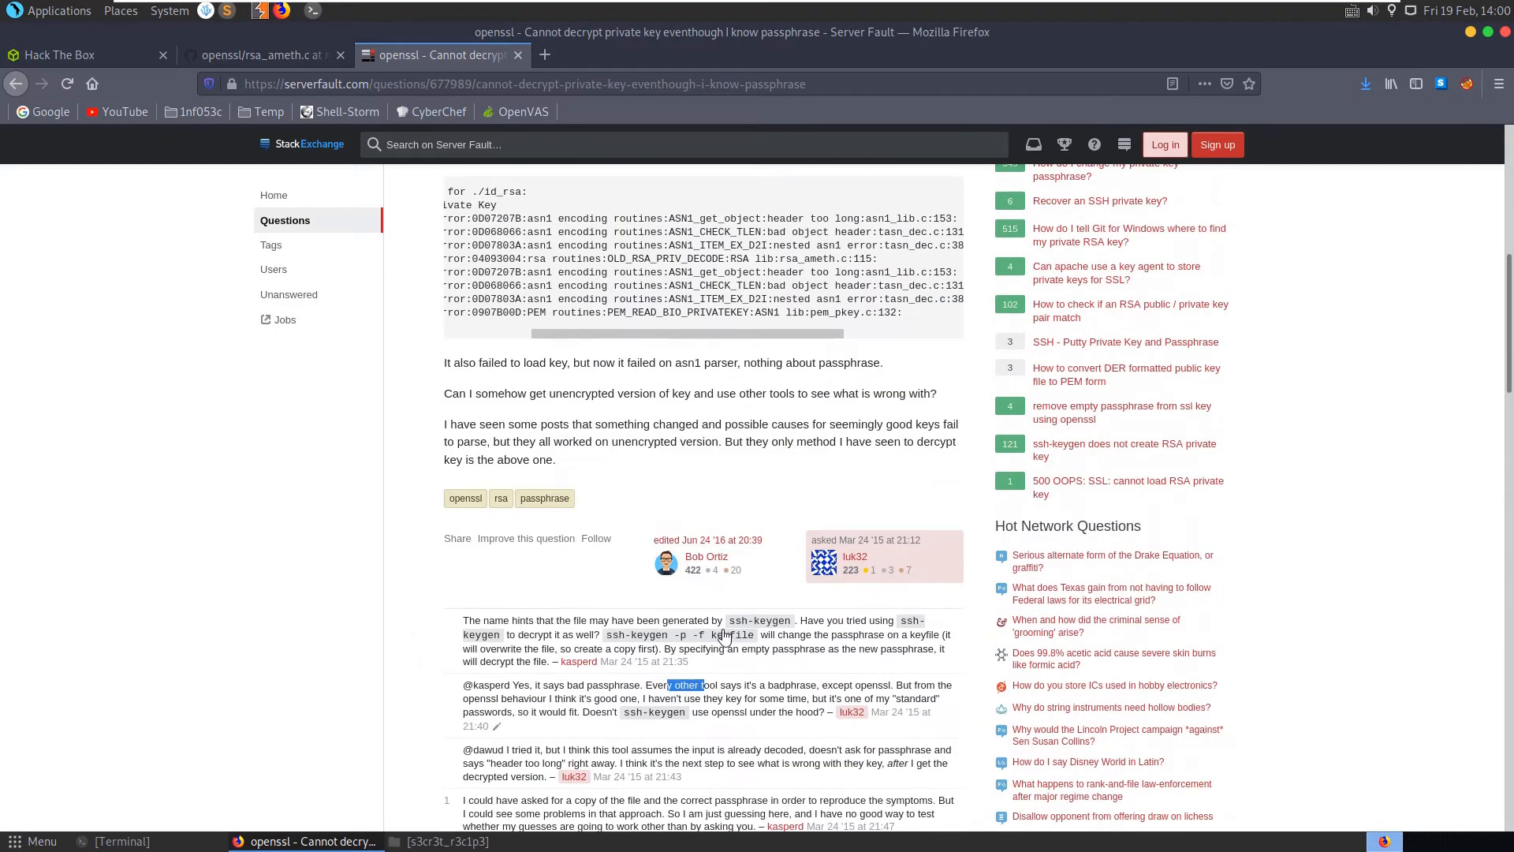
scroll(down, 3)
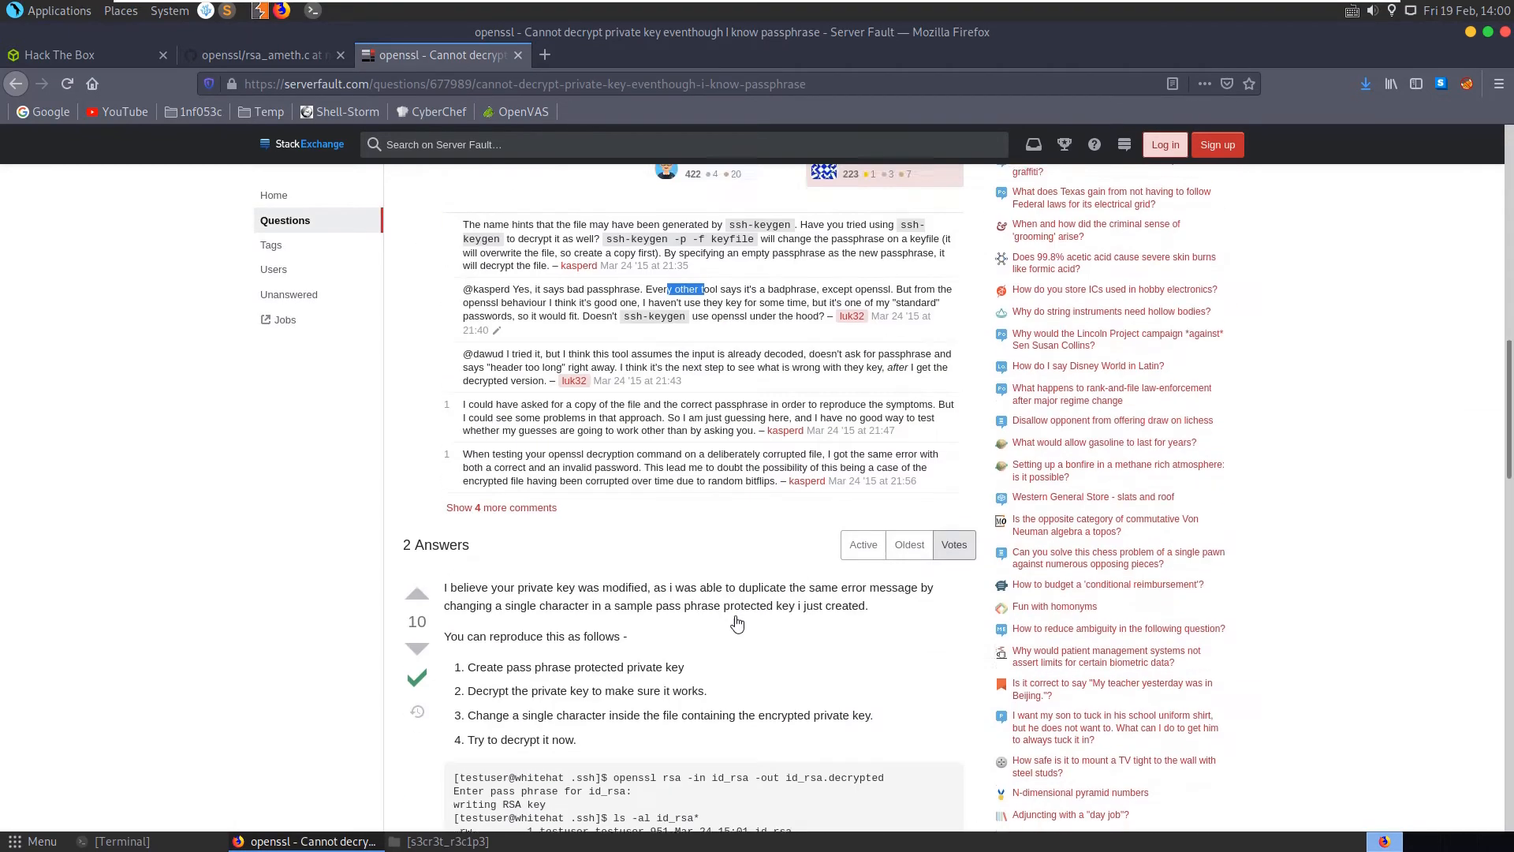
scroll(down, 3)
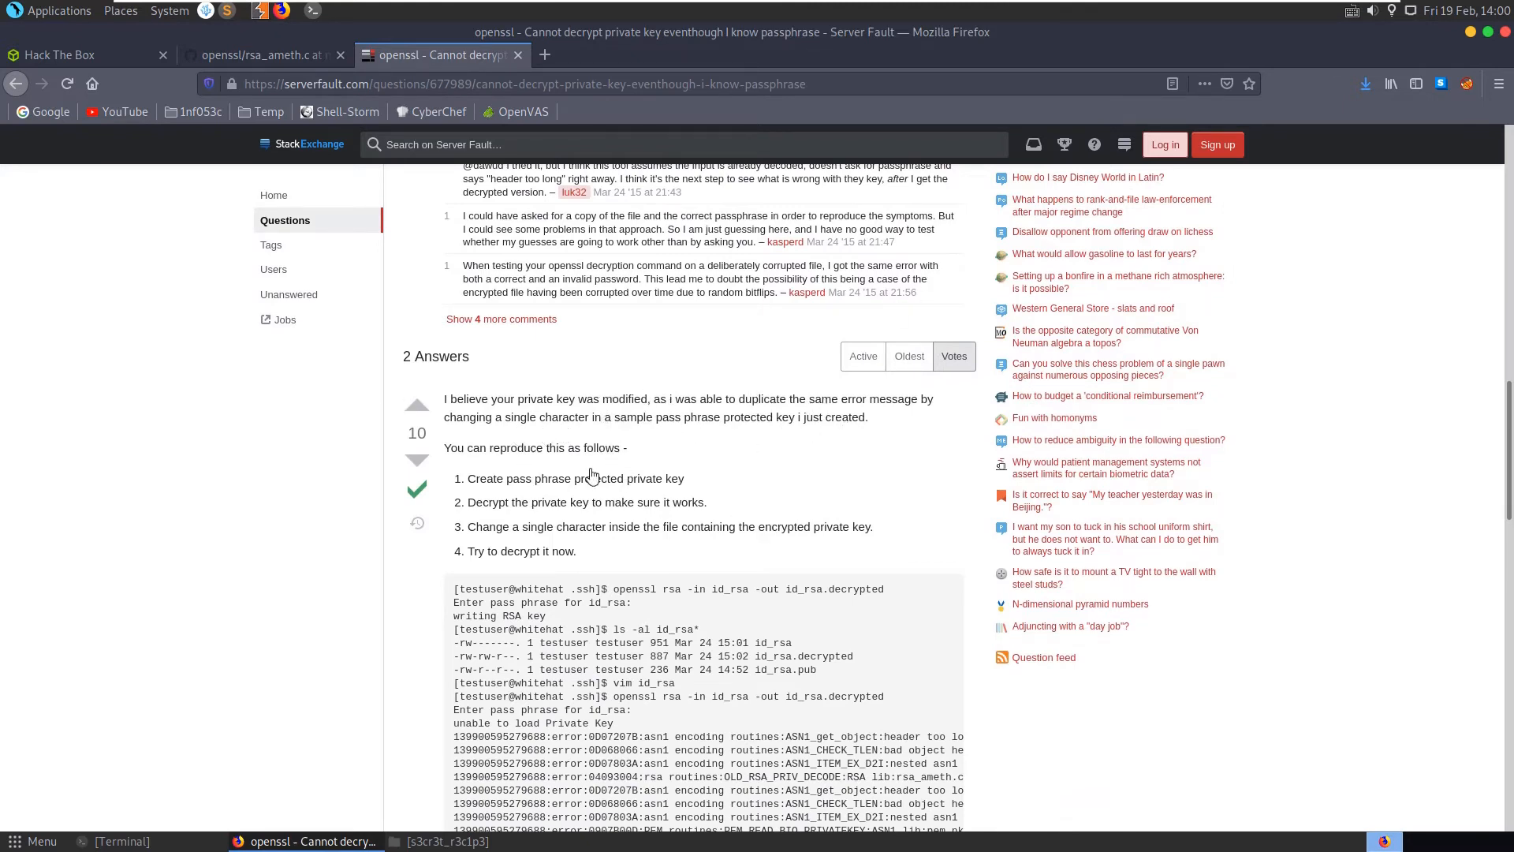
mouse_move(752, 472)
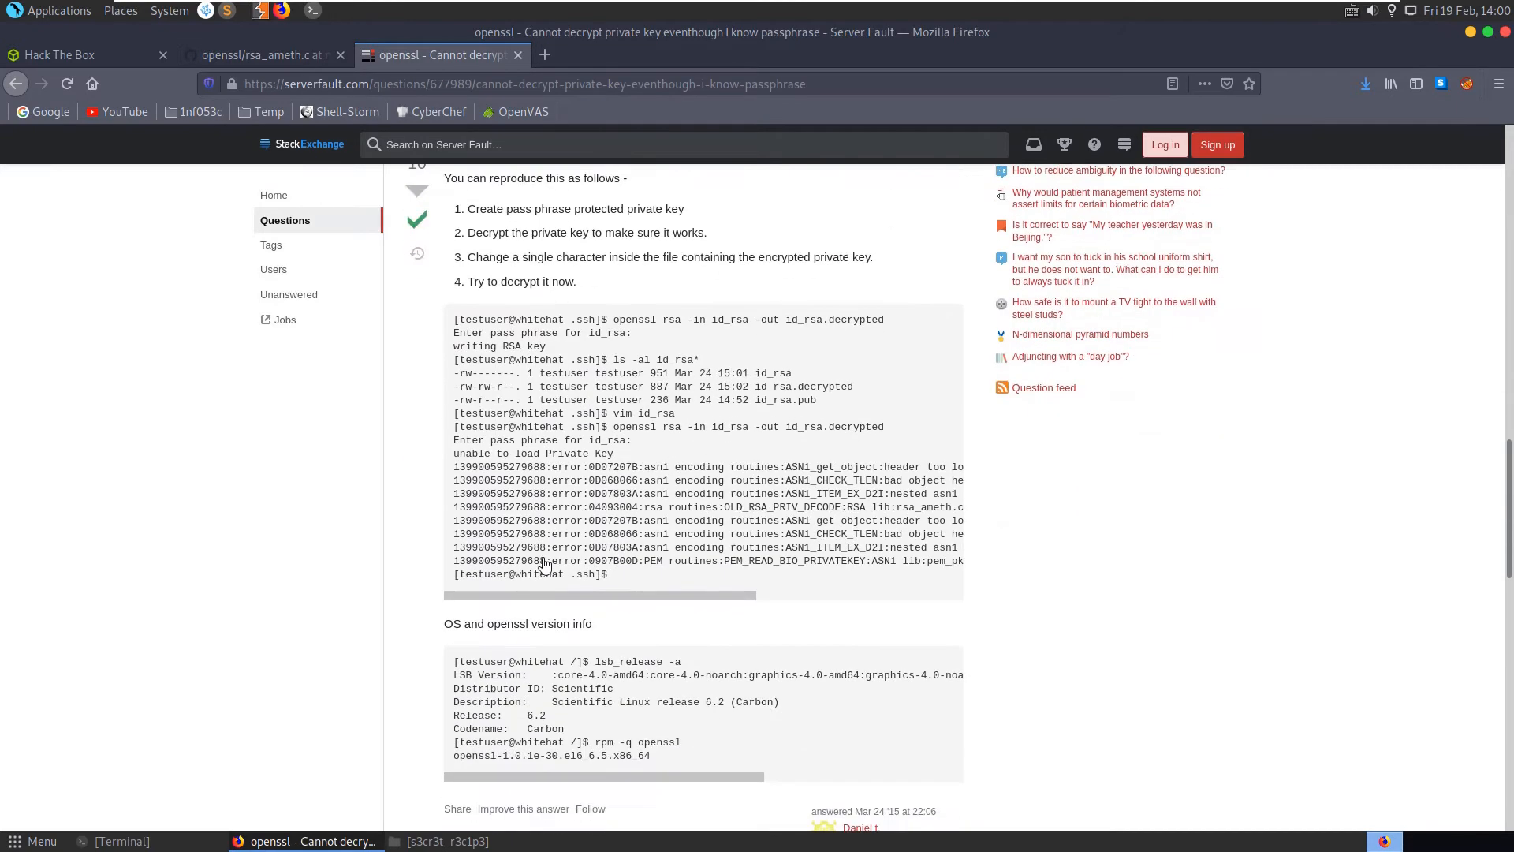
scroll(down, 3)
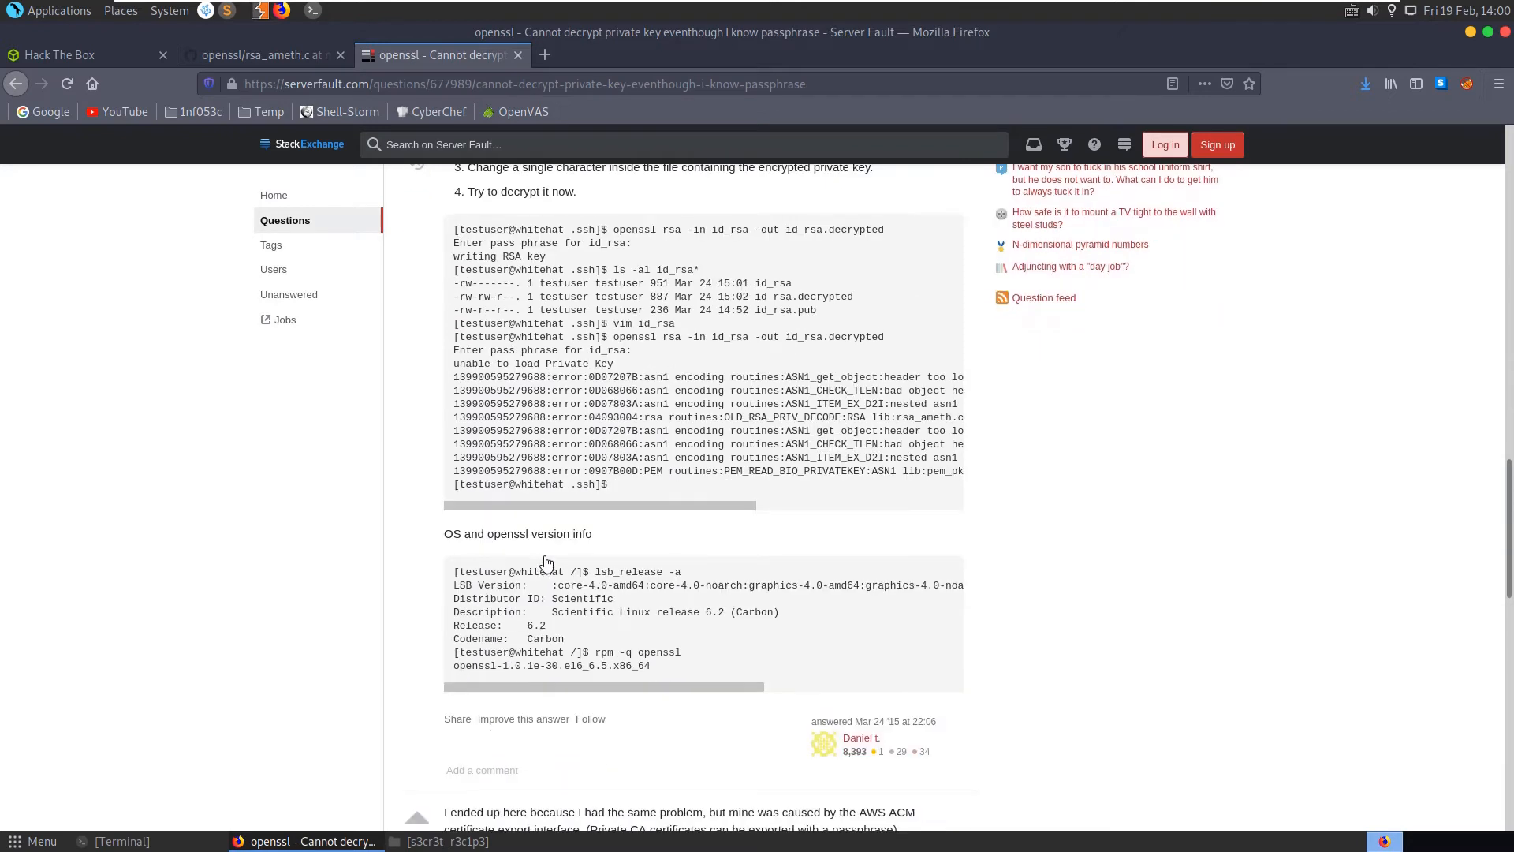
scroll(down, 3)
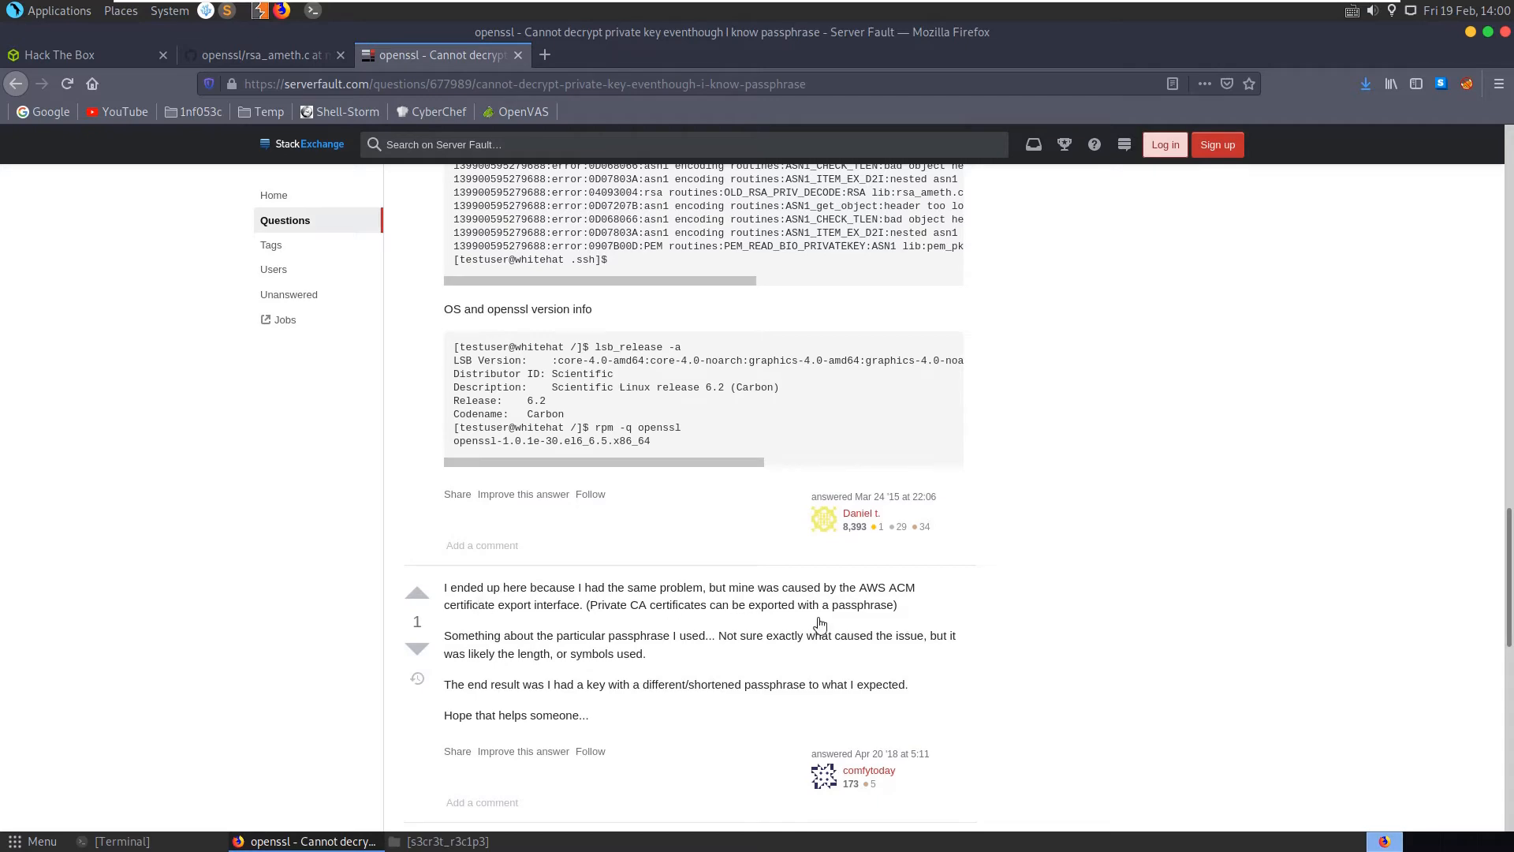
mouse_move(808, 676)
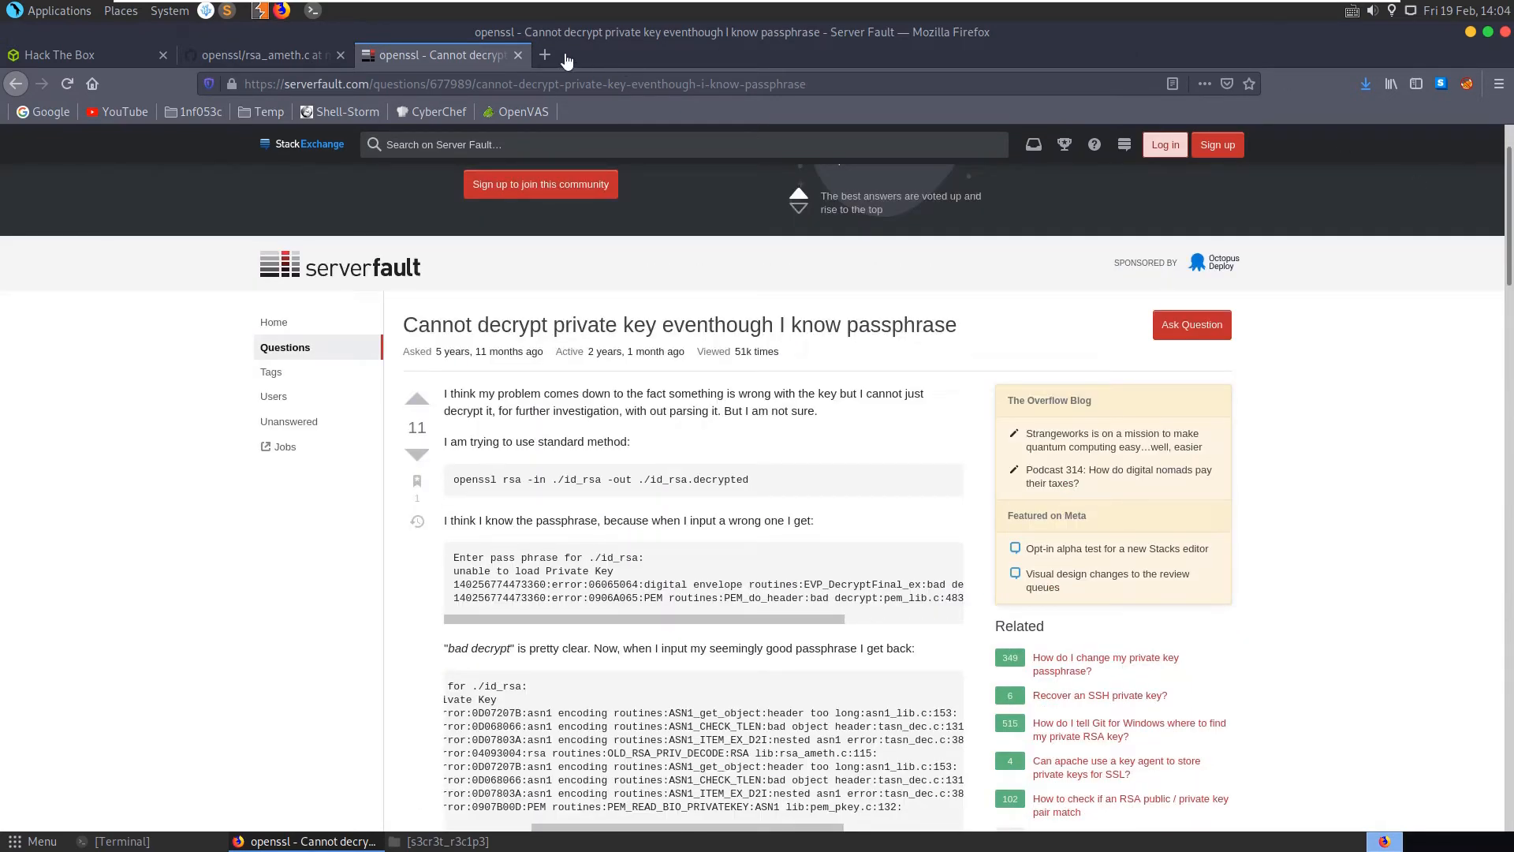
Read the S3cr3t_R3c1p3 forum thread, highlighting the creator's hint about not calculating p and q.
click(543, 55)
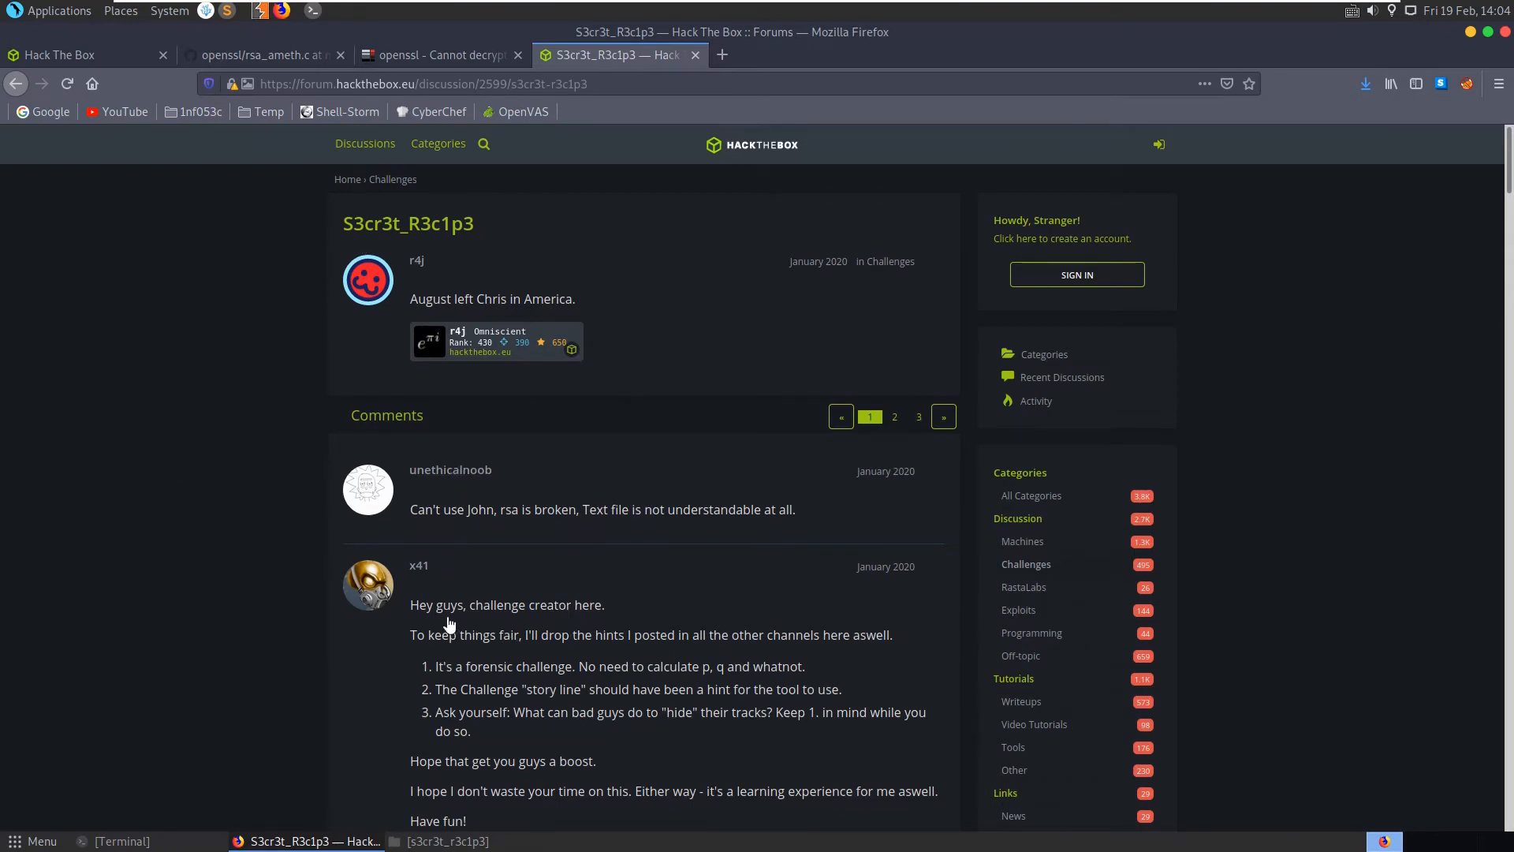
mouse_move(473, 533)
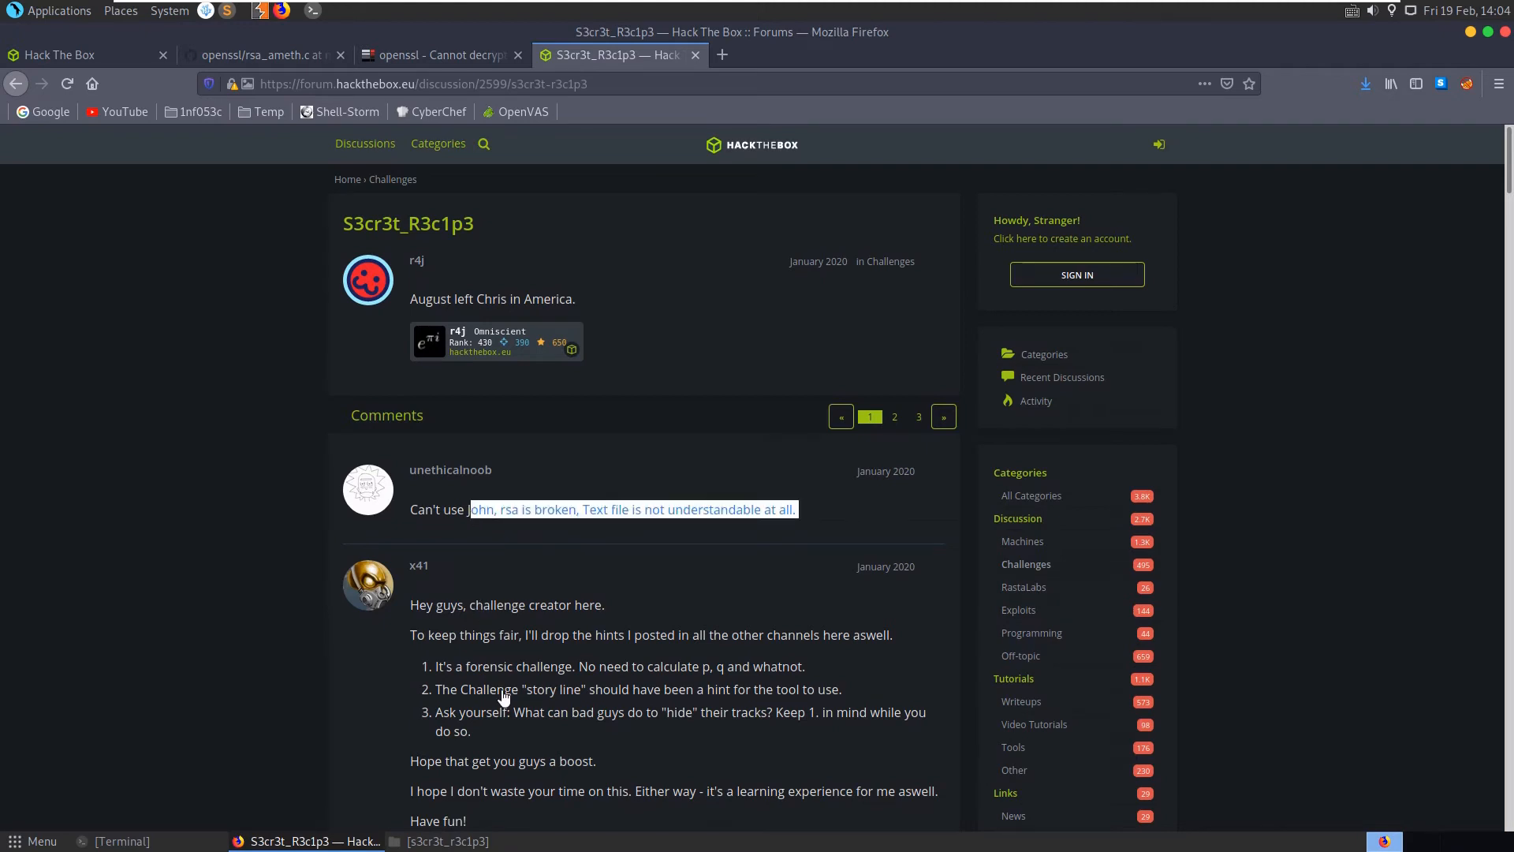
scroll(down, 3)
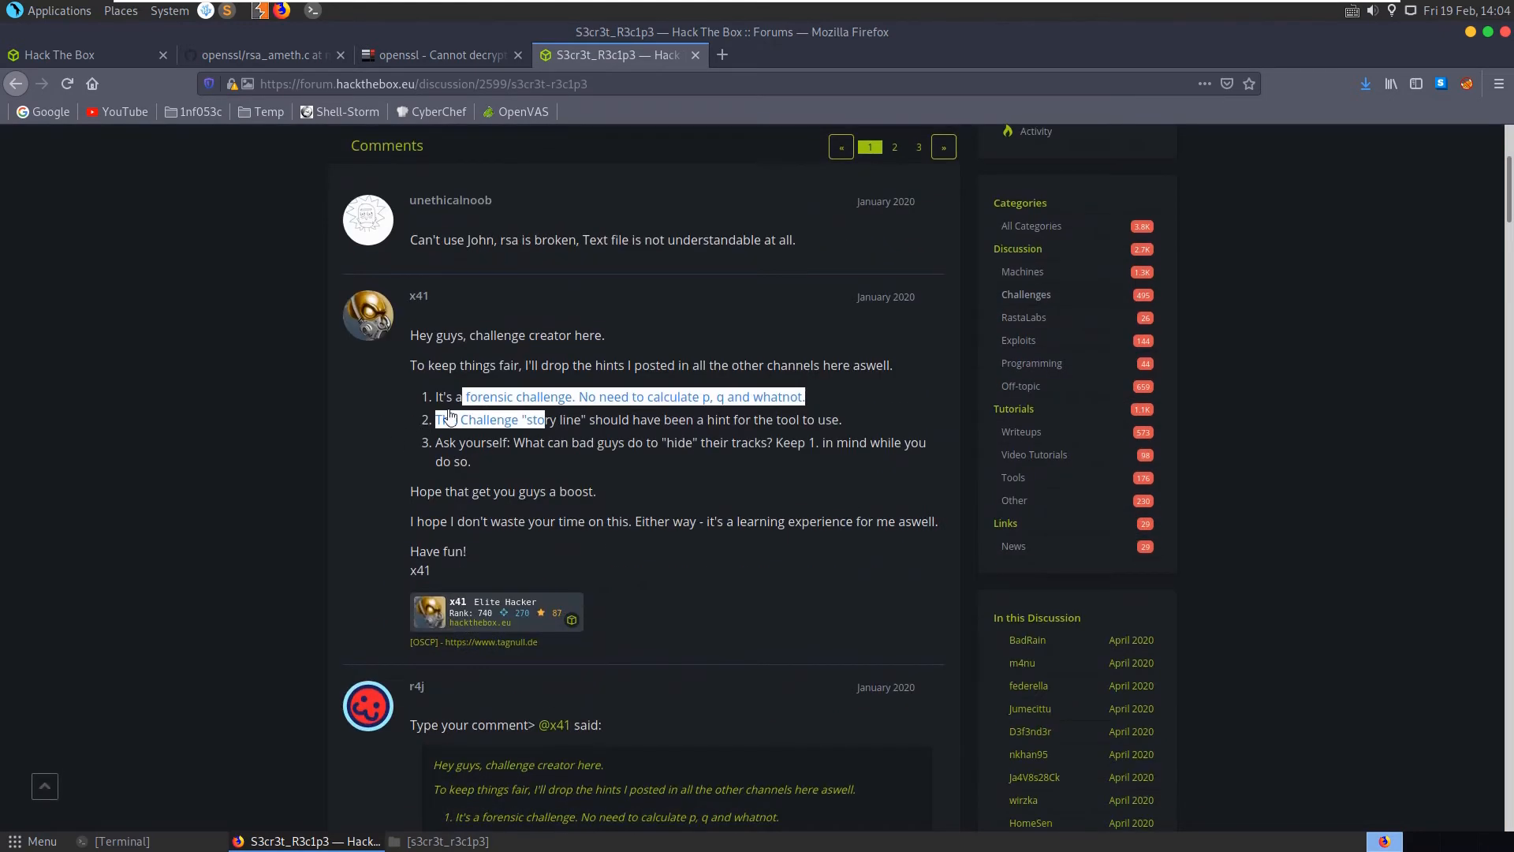
click(917, 378)
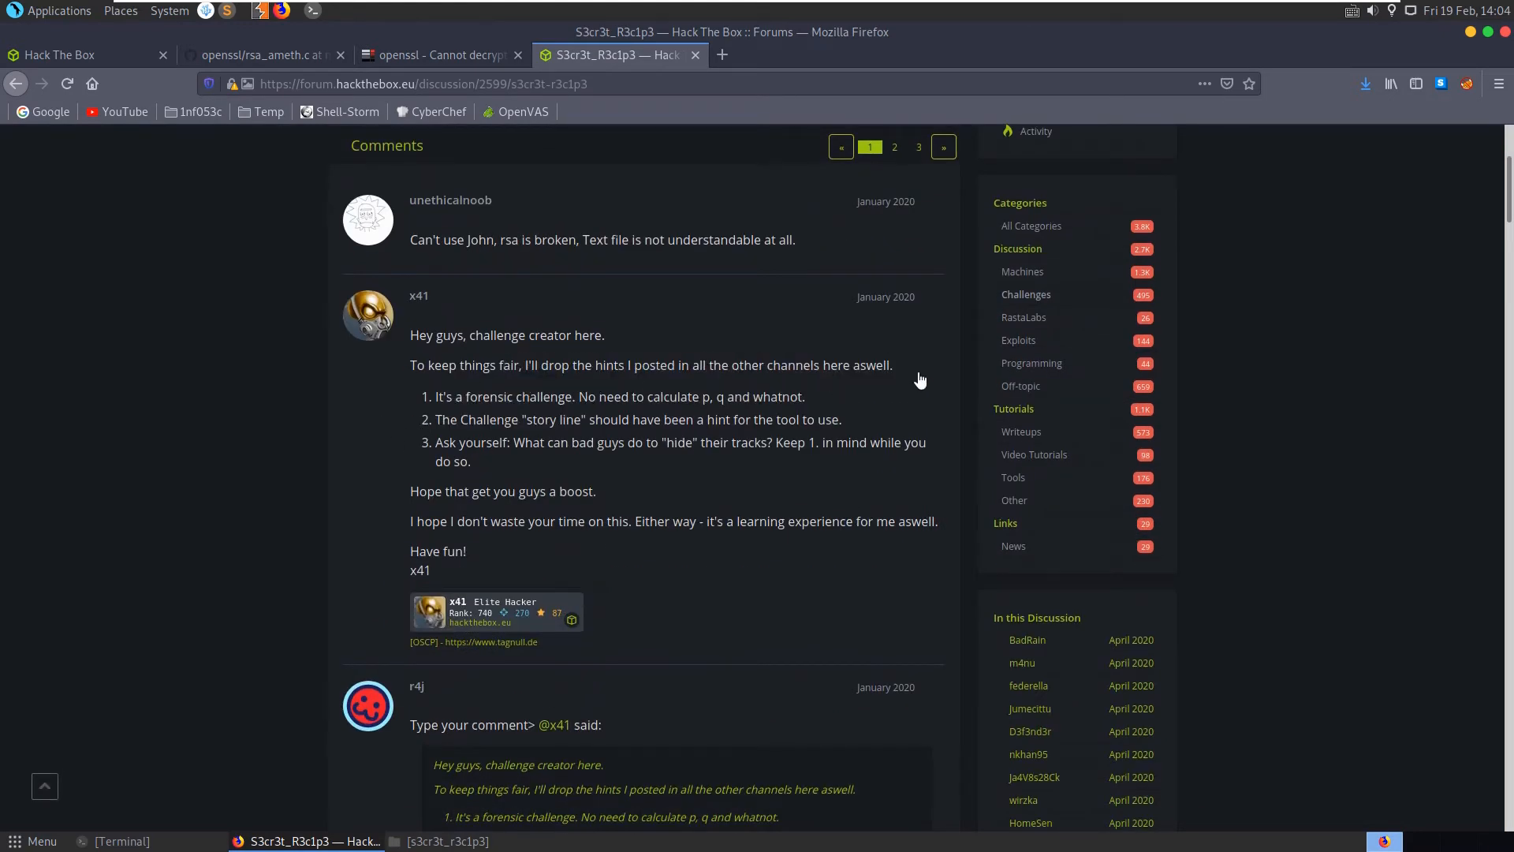
drag(439, 396, 748, 396)
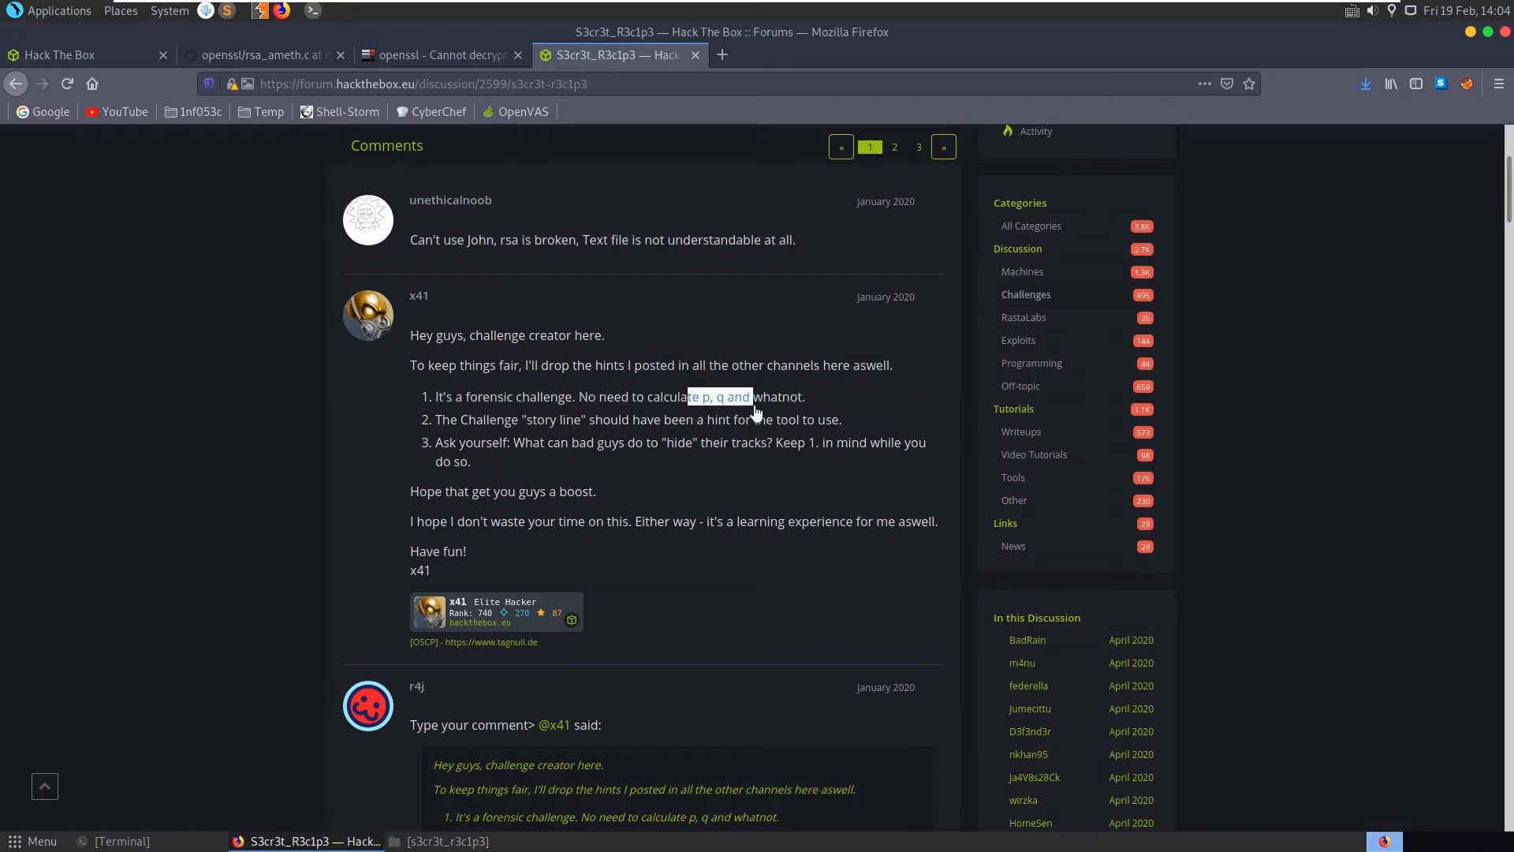
drag(688, 395, 800, 418)
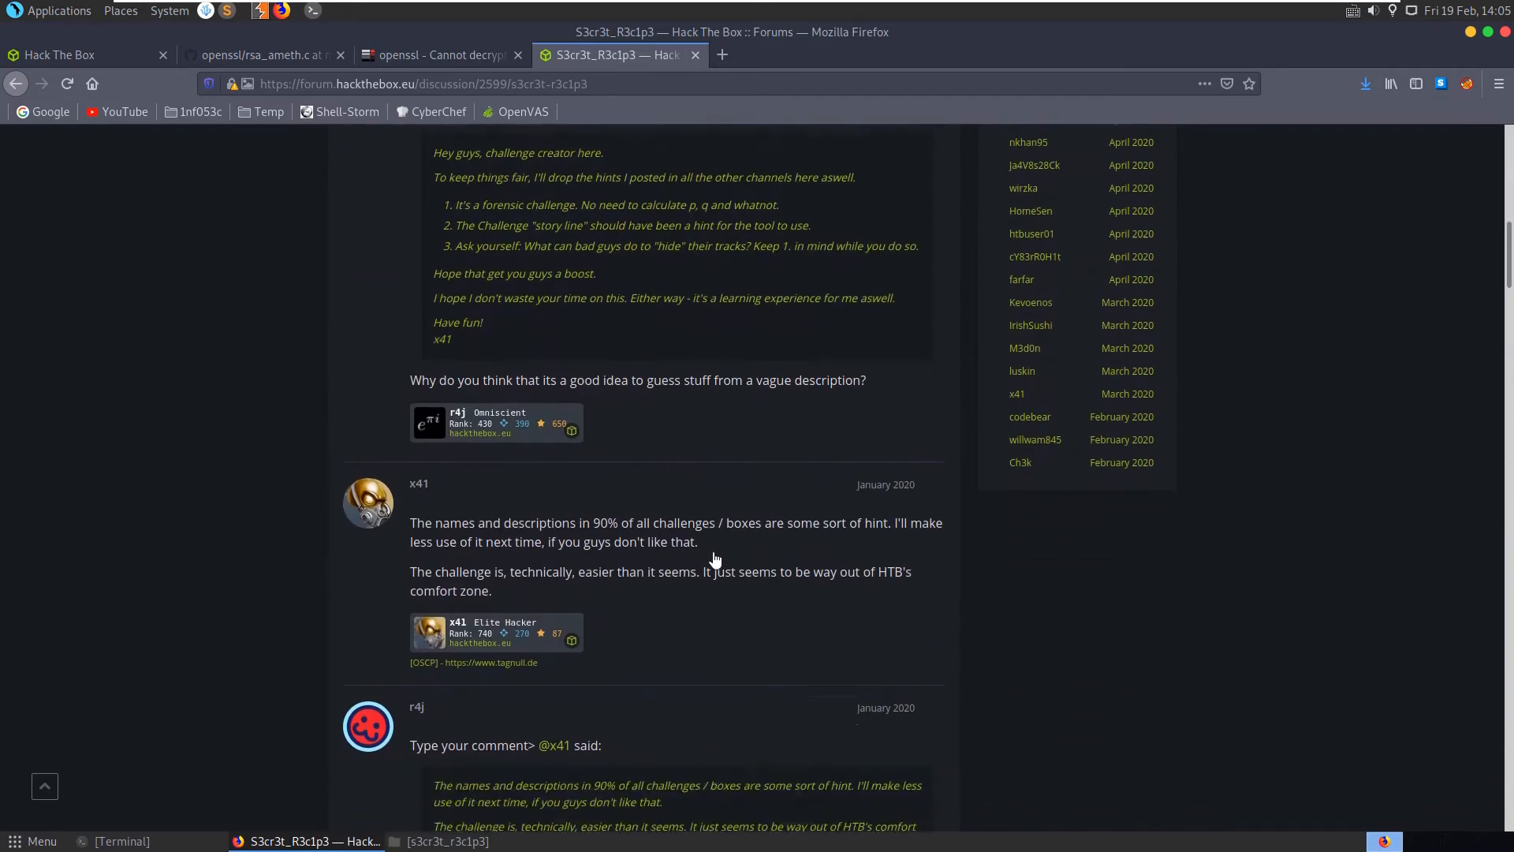
scroll(down, 3)
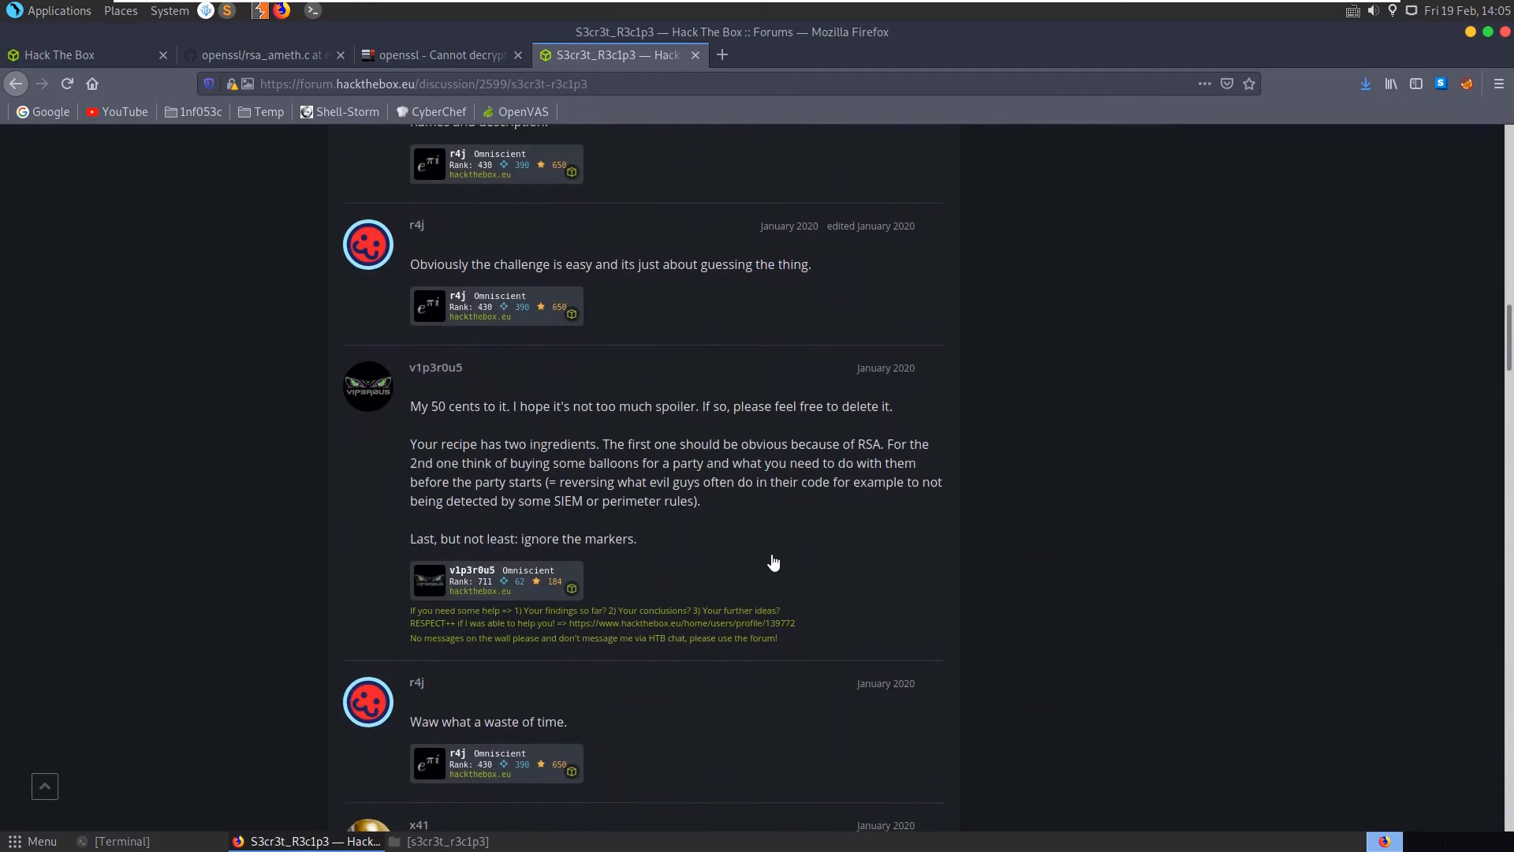
scroll(down, 3)
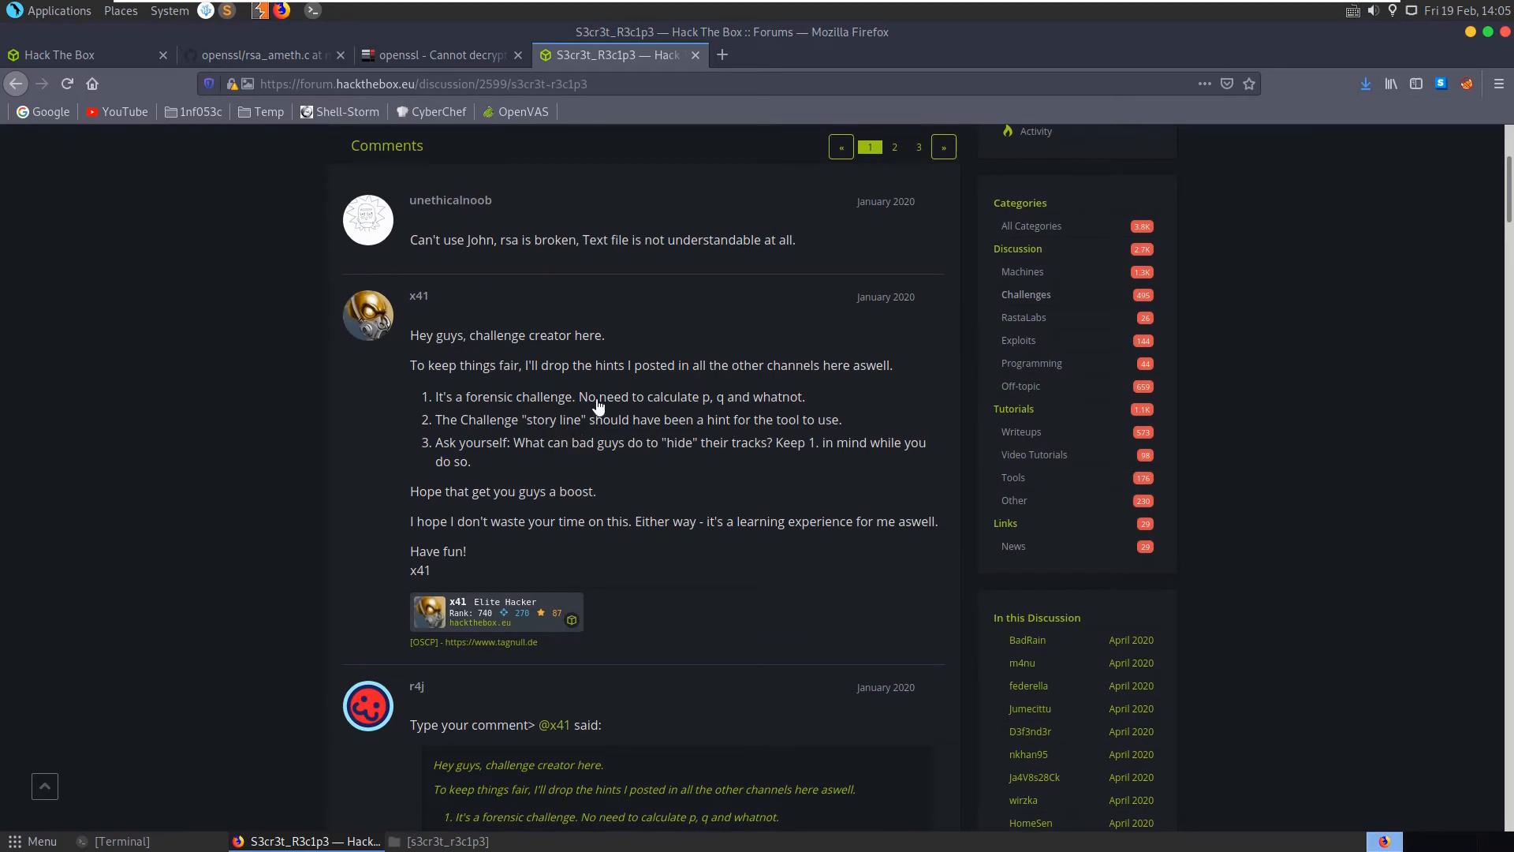
drag(461, 419, 839, 419)
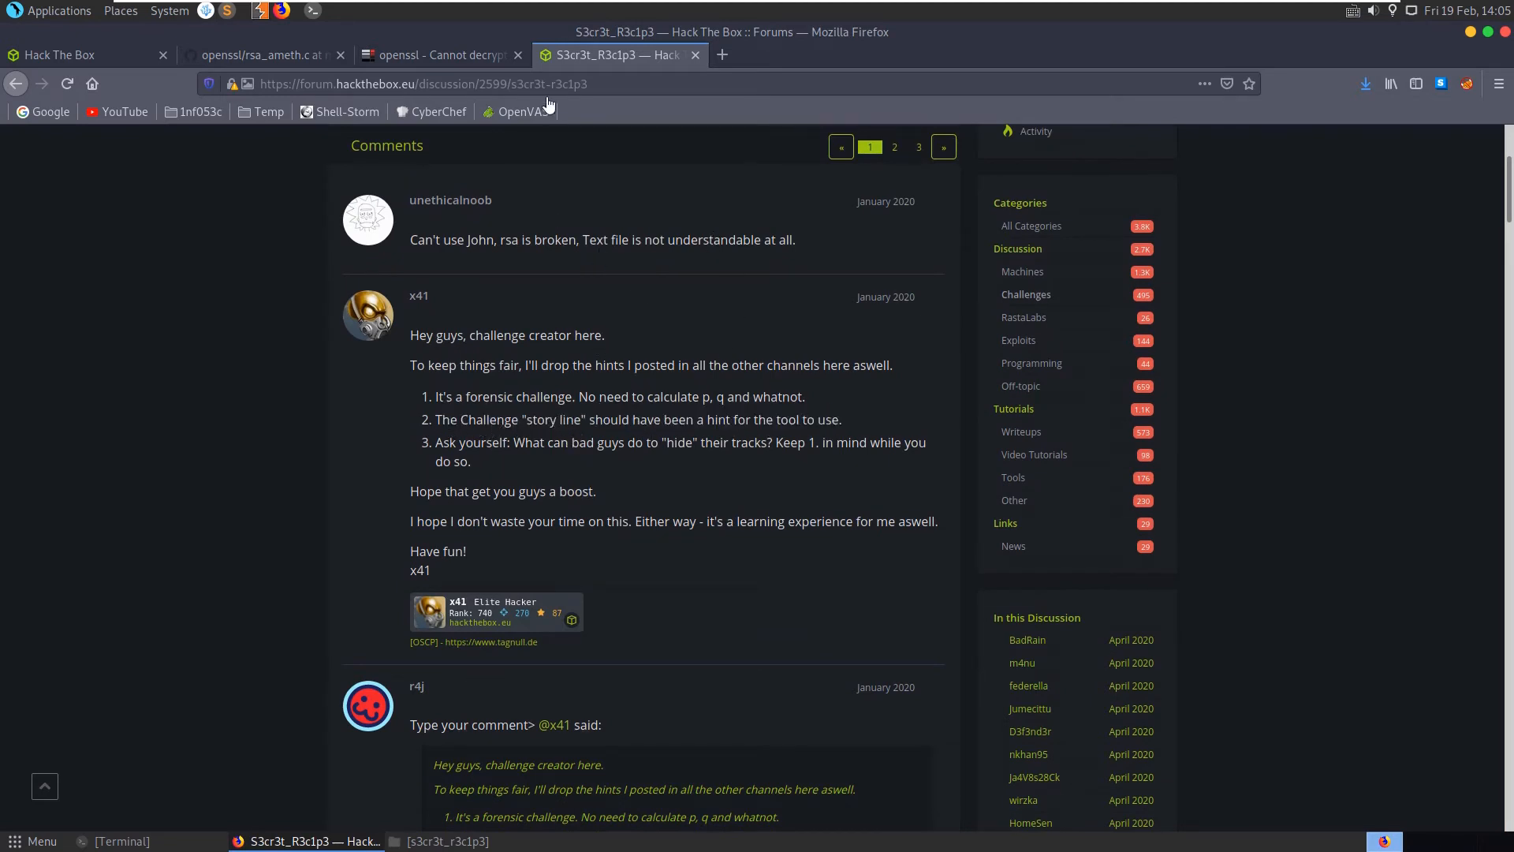
Switch via the Server Fault tab back to the Hack The Box challenge page.
click(434, 55)
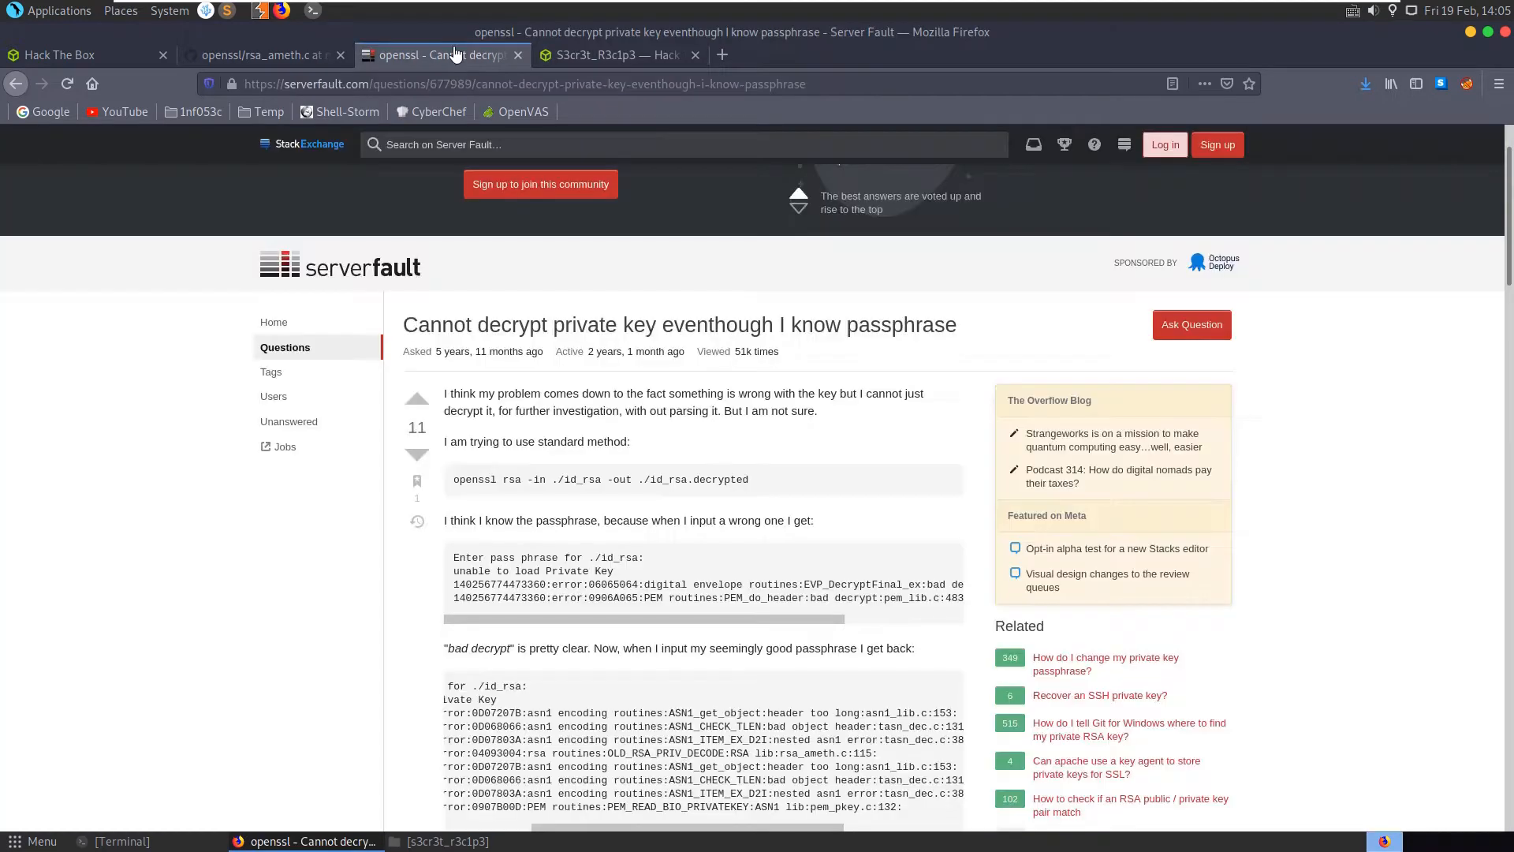
click(82, 55)
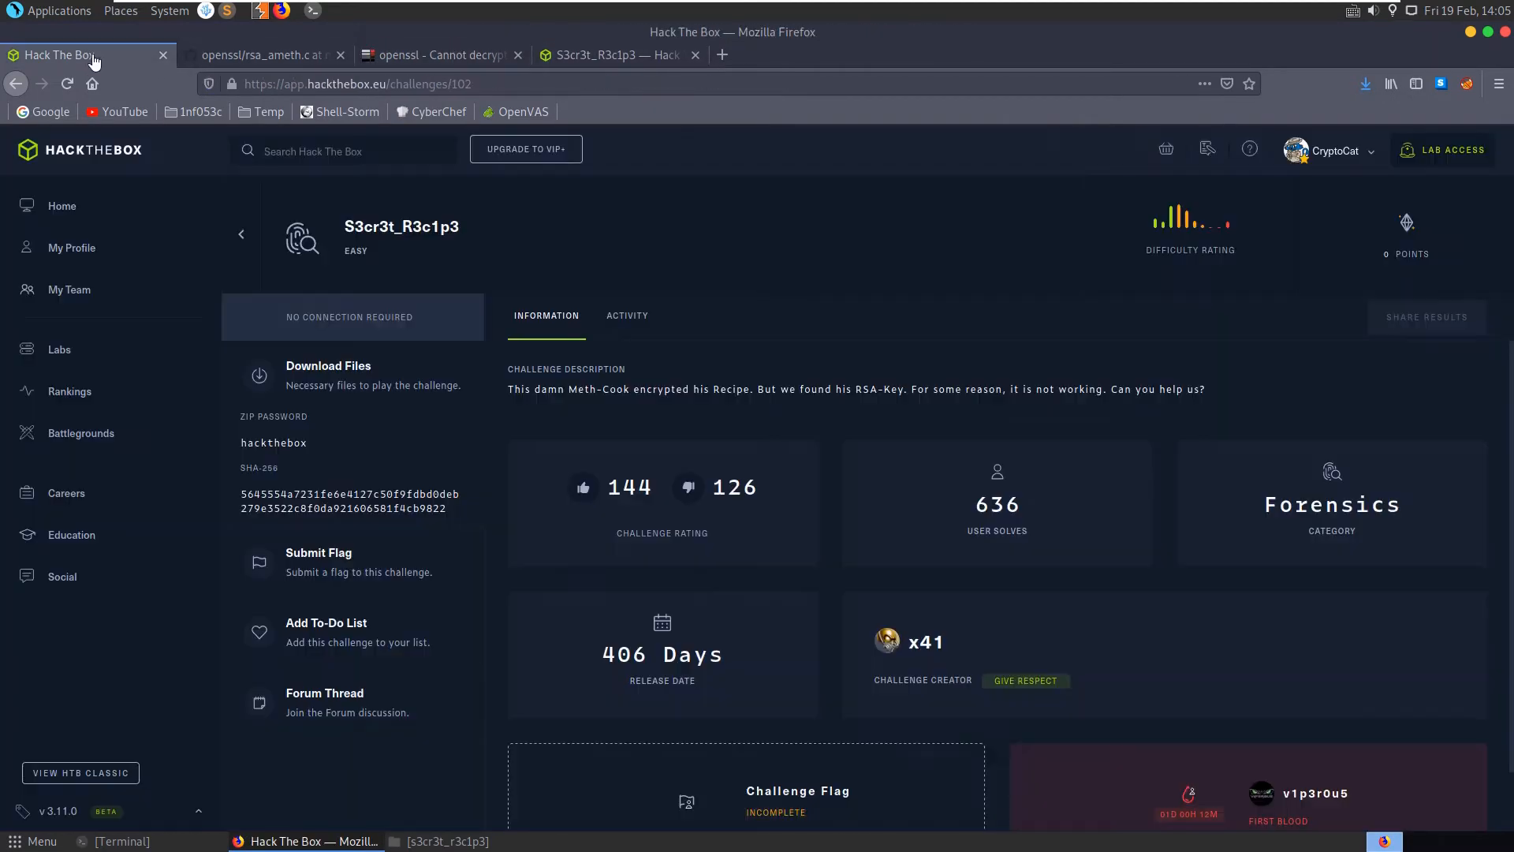
mouse_move(536, 399)
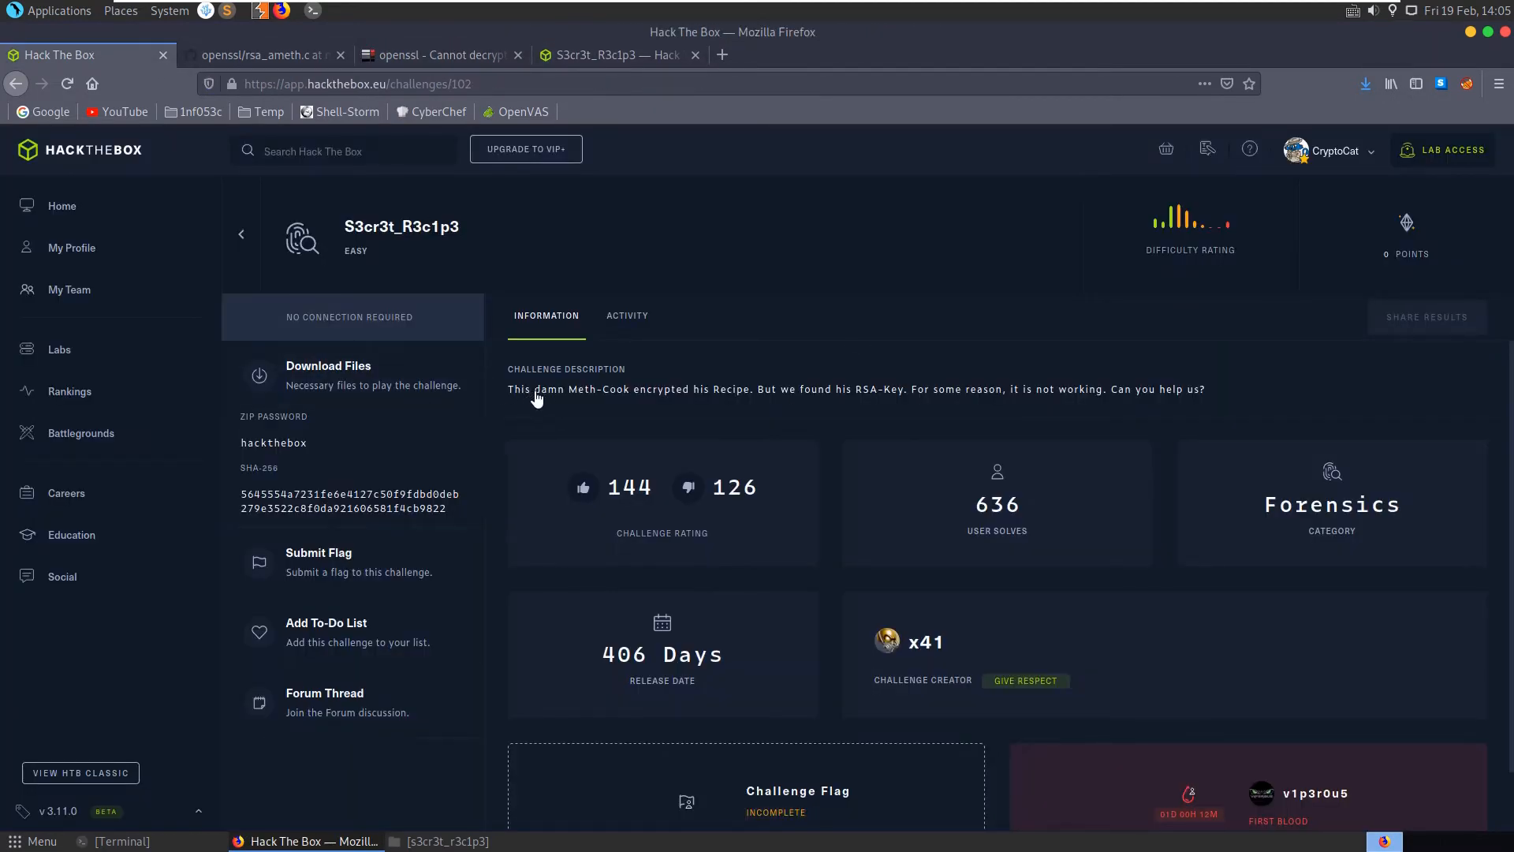
mouse_move(628, 241)
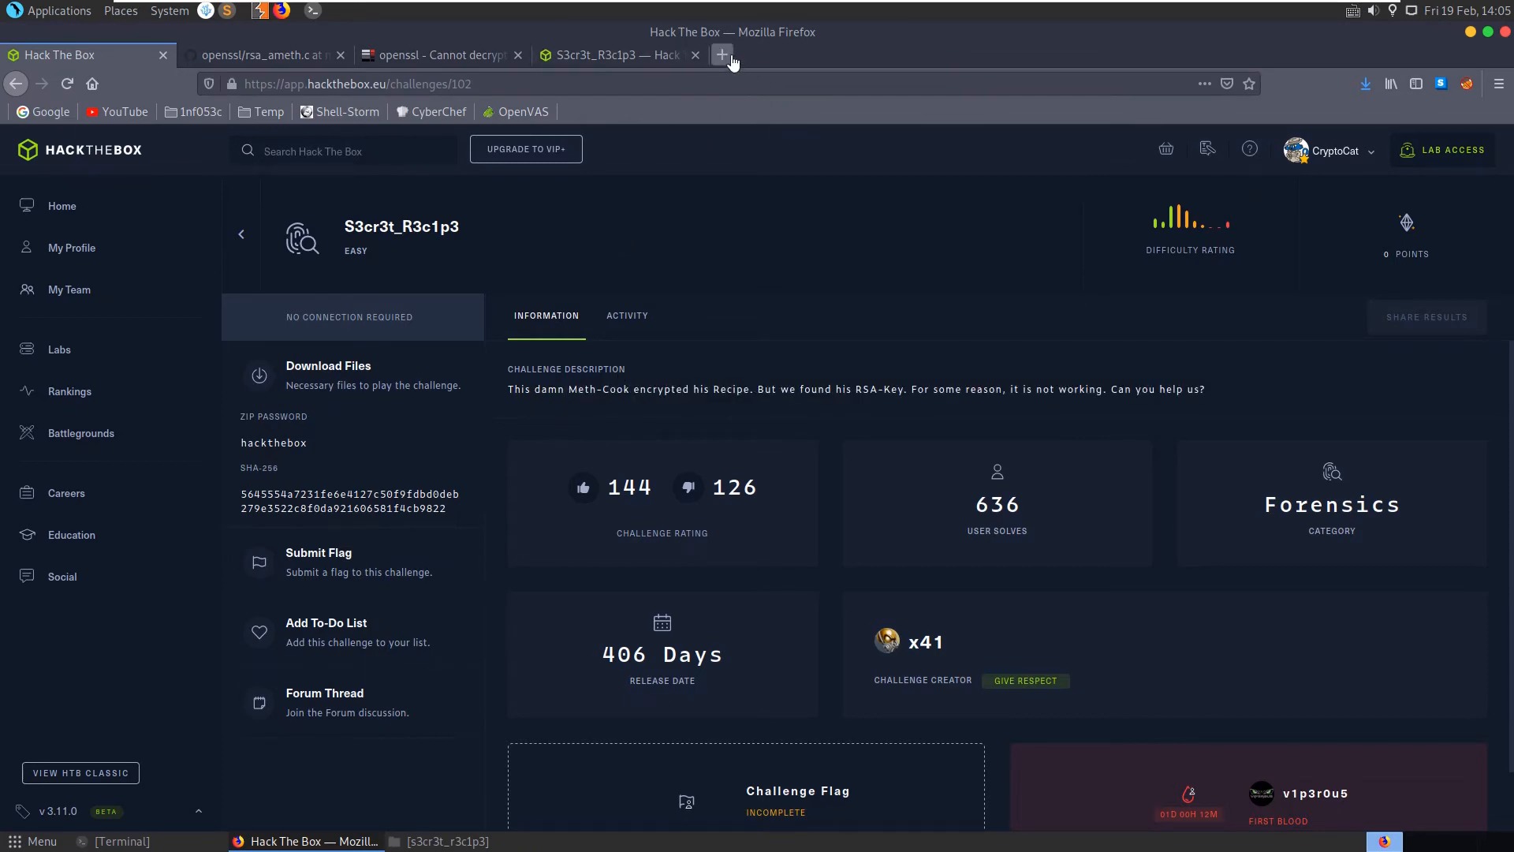
Load CyberChef in a new tab and close the Server Fault and forum tabs.
click(721, 56)
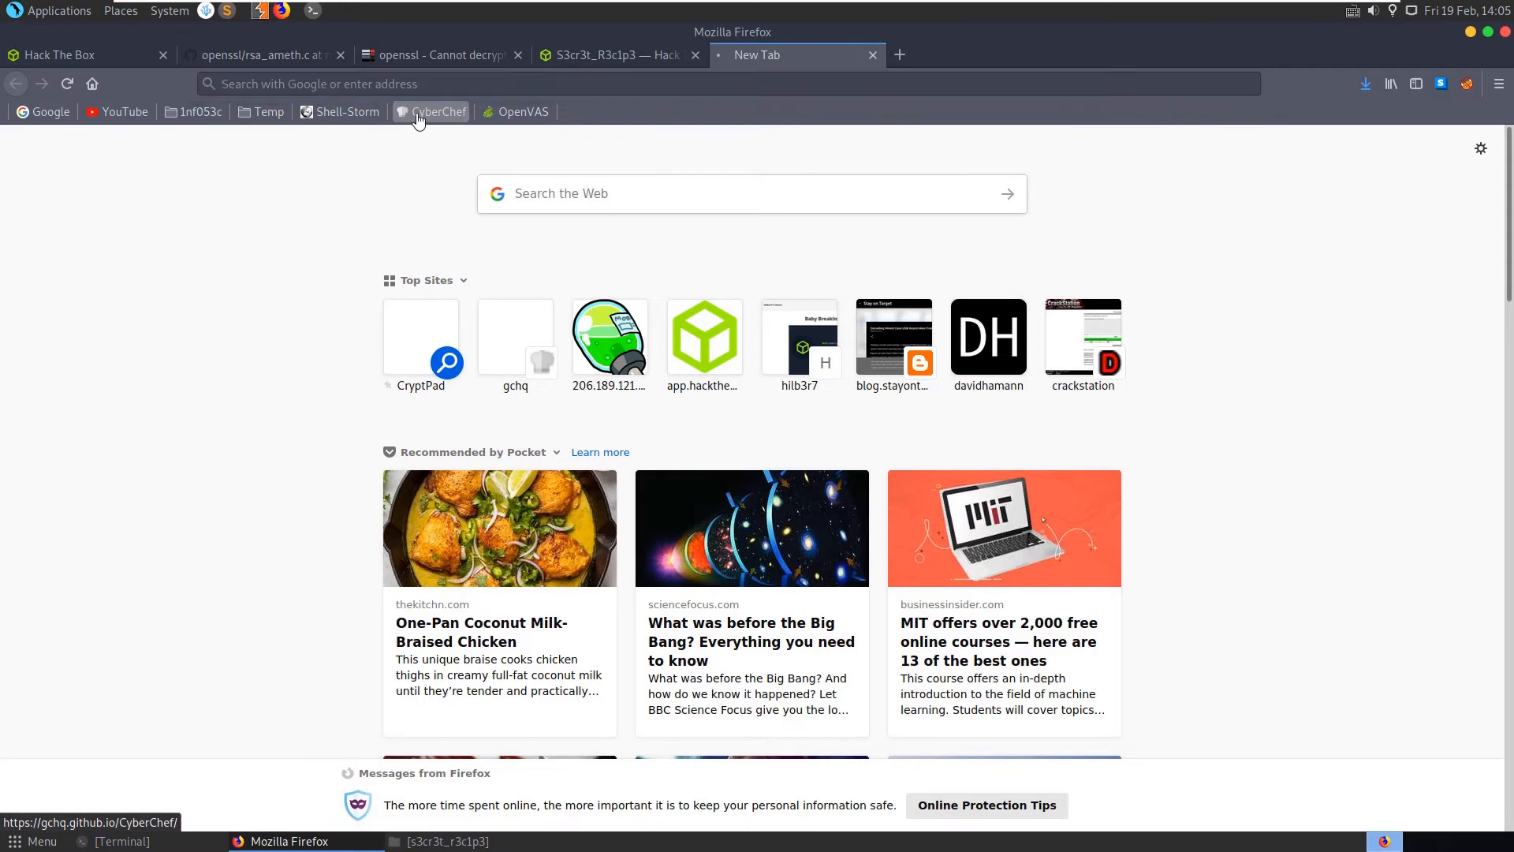
click(436, 112)
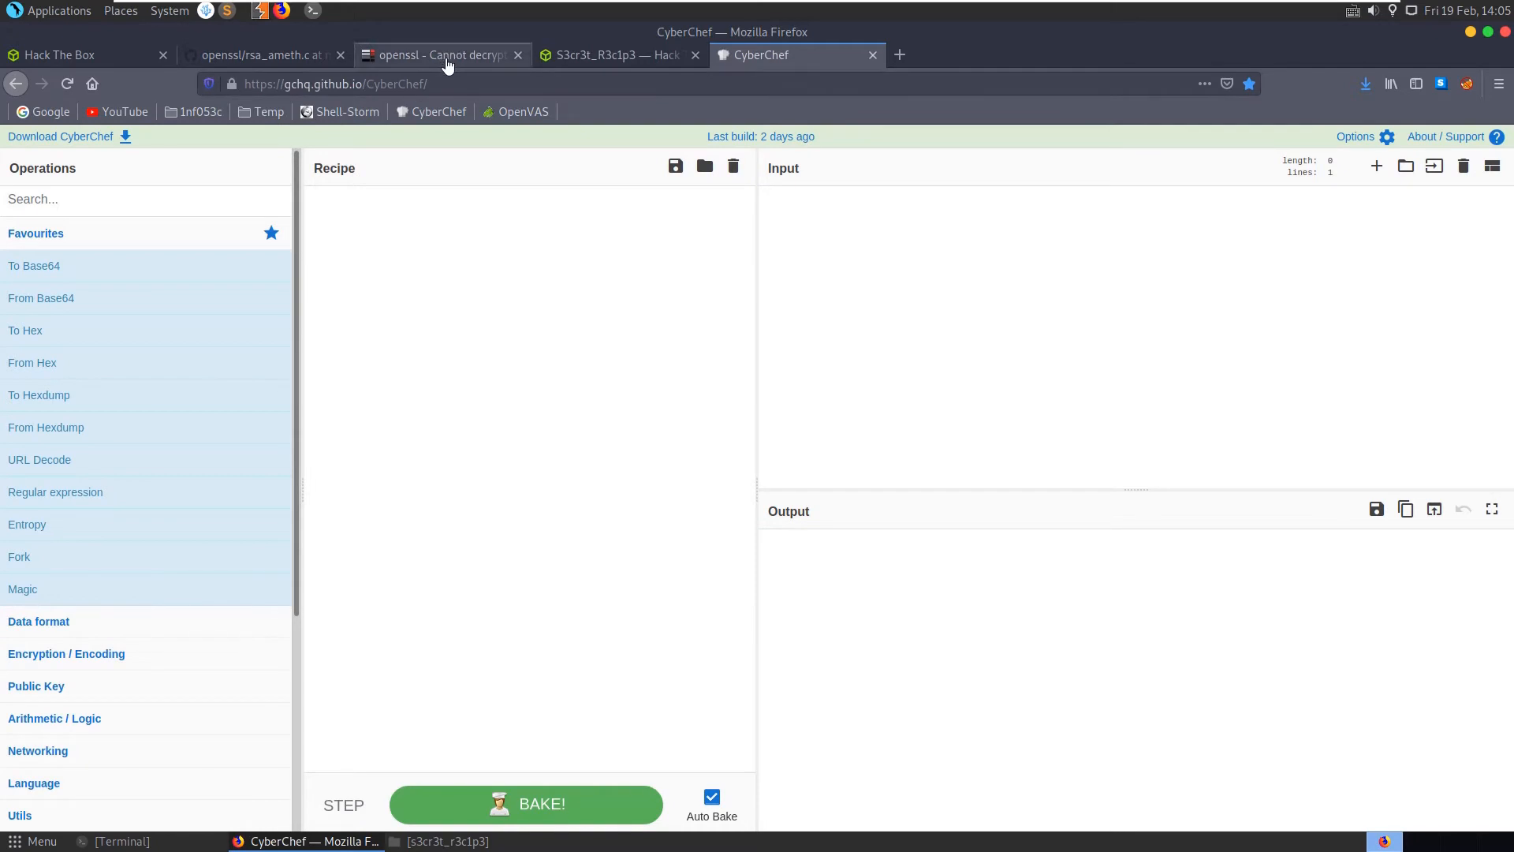
click(618, 55)
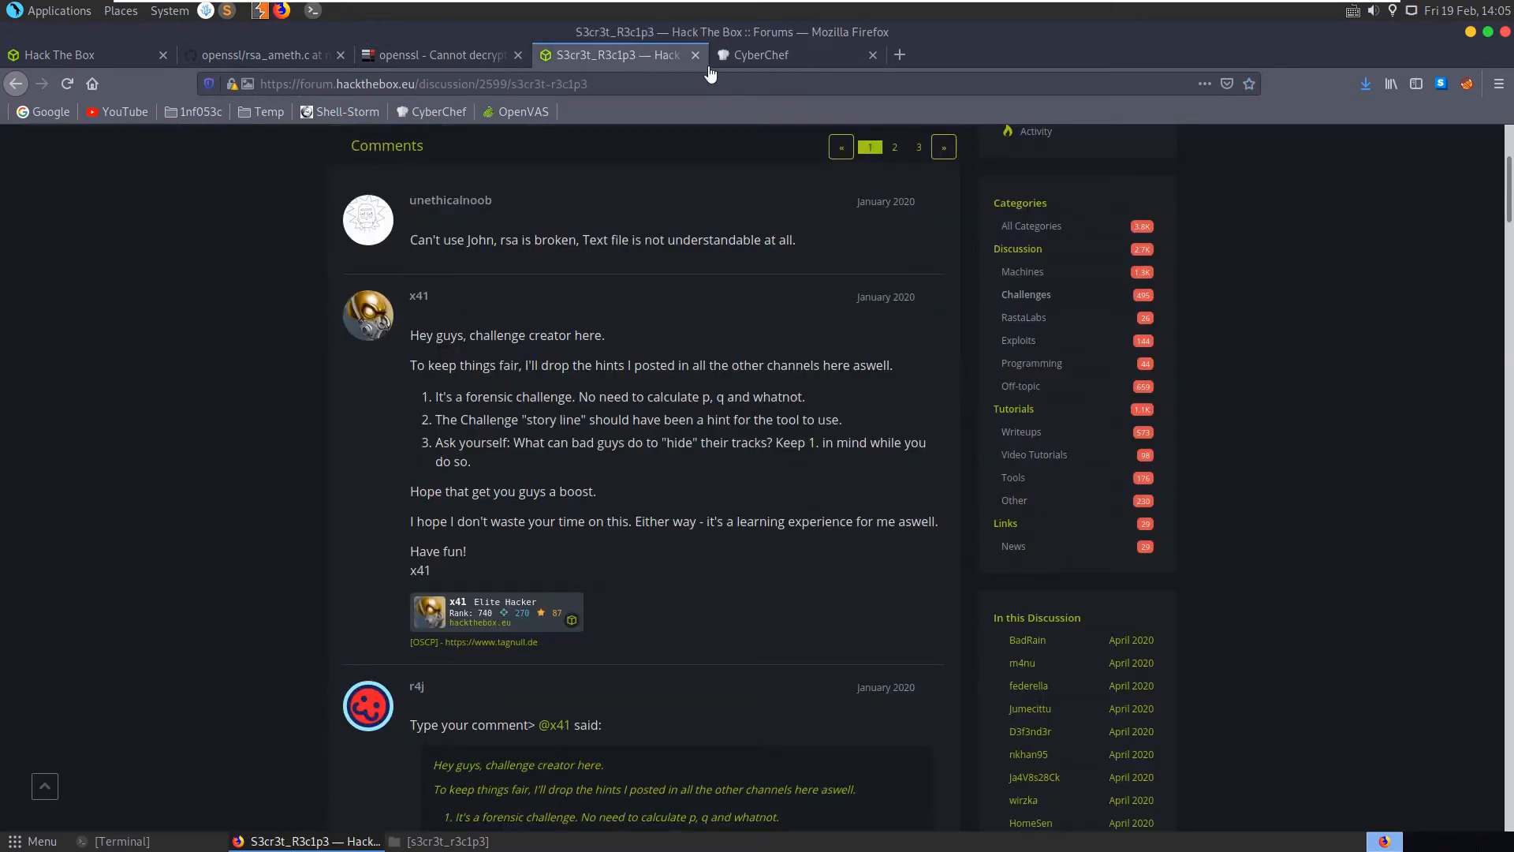
click(439, 56)
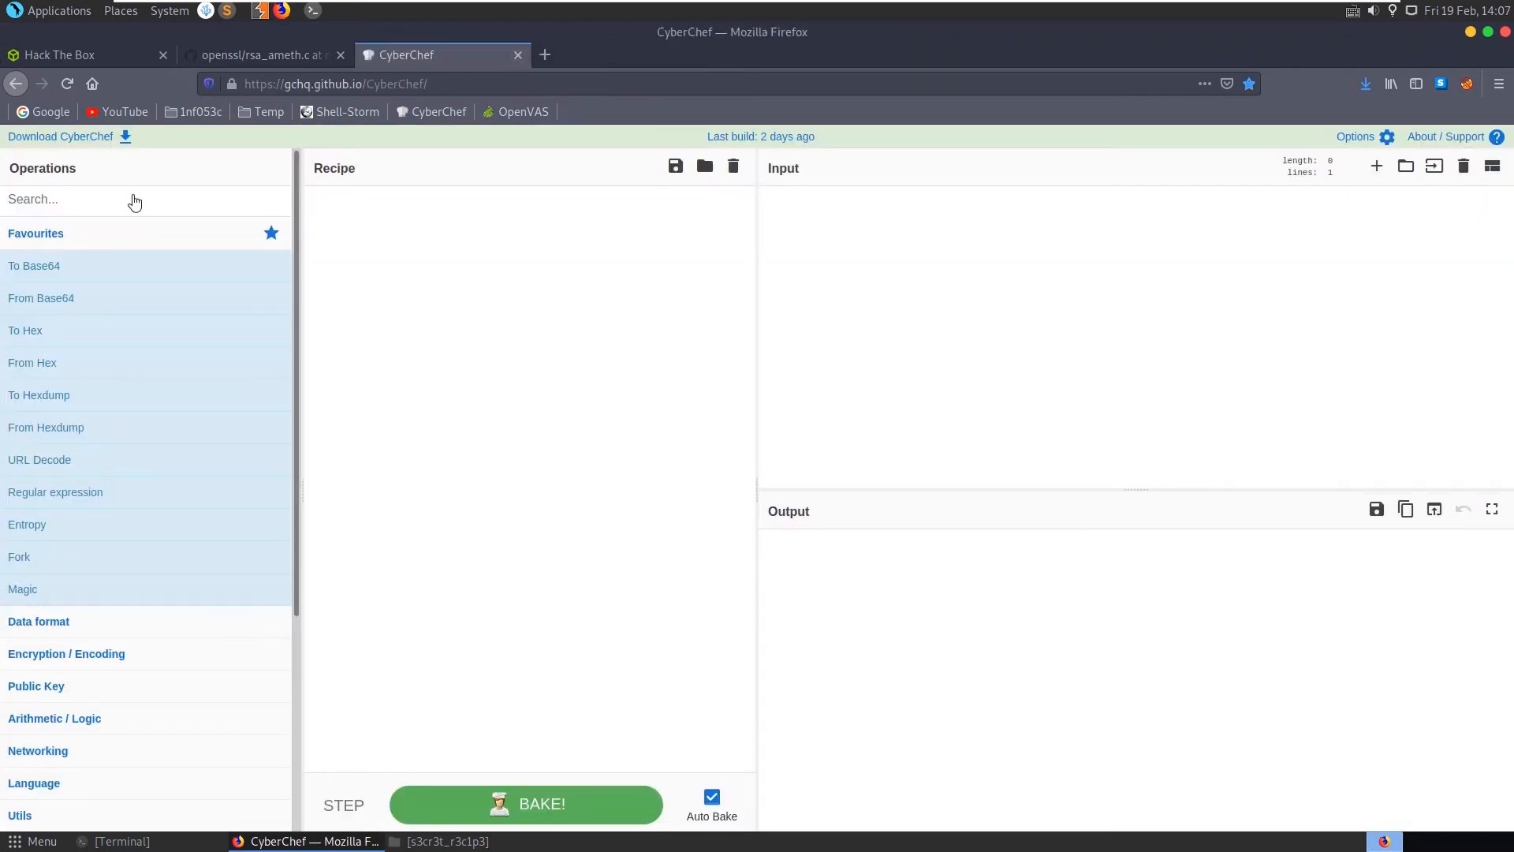
Add an RSA Decrypt operation and paste the challenge's private key into it.
text(rsa)
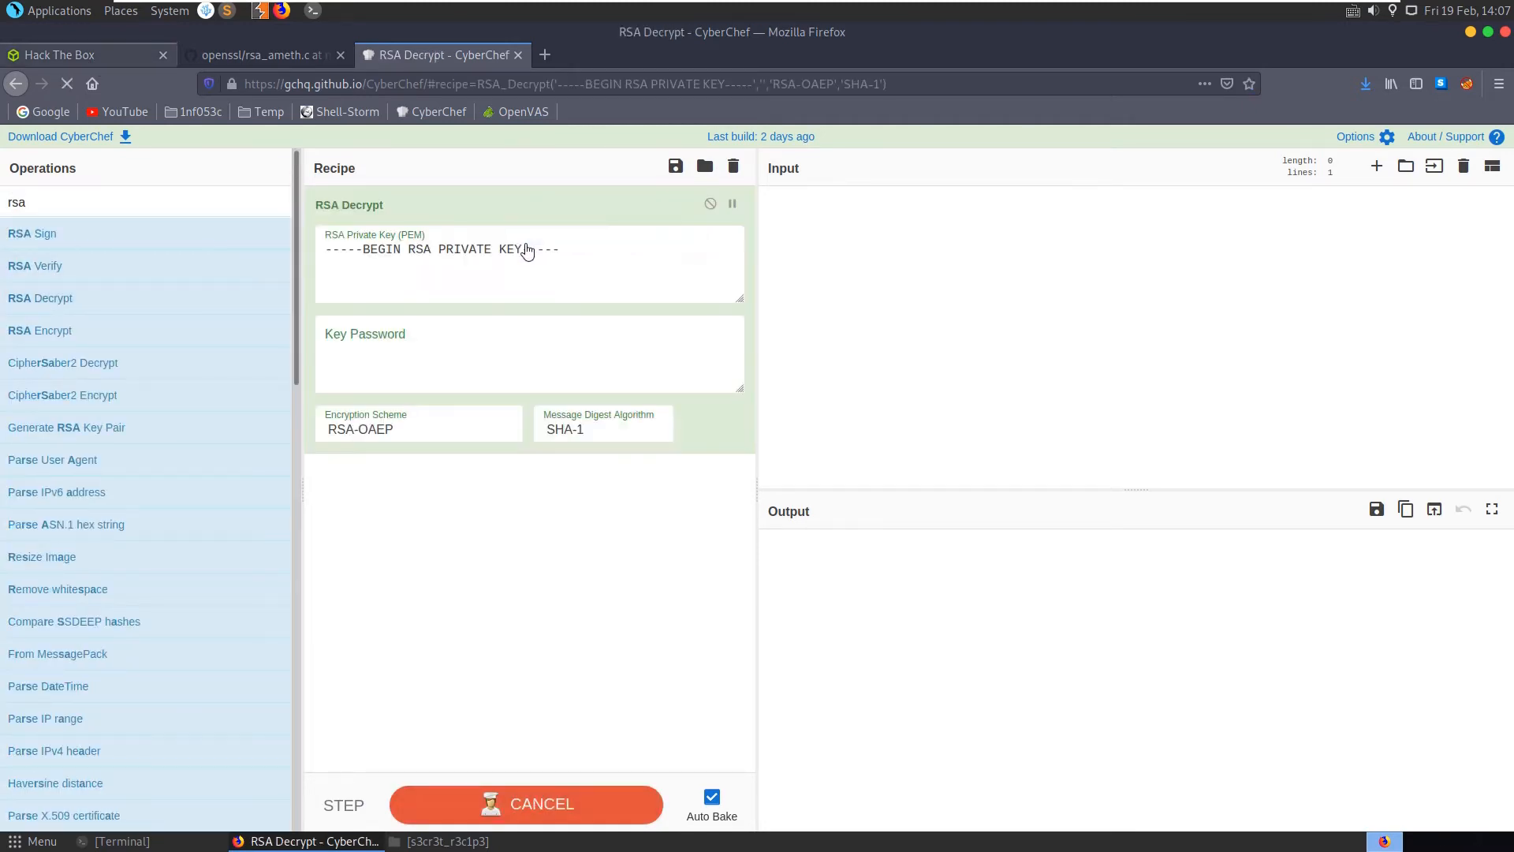
click(530, 266)
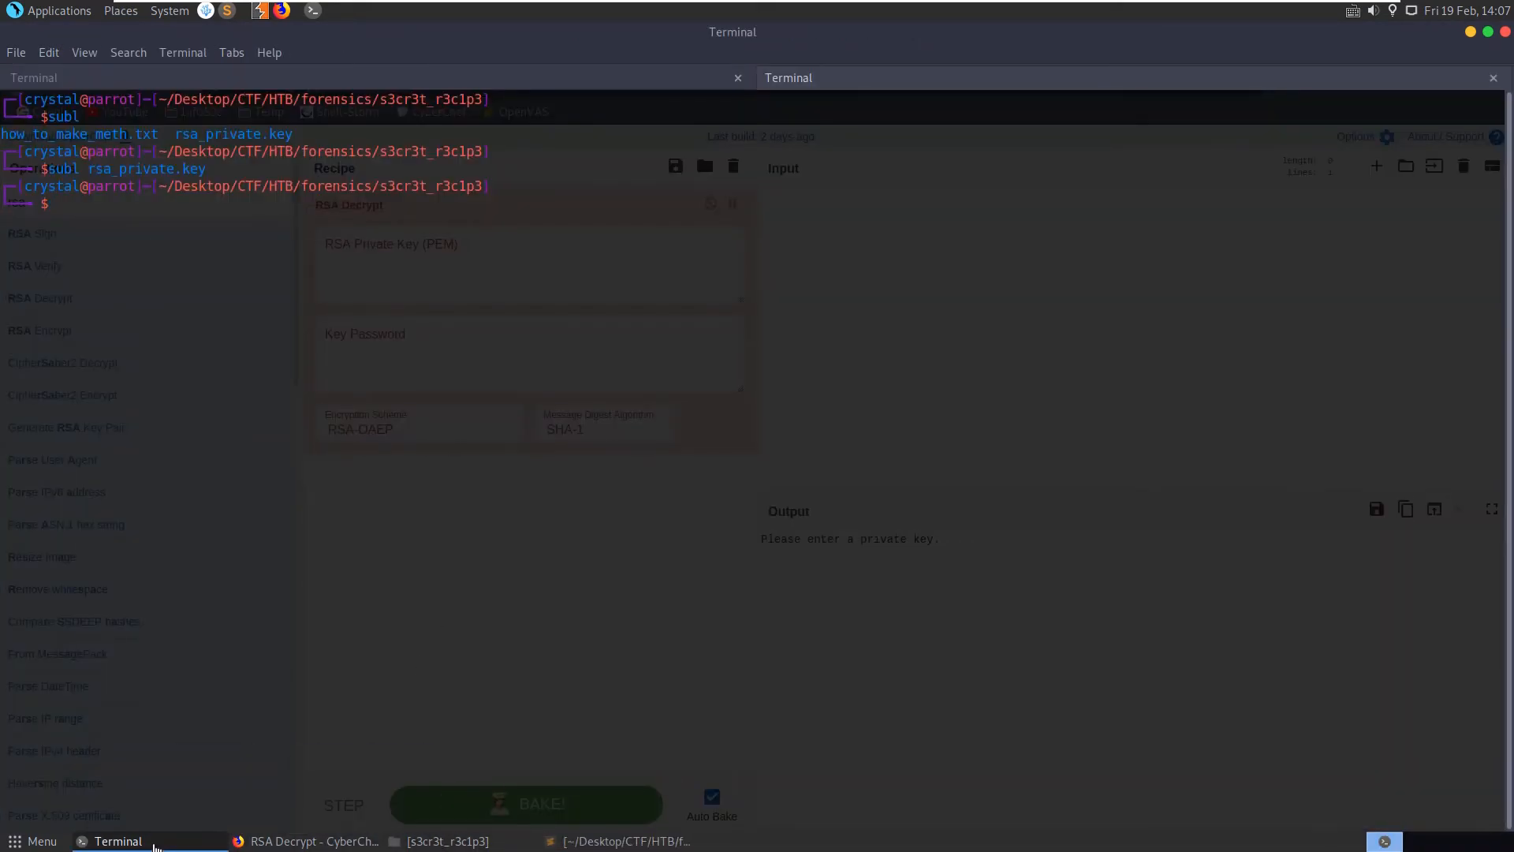
click(312, 840)
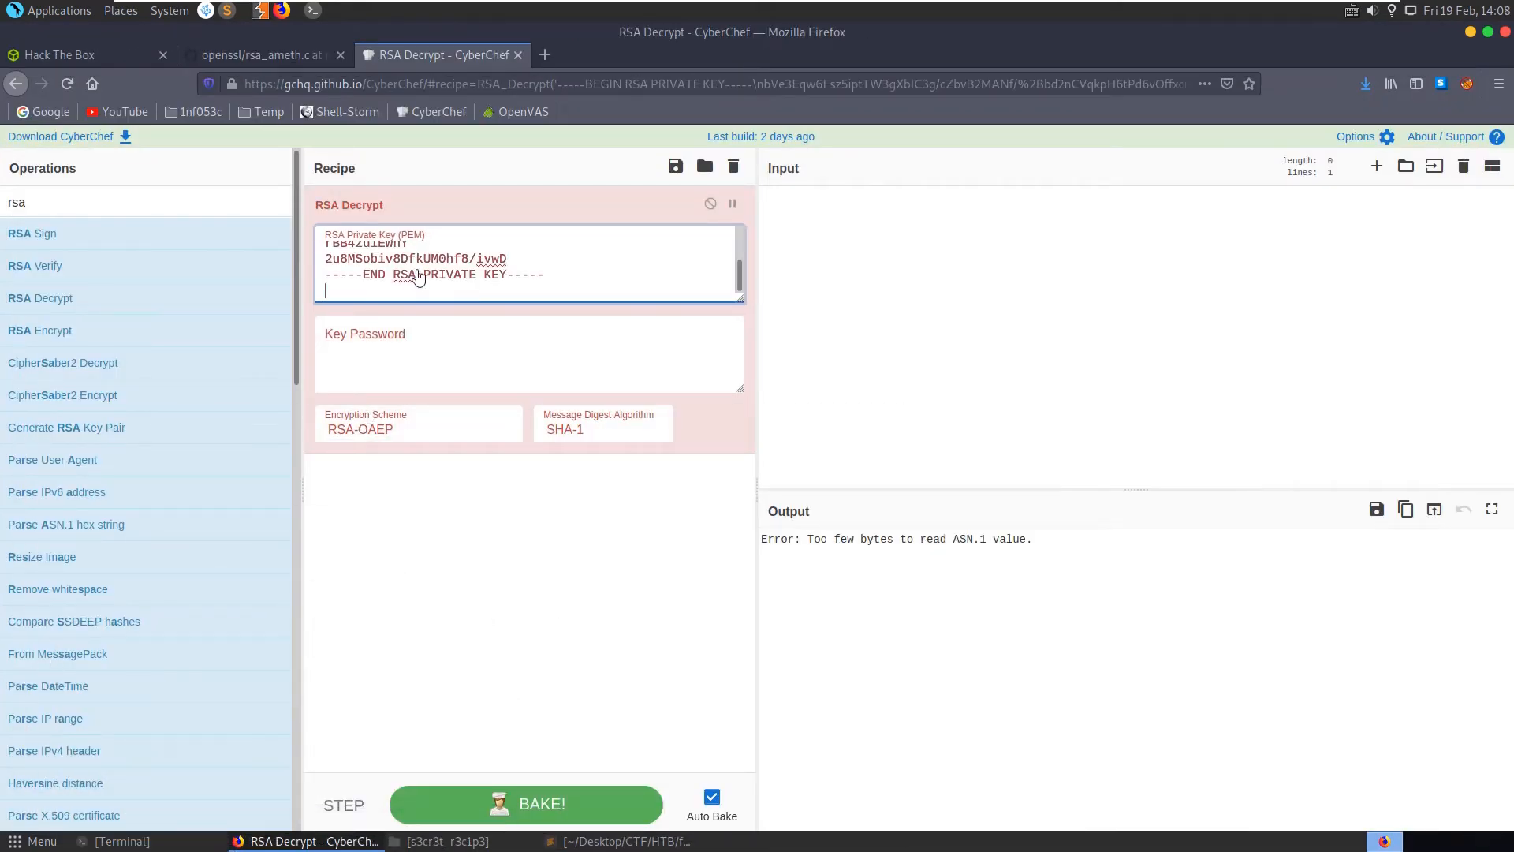
click(519, 370)
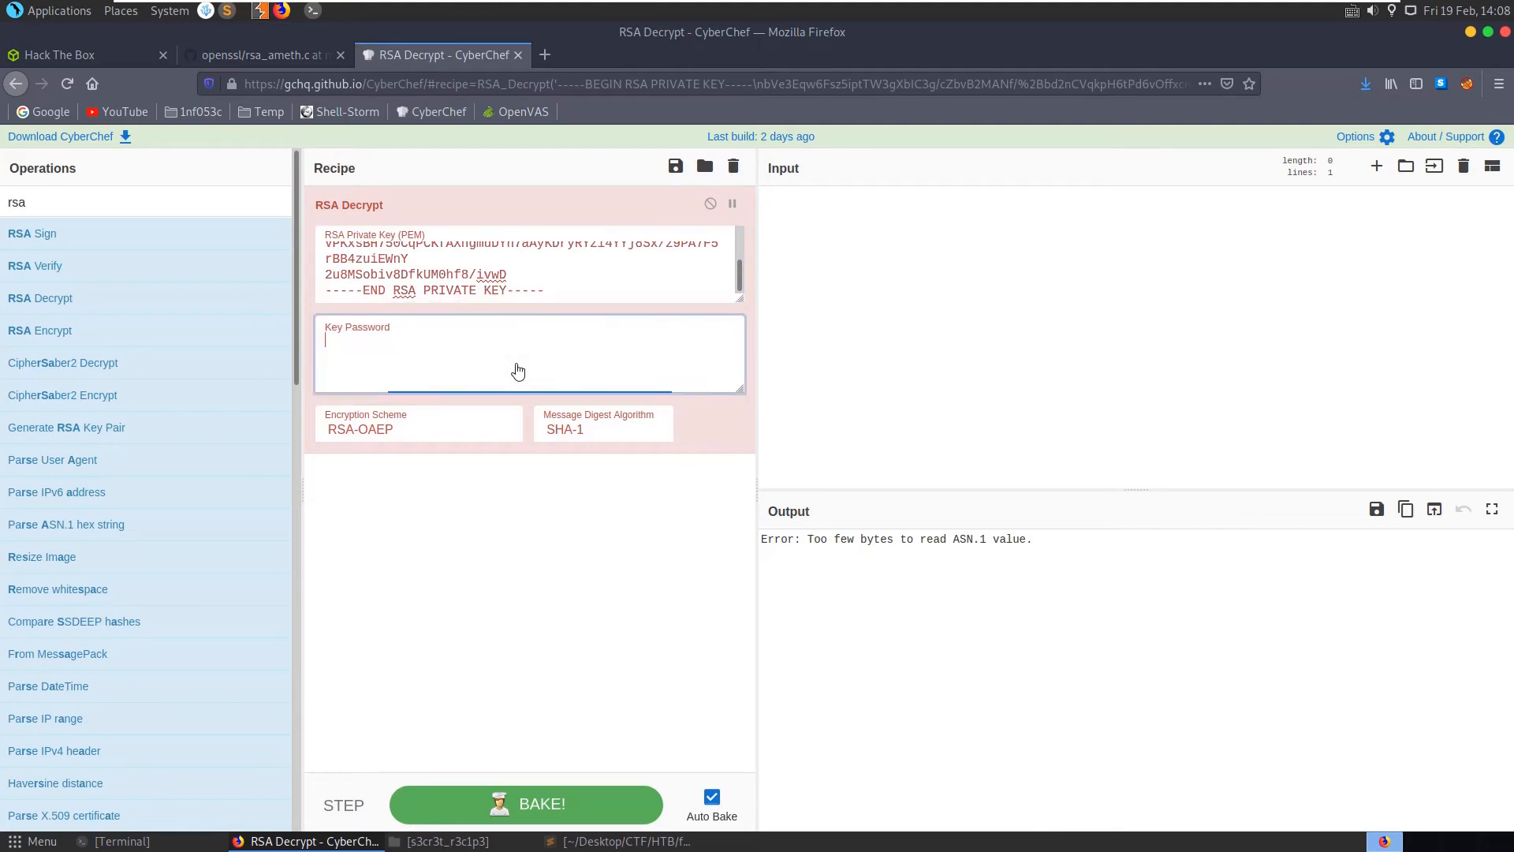
click(418, 429)
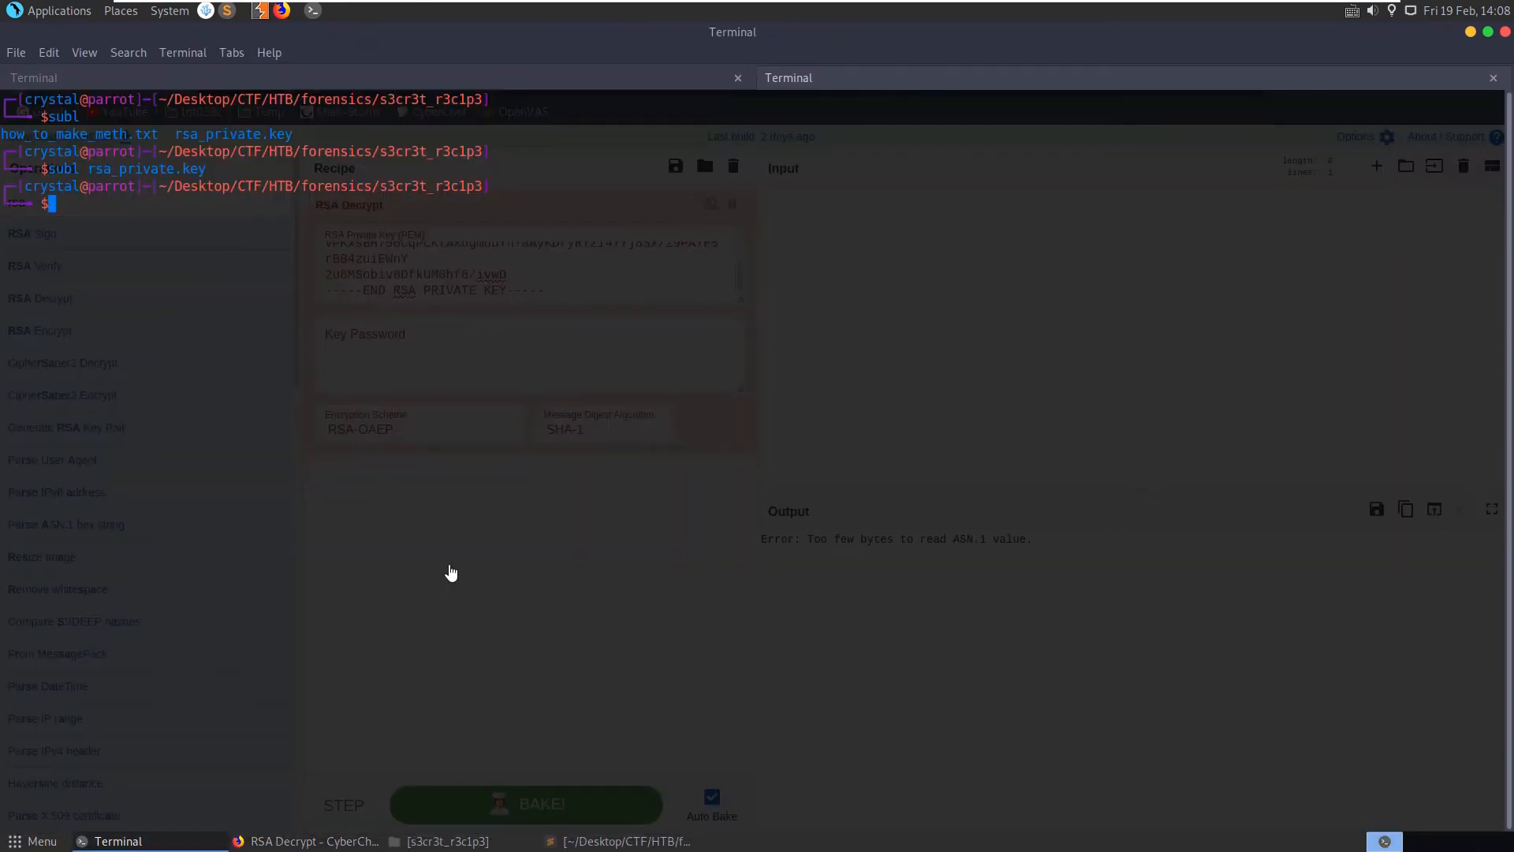
text(ca)
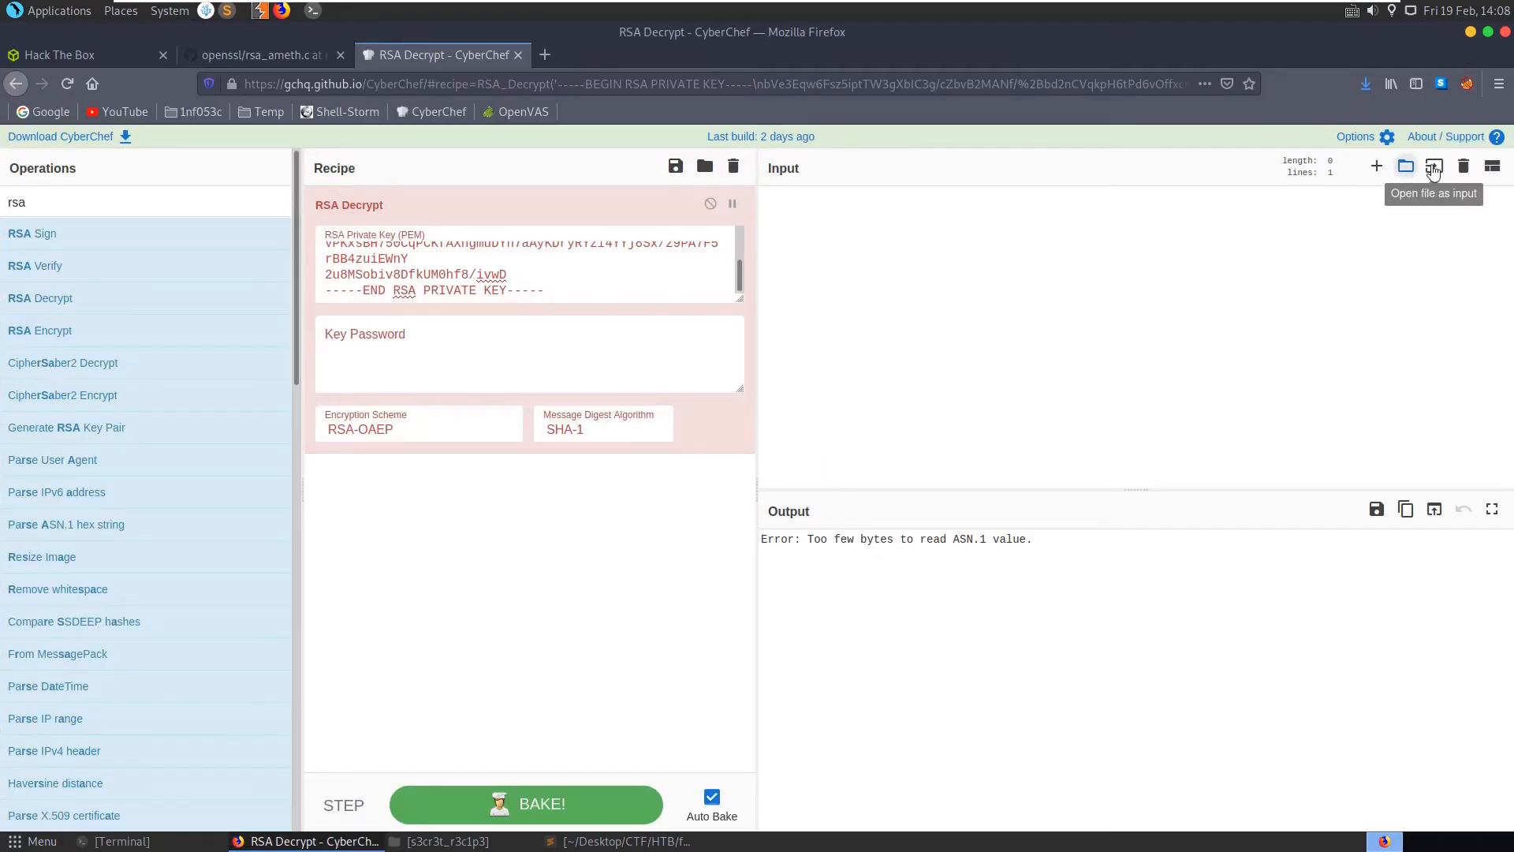
click(1433, 166)
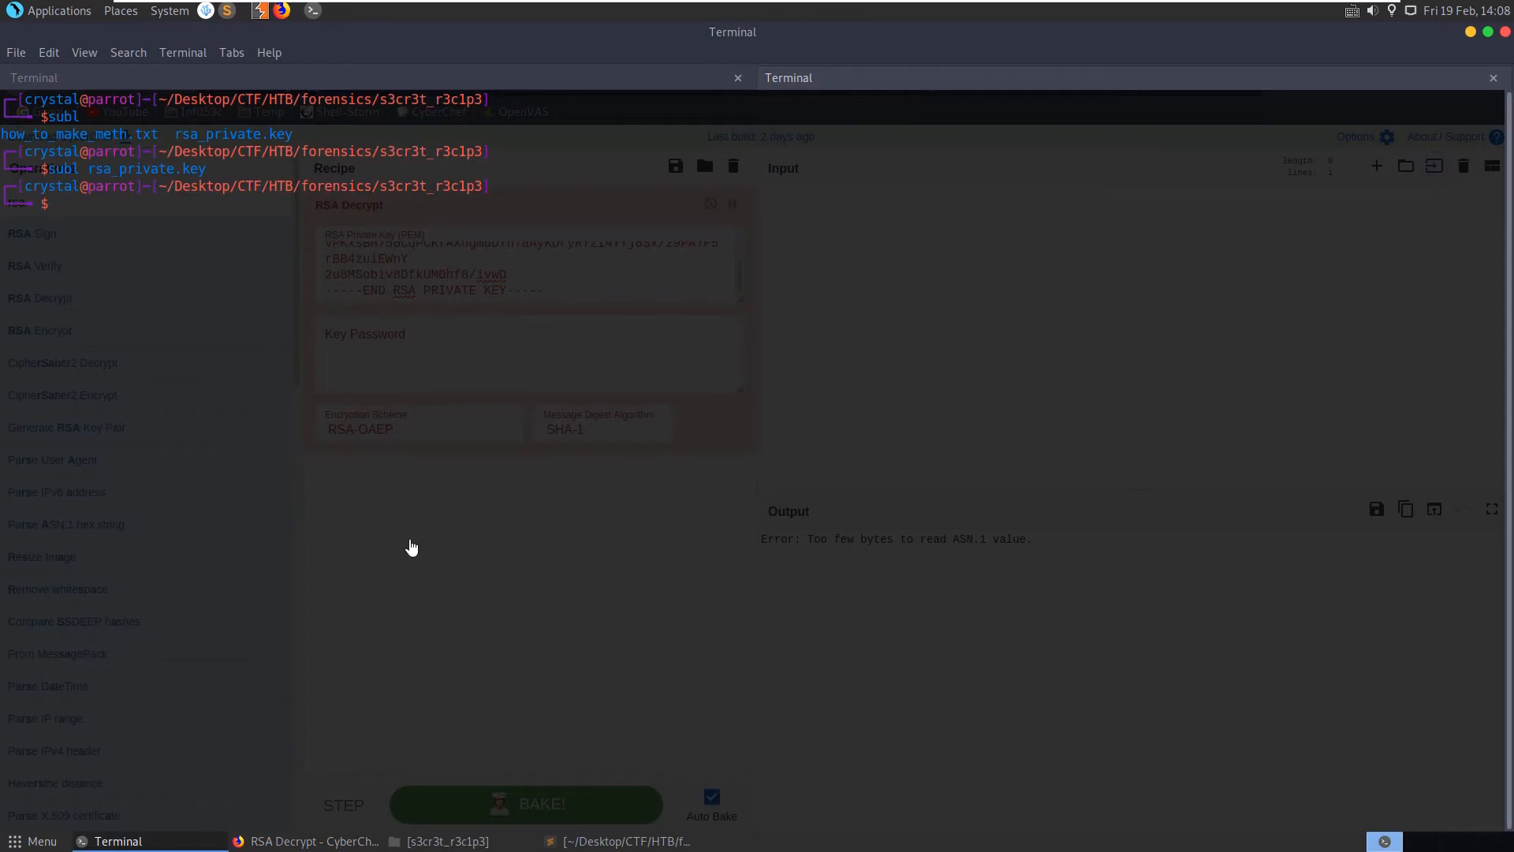
Add From Base64 before RSA Decrypt, paste the private key, and try RAW, which gives an ASN.1 error.
text(base64 how_to_make_meth.txt)
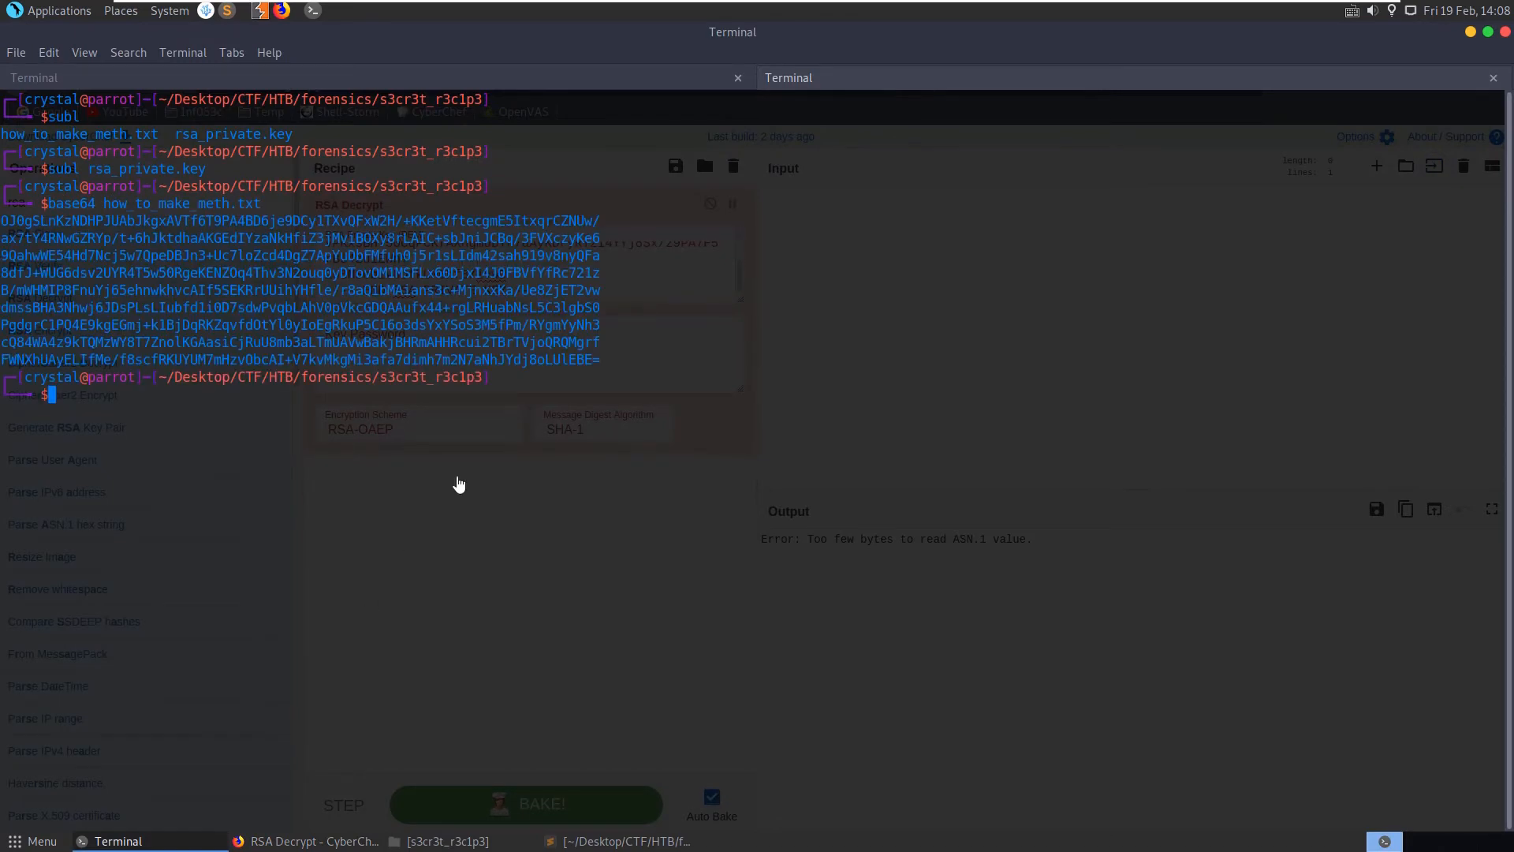
drag(0, 220, 601, 360)
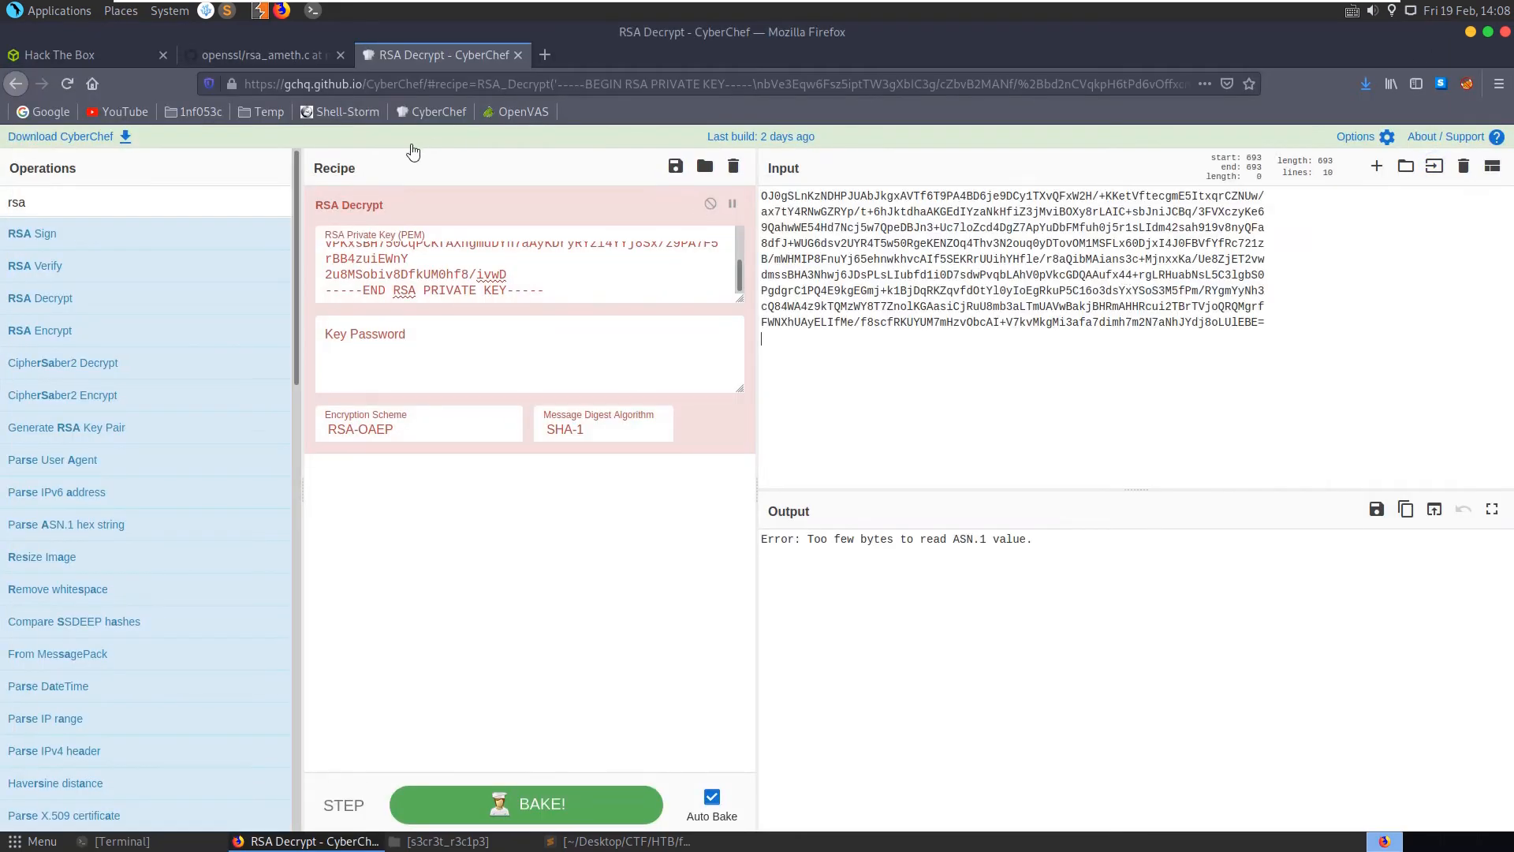
text(base64)
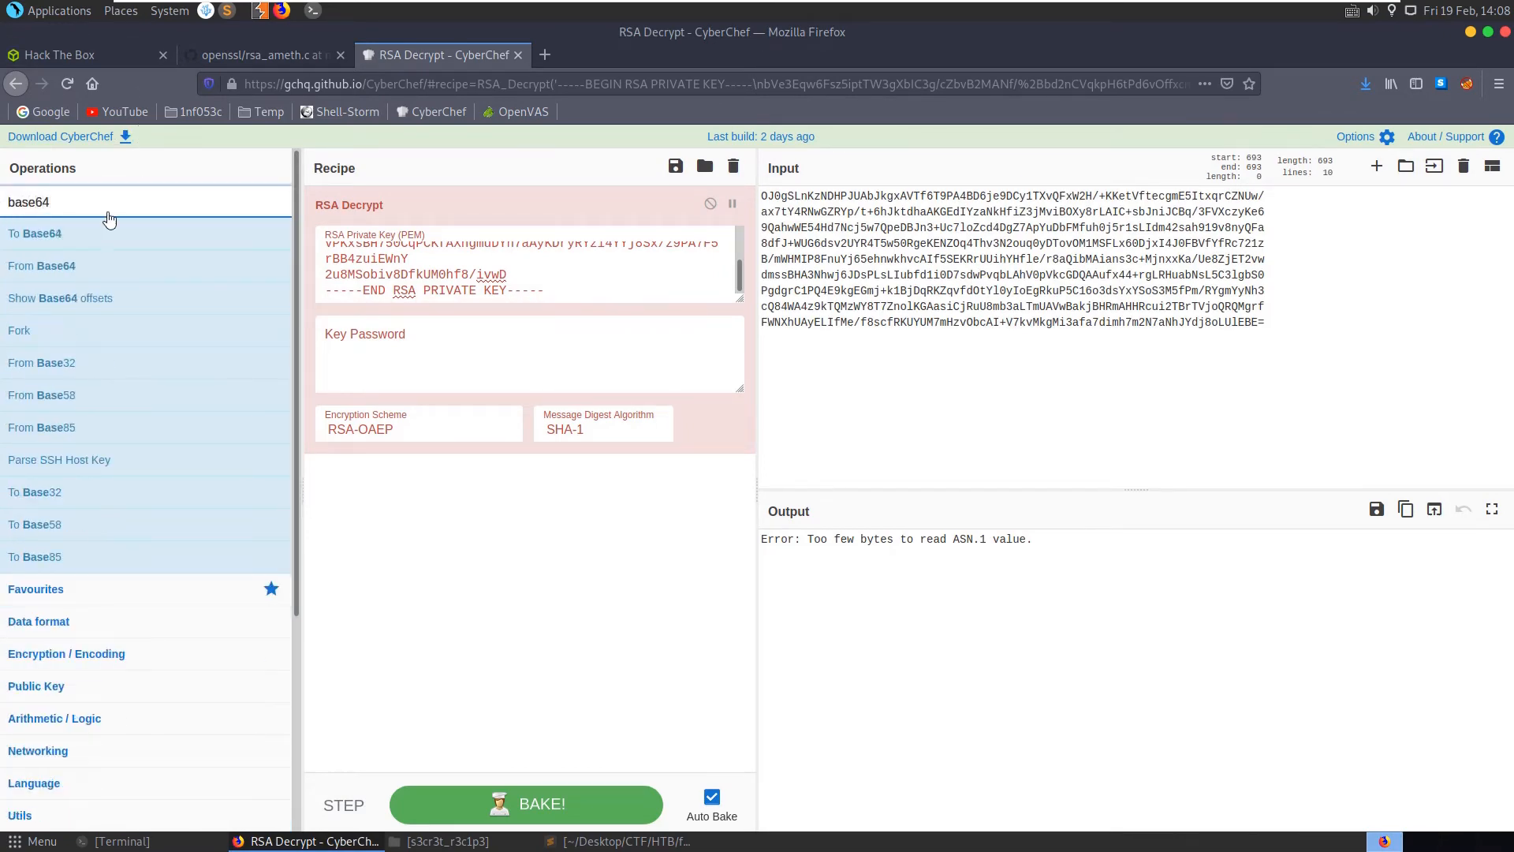
mouse_move(42, 395)
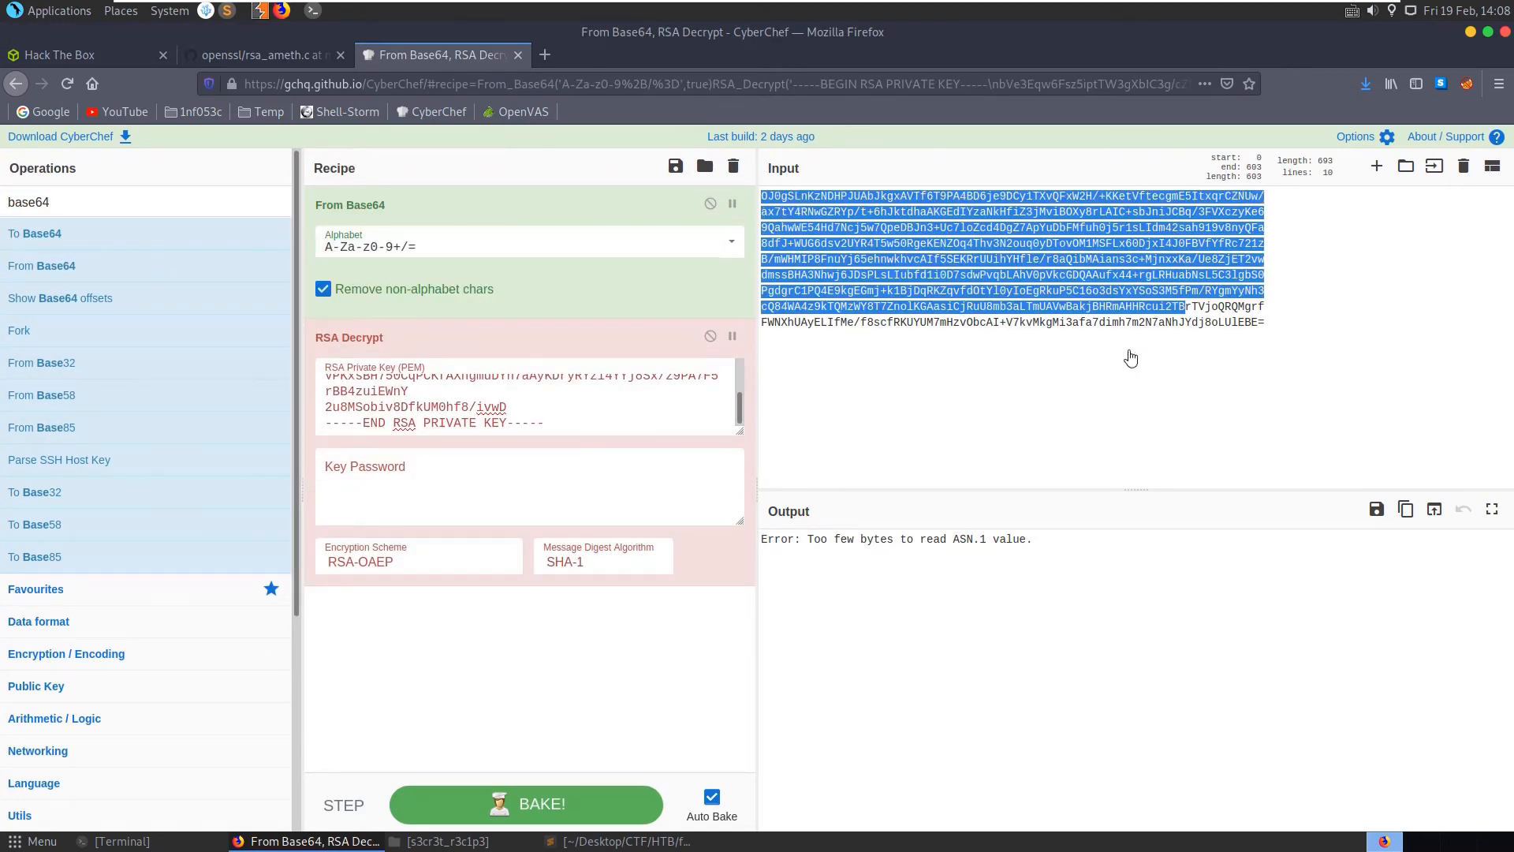
click(950, 575)
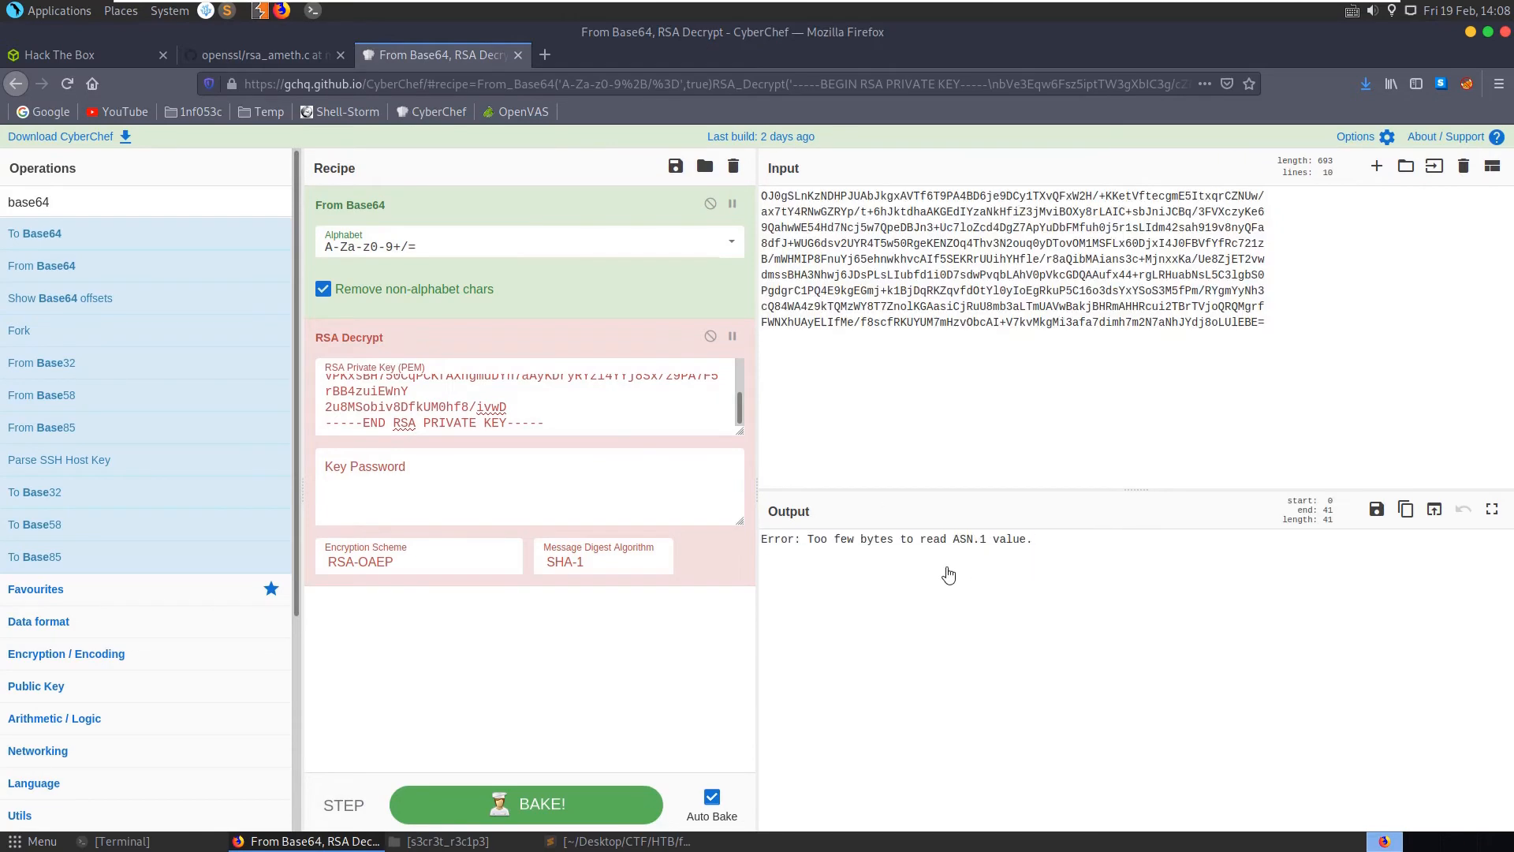
click(429, 560)
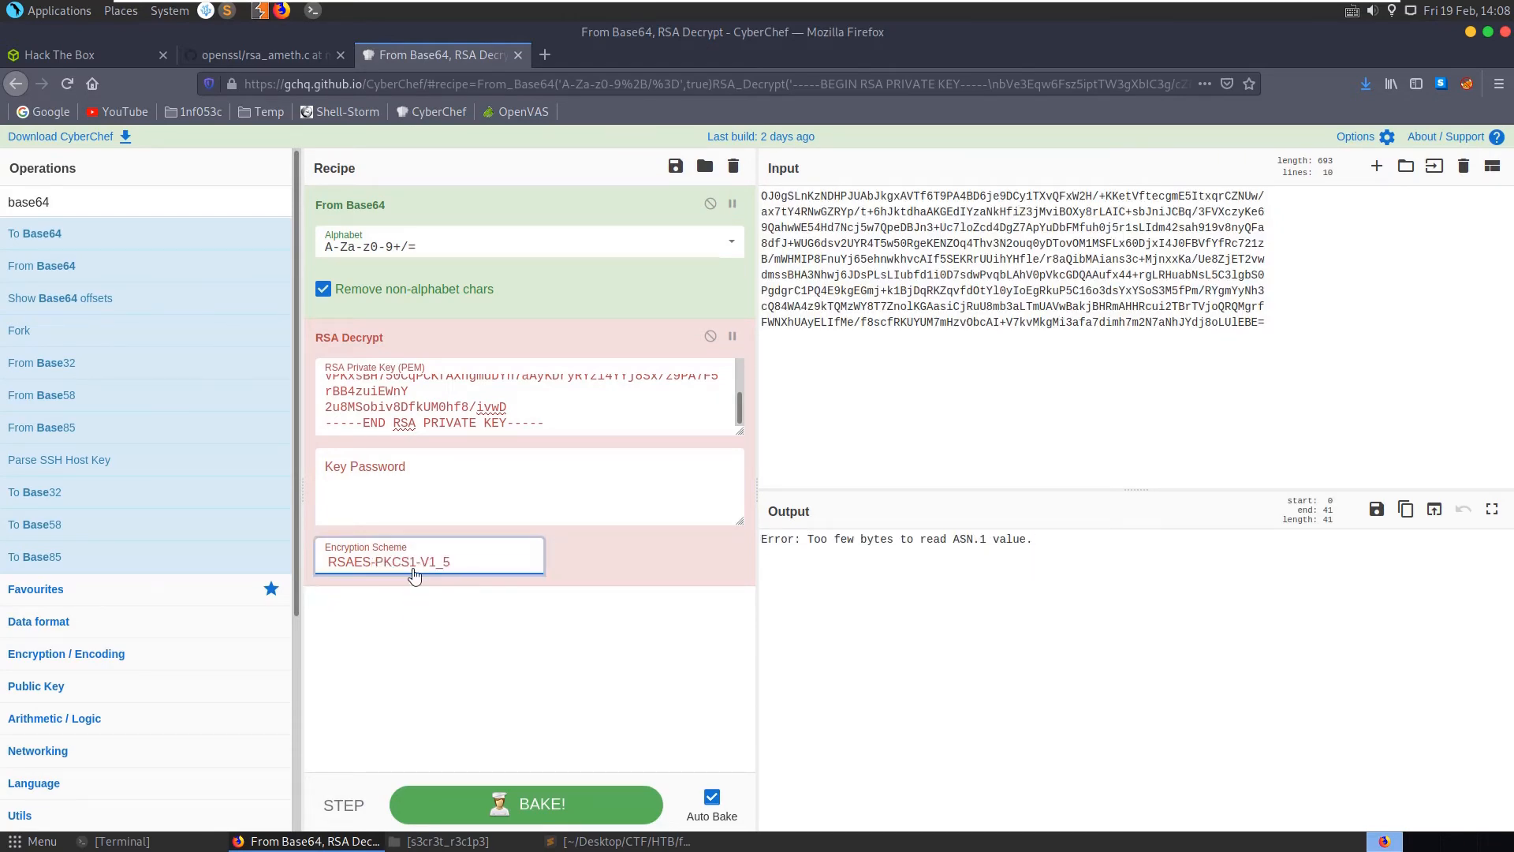
click(429, 561)
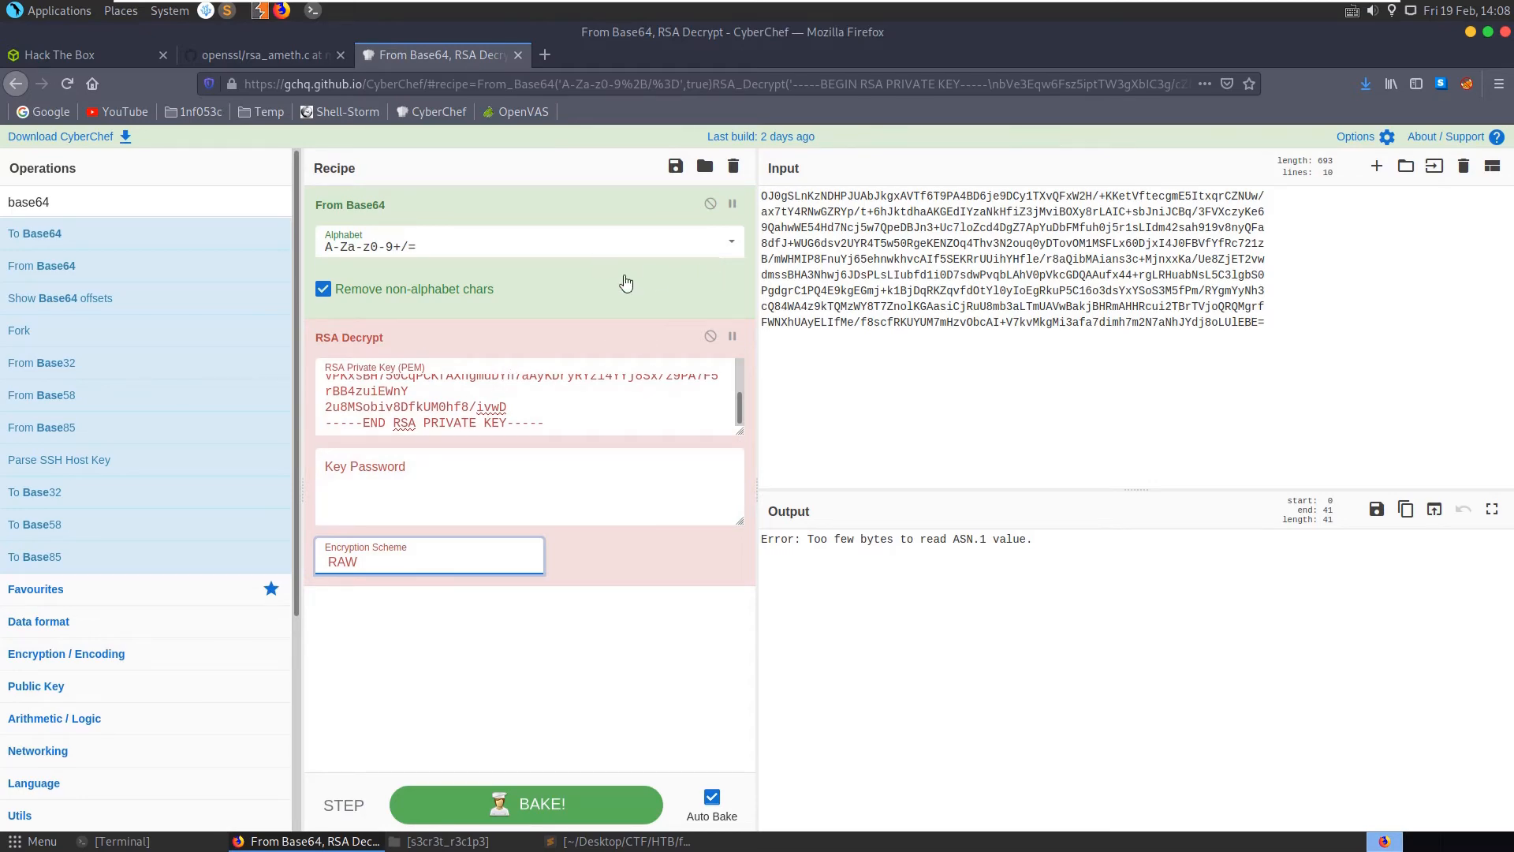
mouse_move(21, 495)
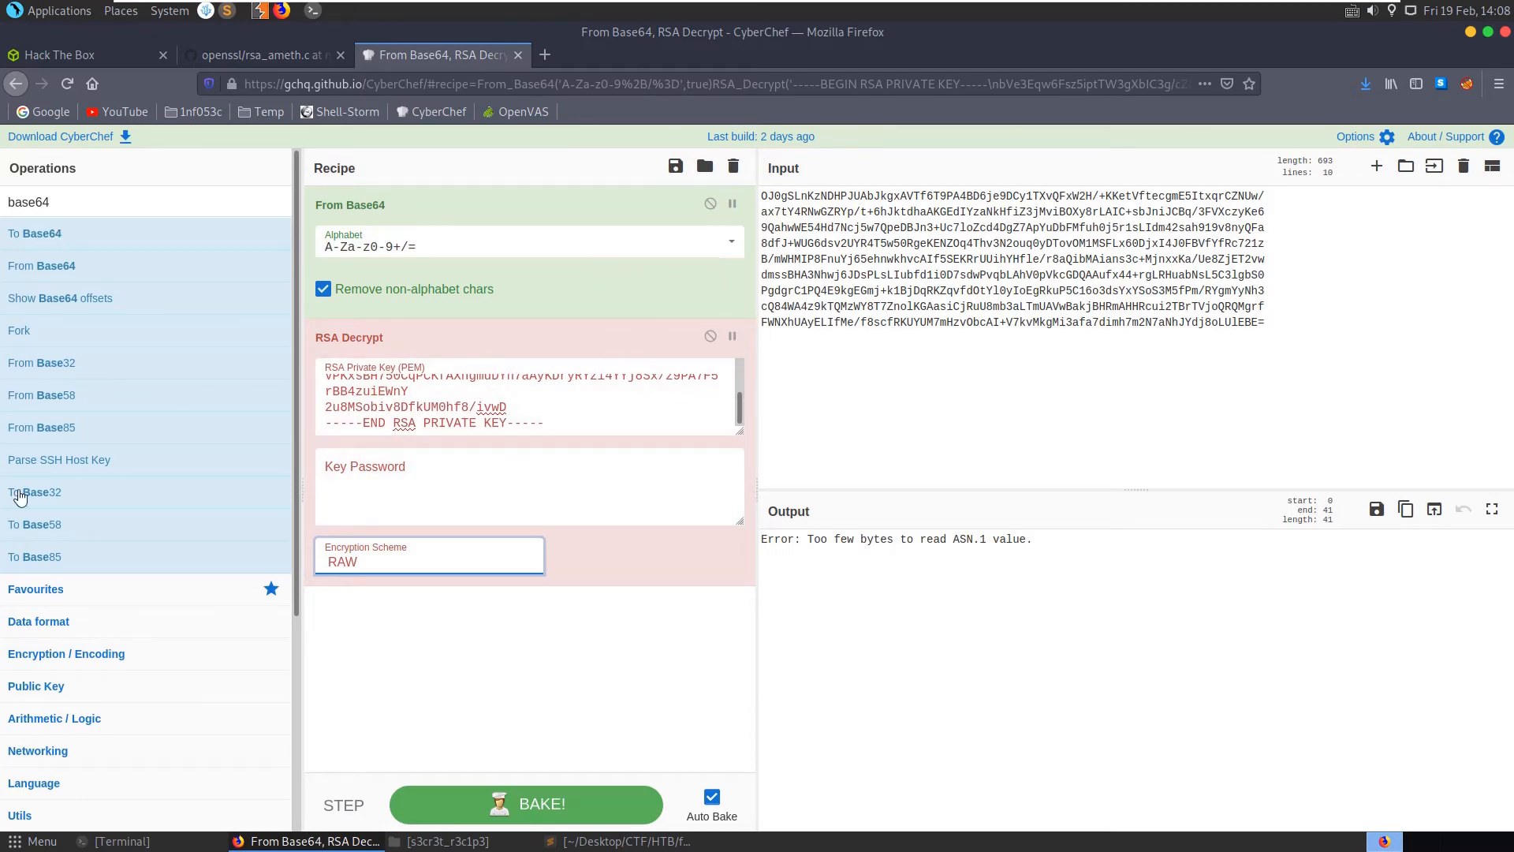
click(121, 841)
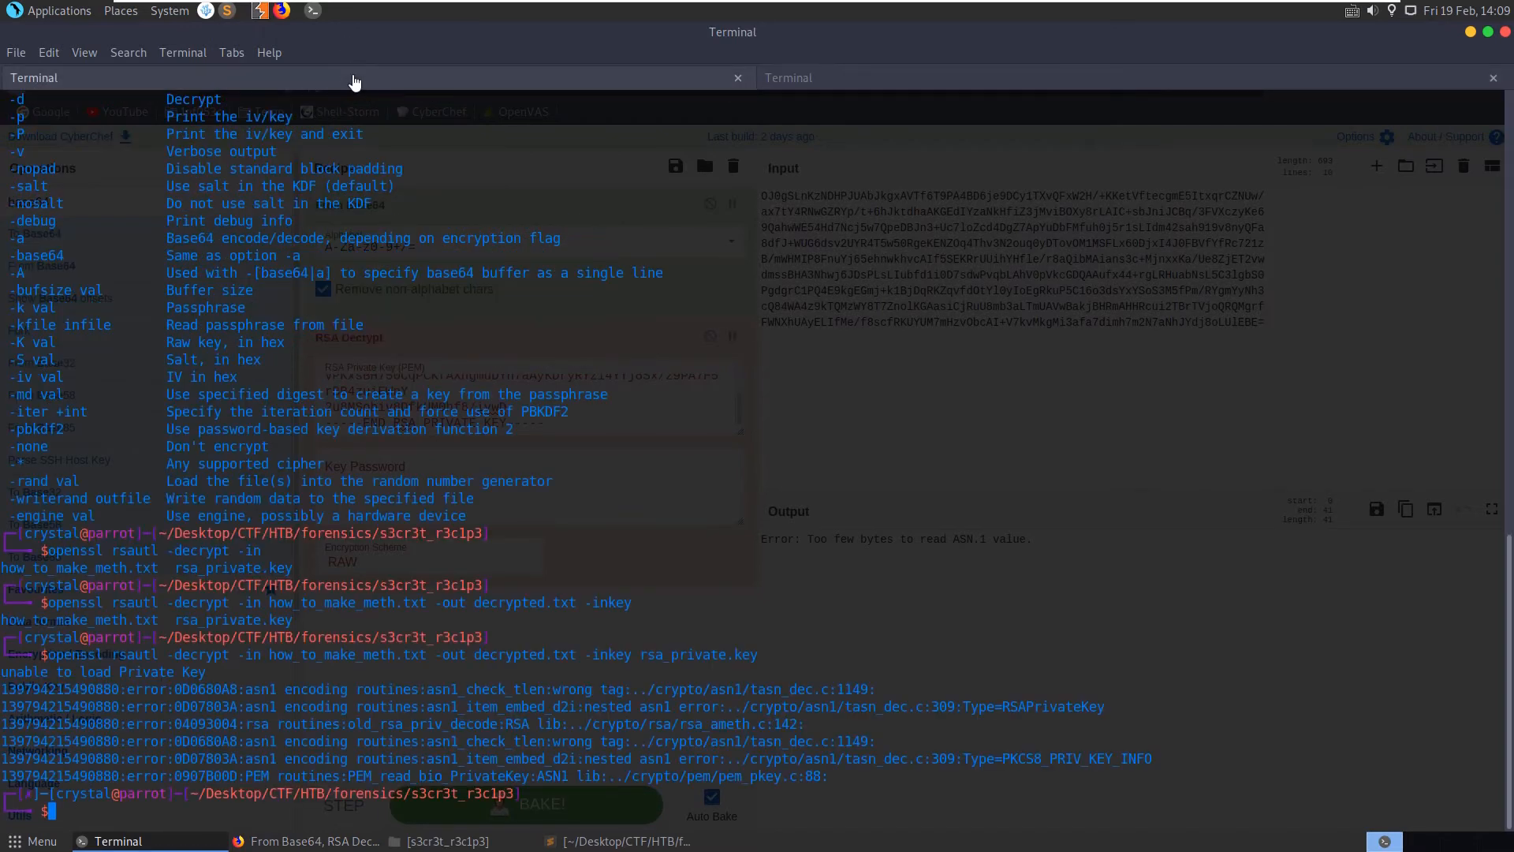
mouse_move(326, 685)
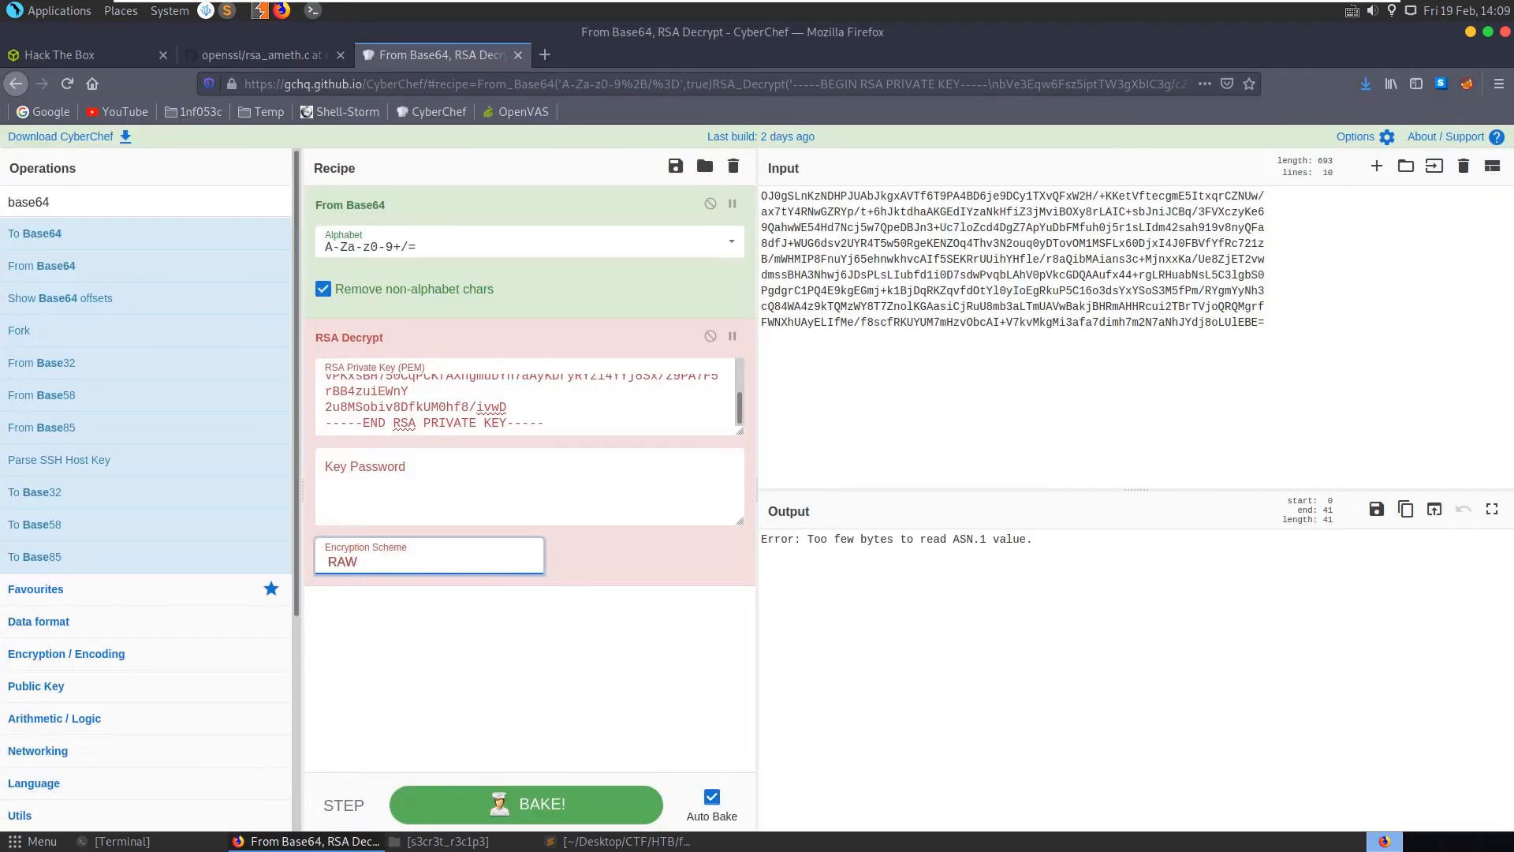
mouse_move(82, 265)
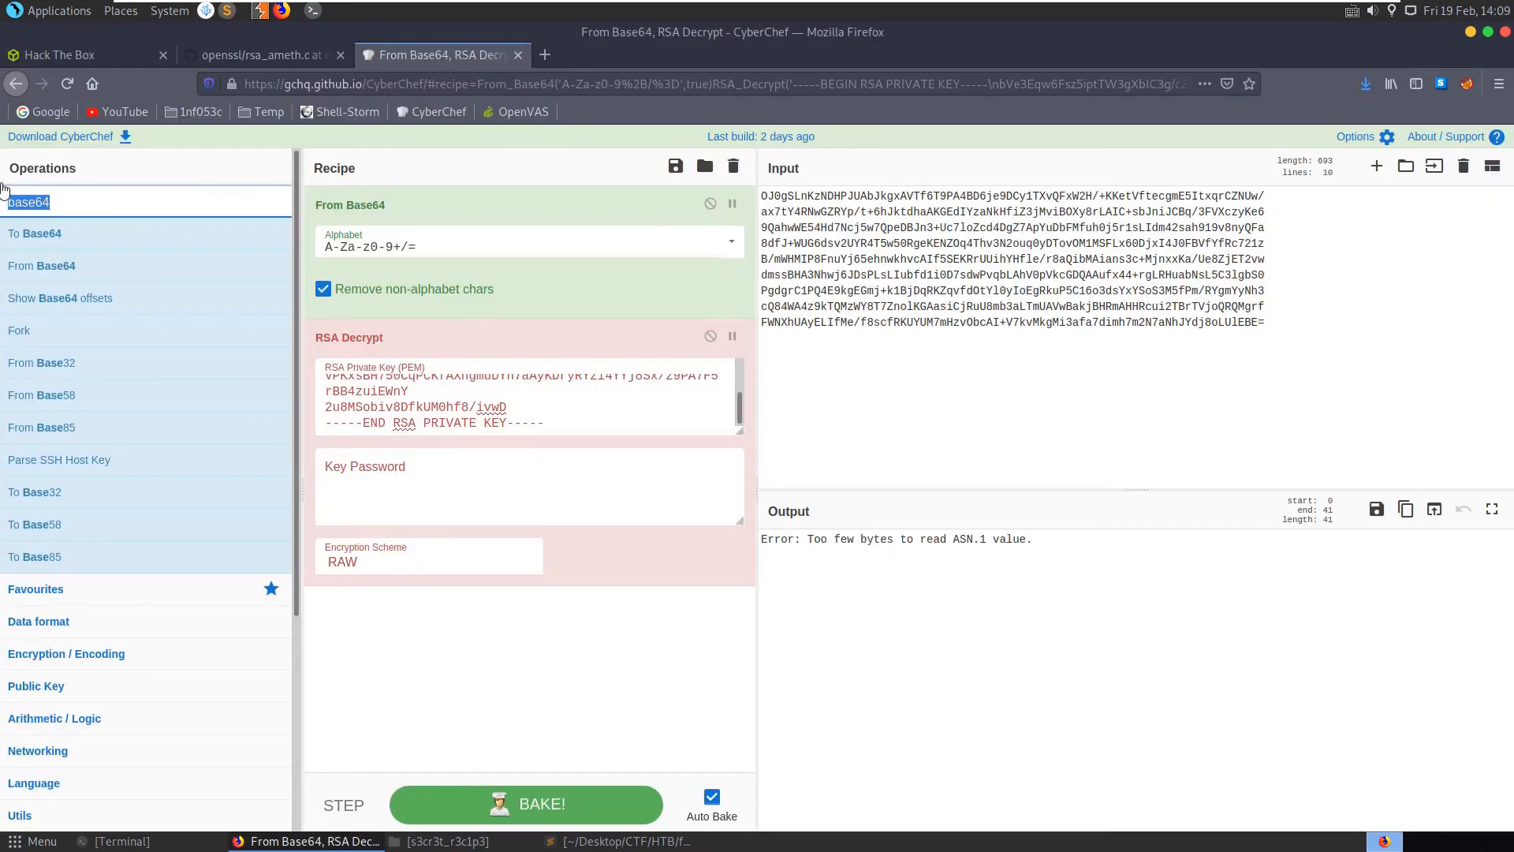
Replace a trial Hex to PEM operation with PEM to Hex on the private key.
text(pem)
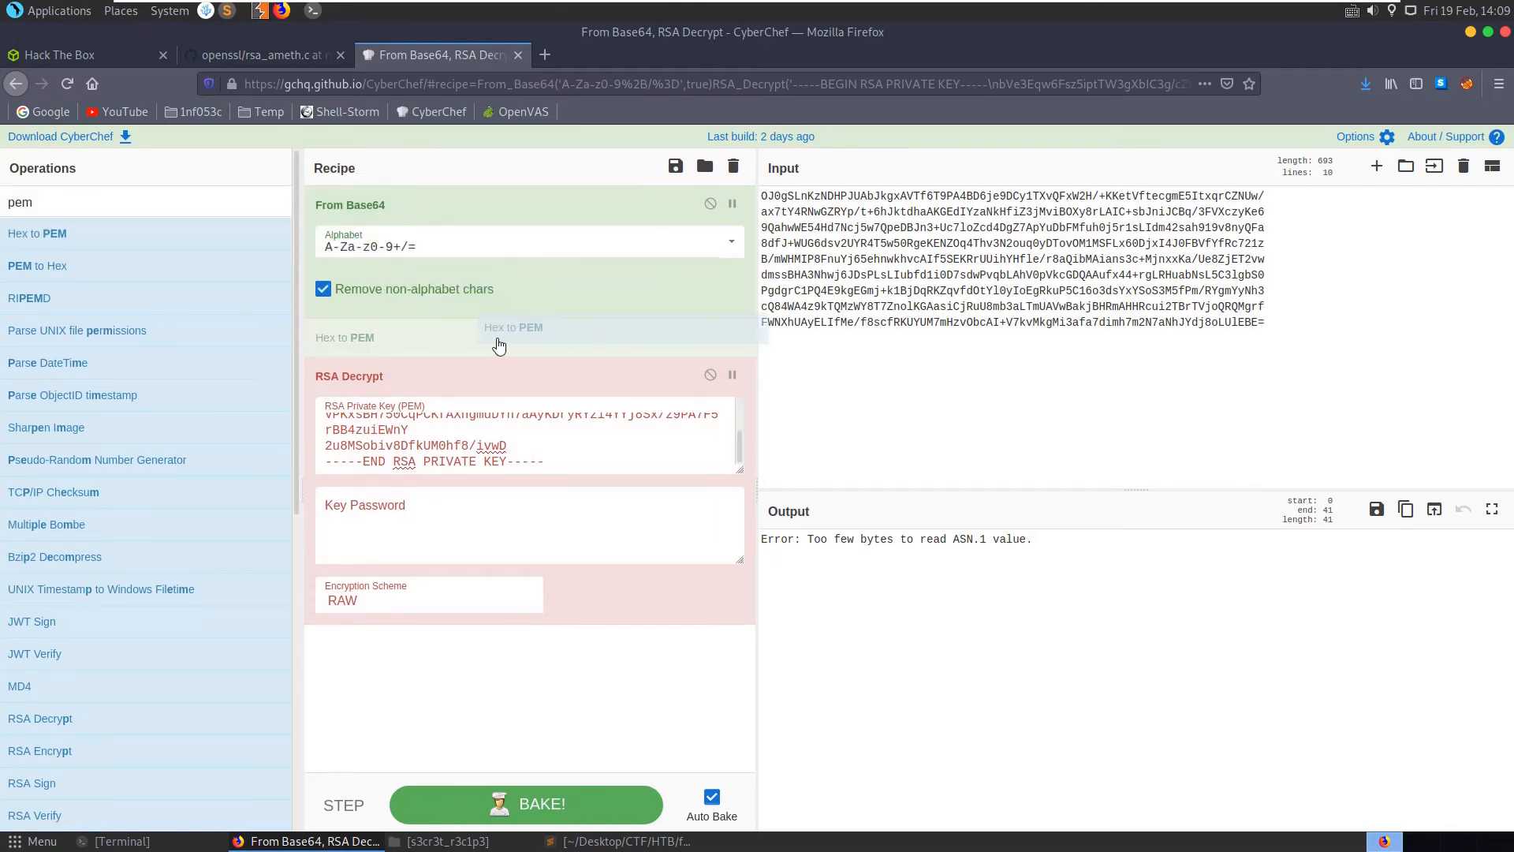
double_click(37, 233)
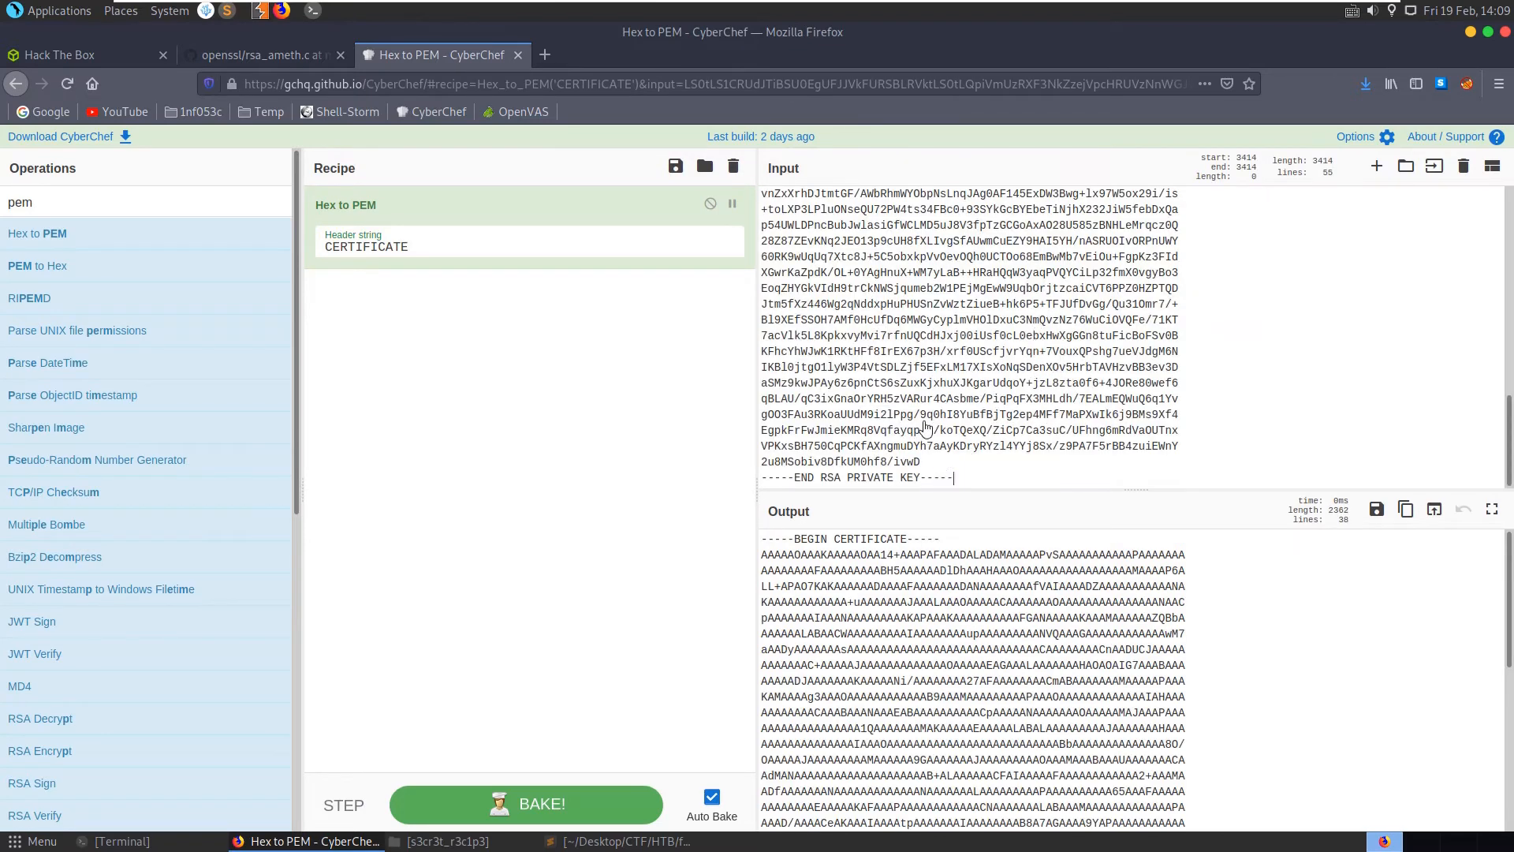
scroll(up, 3)
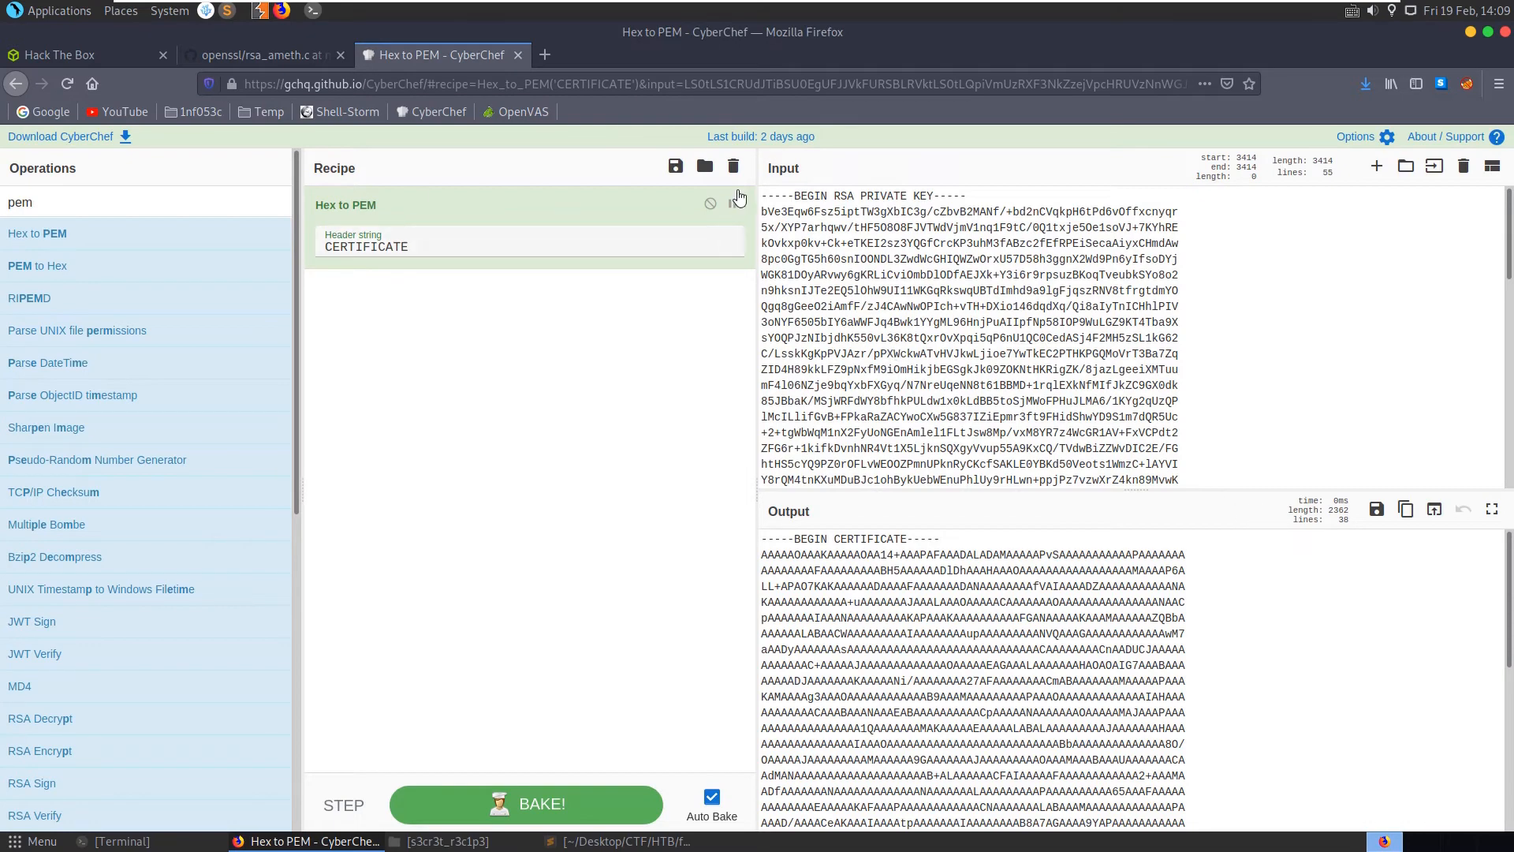
click(732, 166)
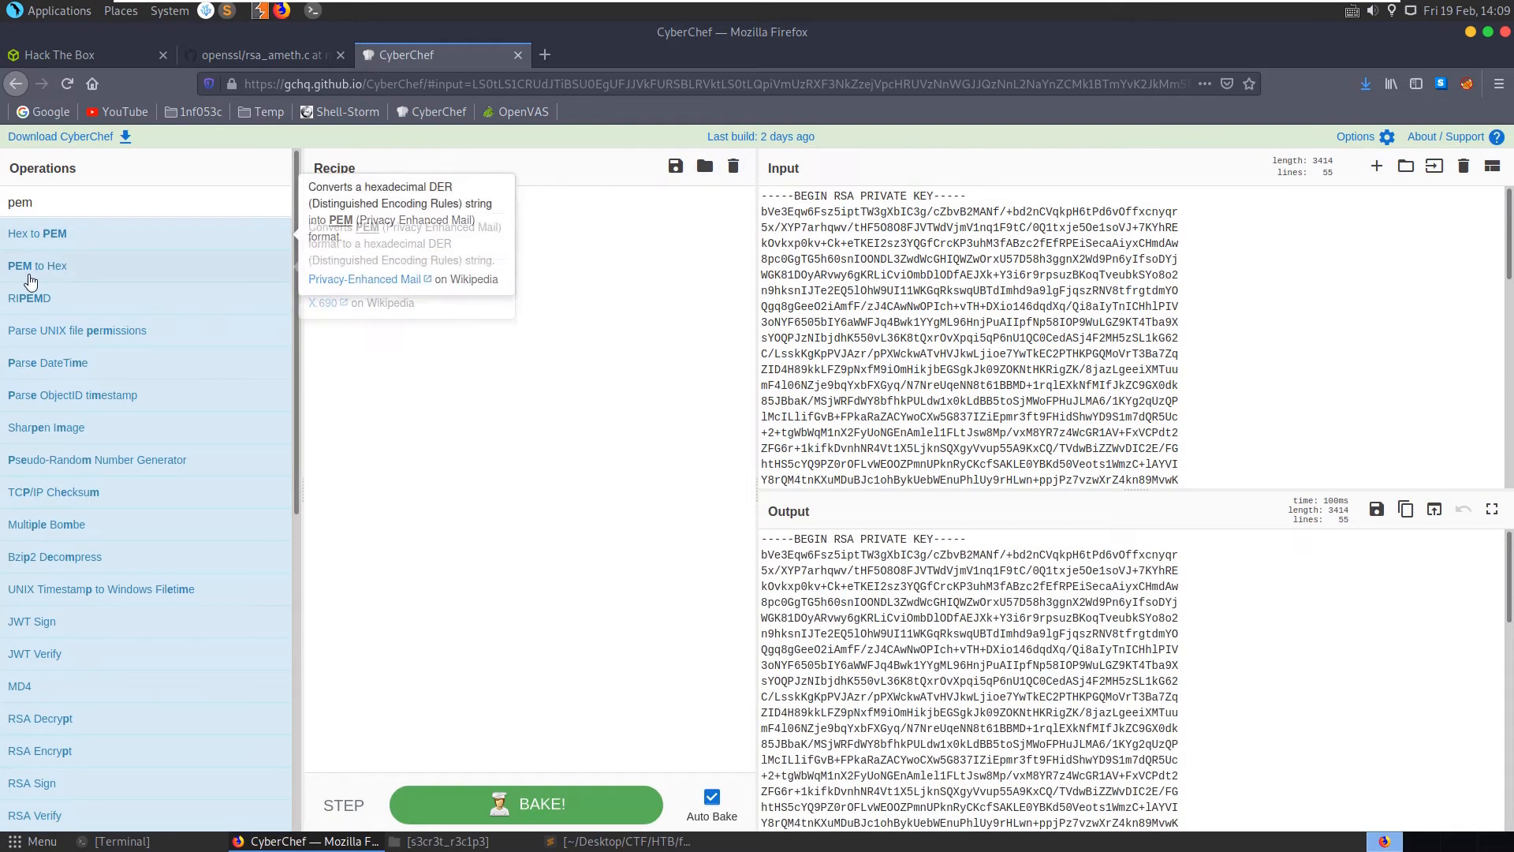
double_click(37, 265)
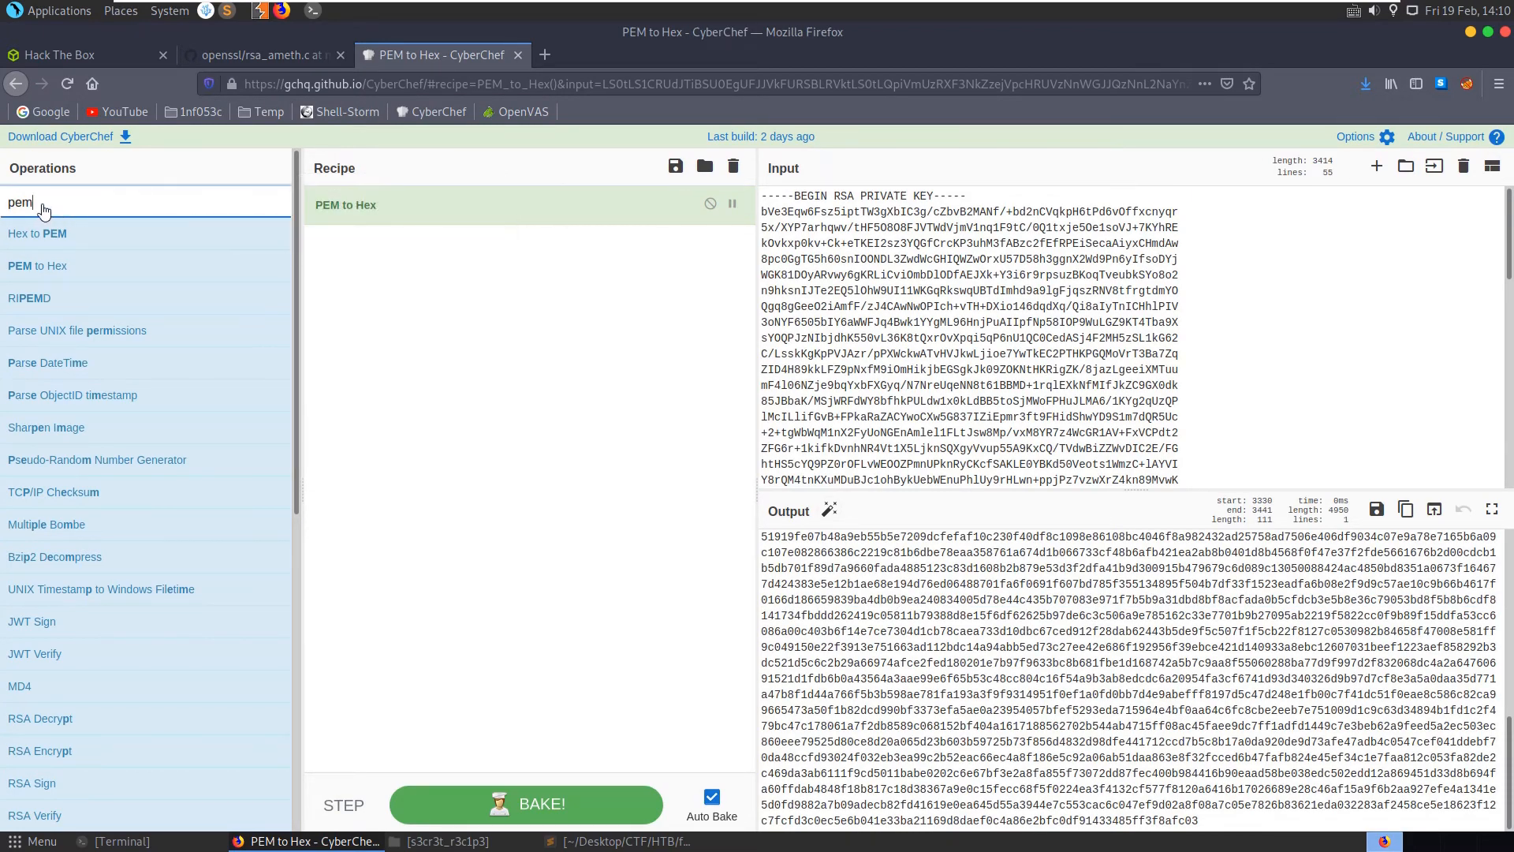
Add From Hex after PEM to Hex with delimiter None, then add Raw Inflate.
text(from hex)
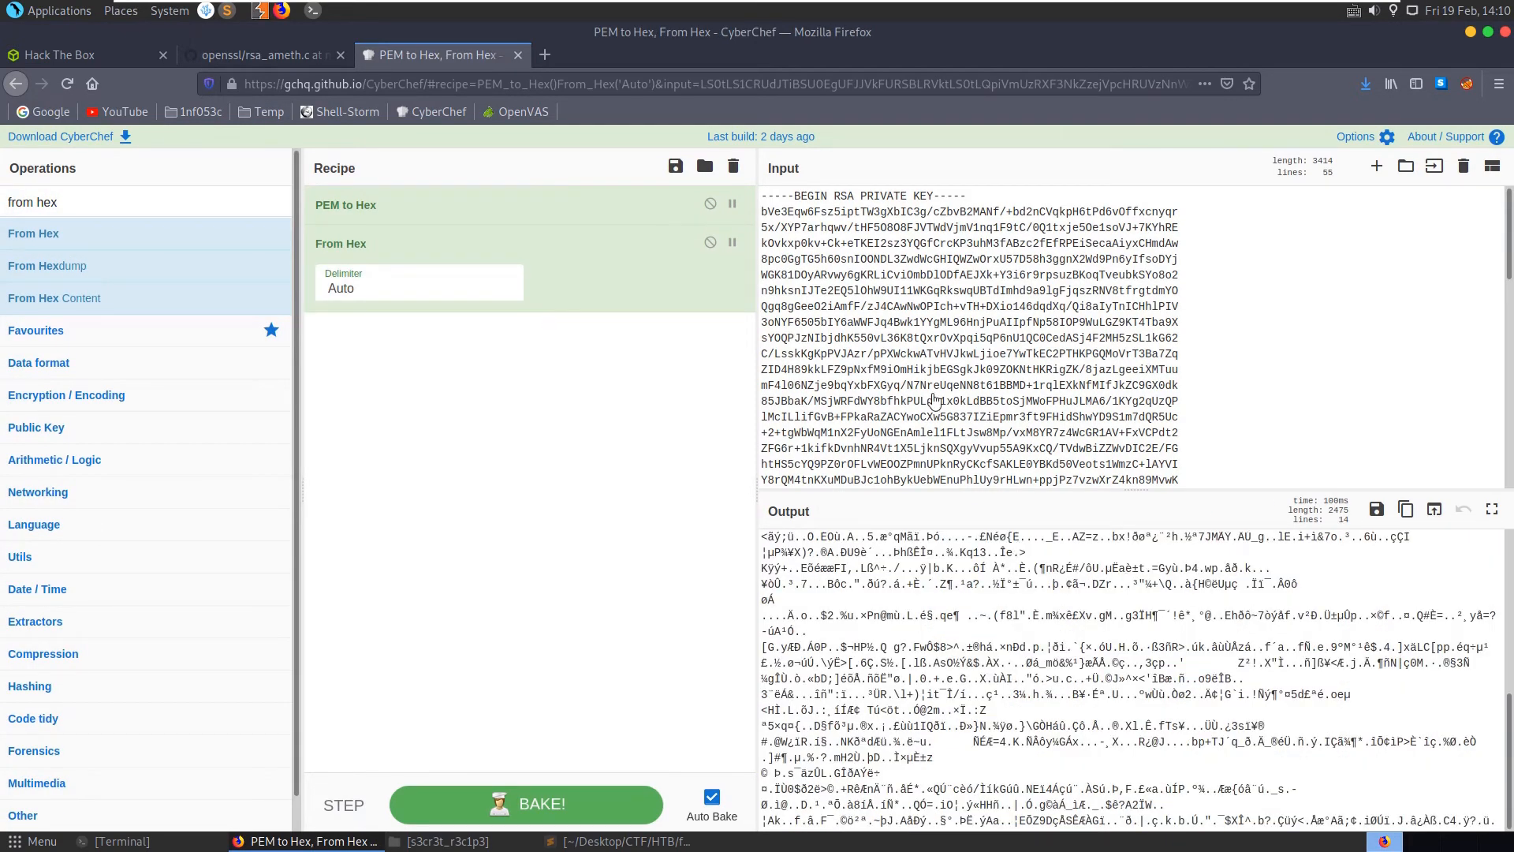
click(419, 288)
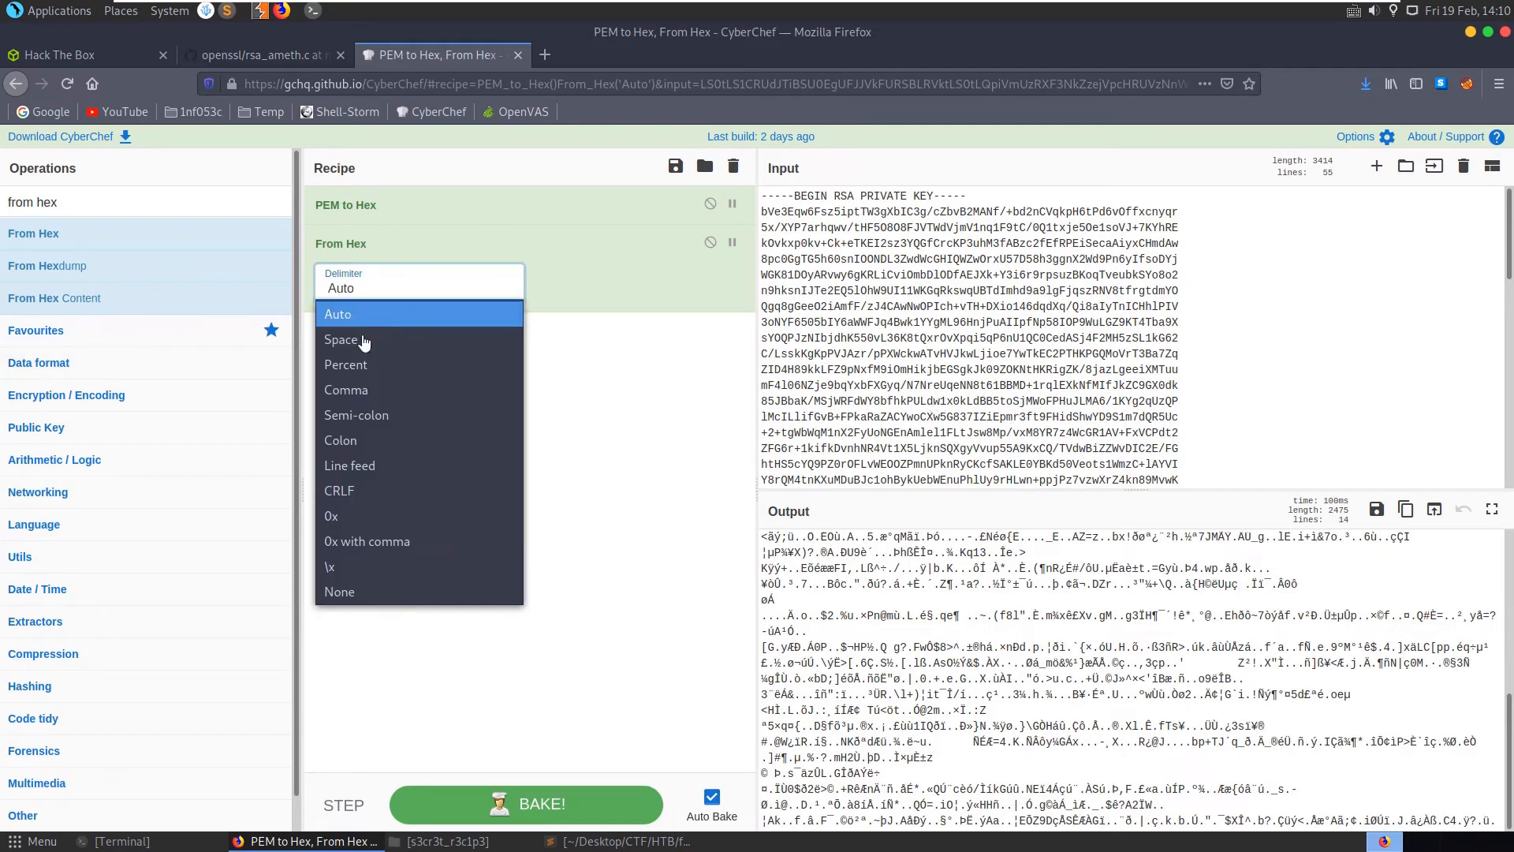
click(339, 591)
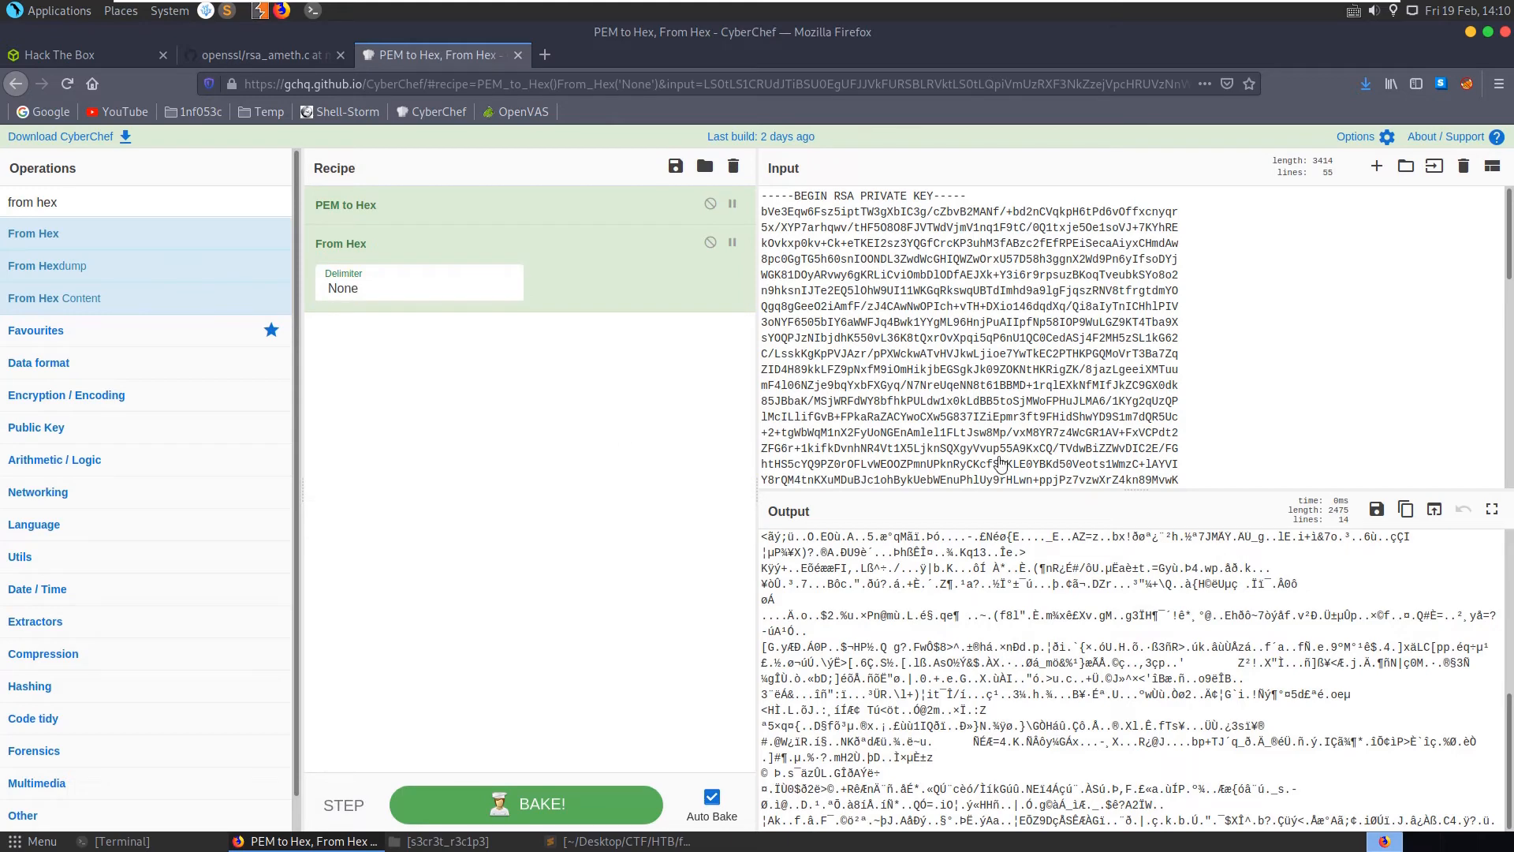
click(418, 287)
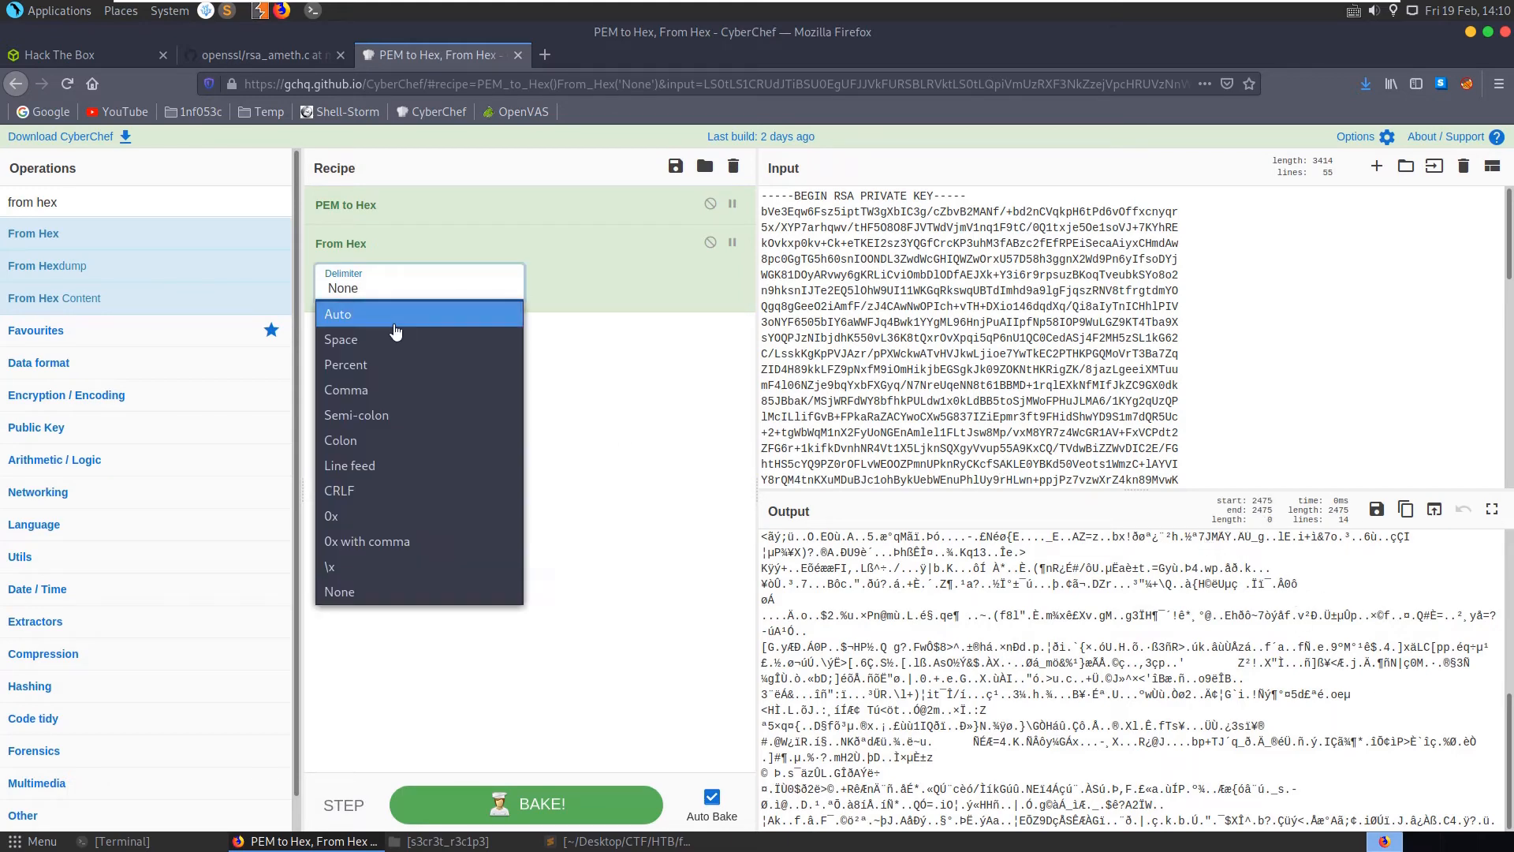
click(338, 313)
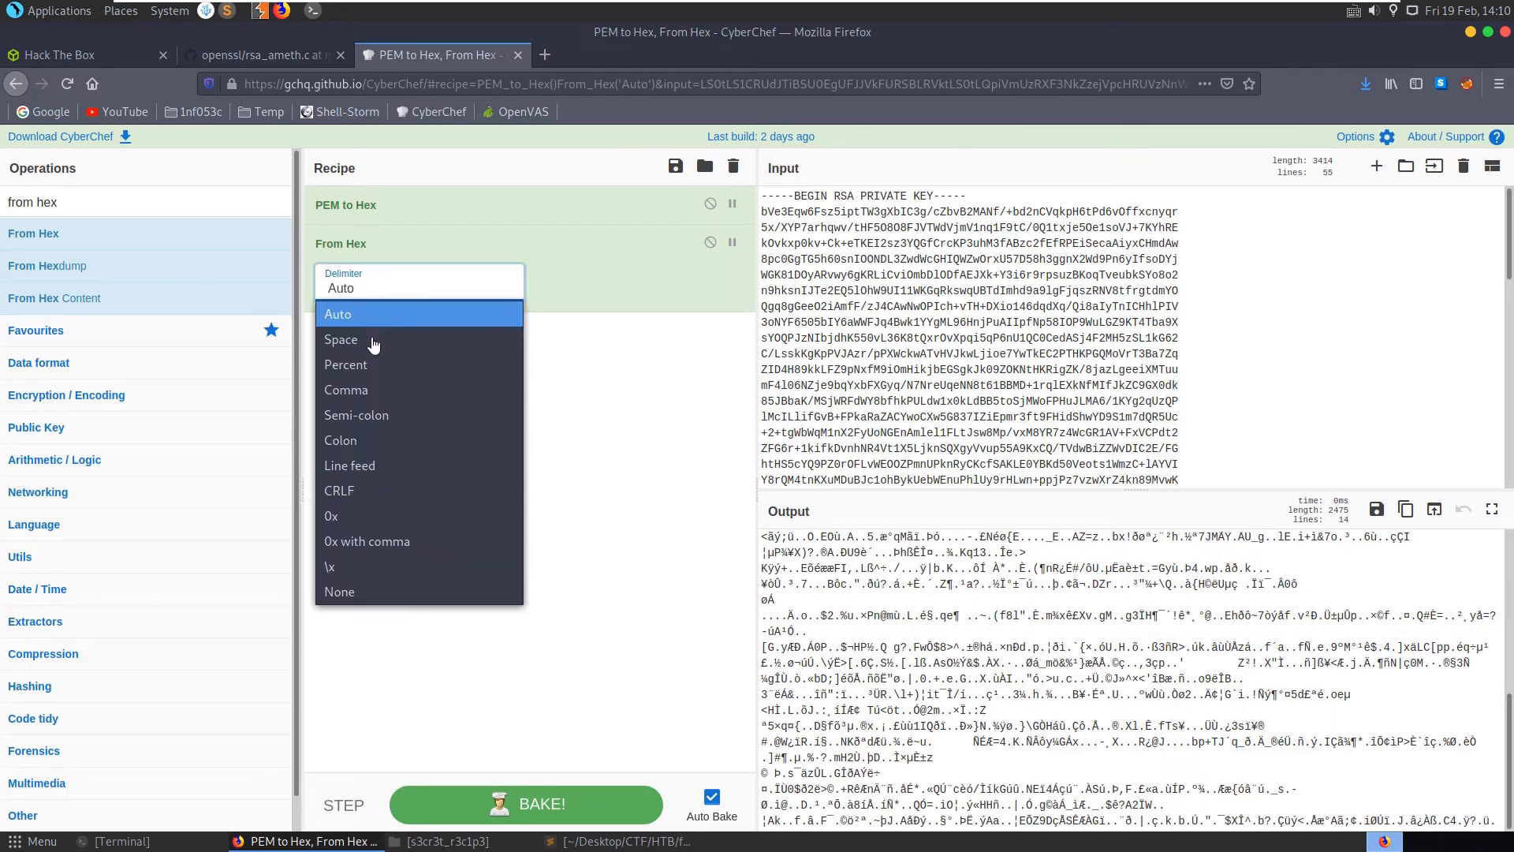
click(341, 339)
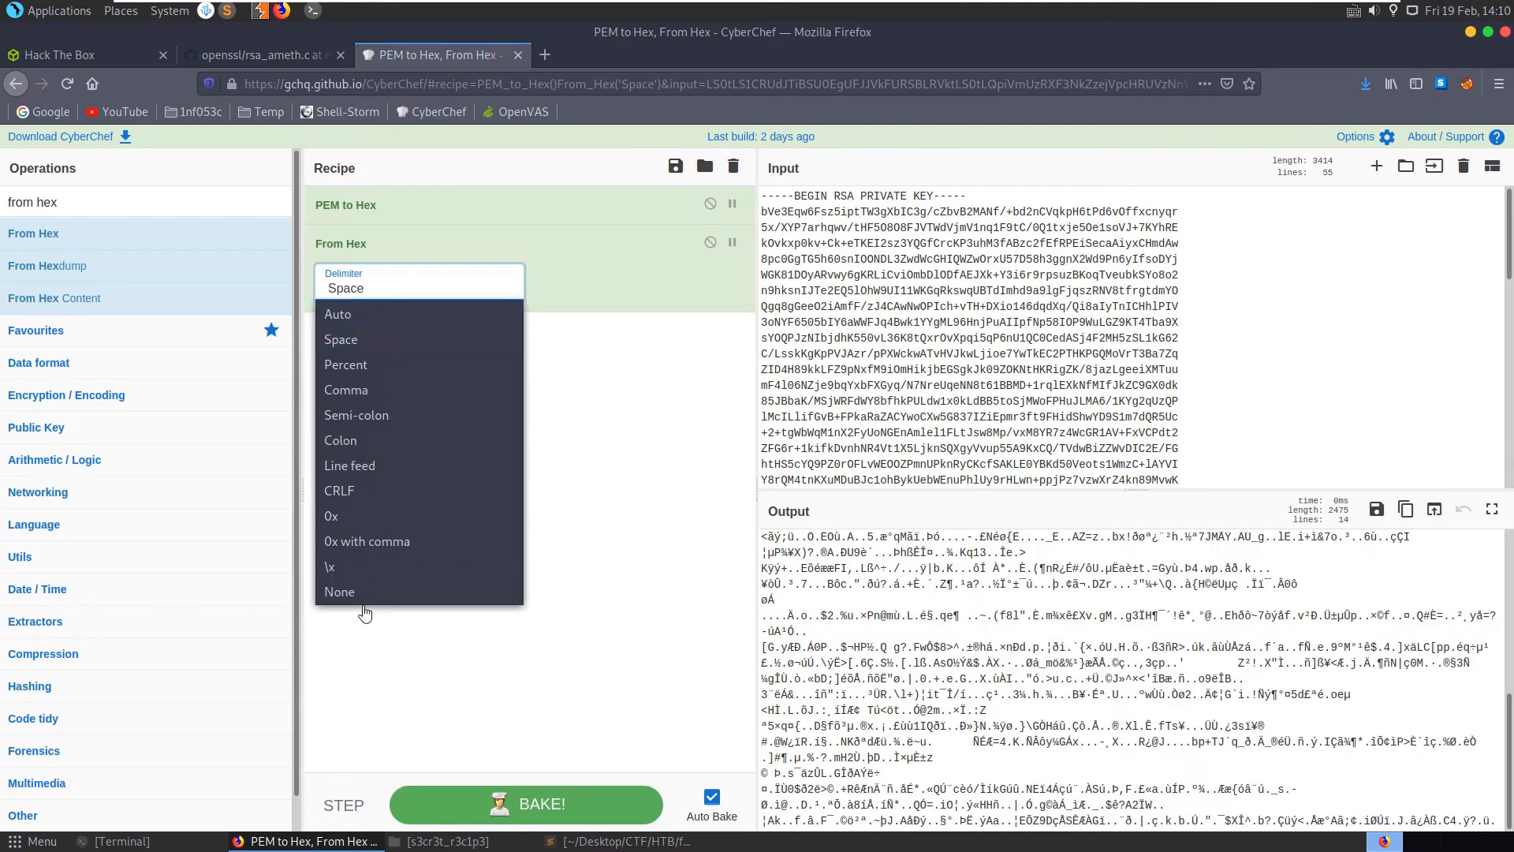
click(339, 591)
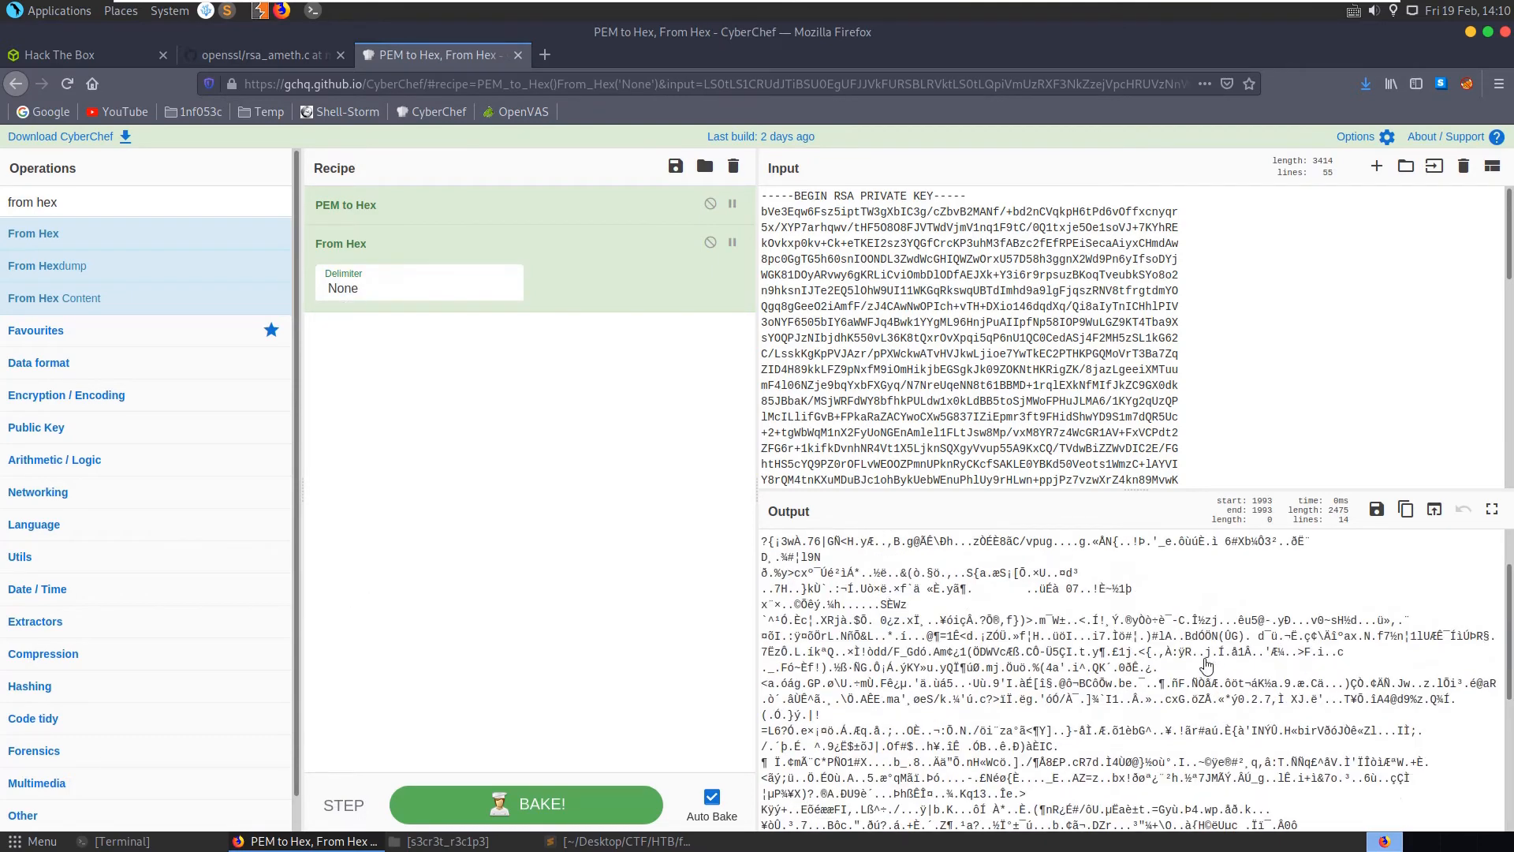
click(418, 287)
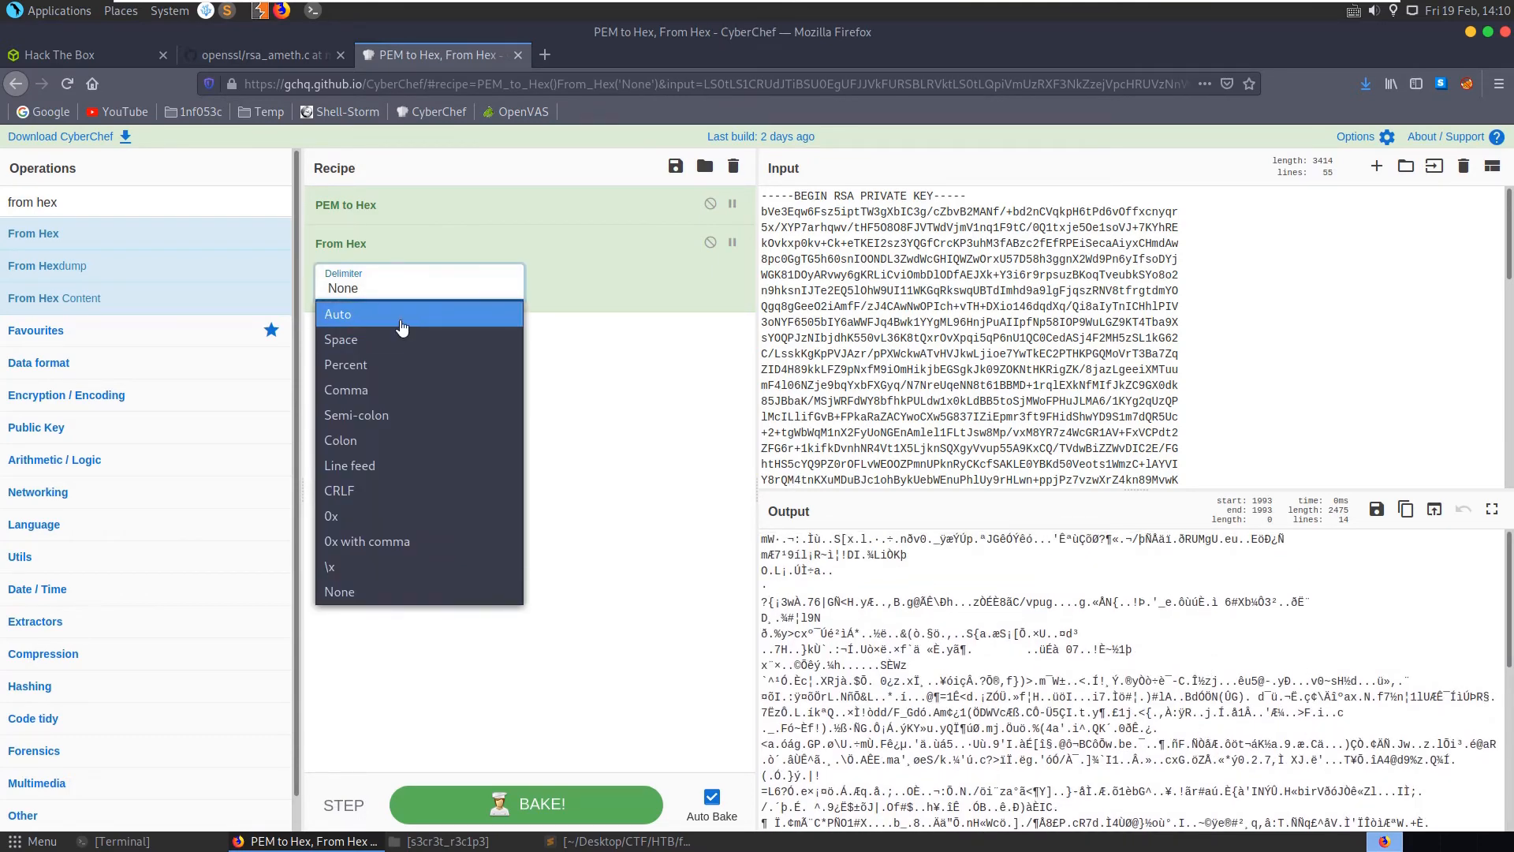
click(340, 339)
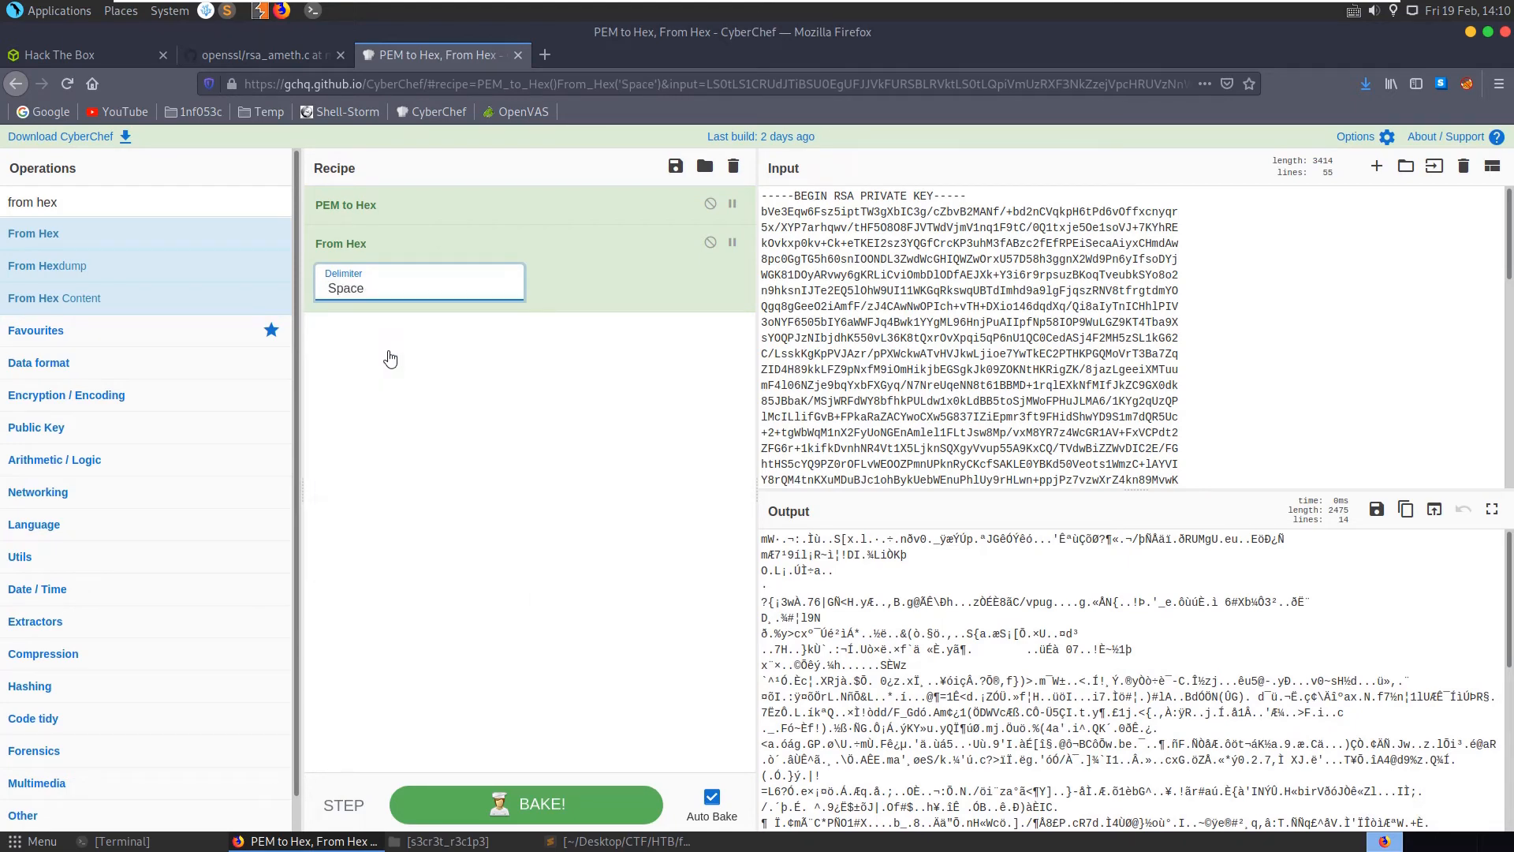
click(419, 288)
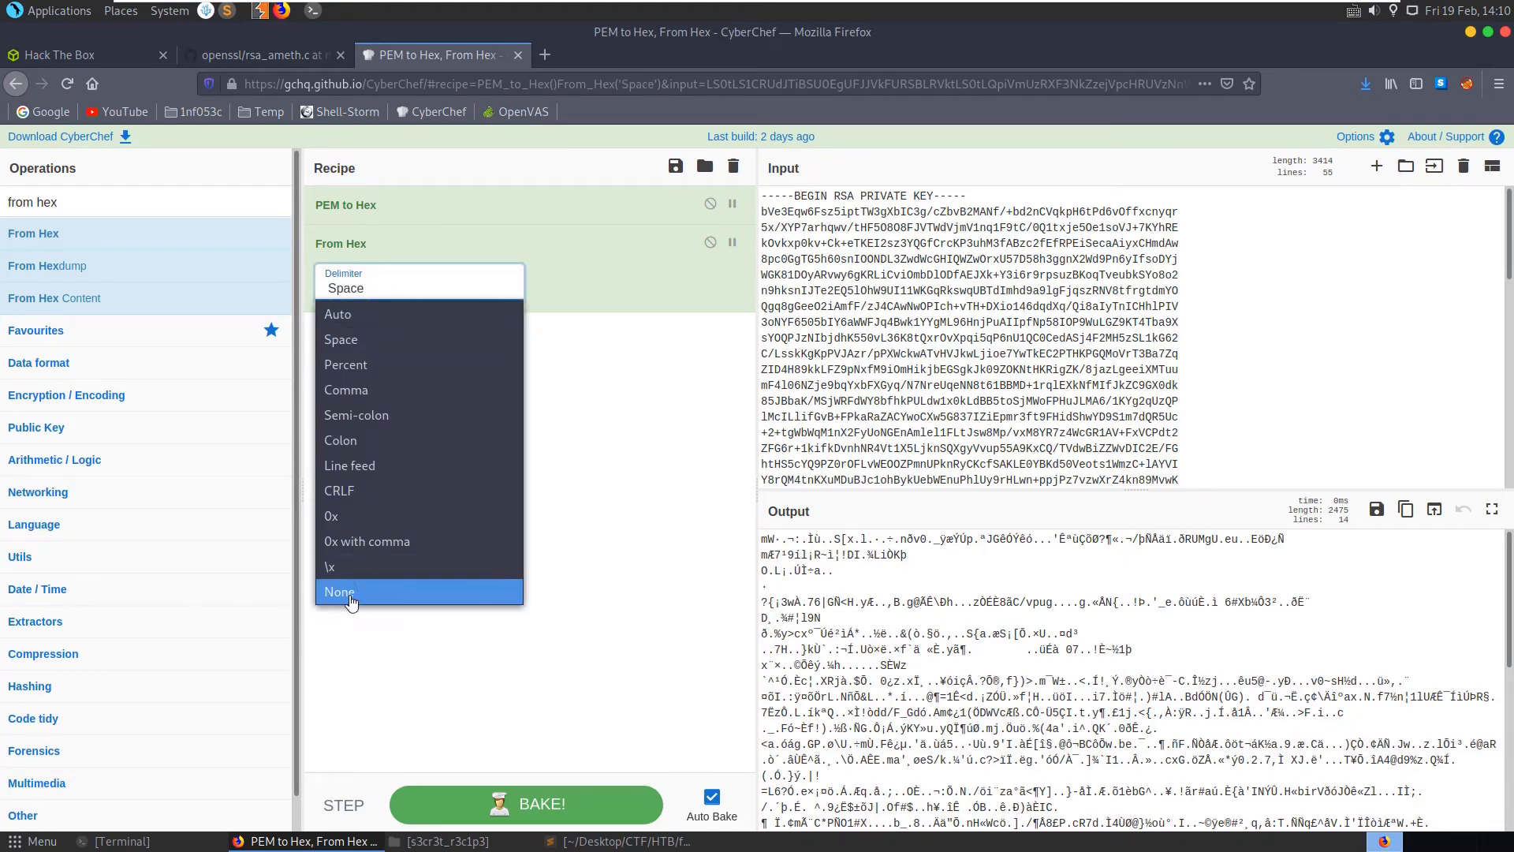
click(340, 591)
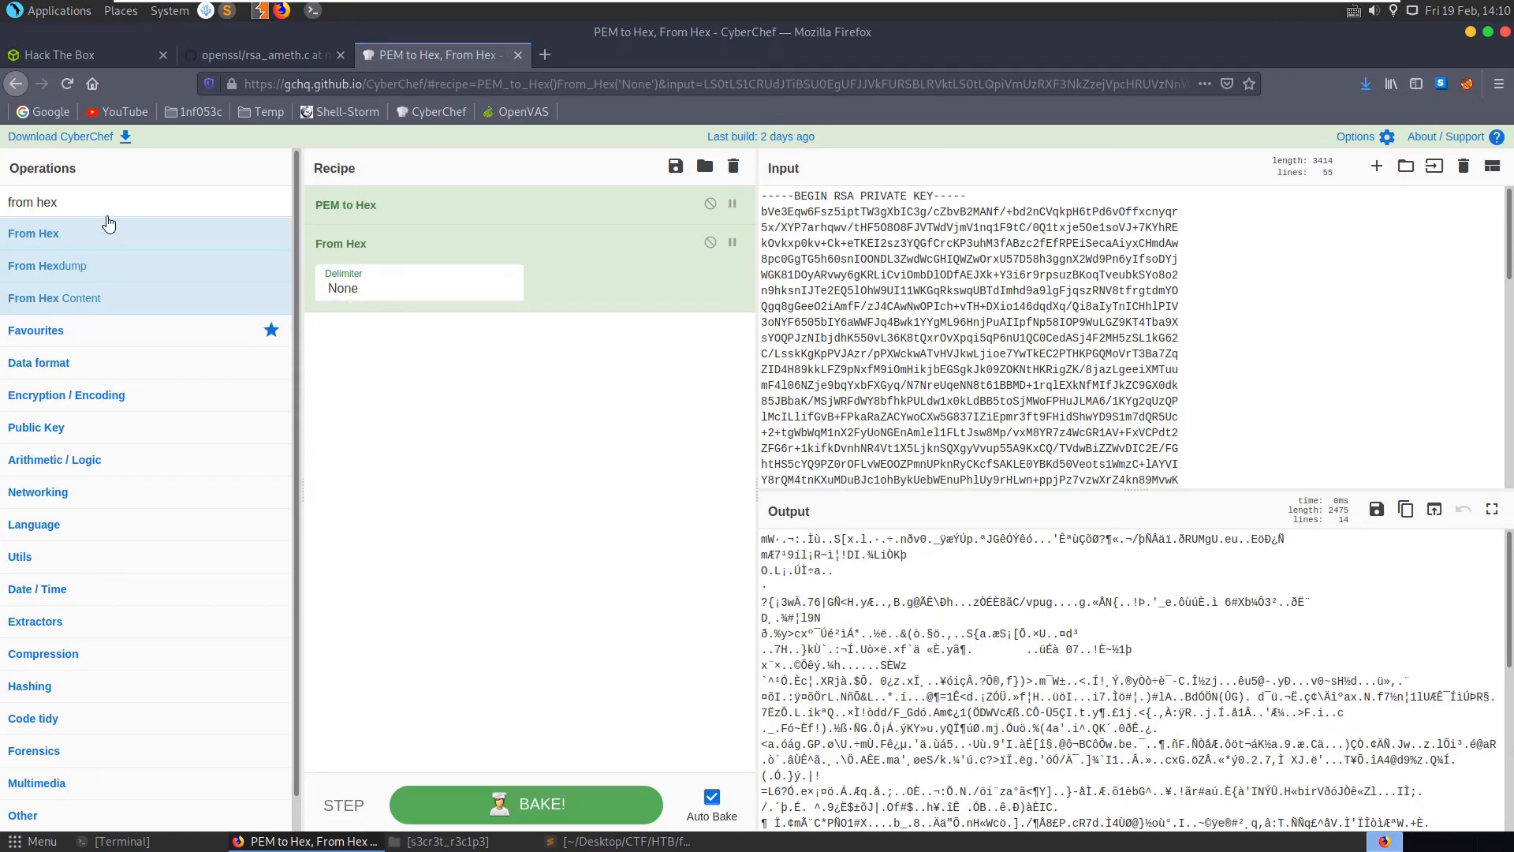
text(raw)
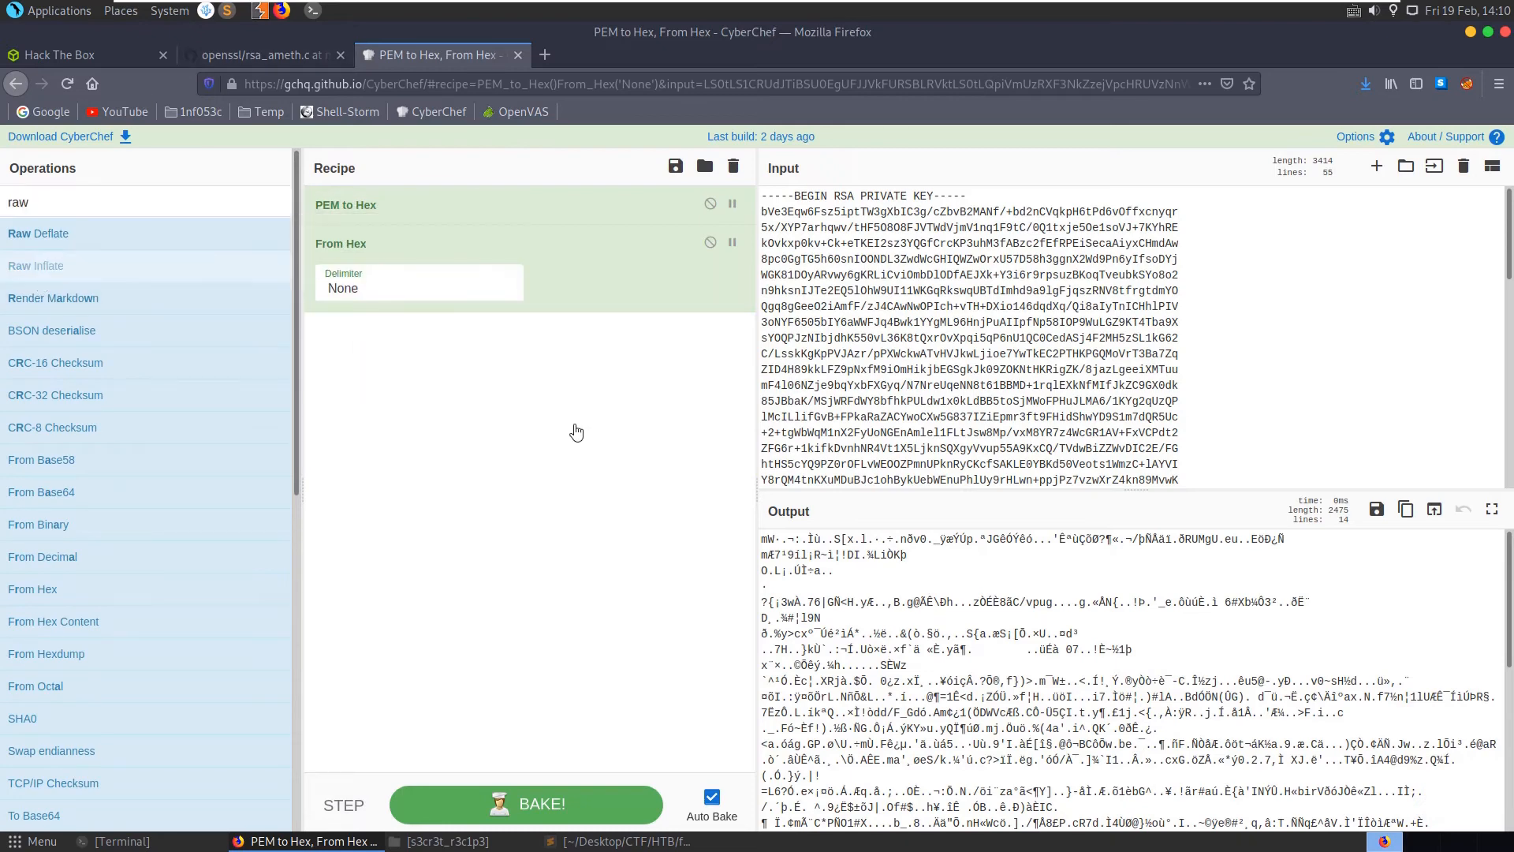
double_click(36, 266)
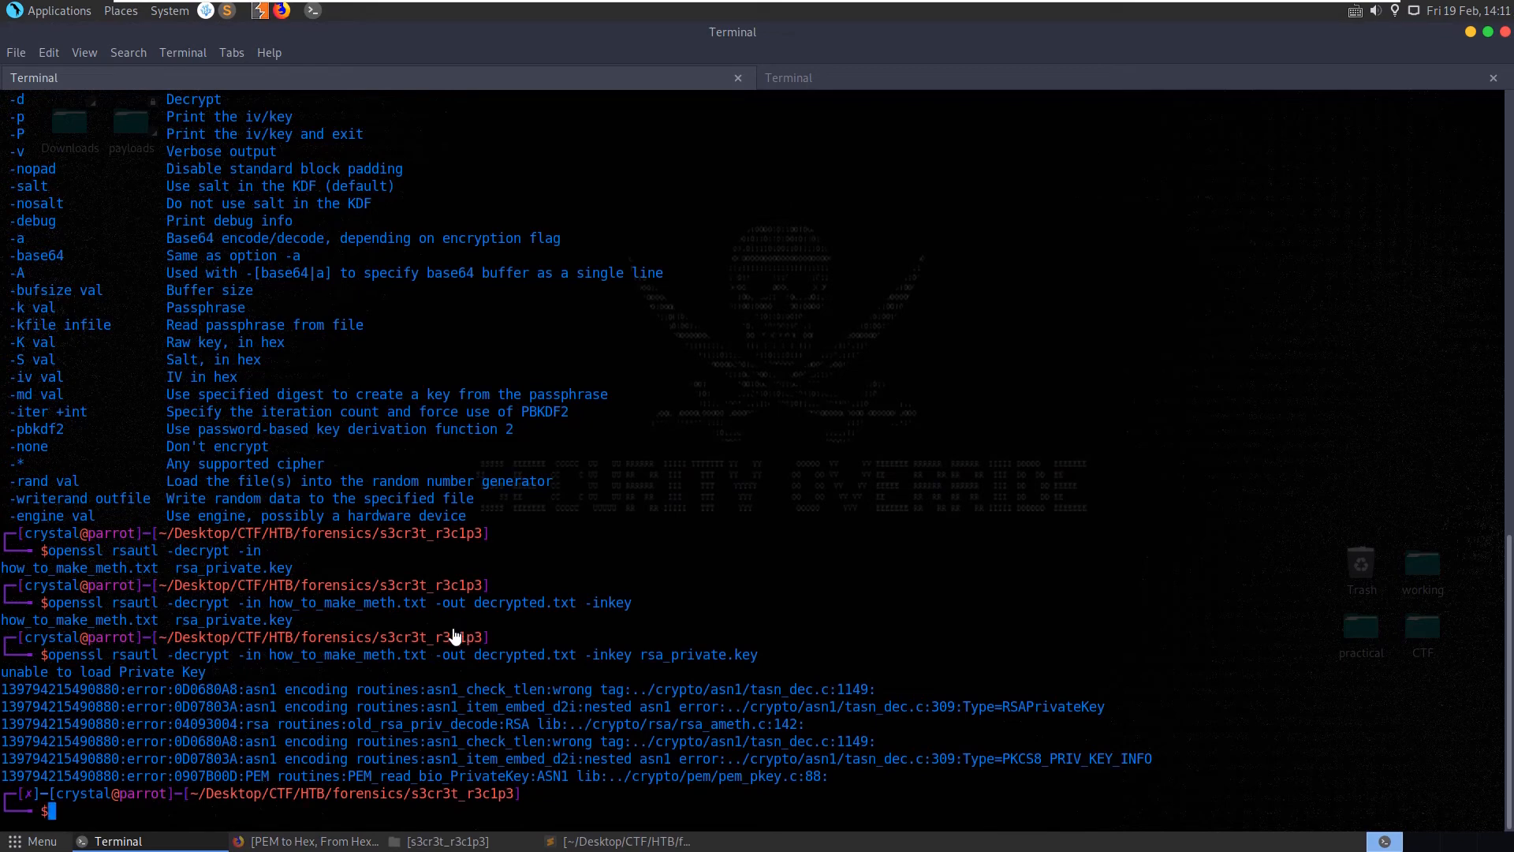
Save the rebuilt key as new_private.key in Sublime and diff it against rsa_private.key.
text(subl ne)
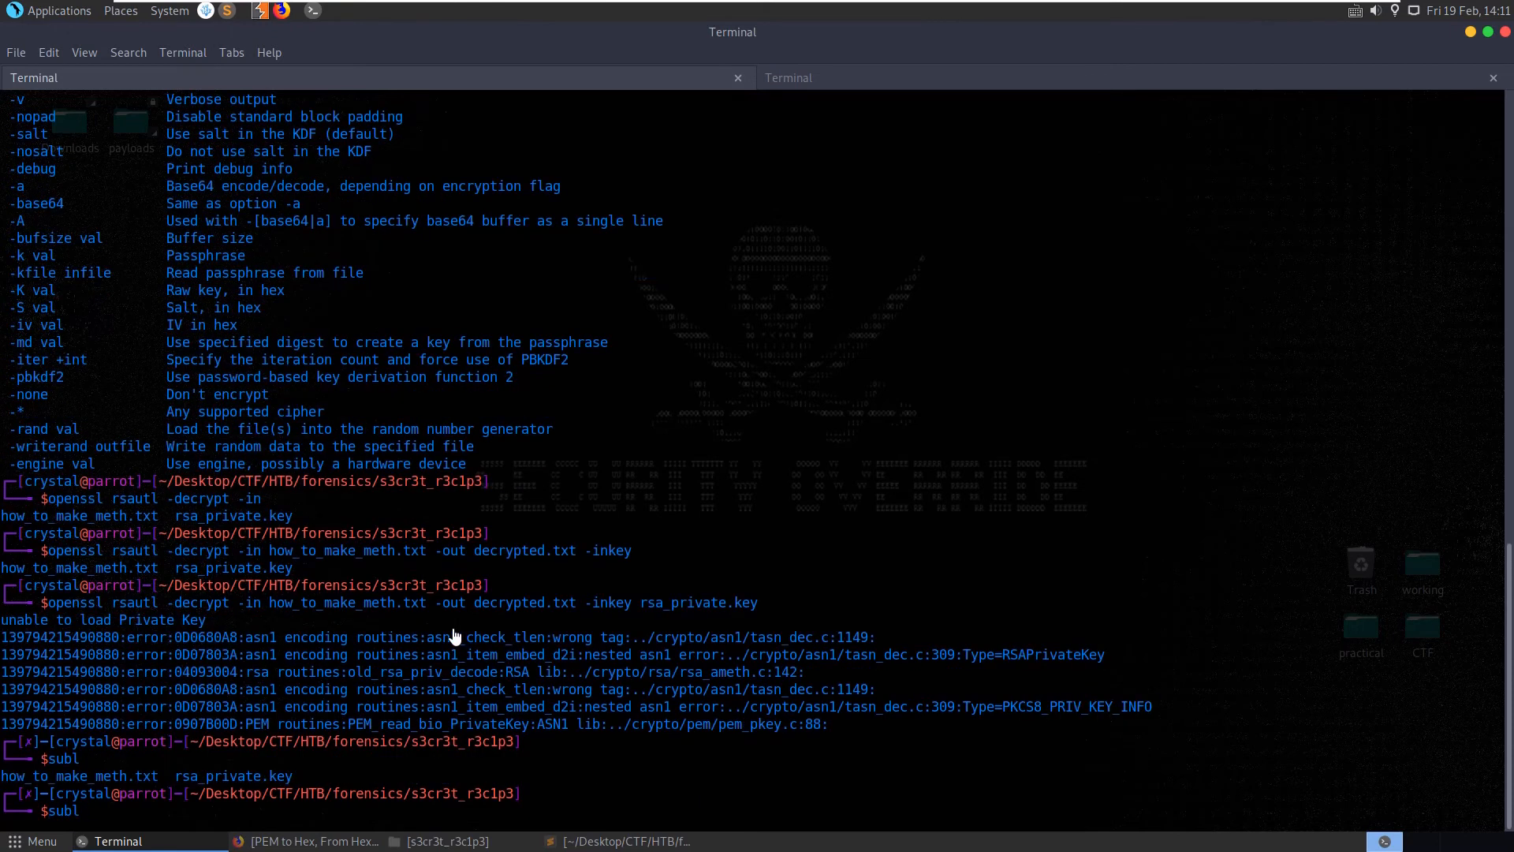
text(new_private.key)
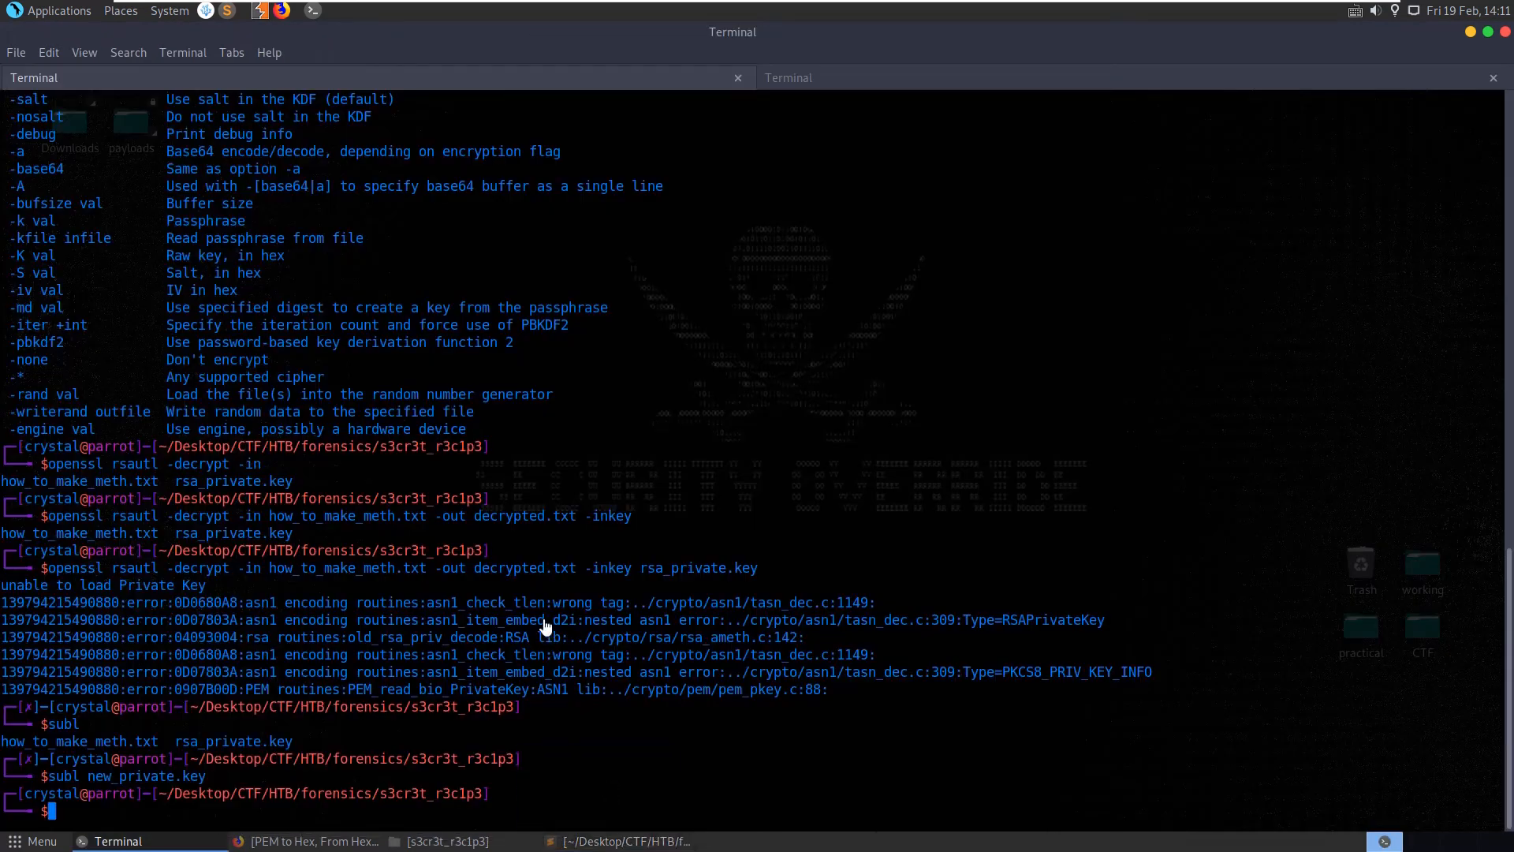
text(diff new_private.key)
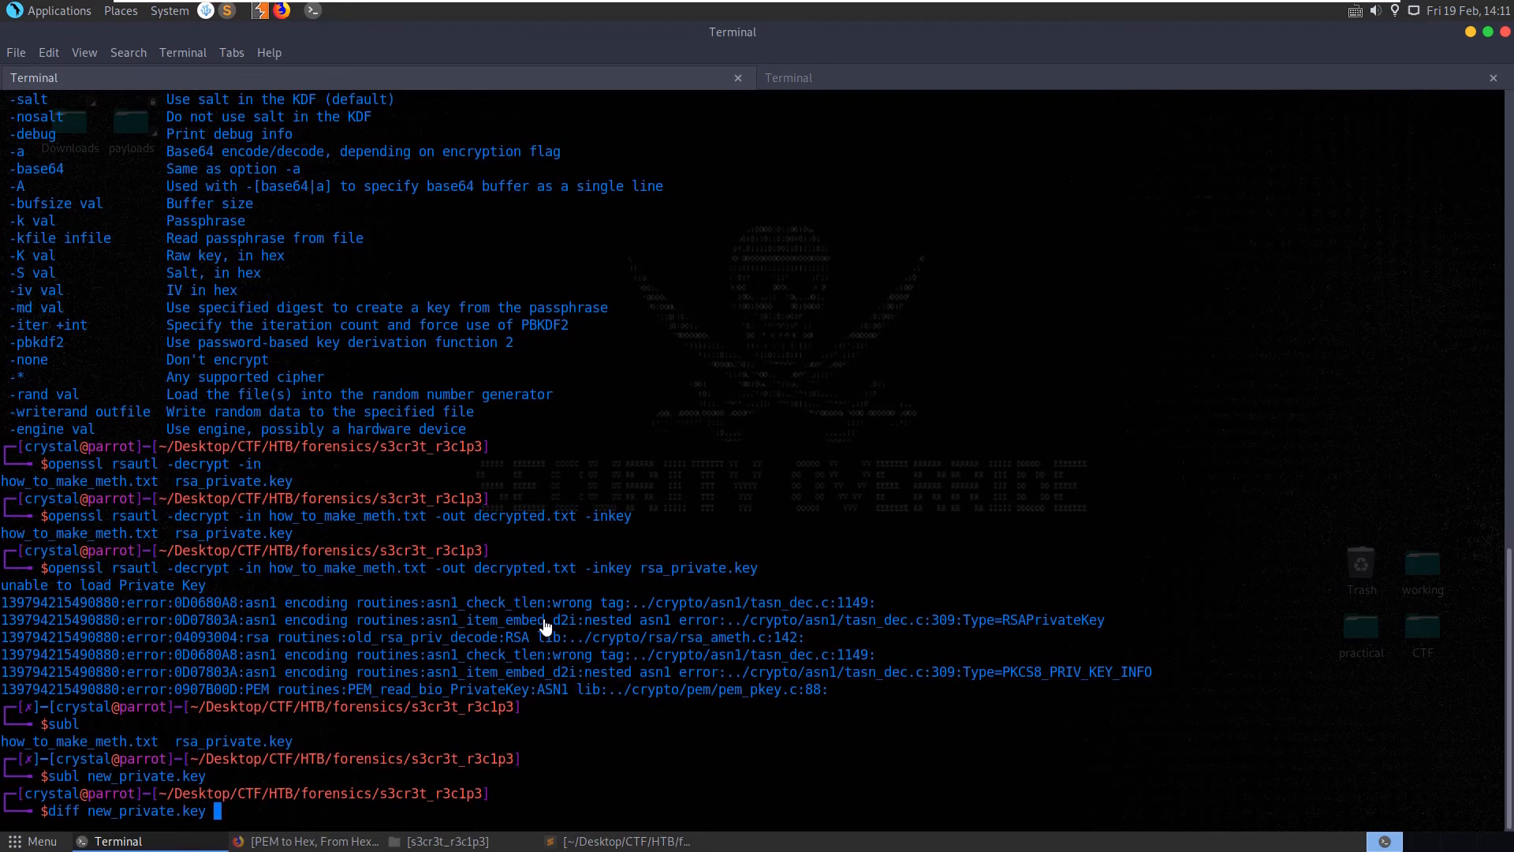
key(Return)
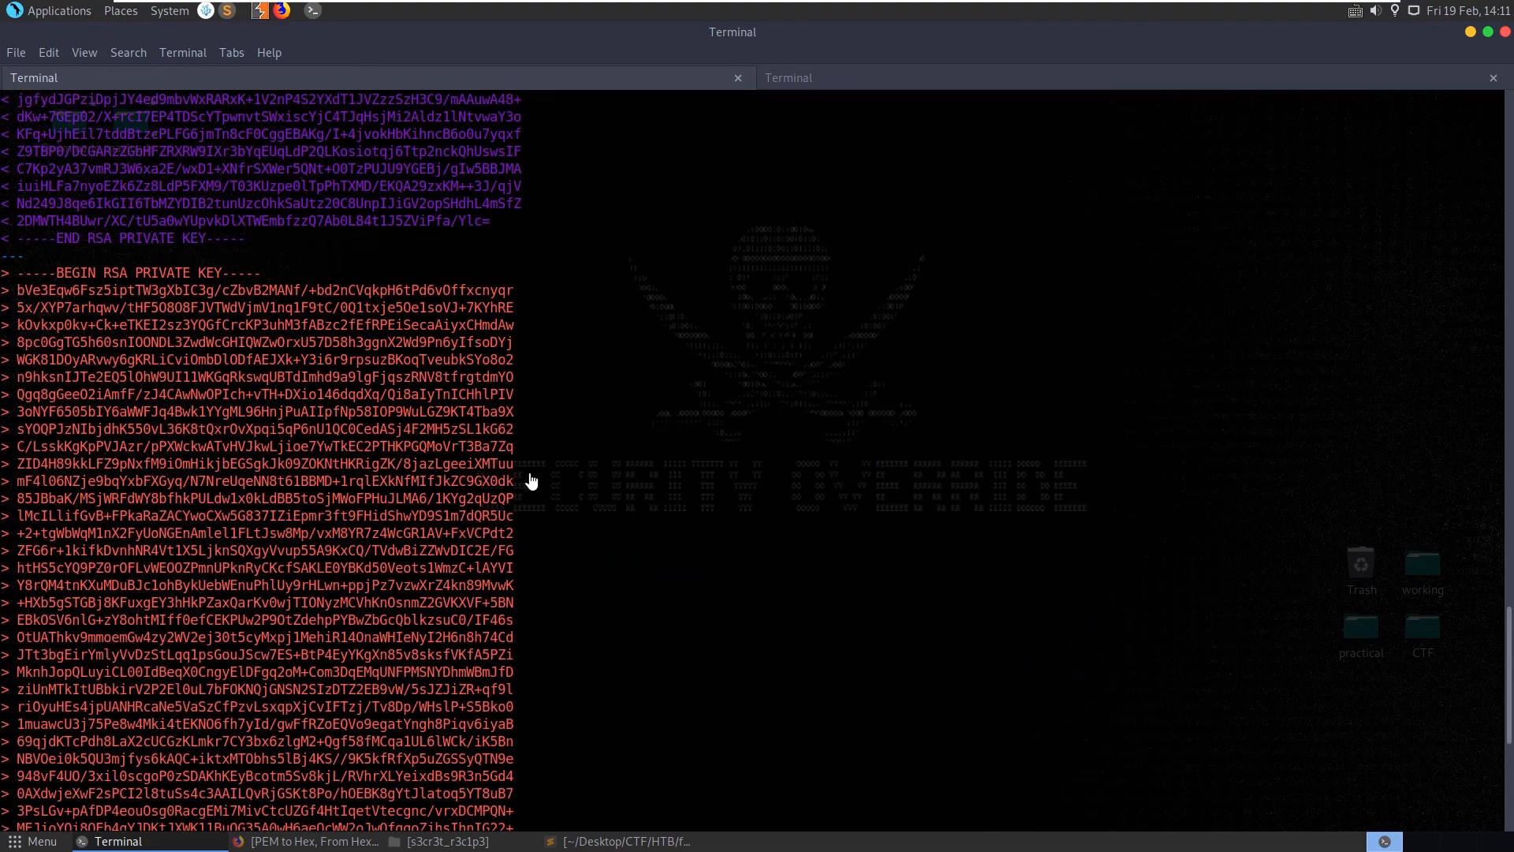
scroll(down, 3)
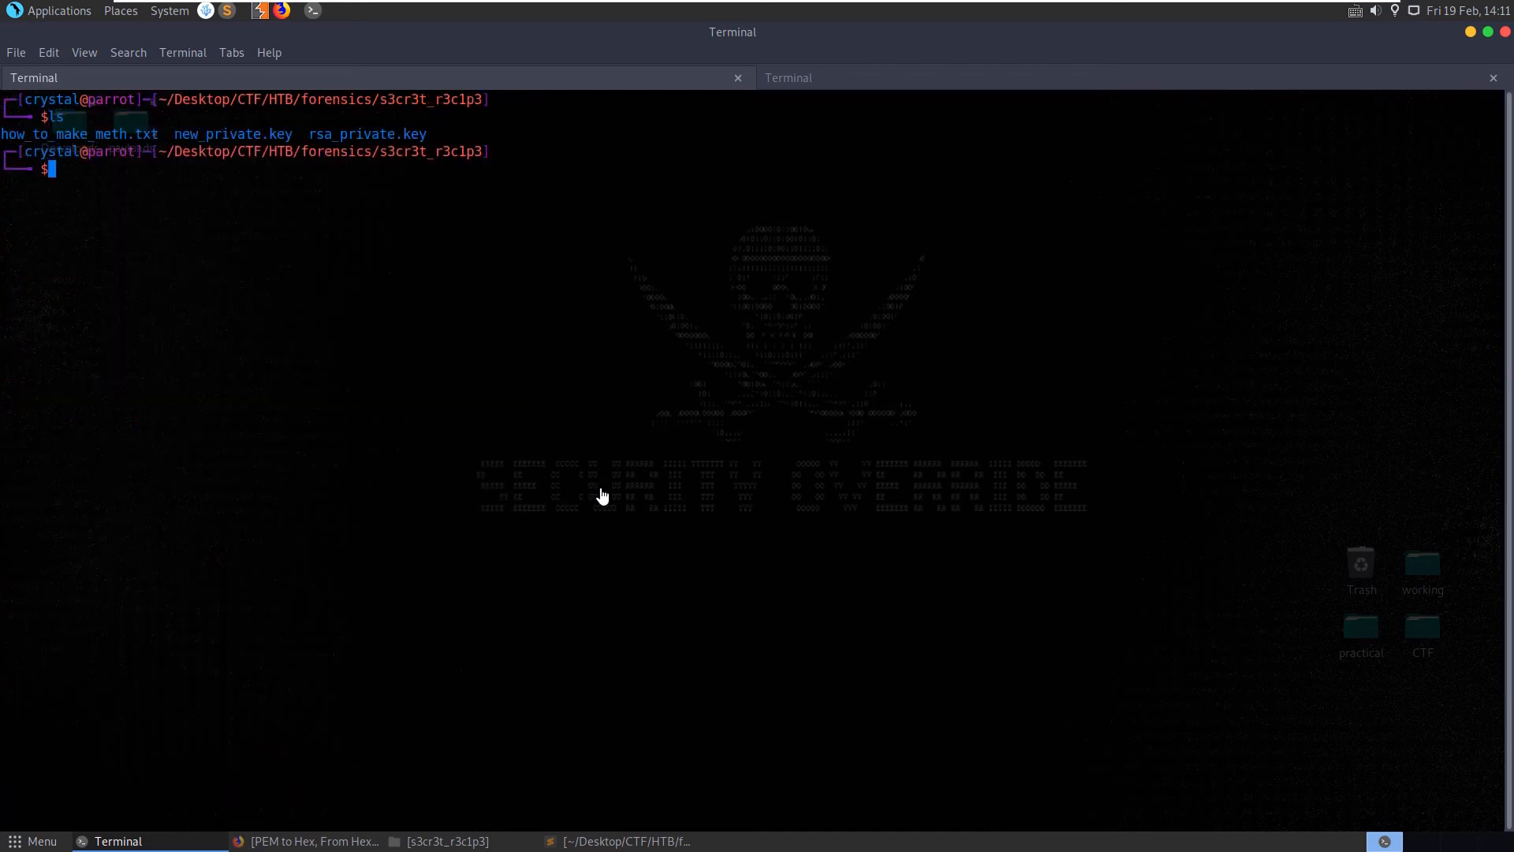
Decrypt how_to_make_meth.txt to decrypted.txt with new_private.key, cat it, and copy the flag.
text(openssl rsautl -decrypt -in how_to_make_meth.txt -out decrypted.txt -inkey rsa_private.key)
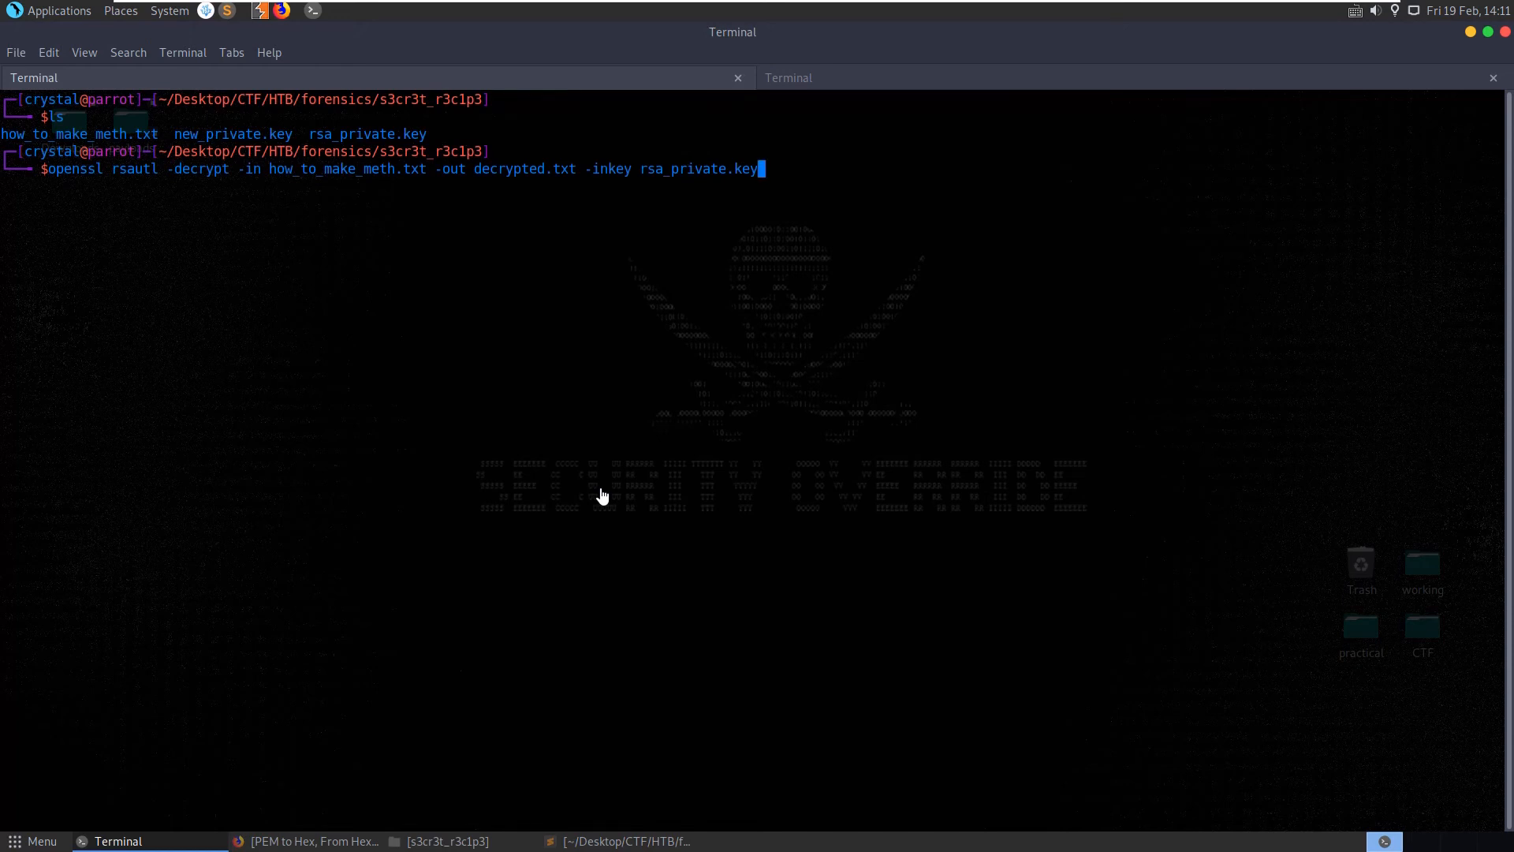
key(BackSpace)
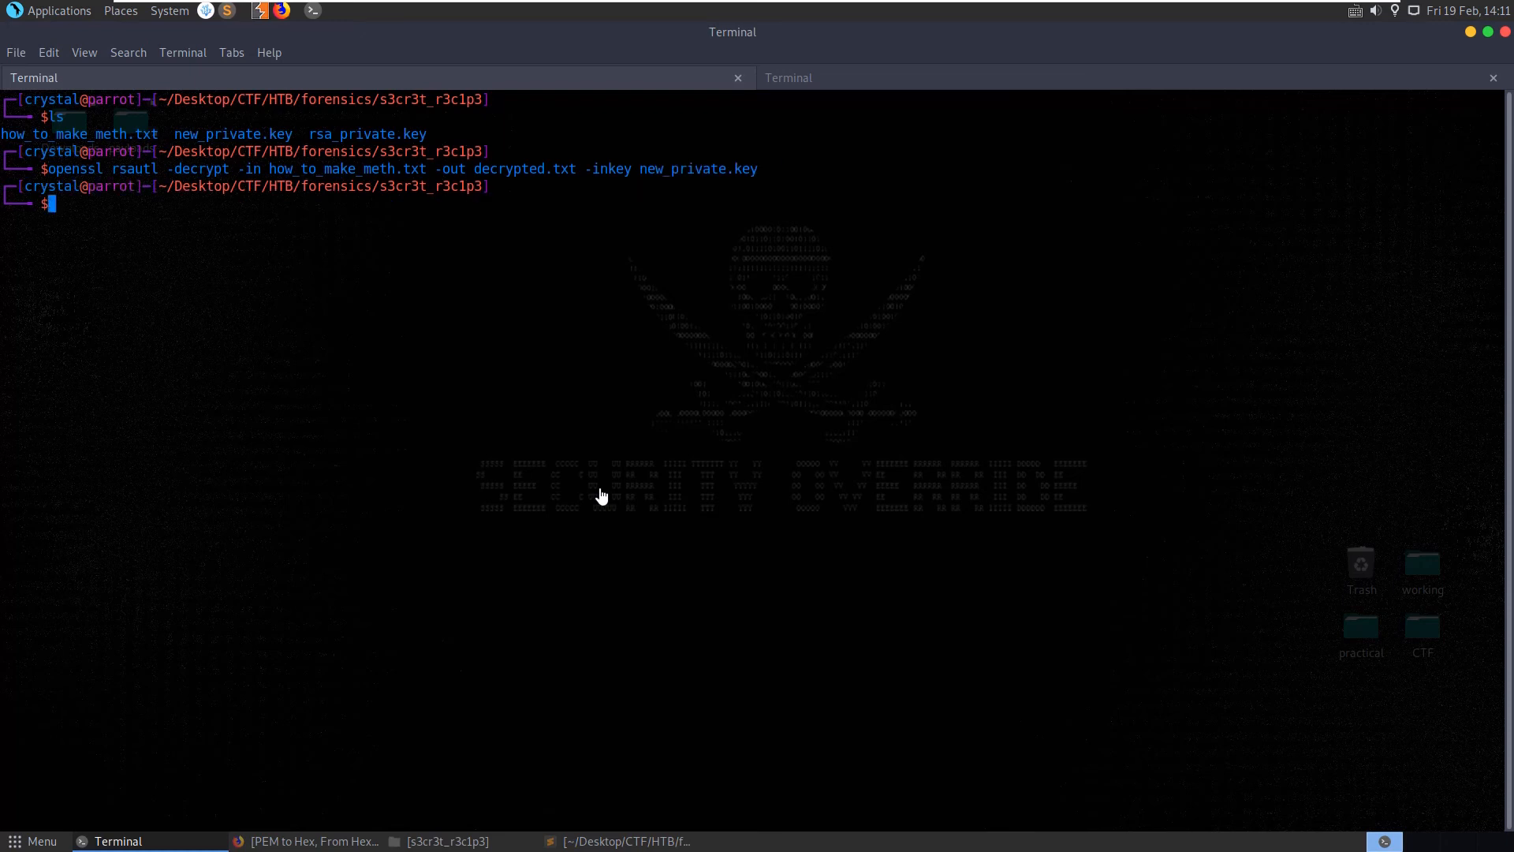
text(cat)
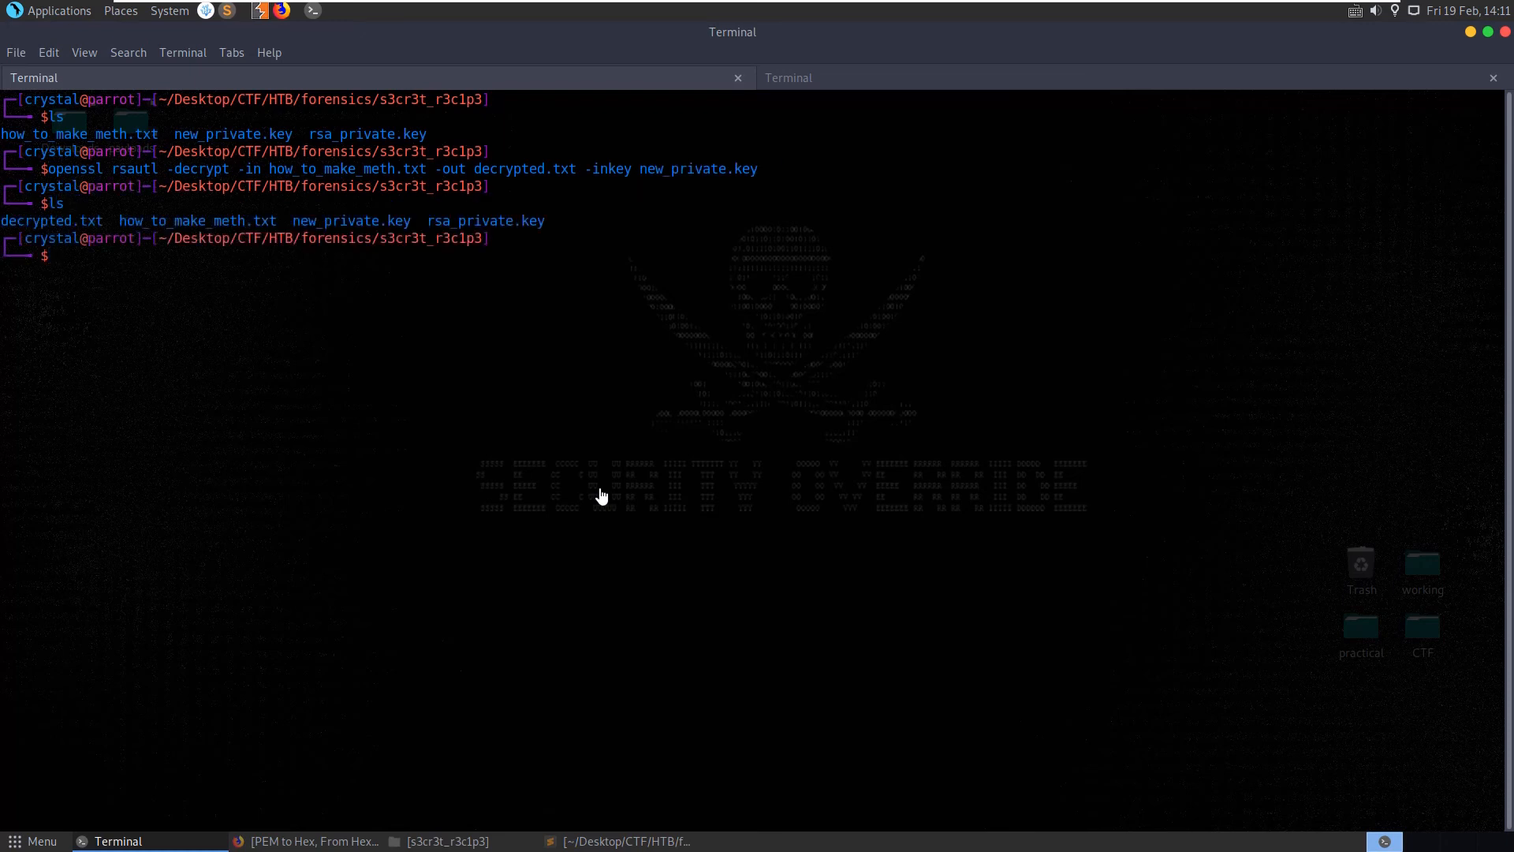
text(cat decrypted.txt)
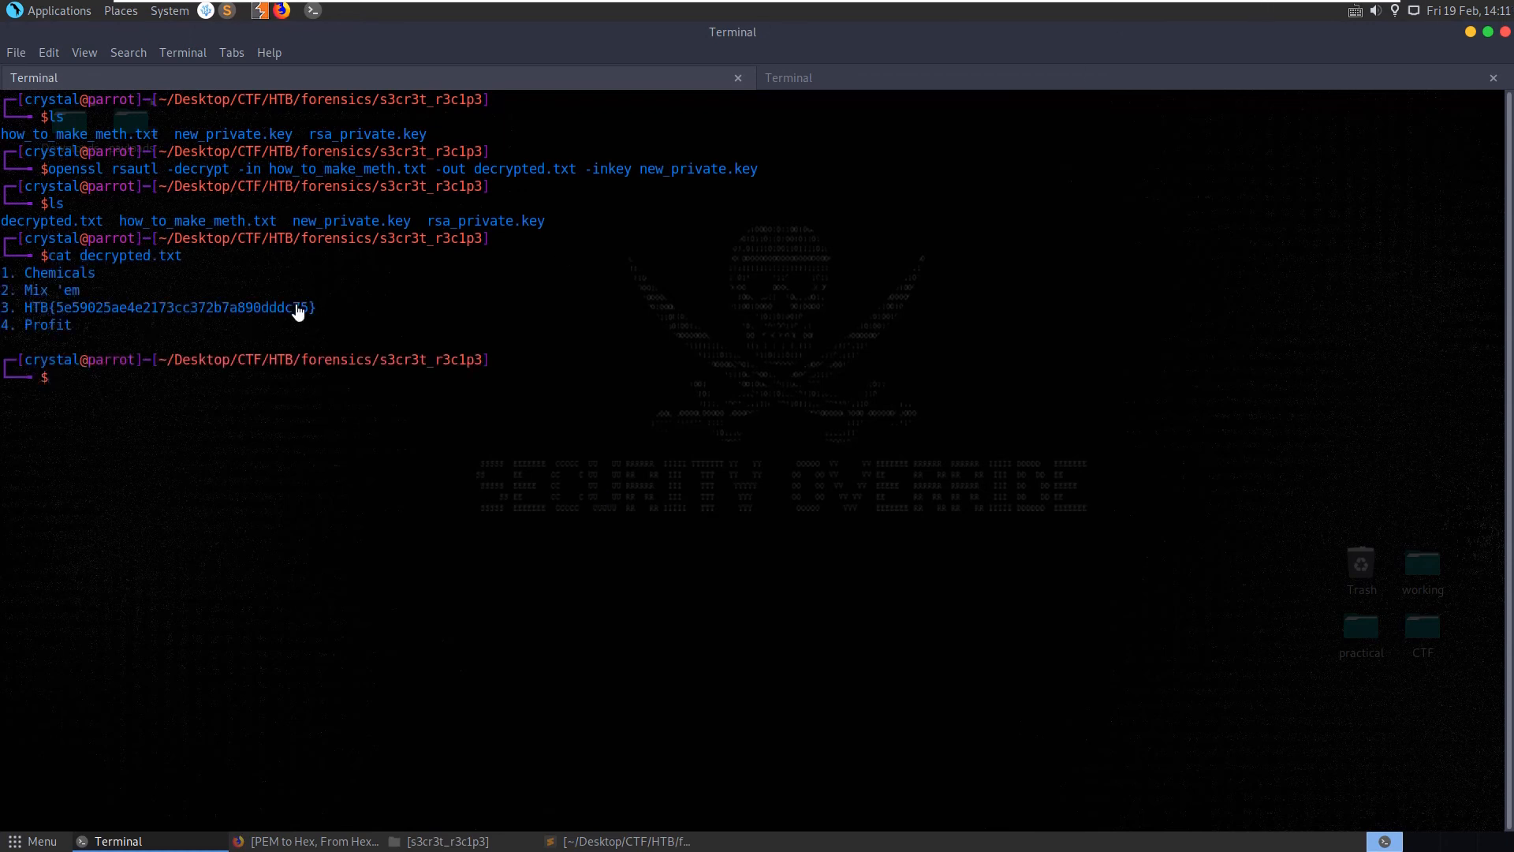
right_click(169, 307)
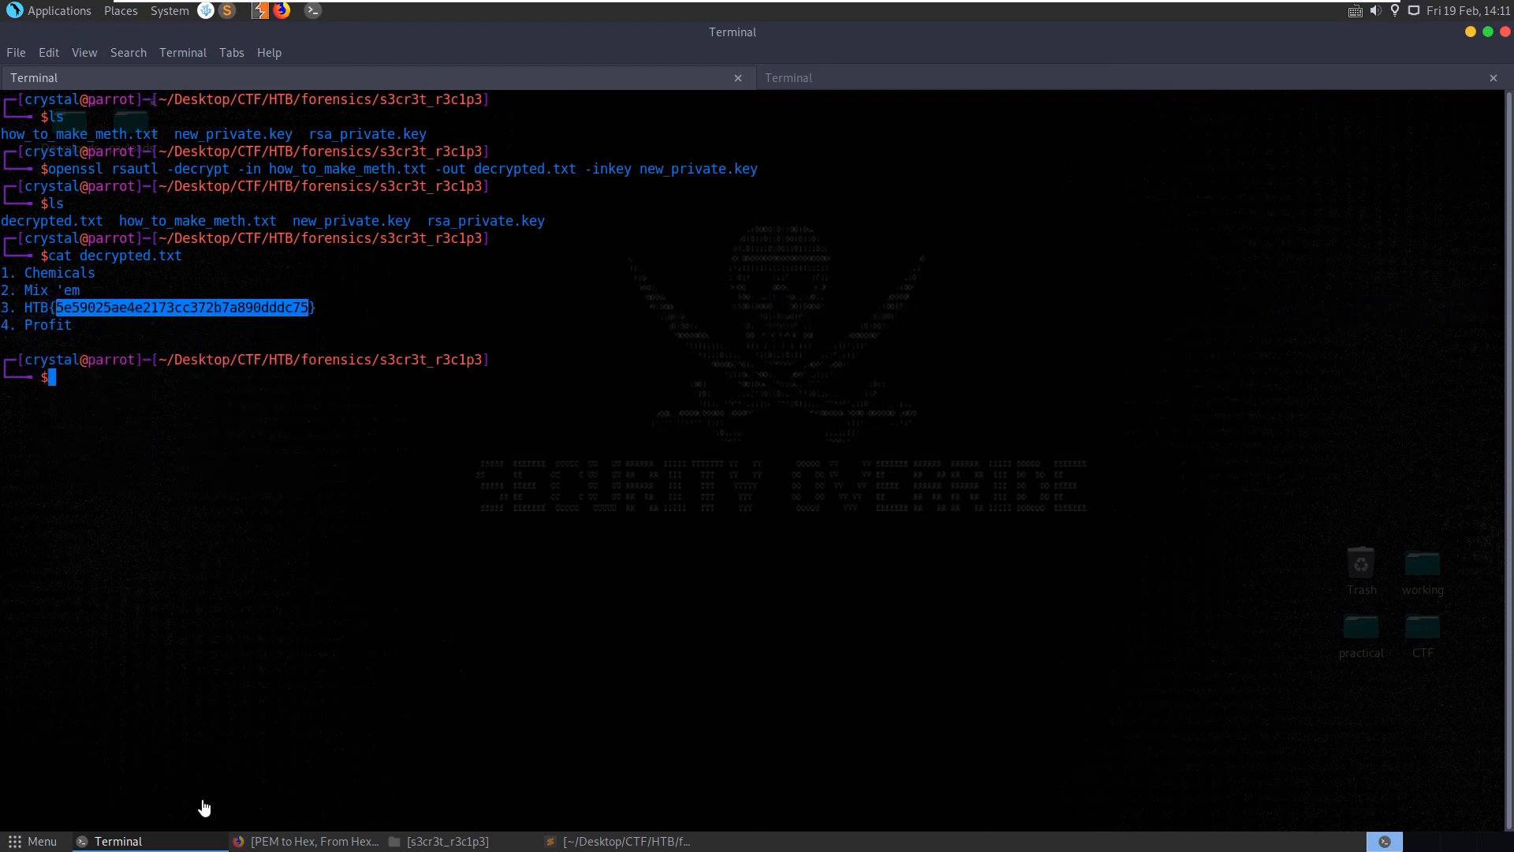
click(310, 842)
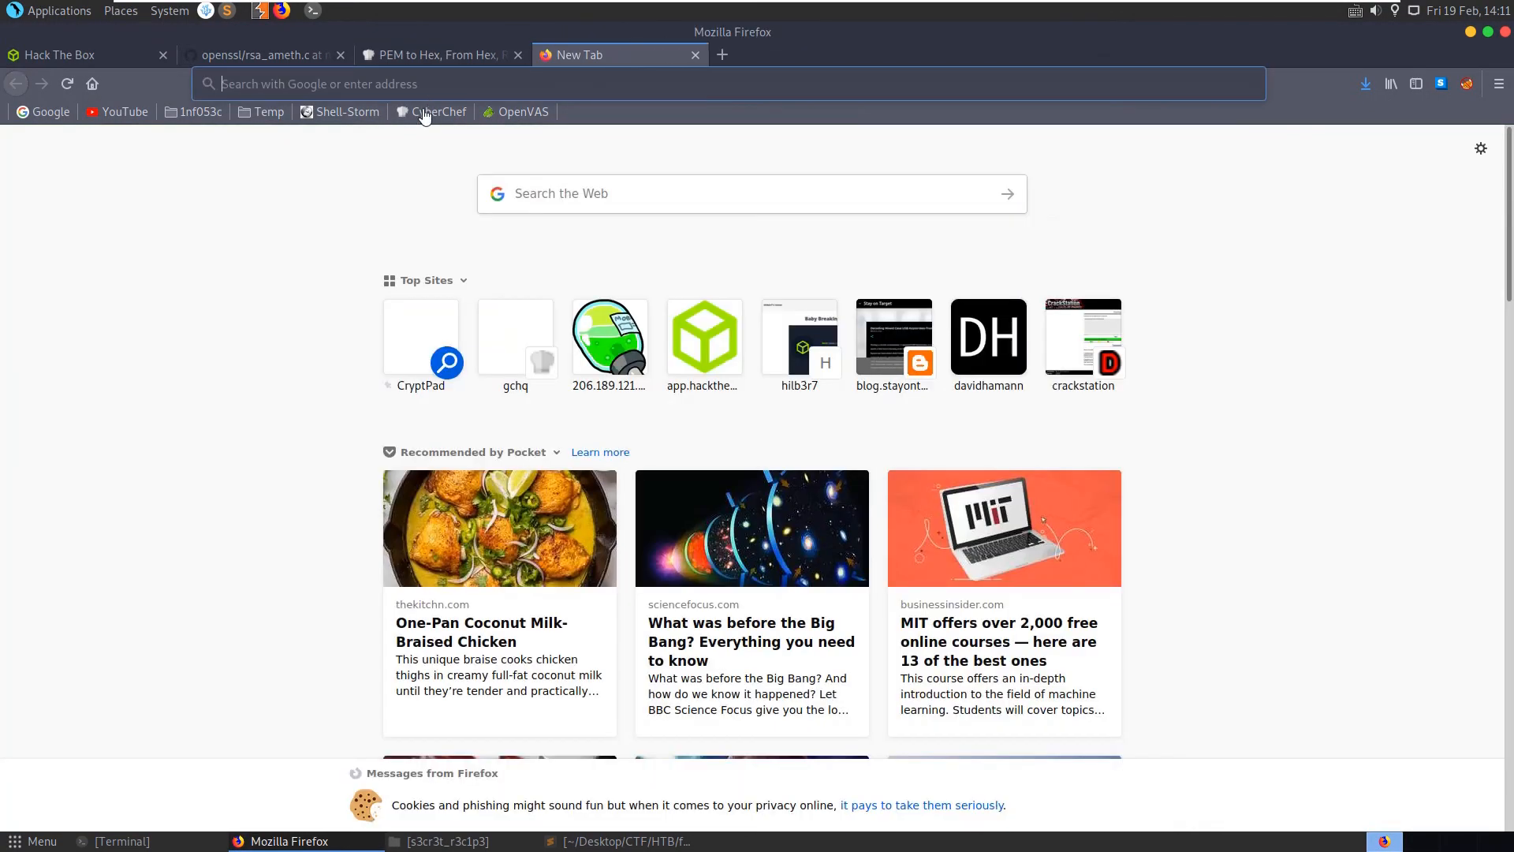
click(437, 111)
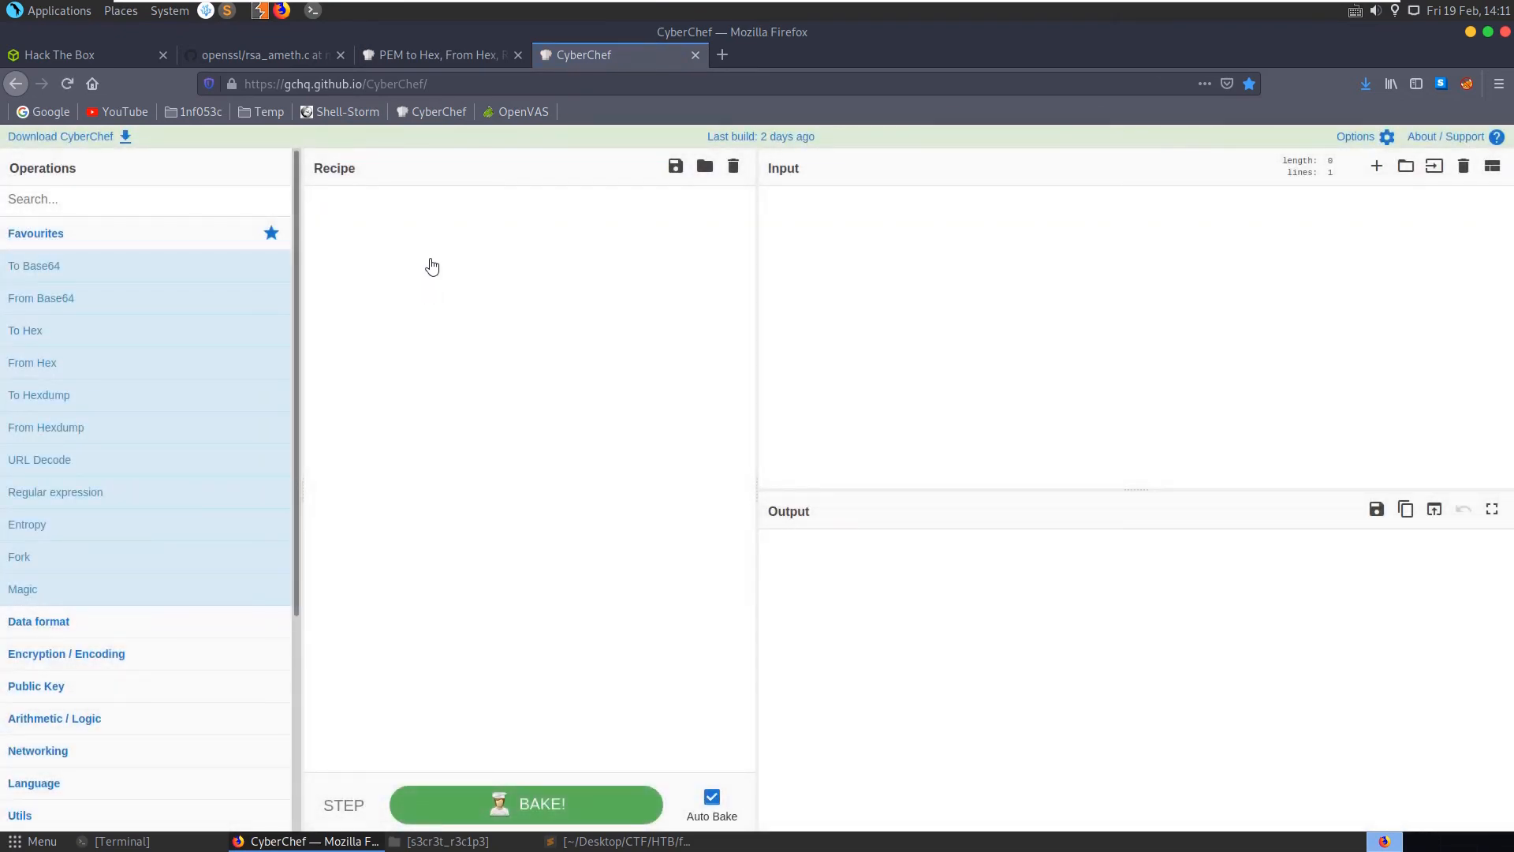
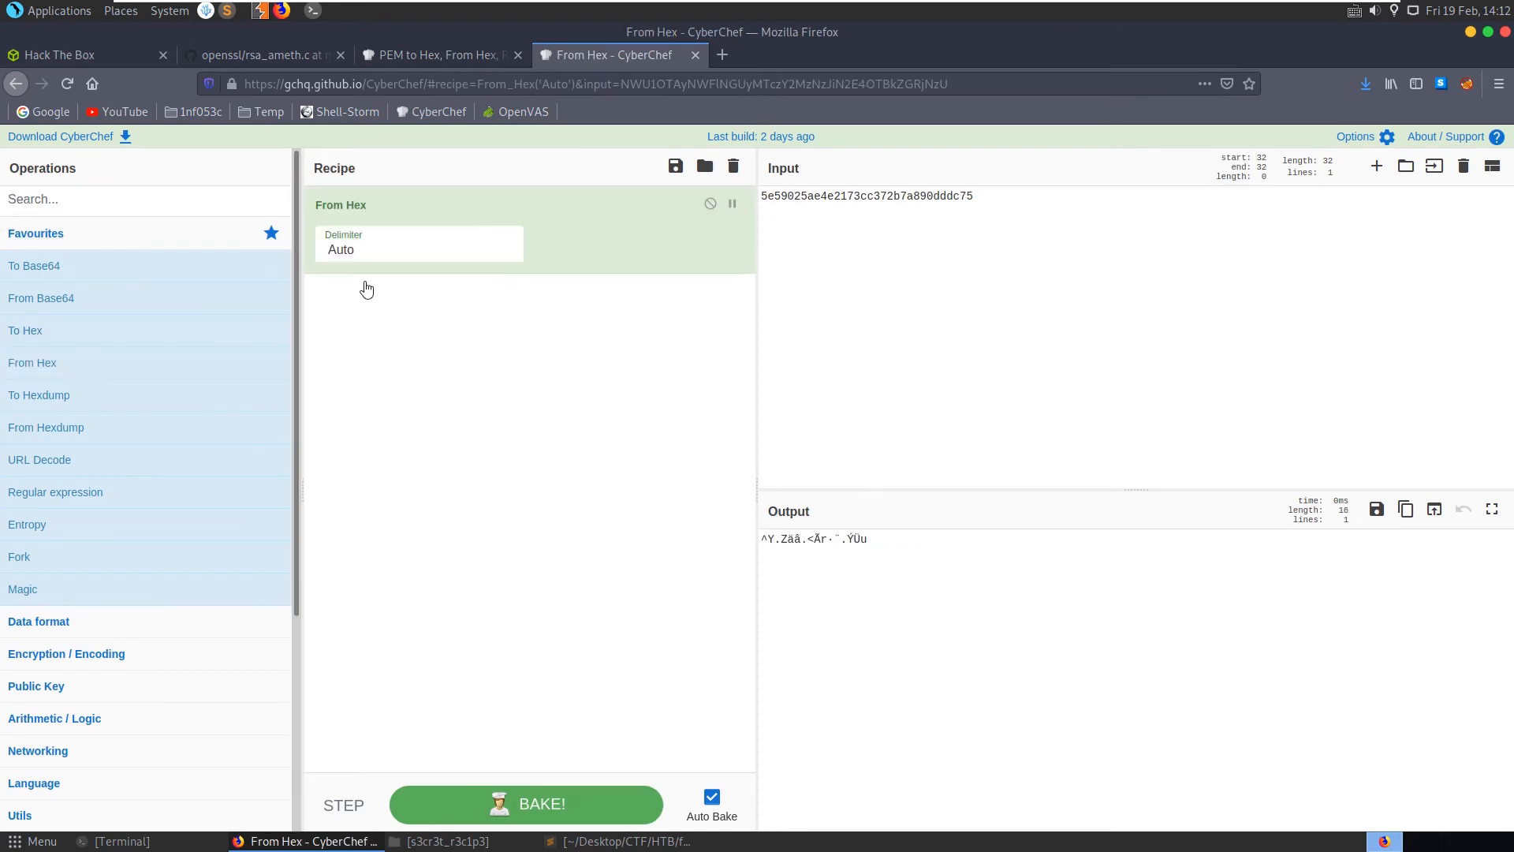
mouse_move(713, 205)
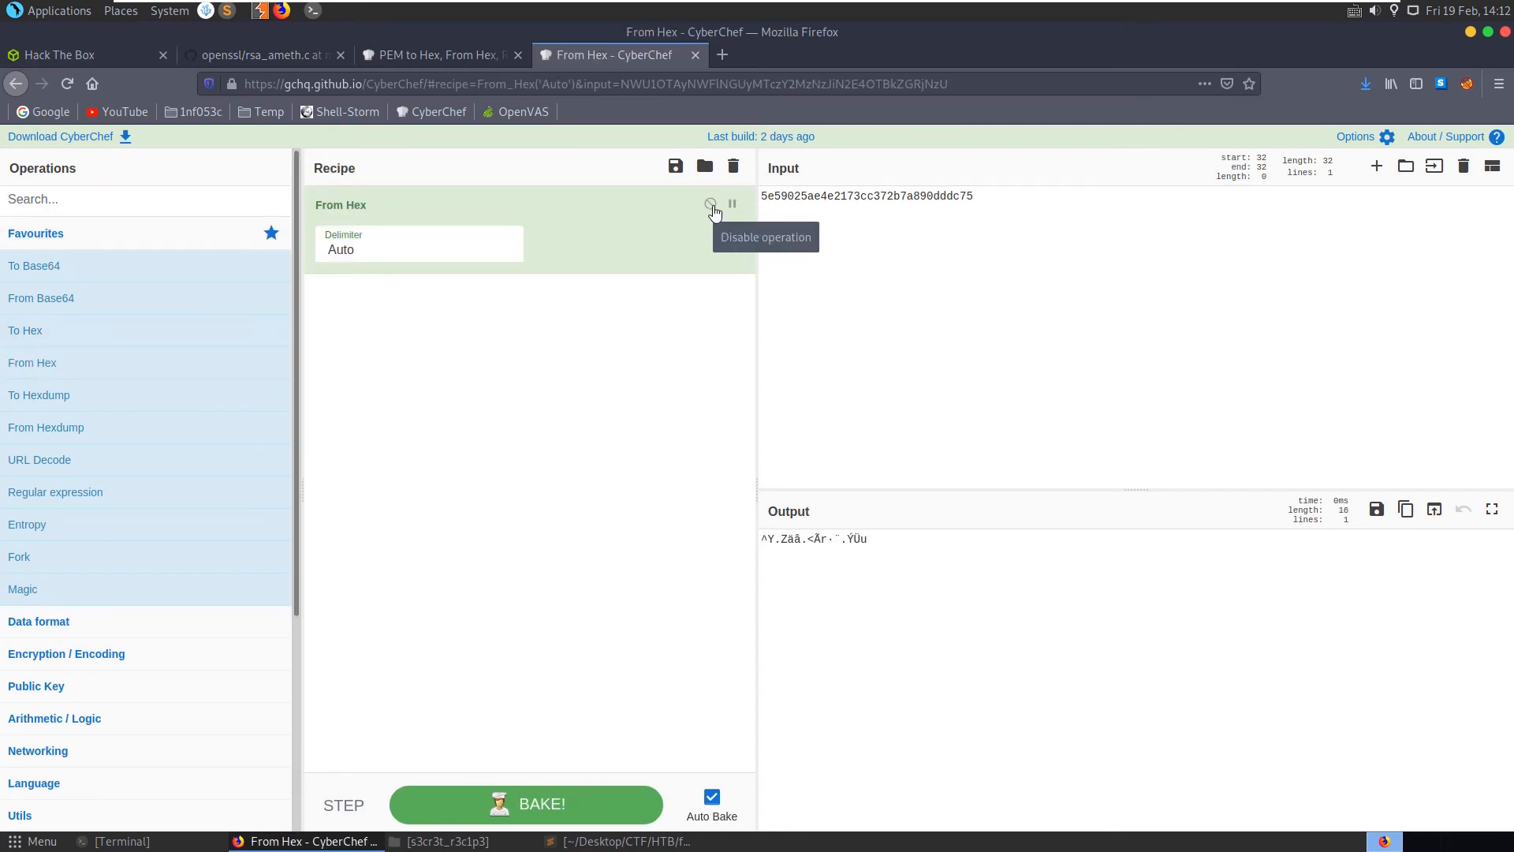
click(710, 204)
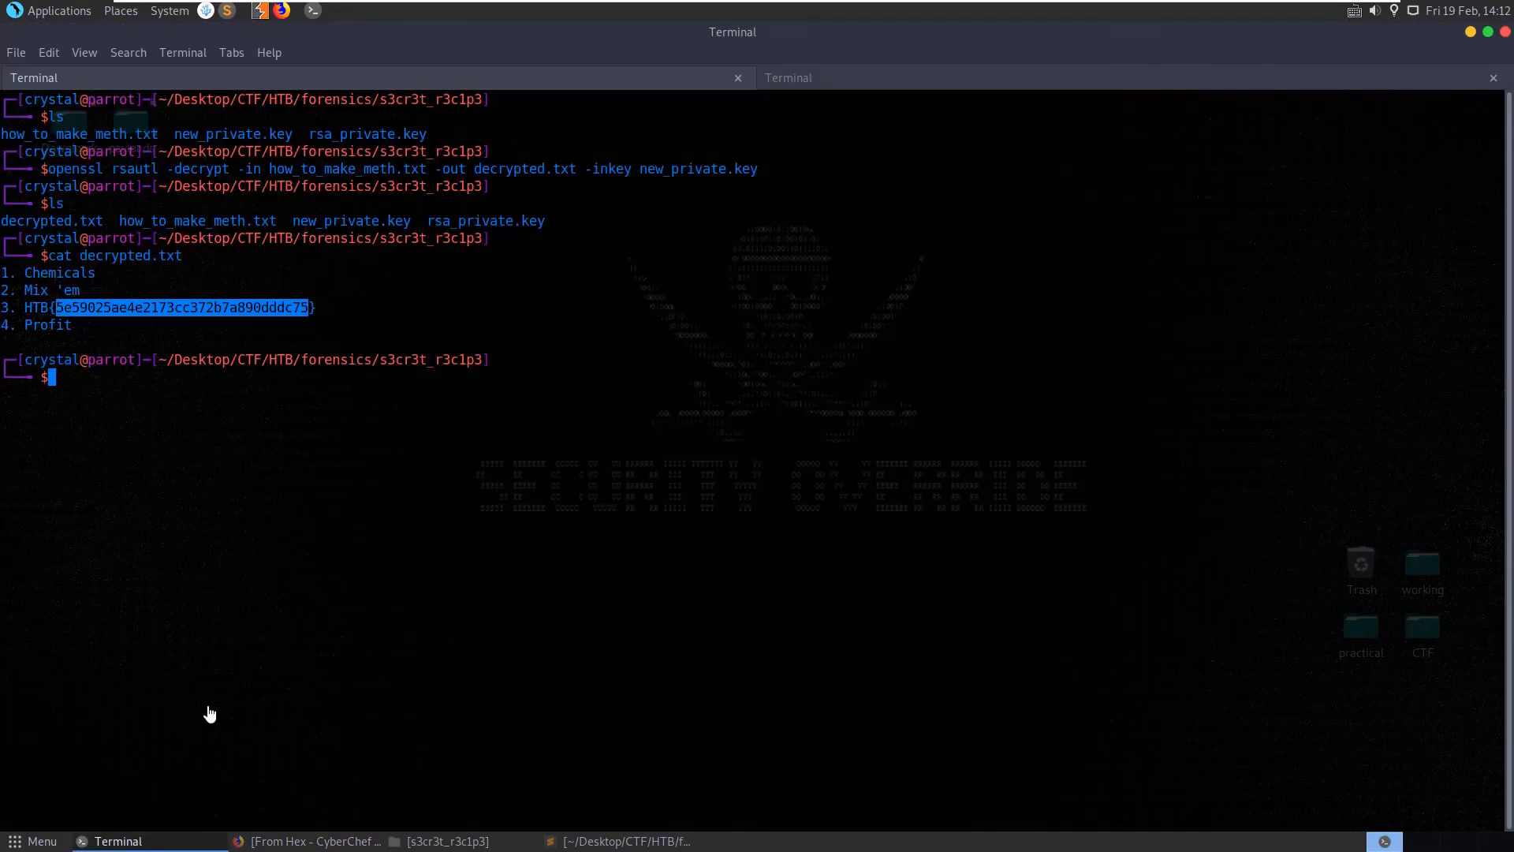
Copy the full HTB{...} flag line from the cat output.
triple_click(173, 307)
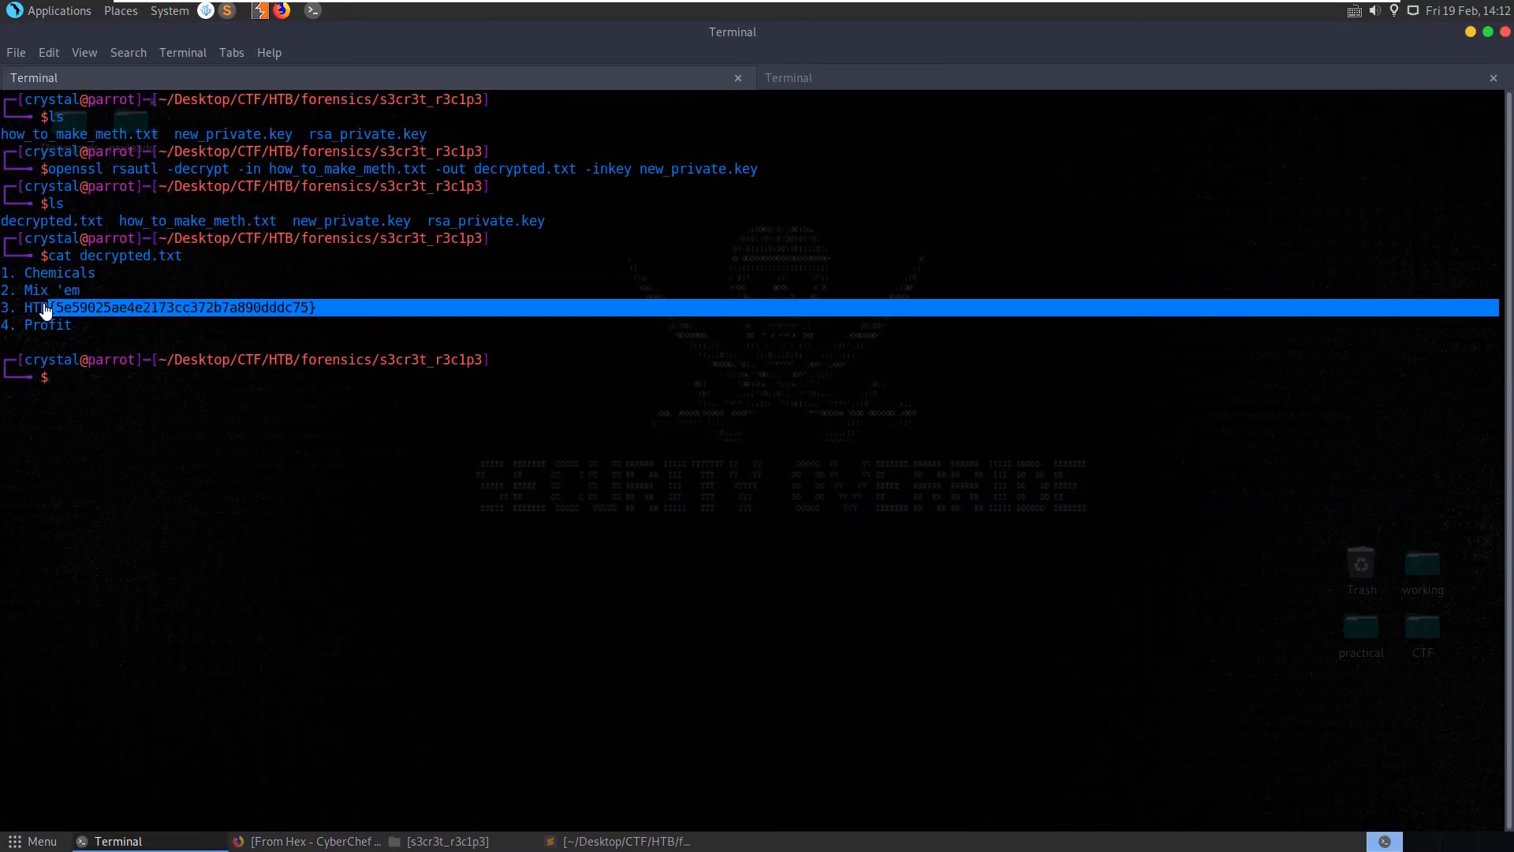
right_click(43, 309)
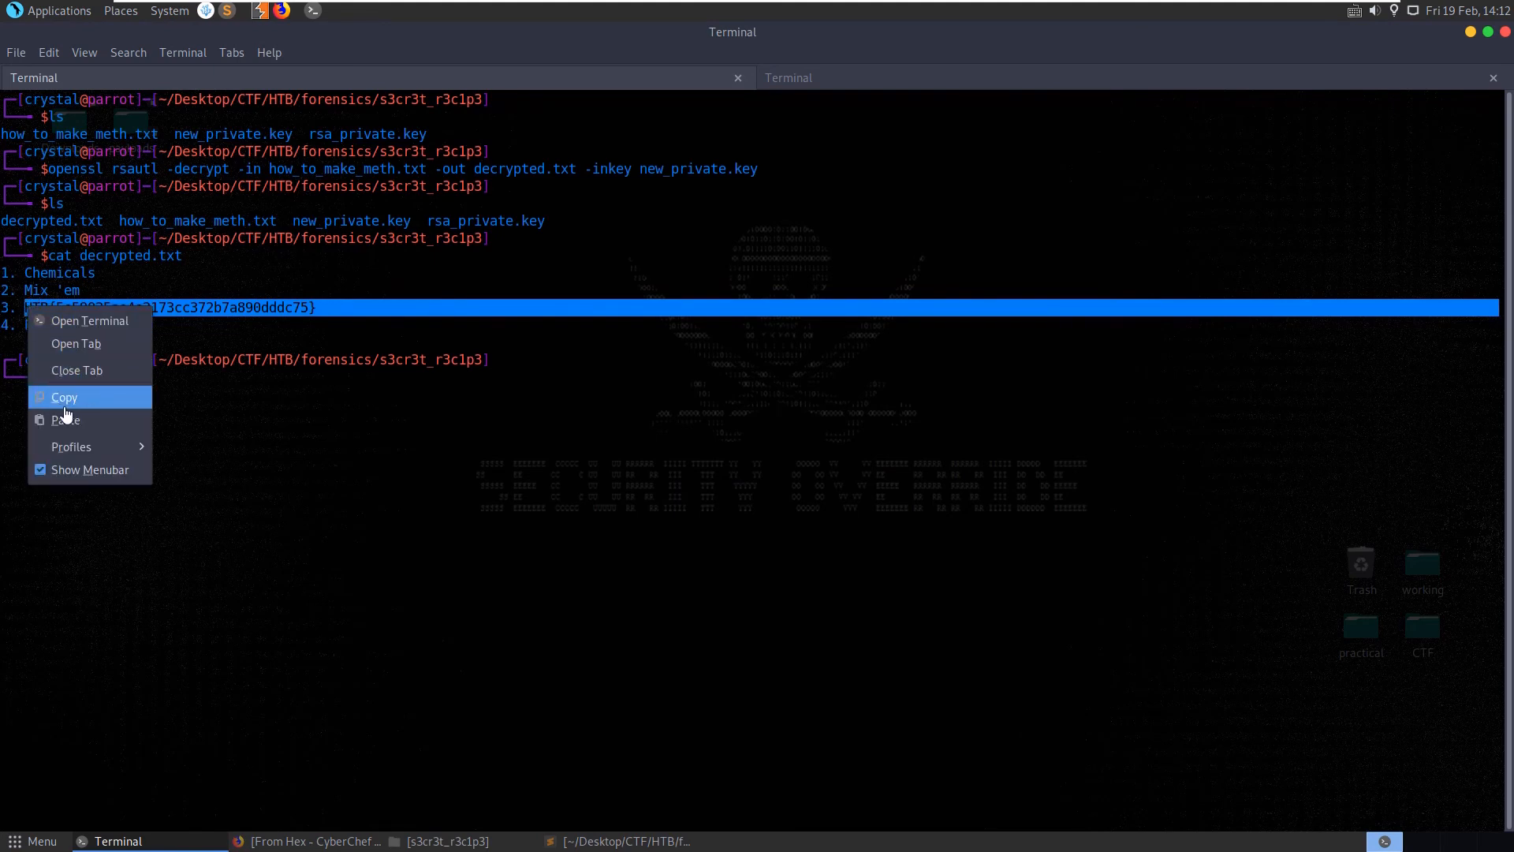
click(64, 396)
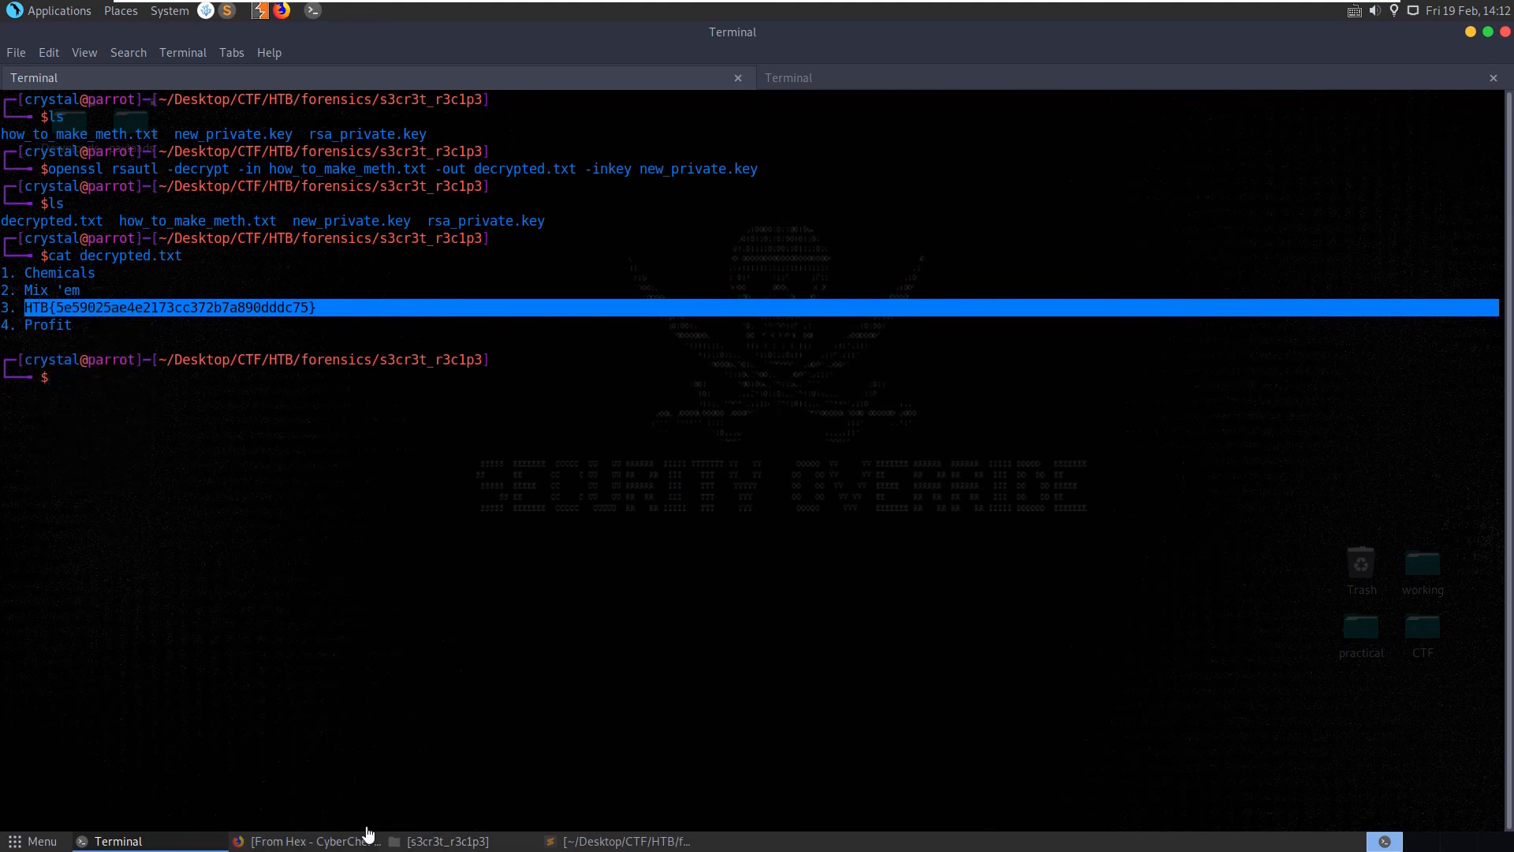
Submit the flag on the S3cr3t_R3c1p3 page and dismiss the Pwned dialog.
click(309, 842)
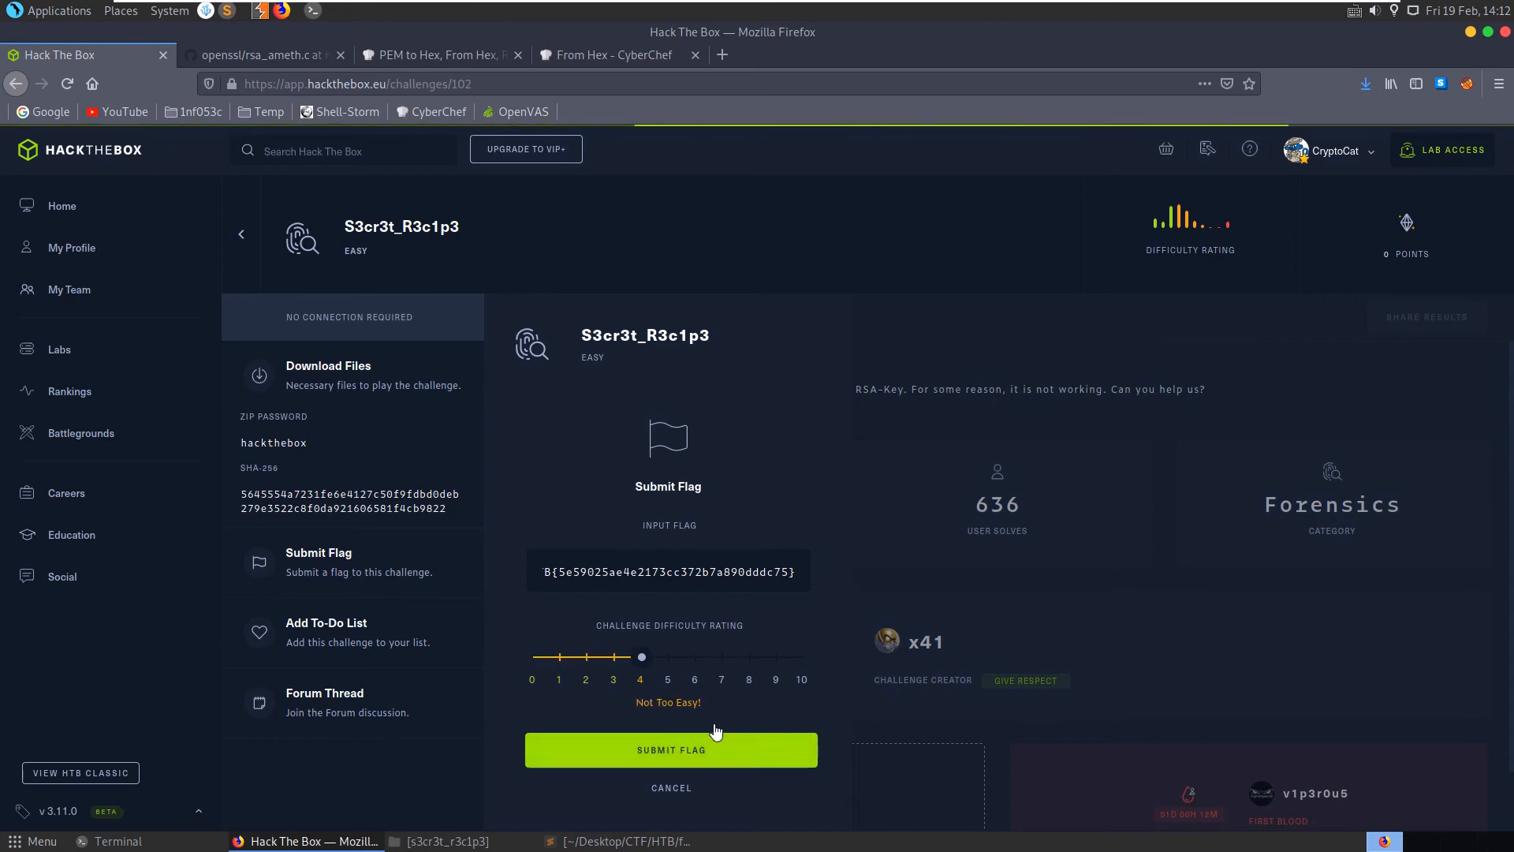
click(670, 749)
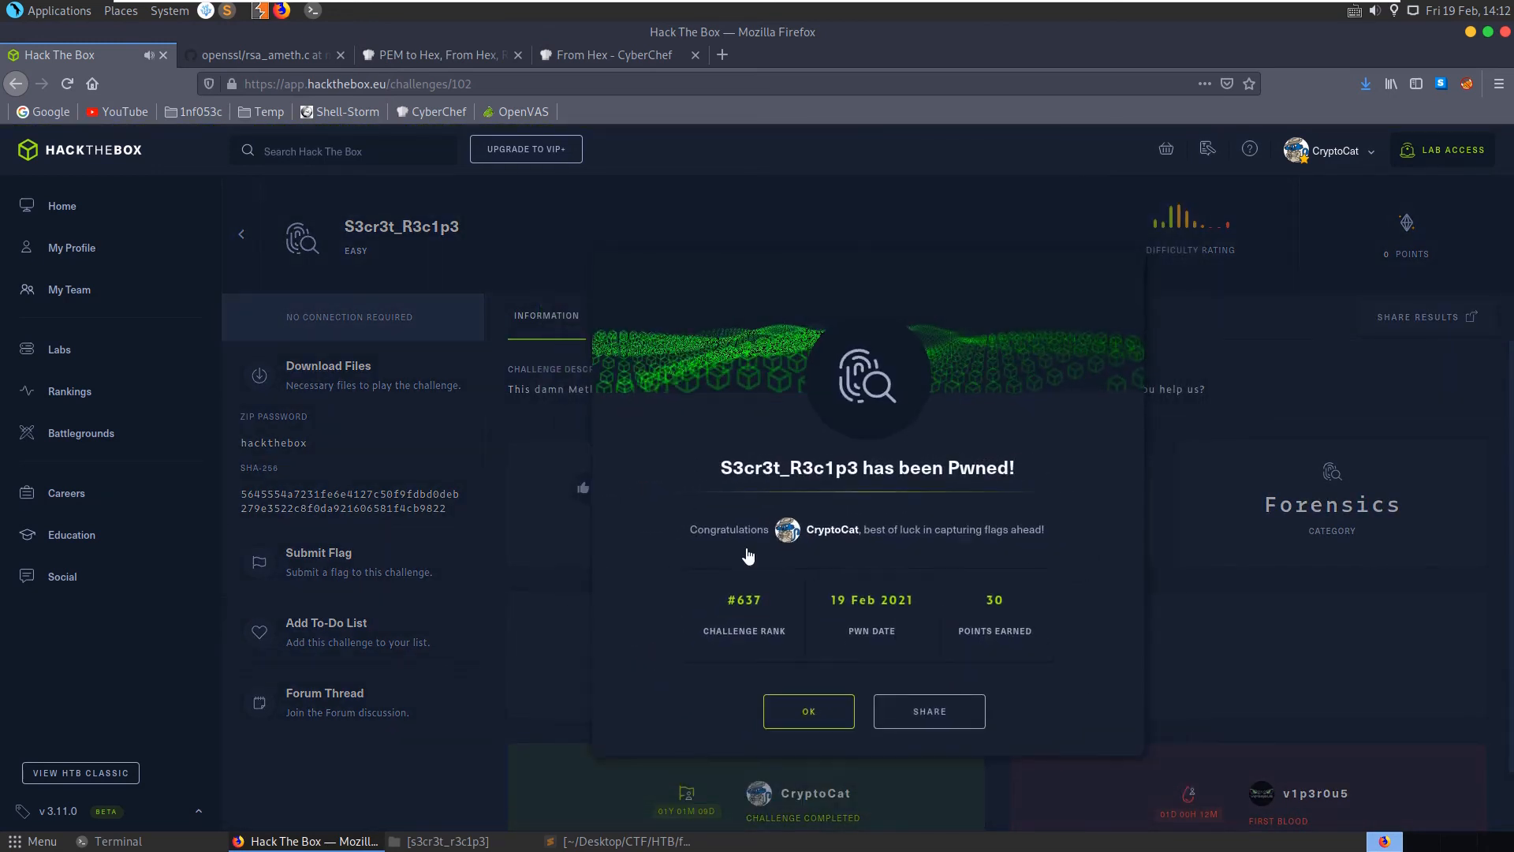
click(807, 711)
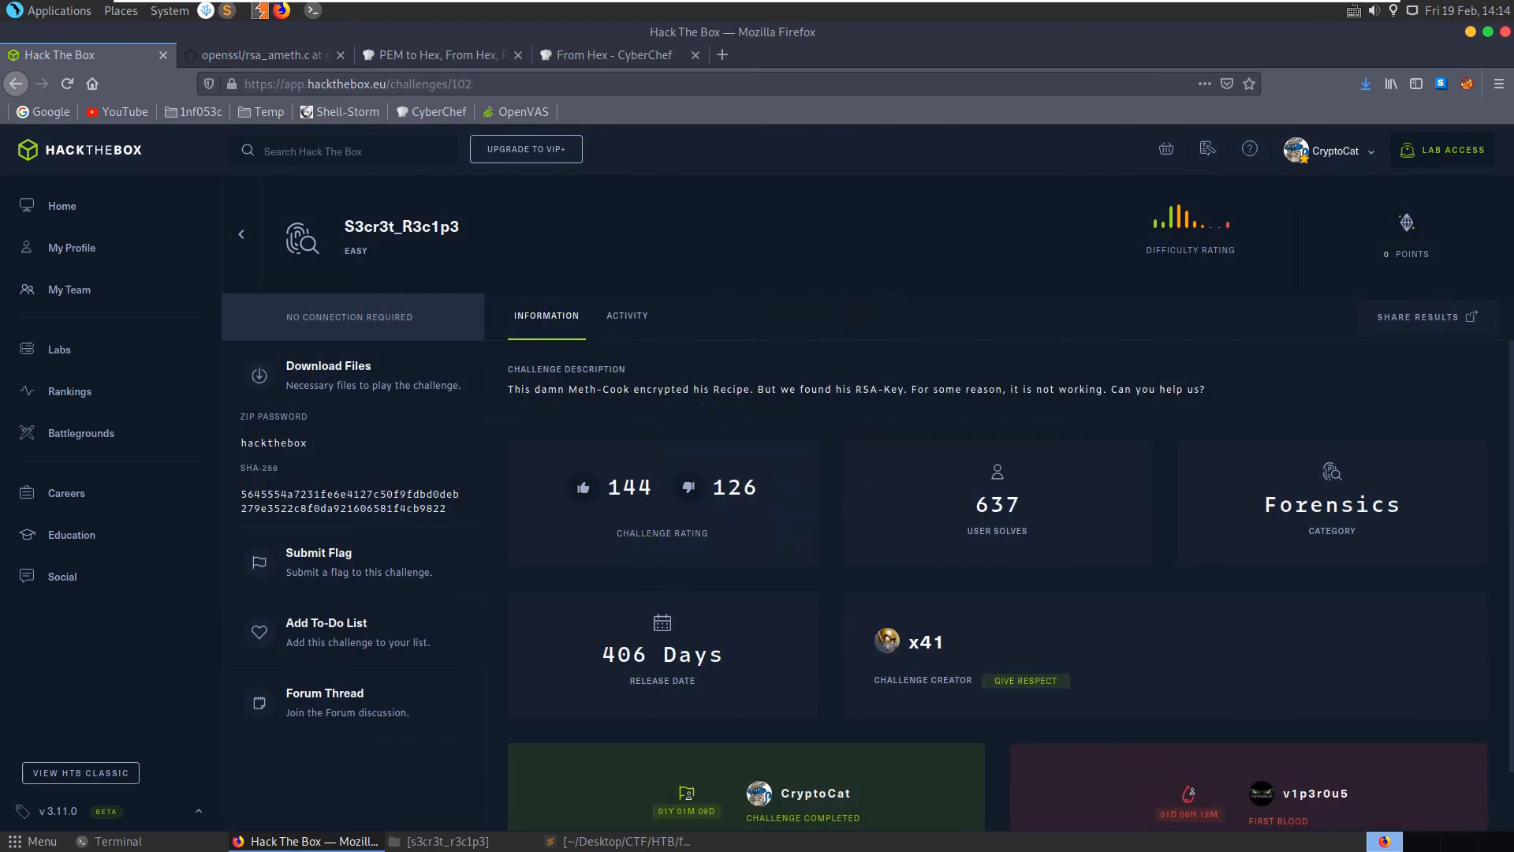
click(440, 55)
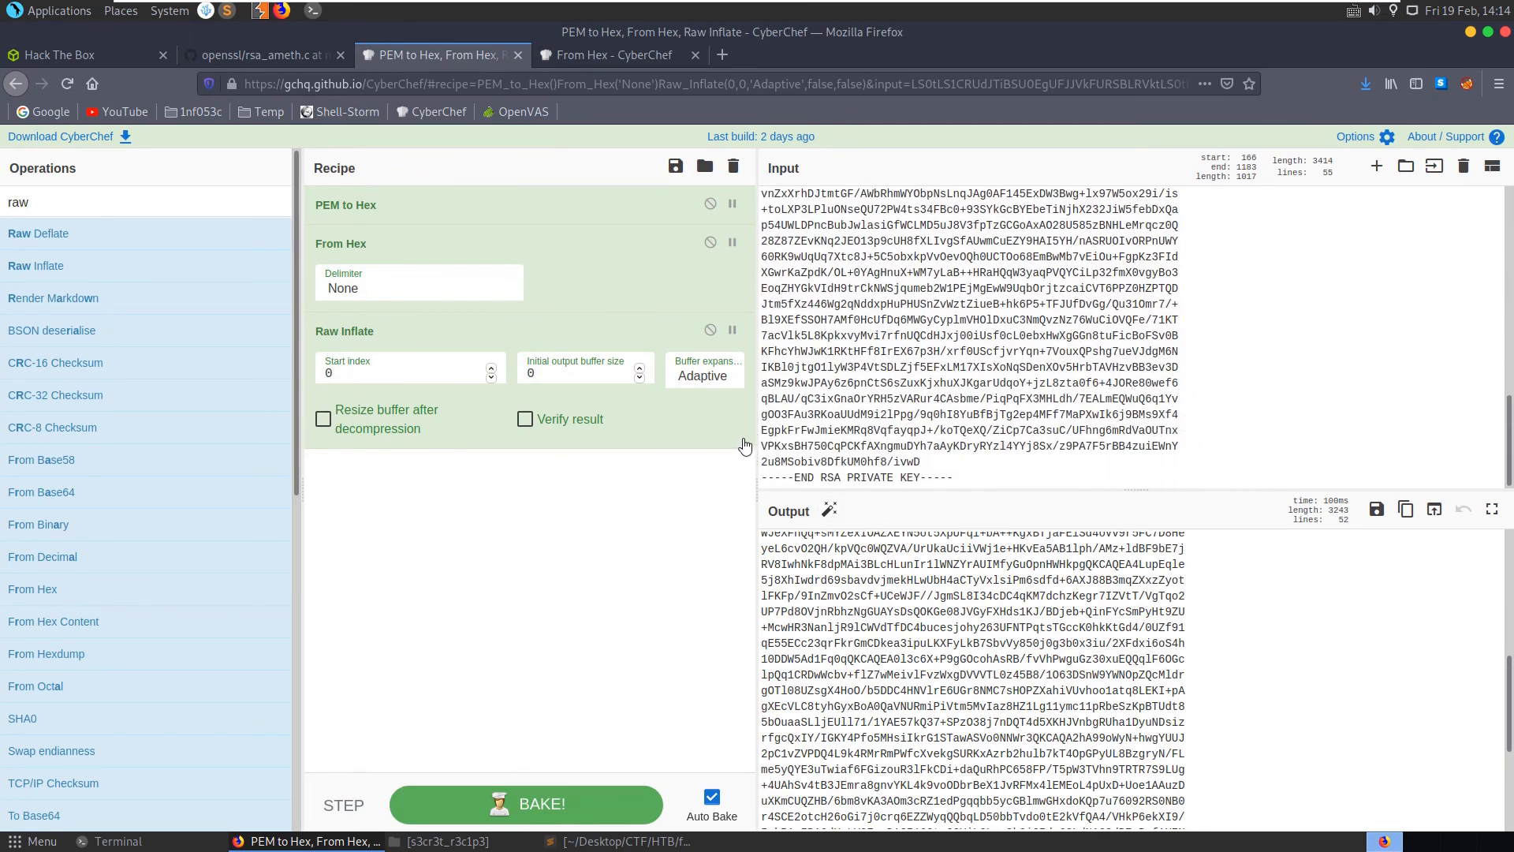
Keep Raw Inflate buffer expansion Adaptive and set the From Hex delimiter to Space.
click(705, 375)
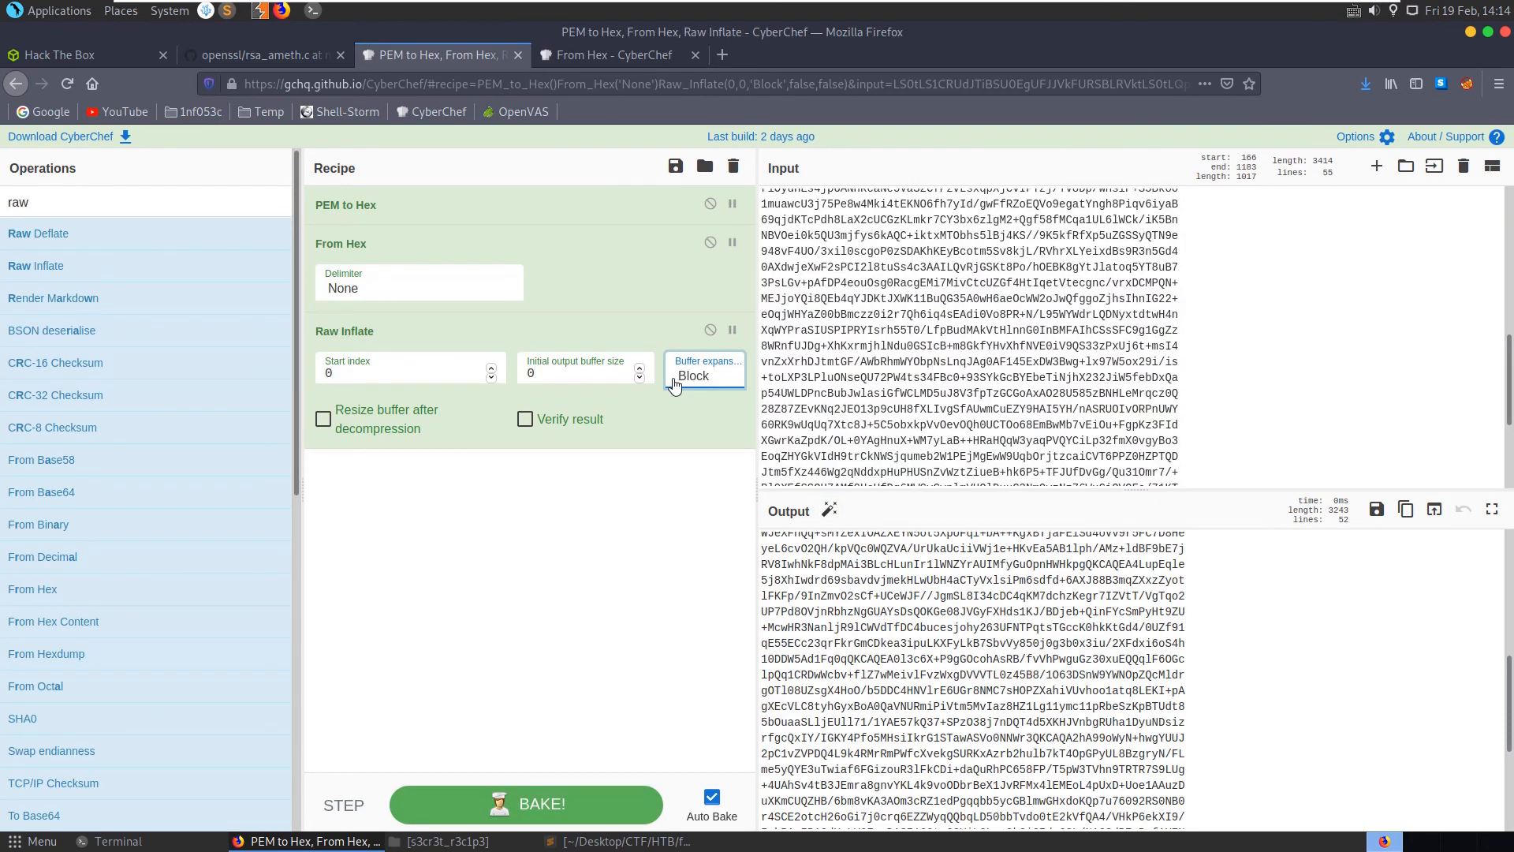
click(704, 375)
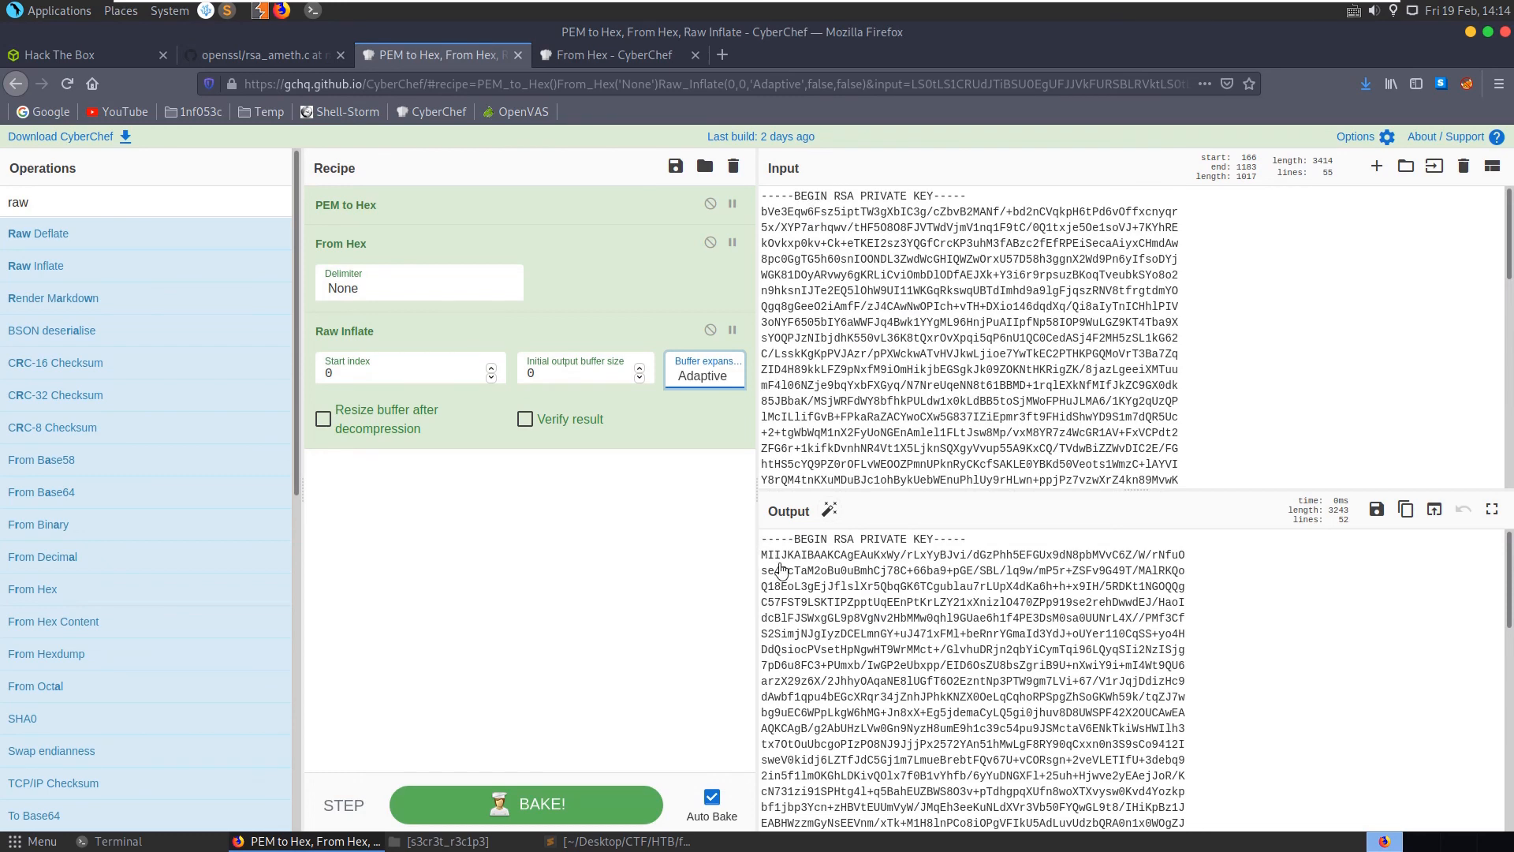
click(418, 288)
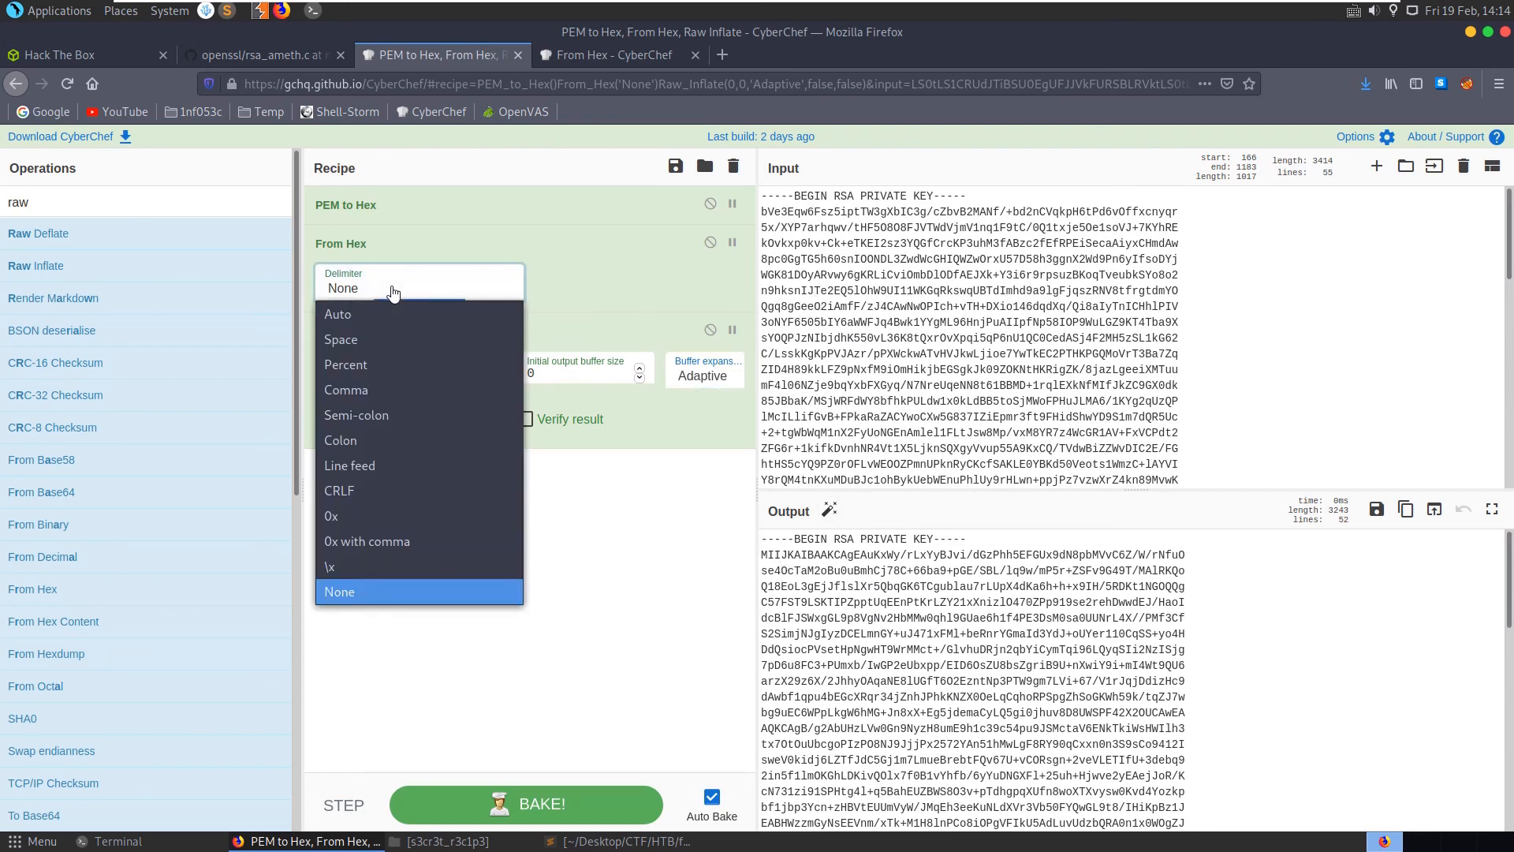
click(338, 313)
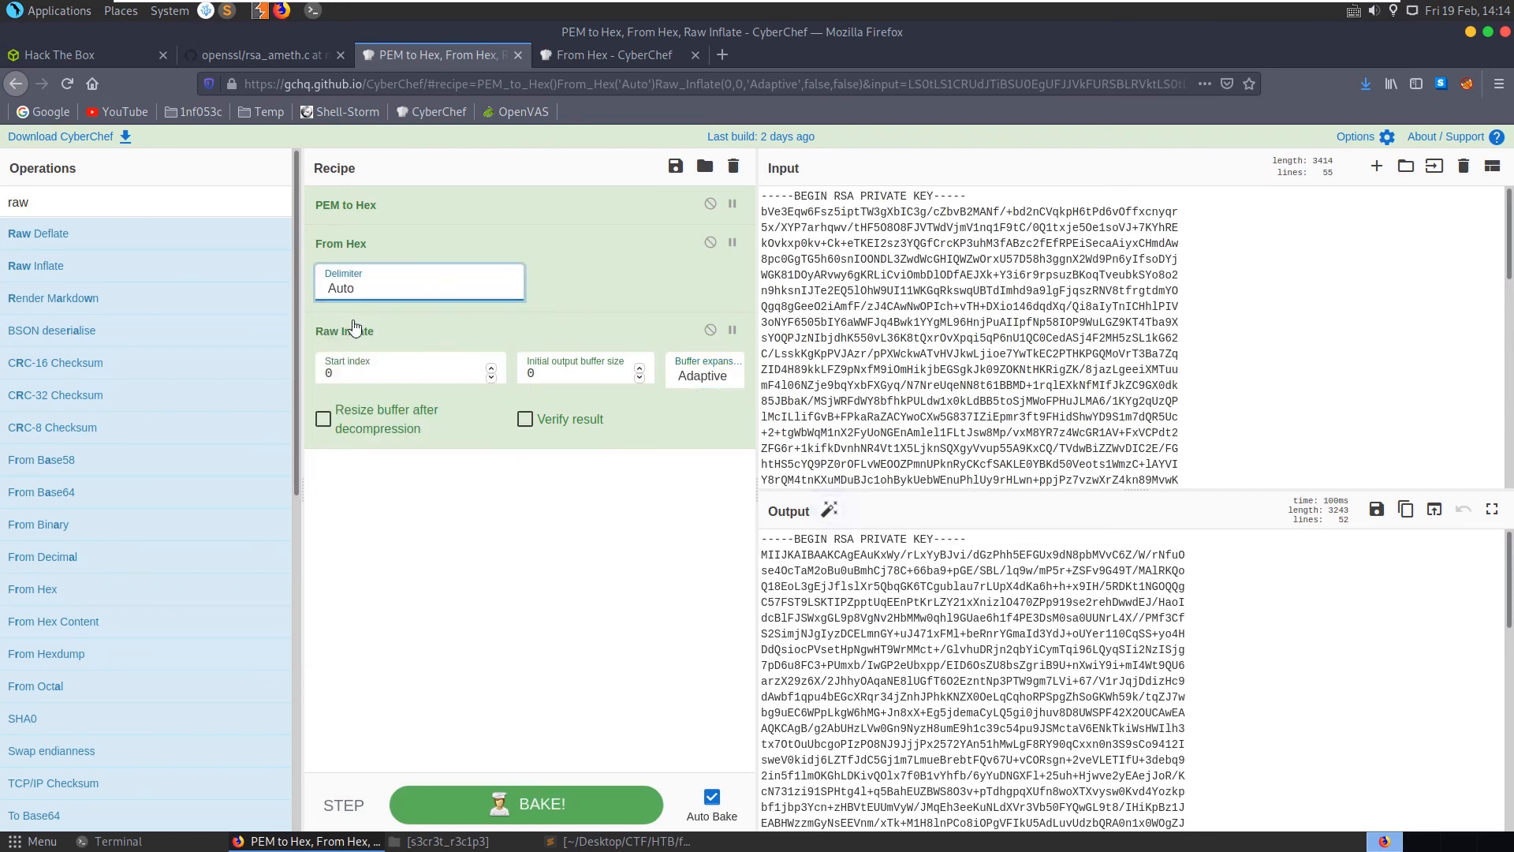
click(418, 287)
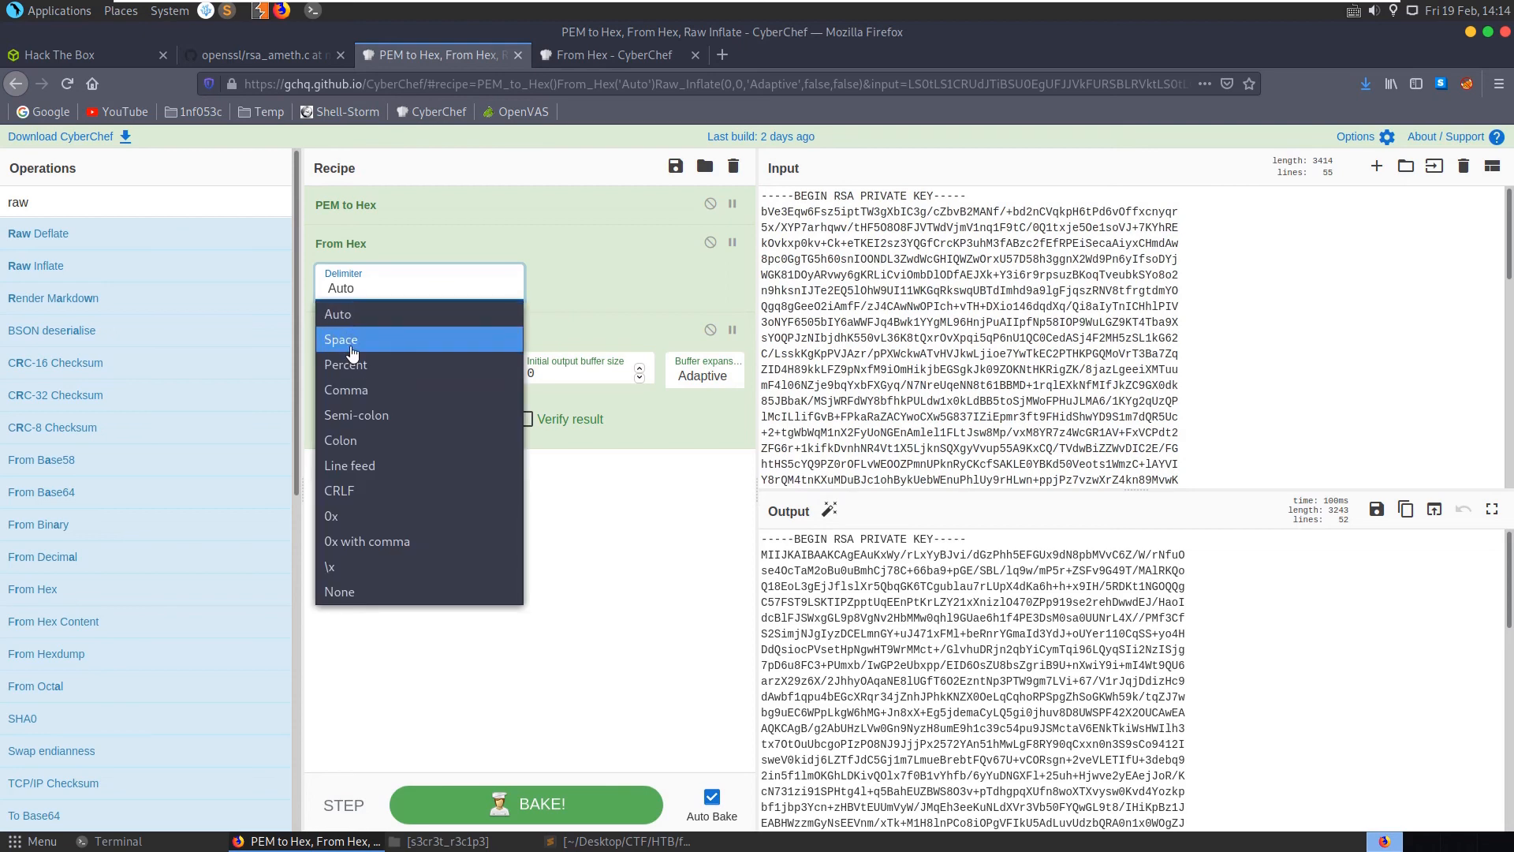
click(341, 339)
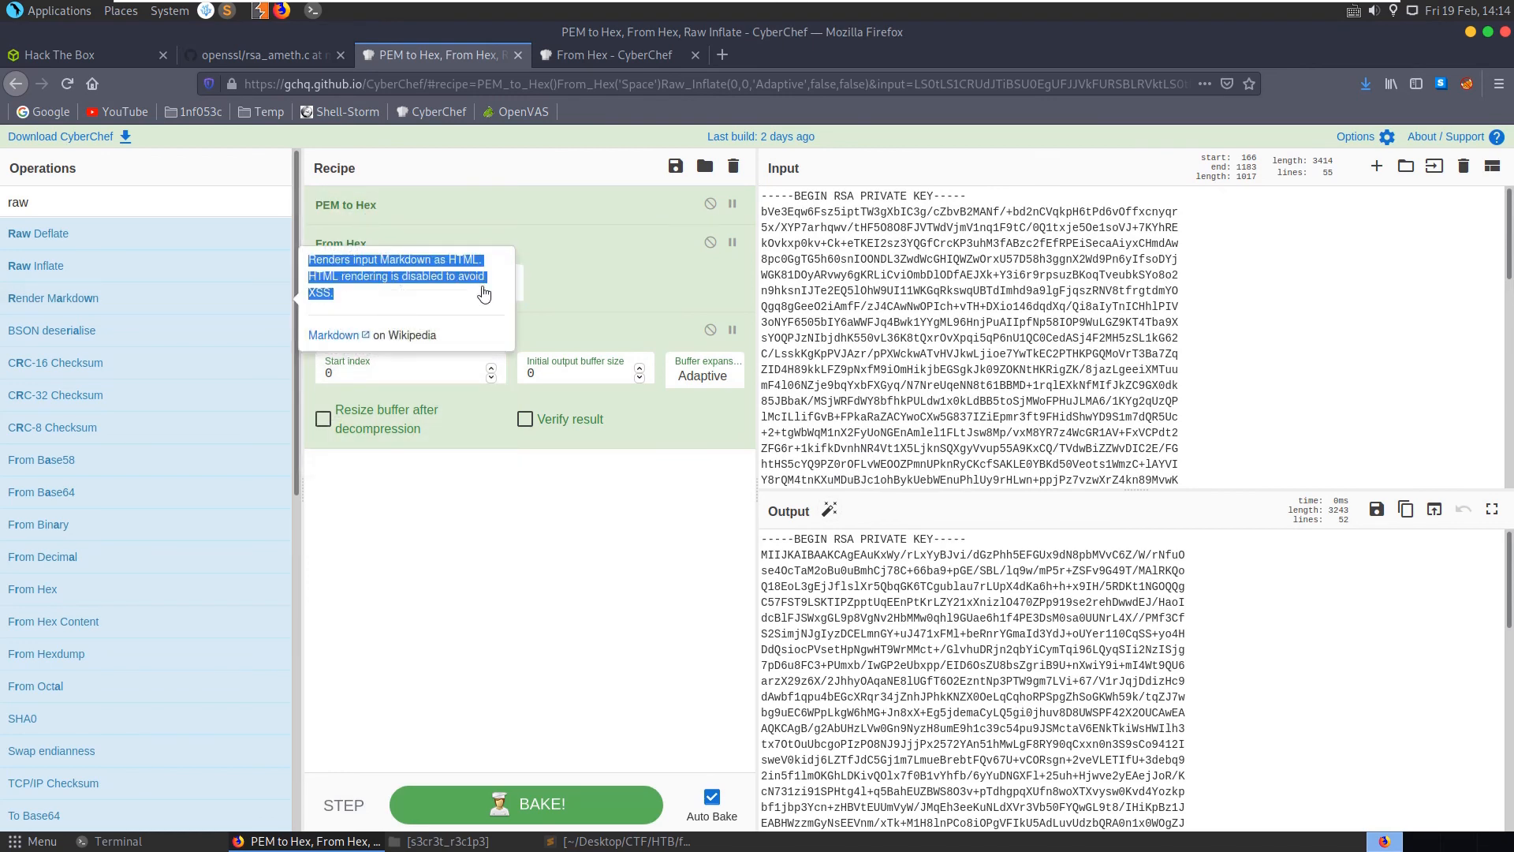
Try the Percent delimiter, return to Space, then check the flag recipe and Hack The Box tabs.
click(418, 288)
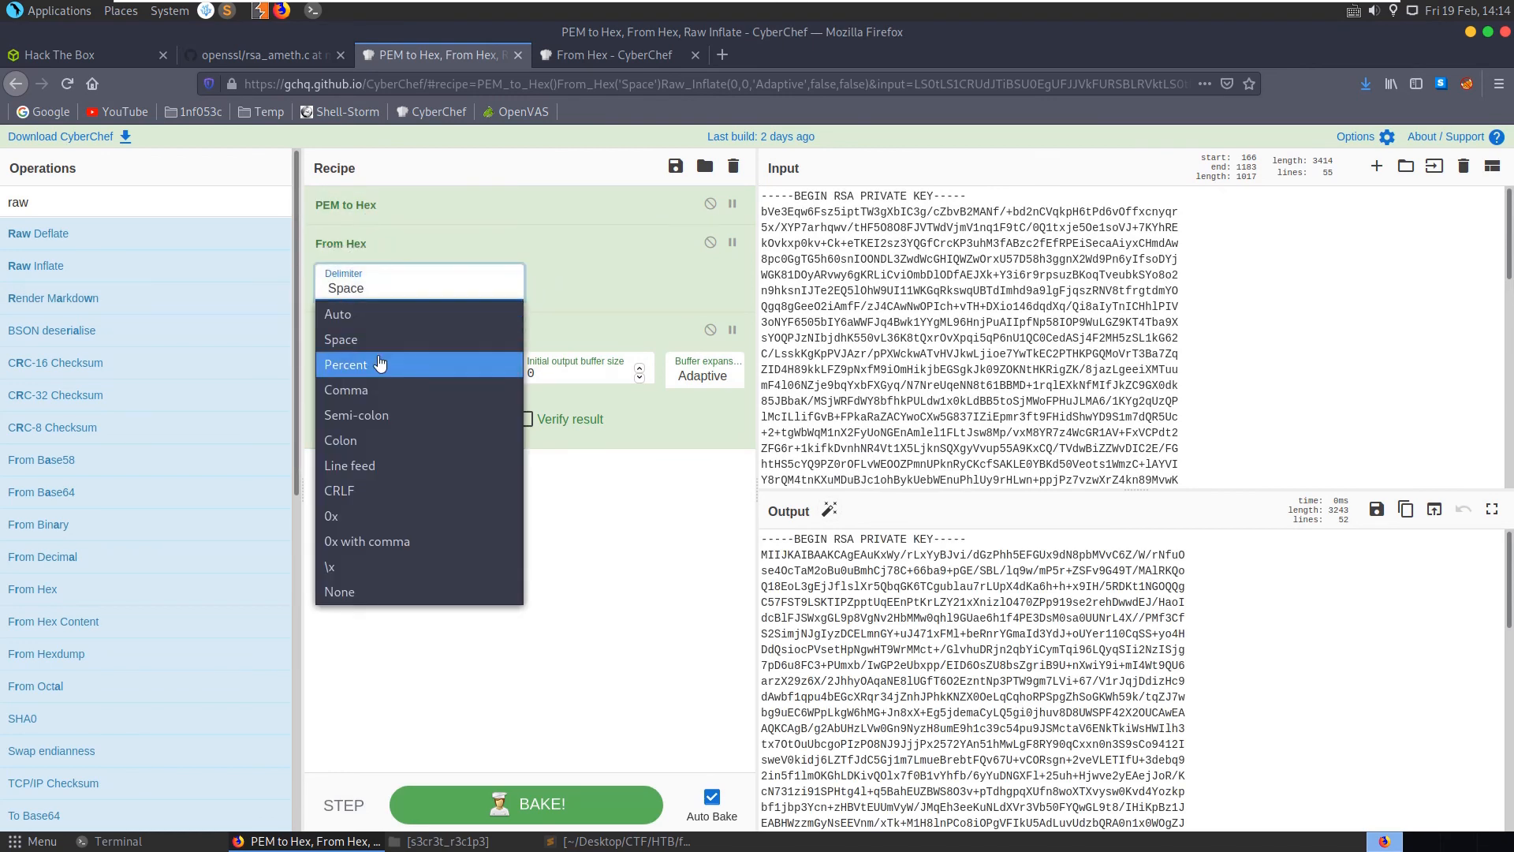
click(346, 364)
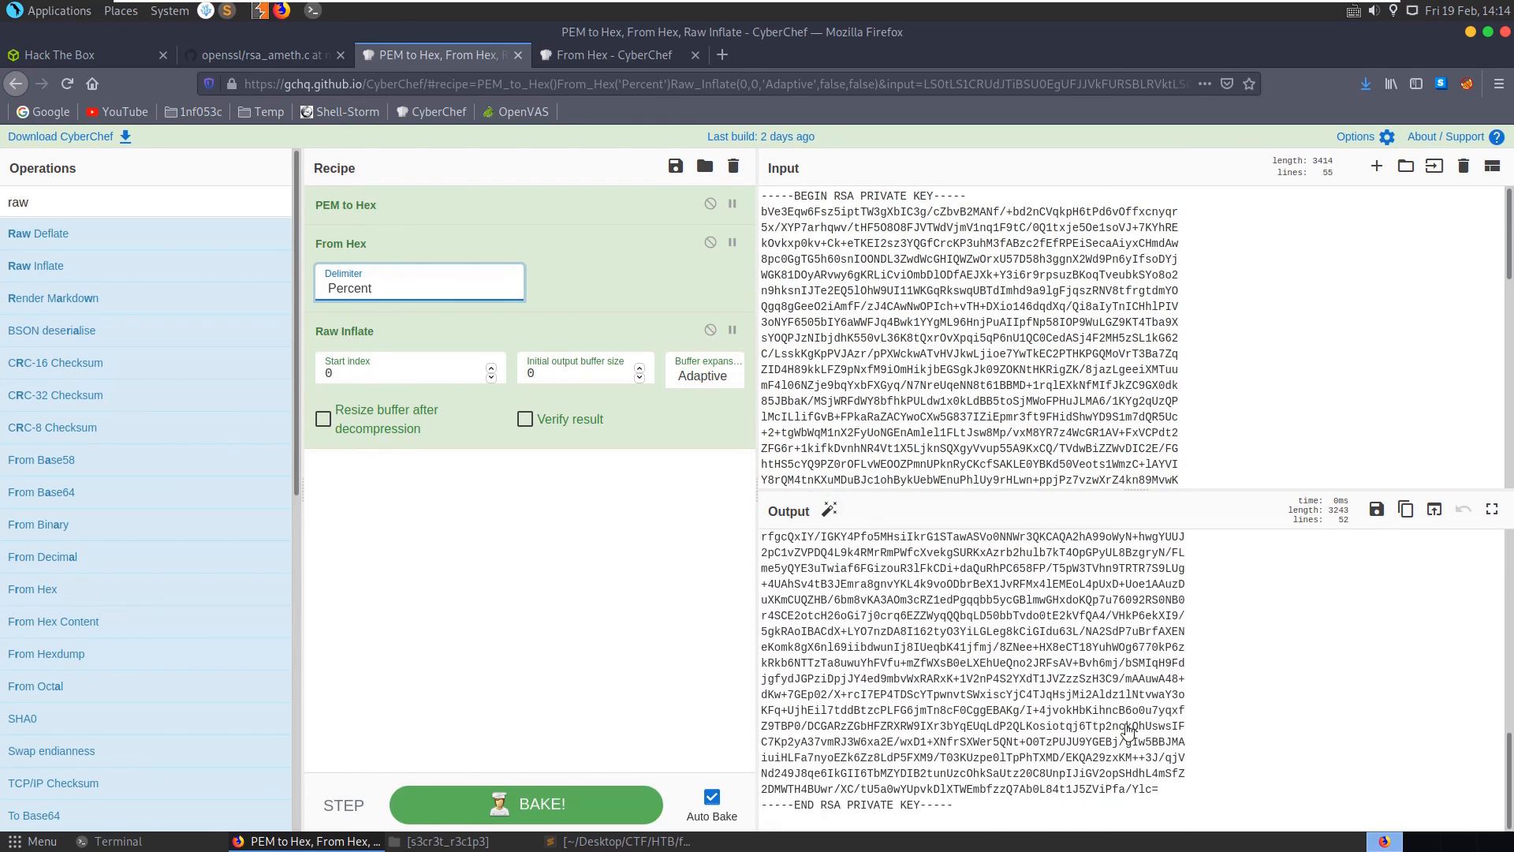
click(418, 287)
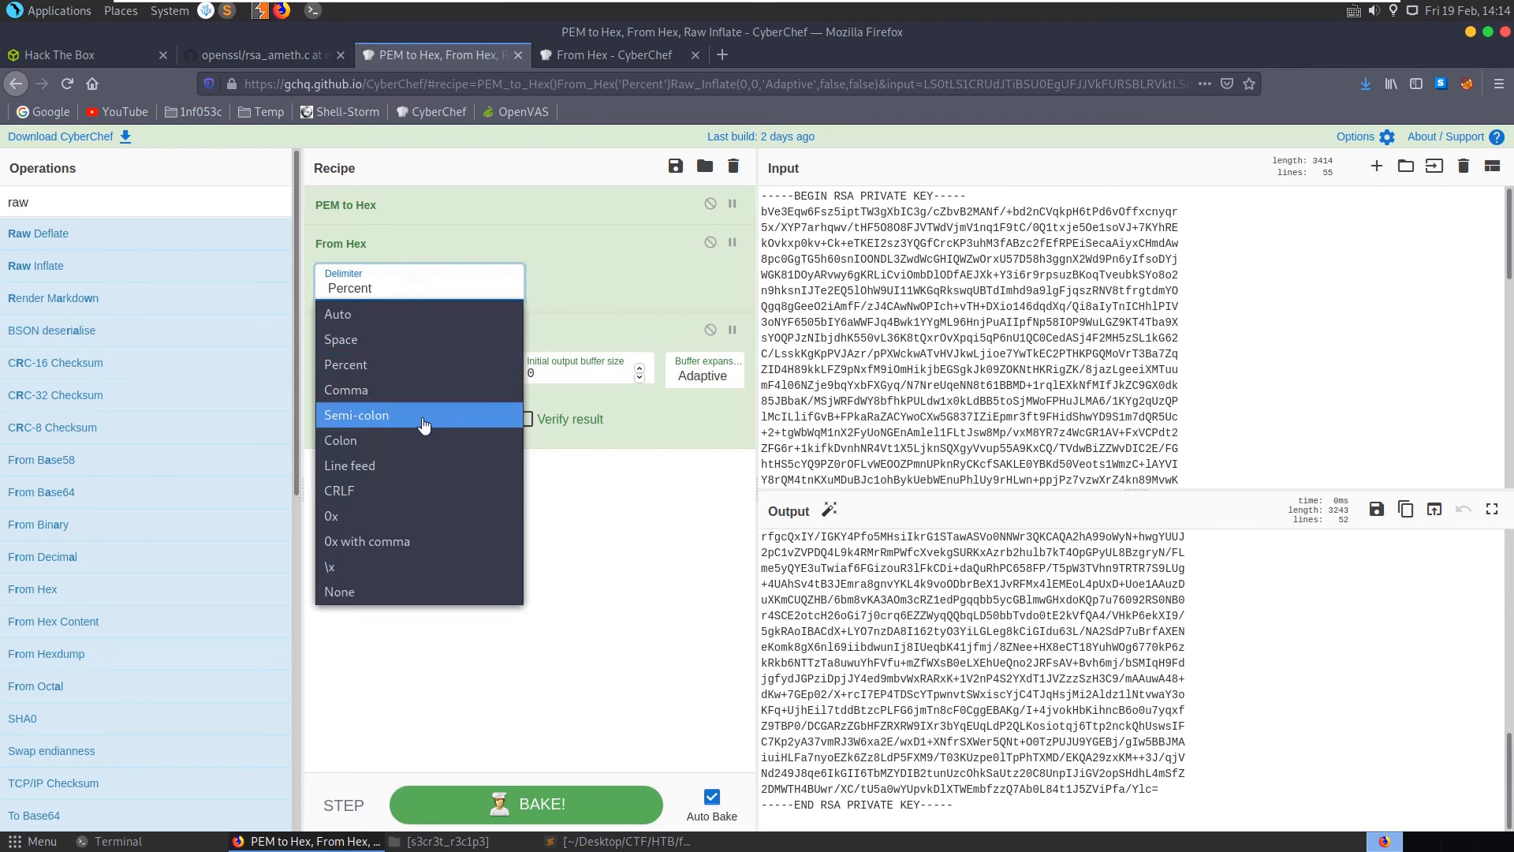
click(340, 339)
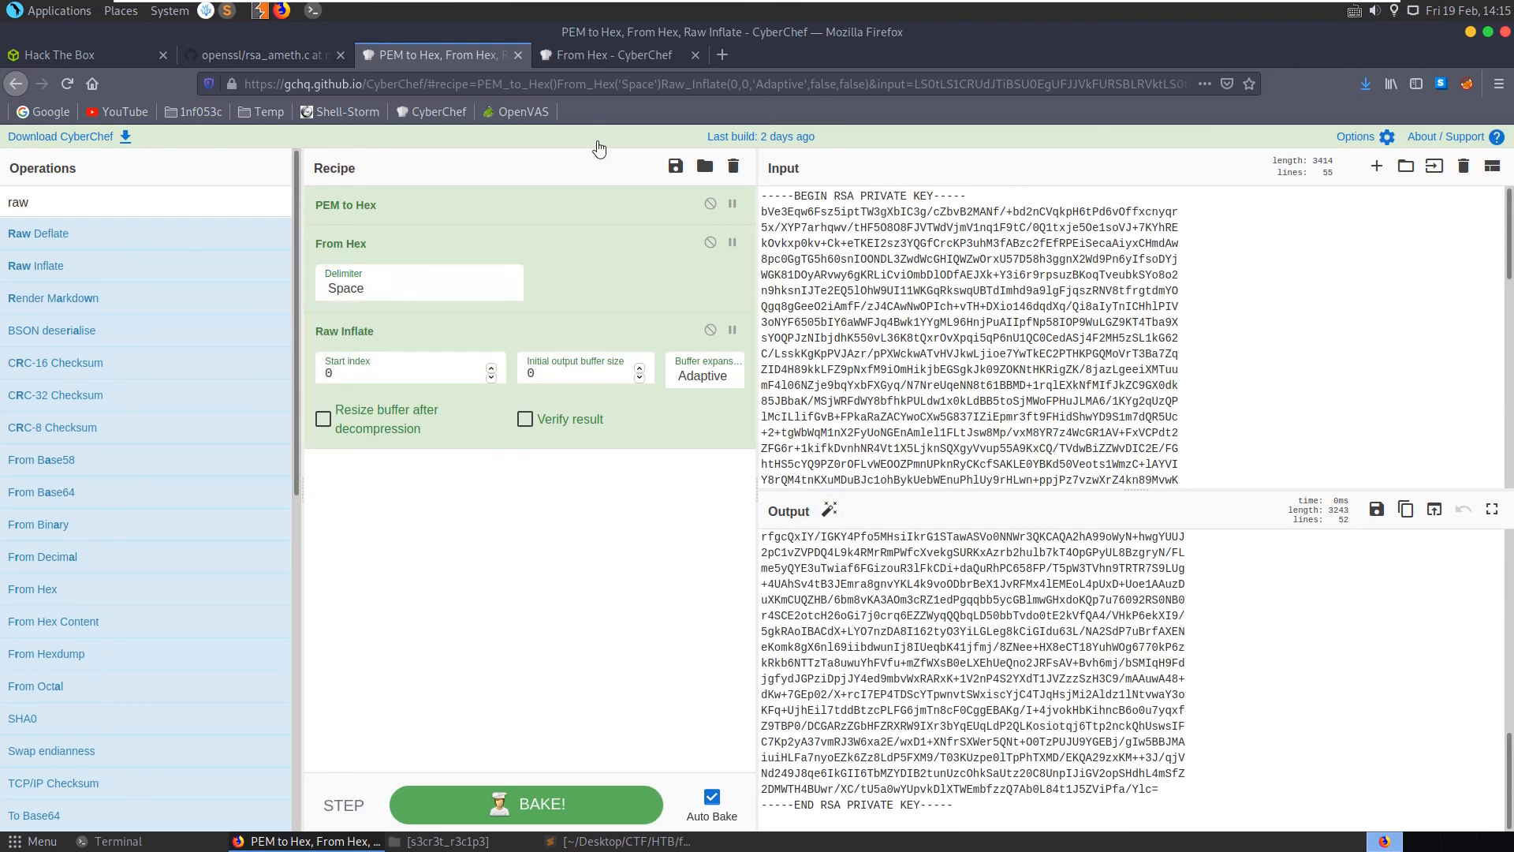
click(612, 55)
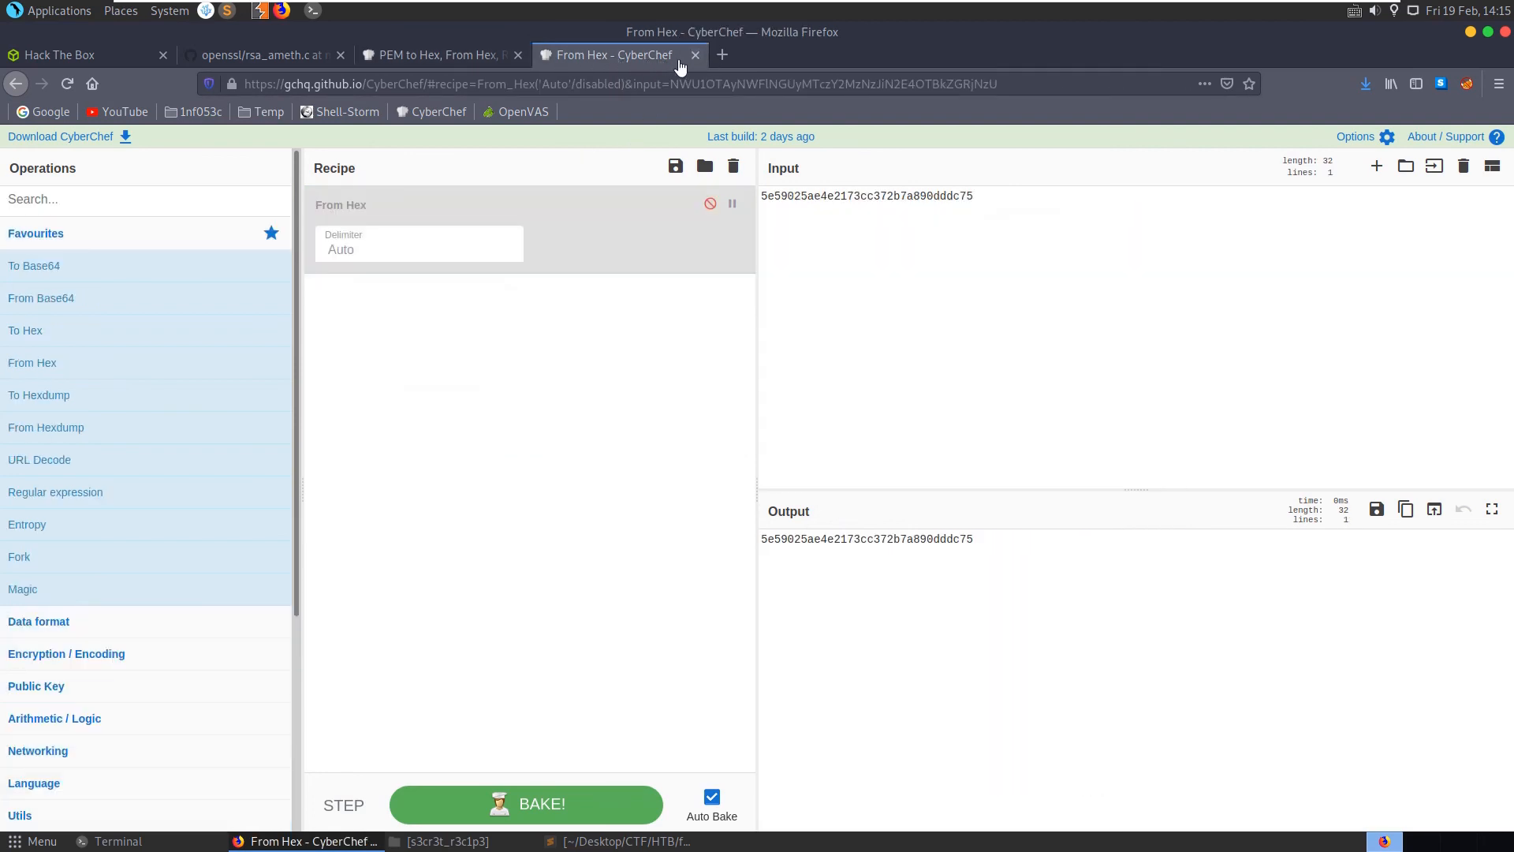
mouse_move(723, 55)
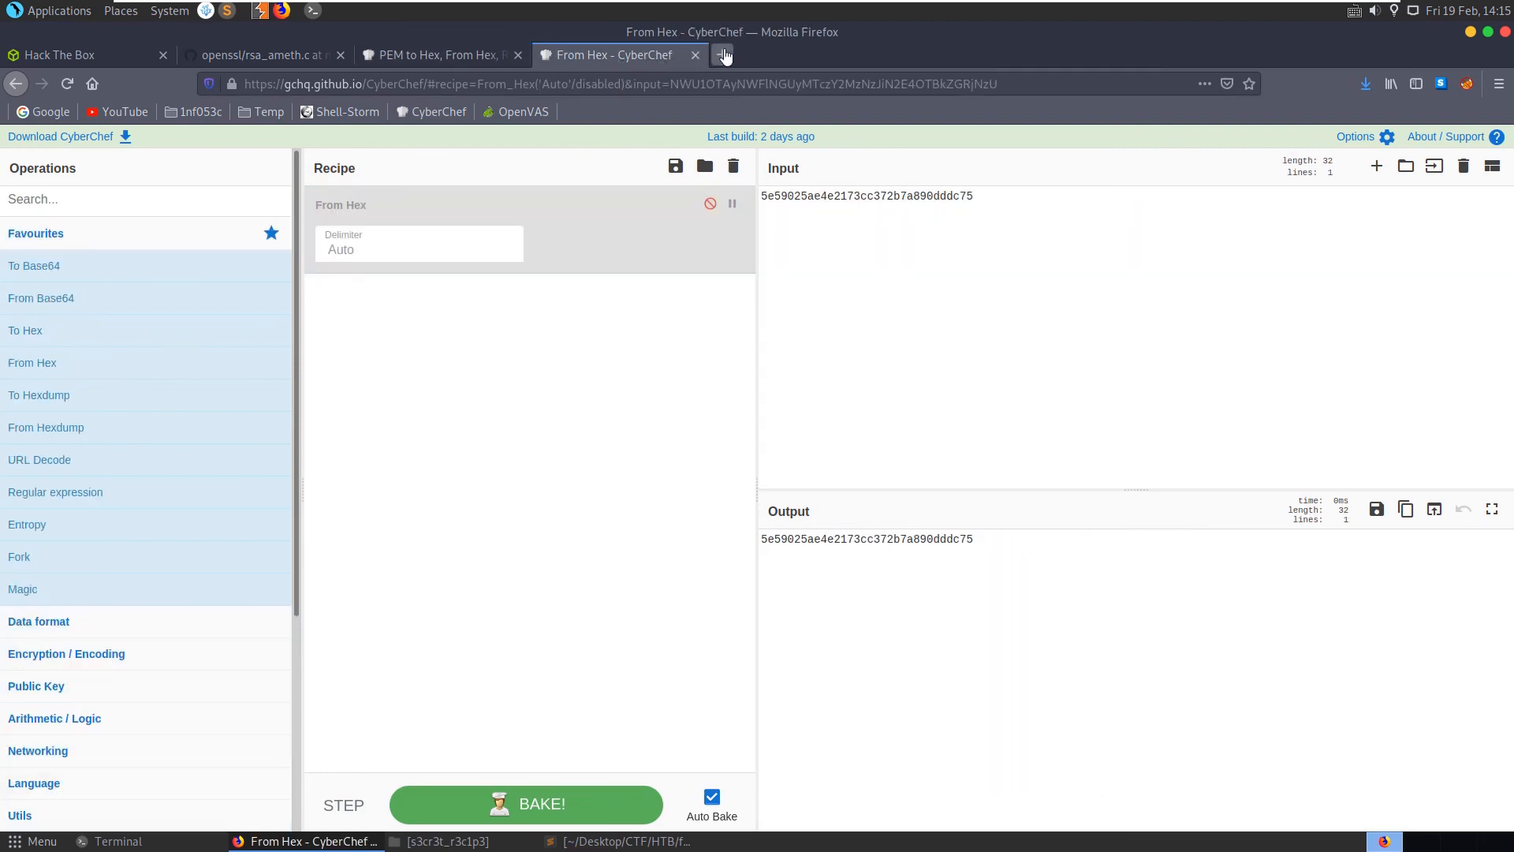
click(435, 55)
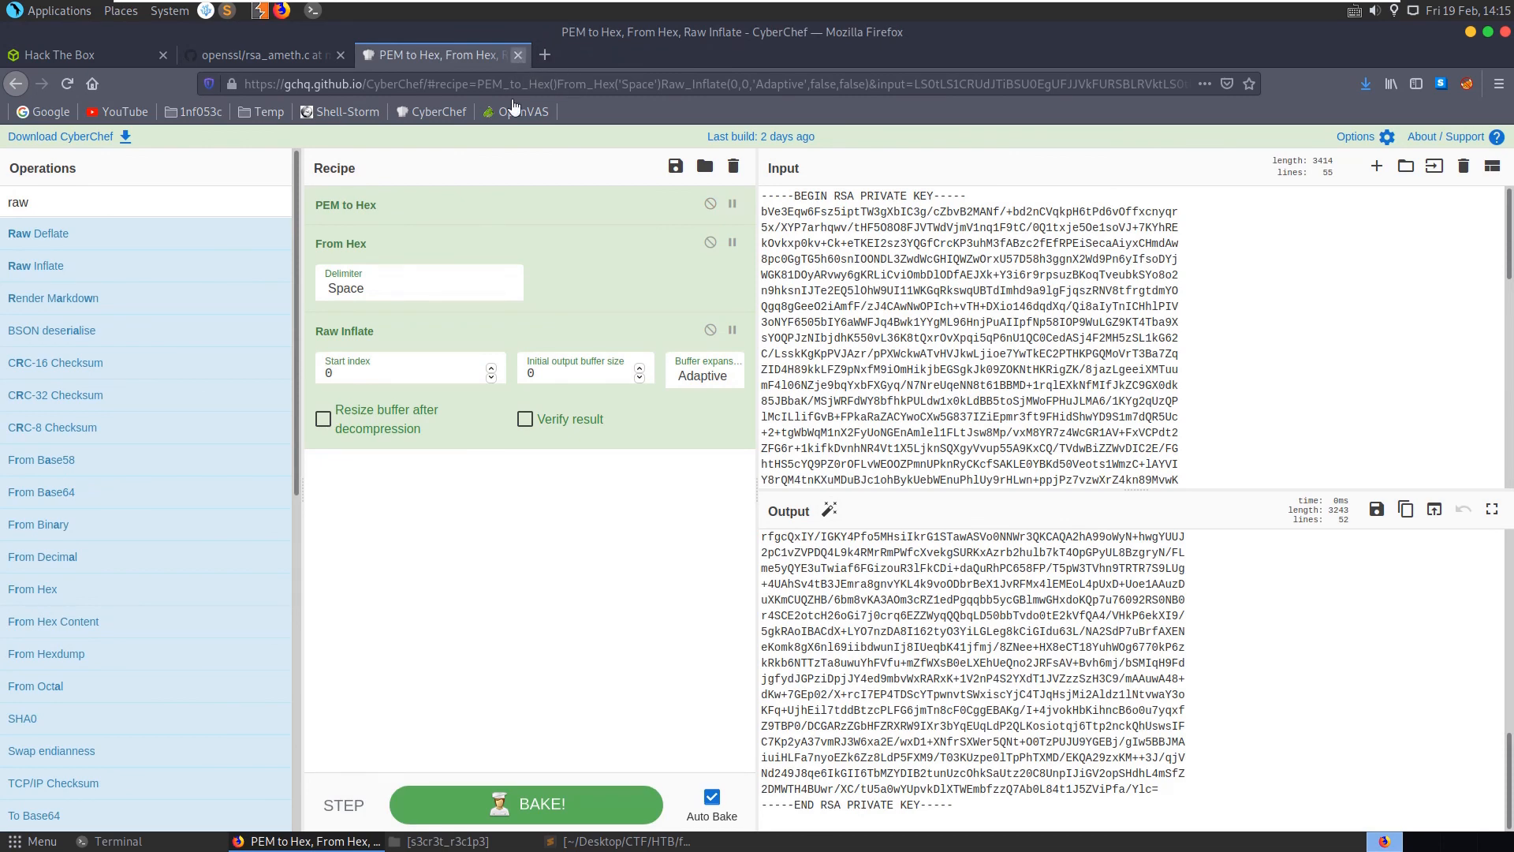
mouse_move(594, 257)
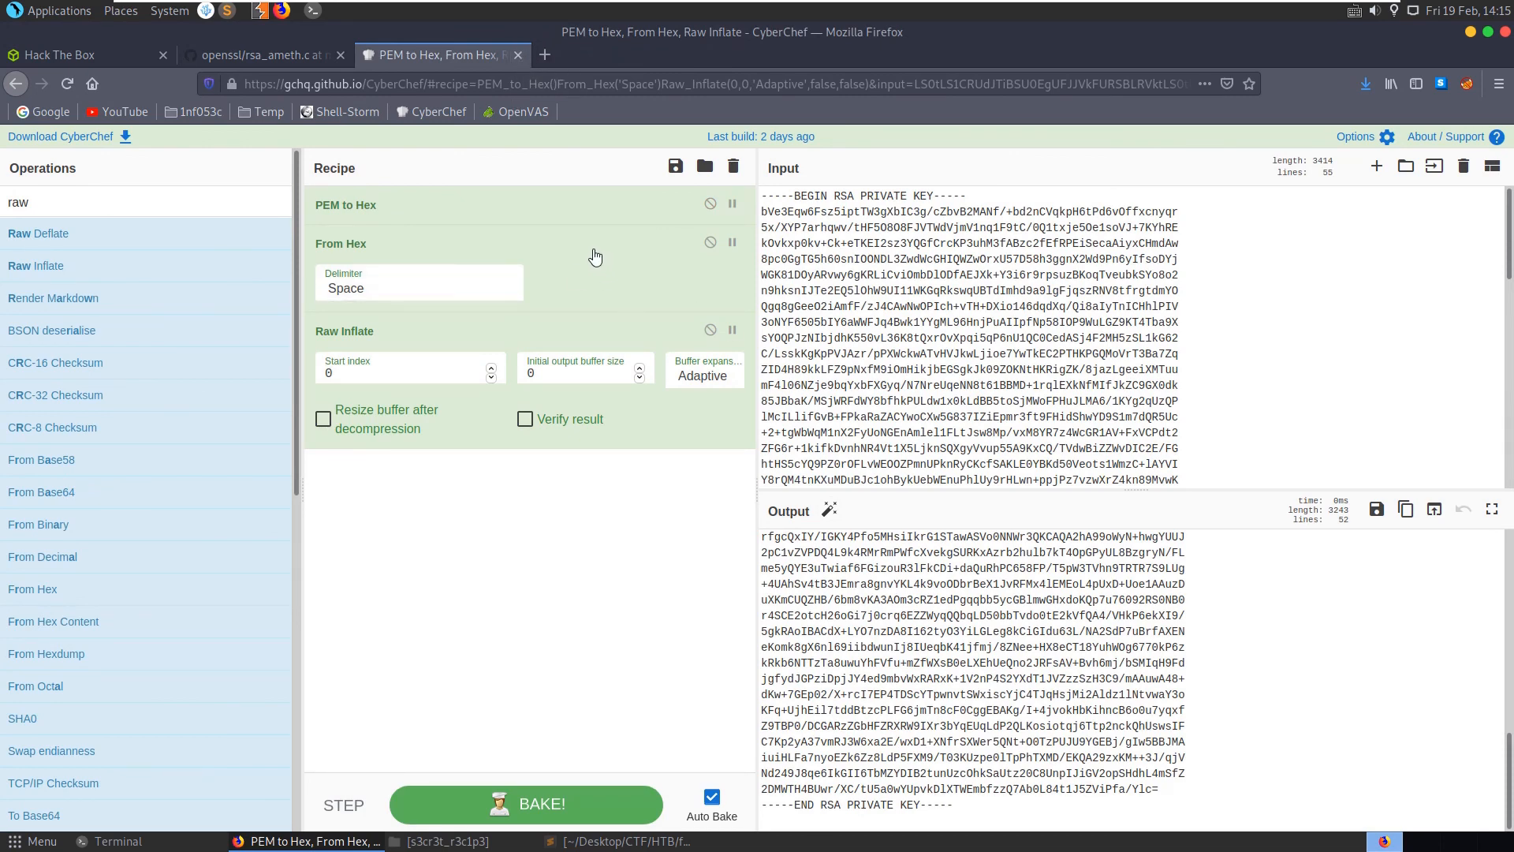
click(261, 55)
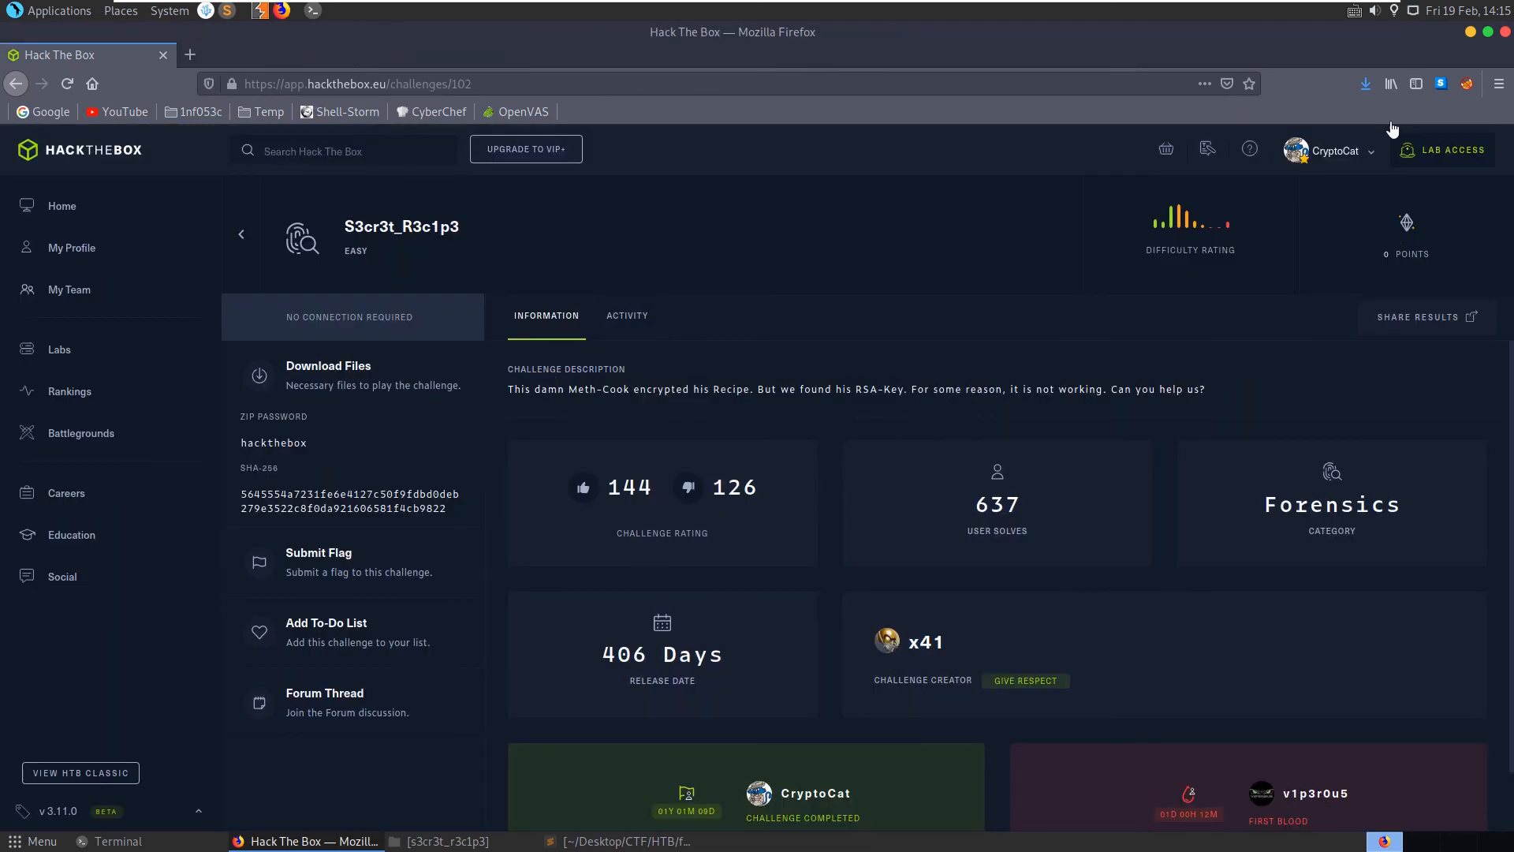
mouse_move(1427, 61)
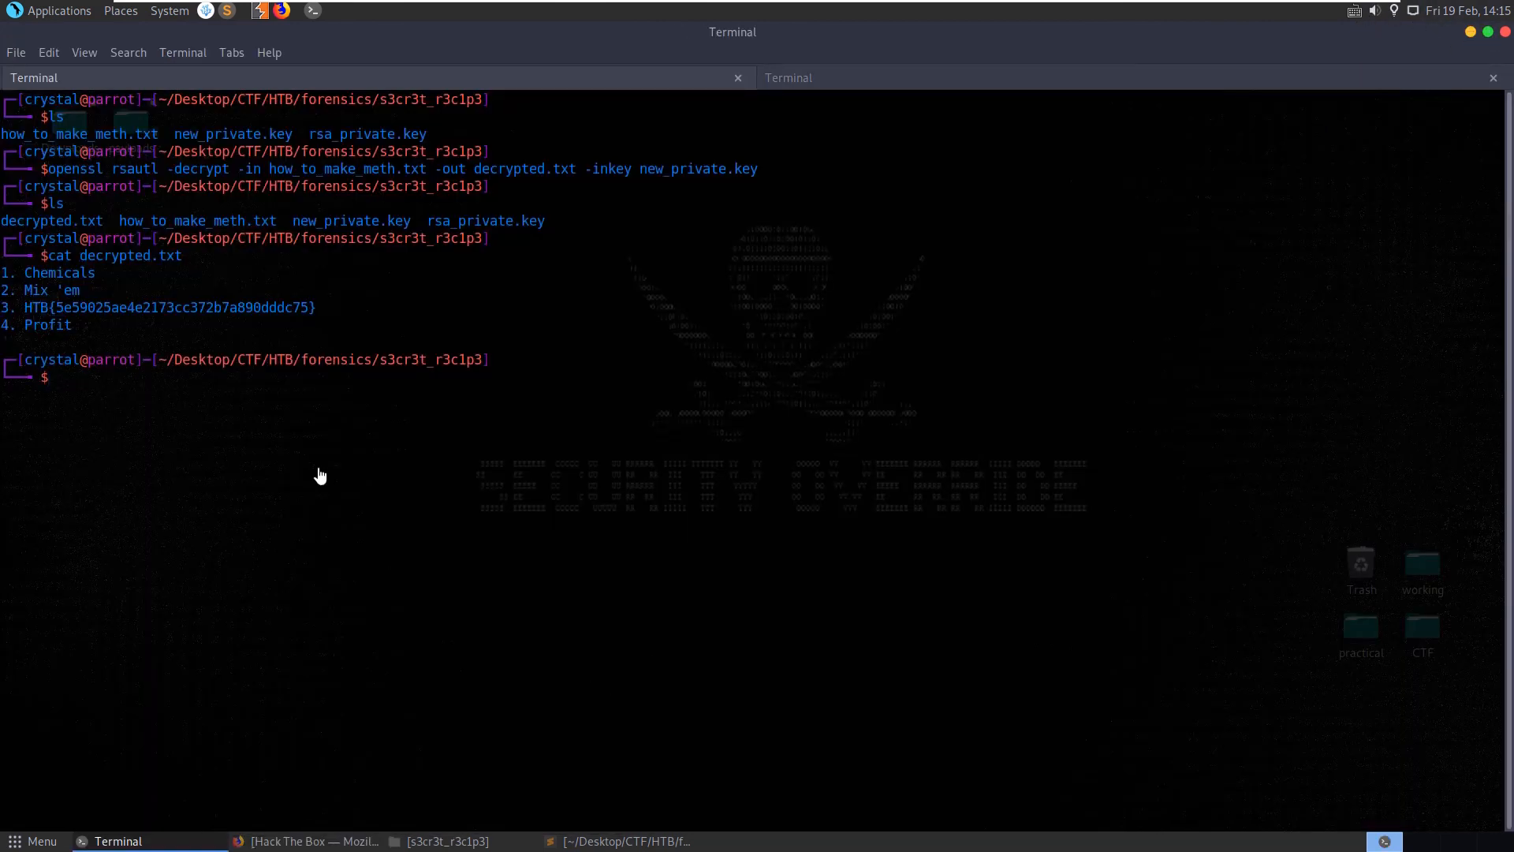
Clear the terminal, close the challenge terminal tabs, and close the empty Sublime Text window.
key(ctrl+l)
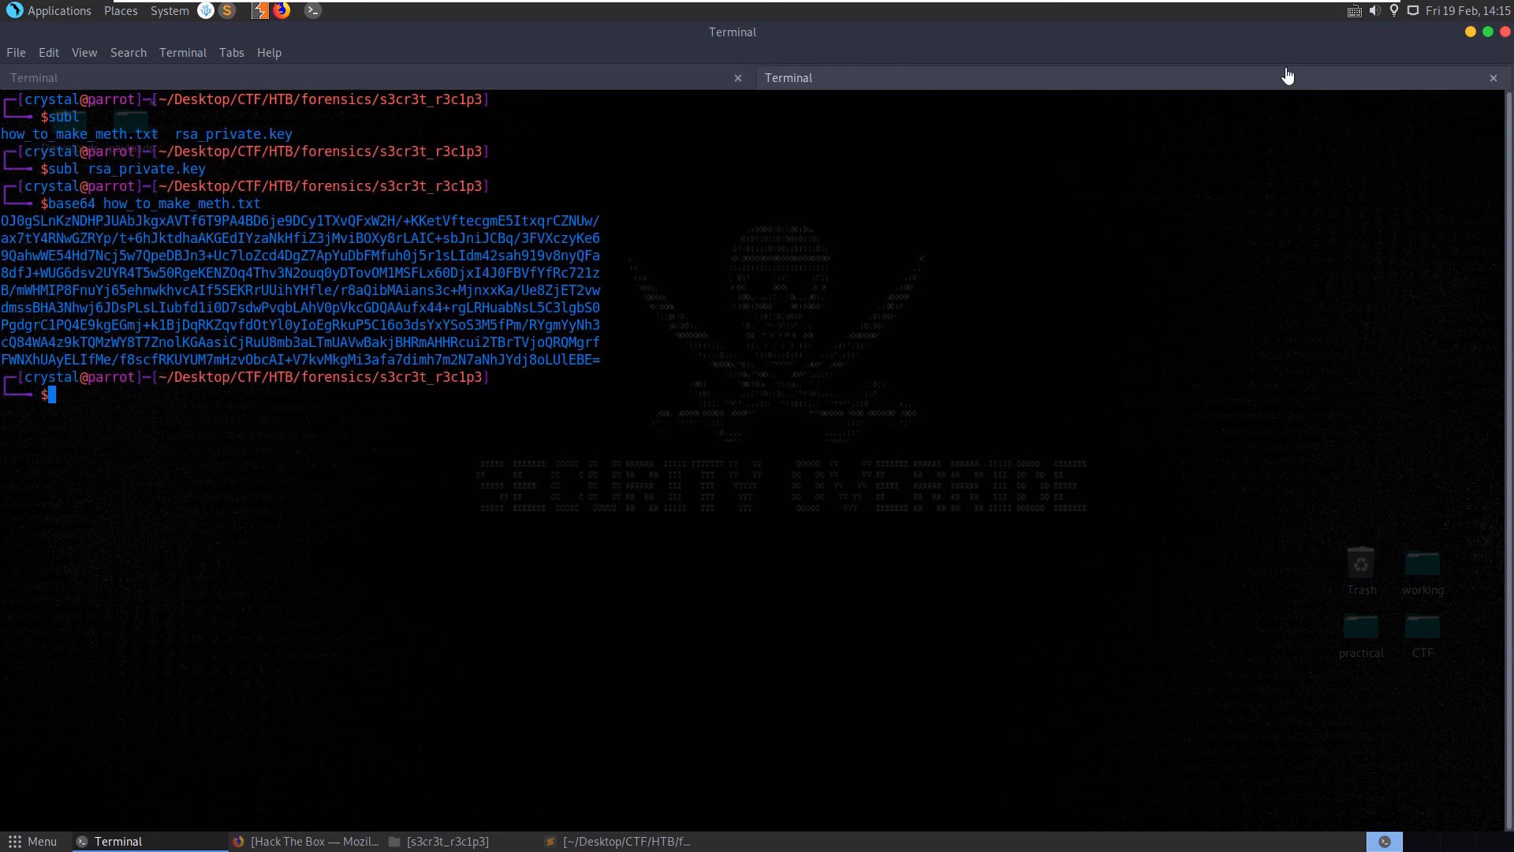
click(1493, 77)
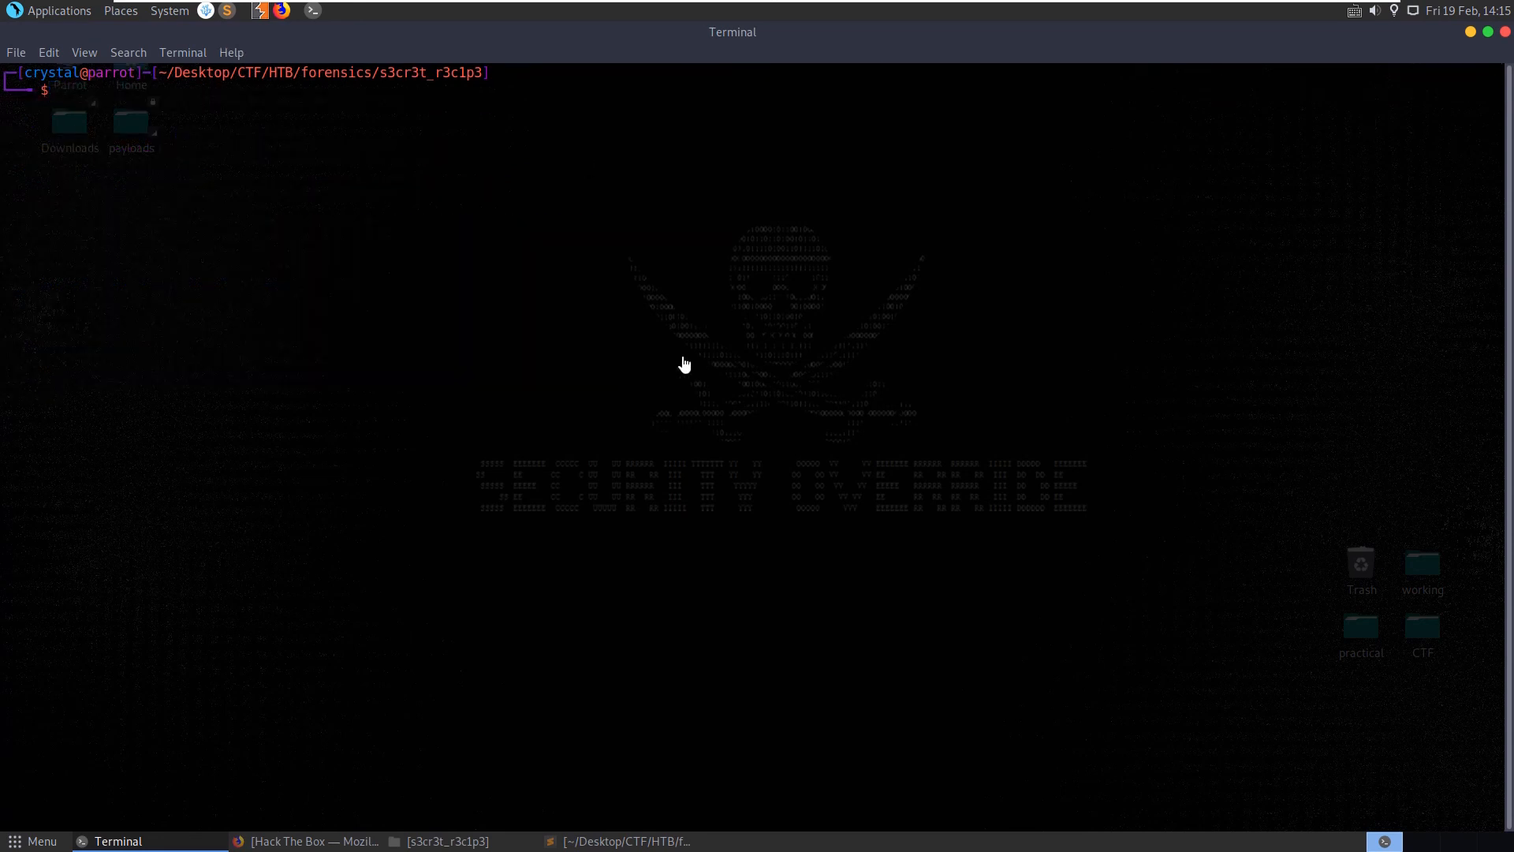
click(309, 842)
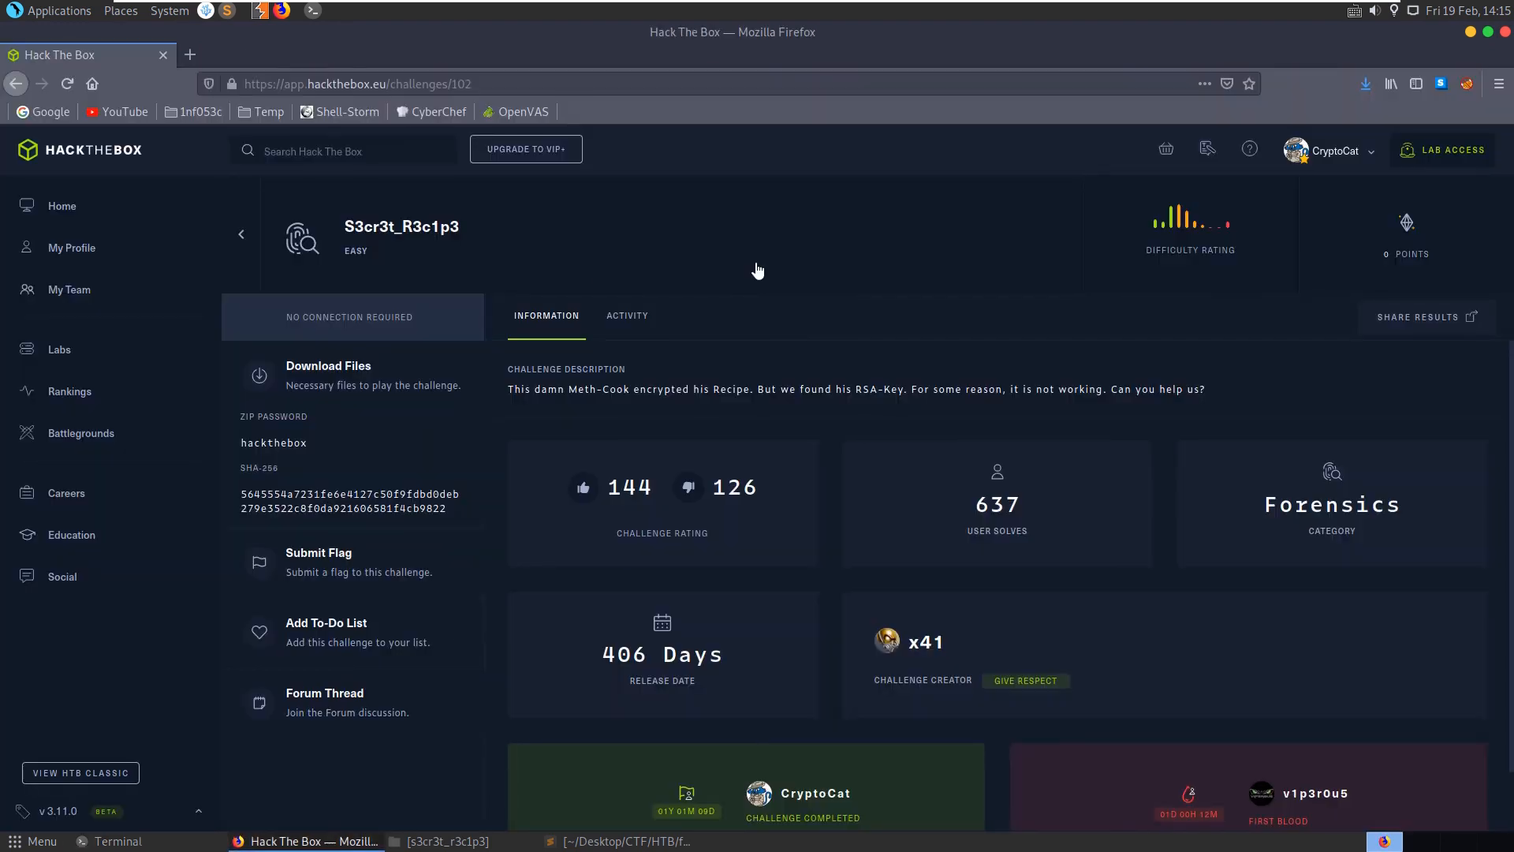
click(117, 841)
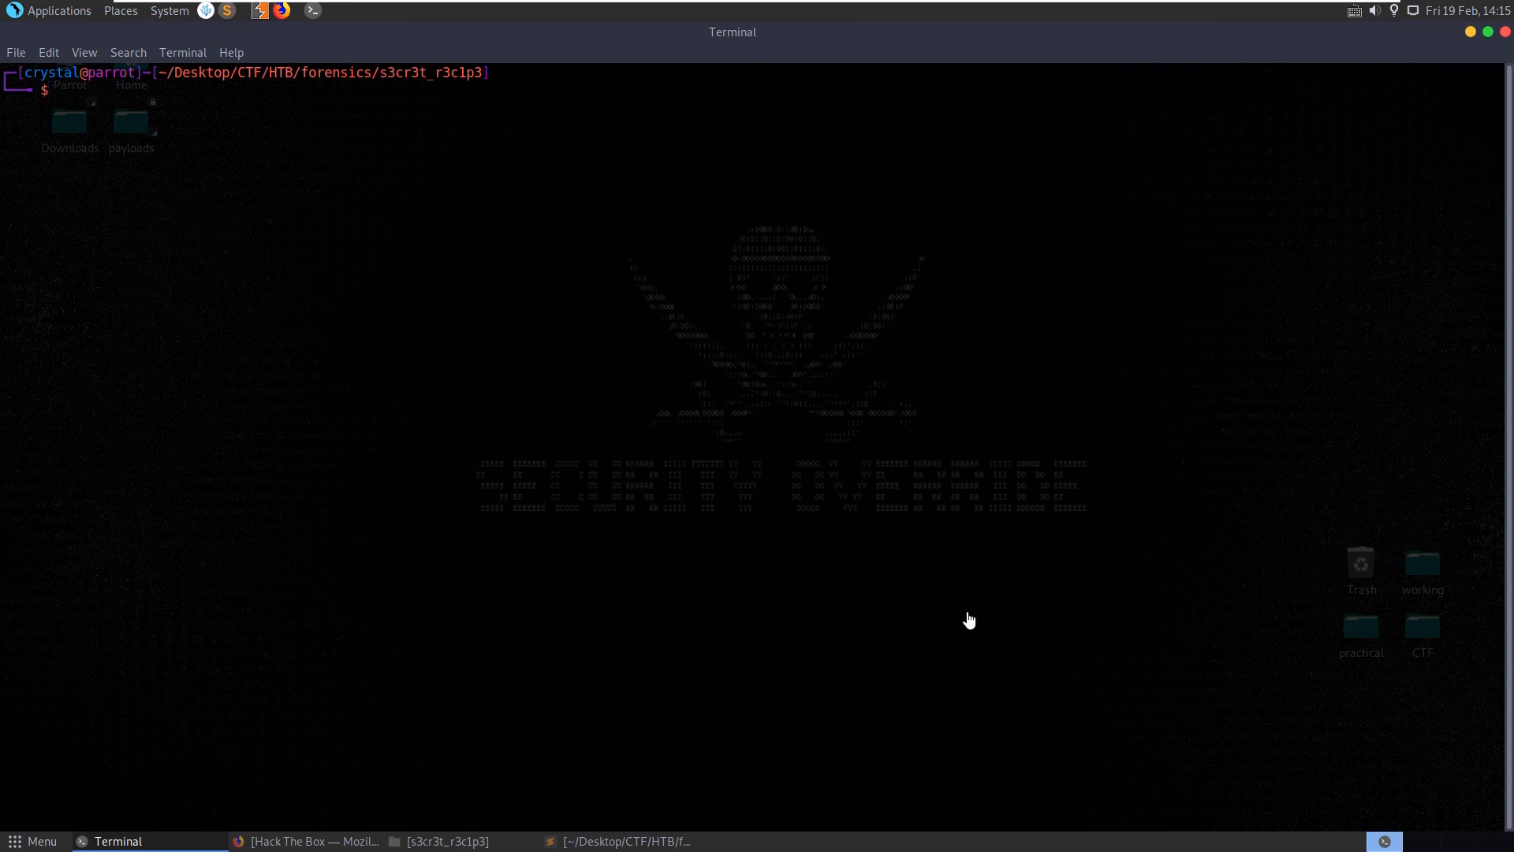
mouse_move(977, 578)
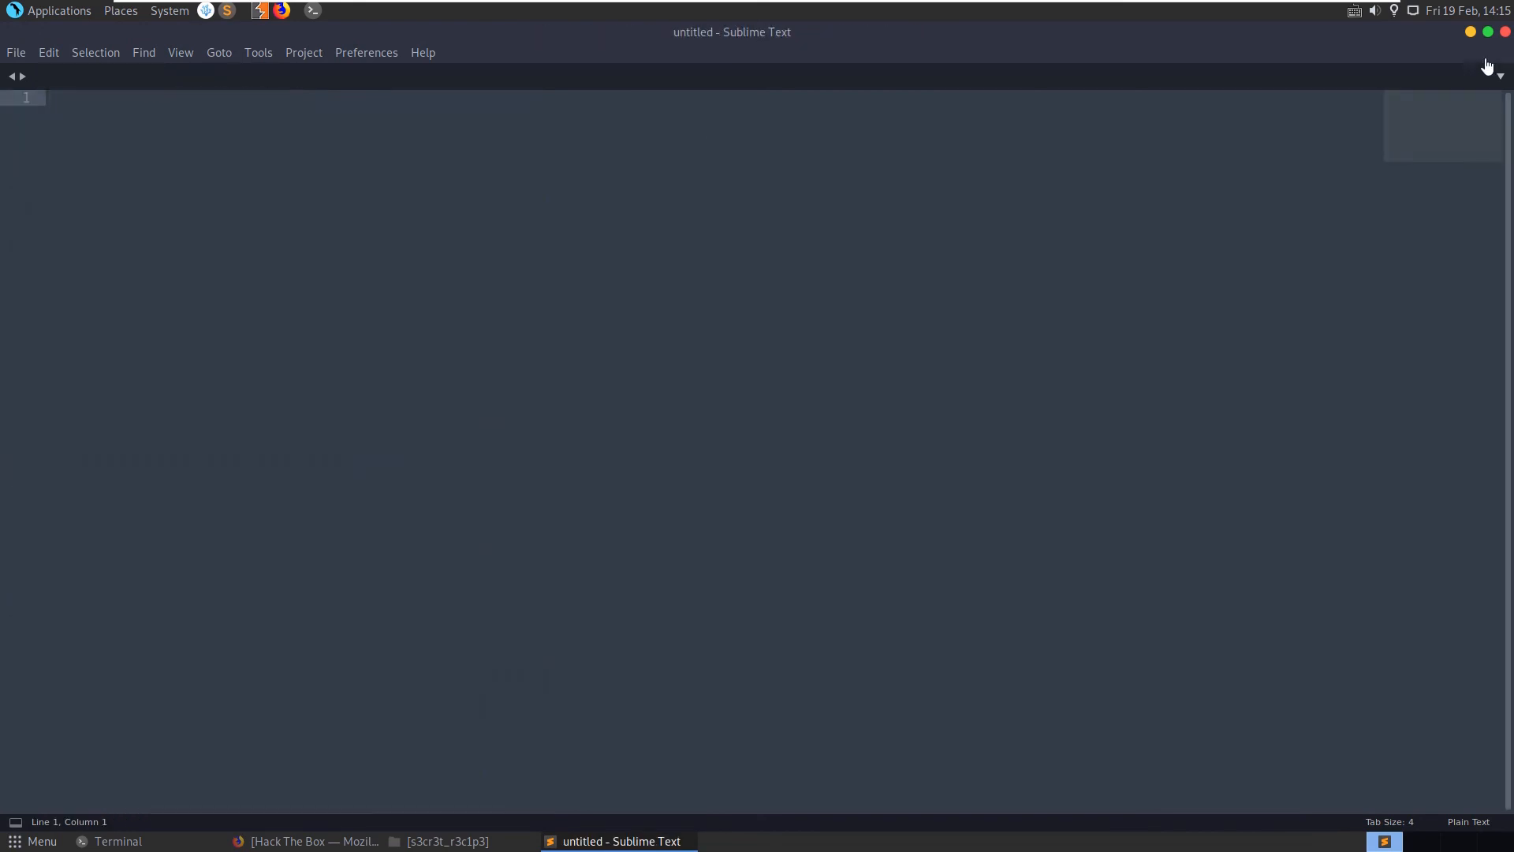
click(117, 842)
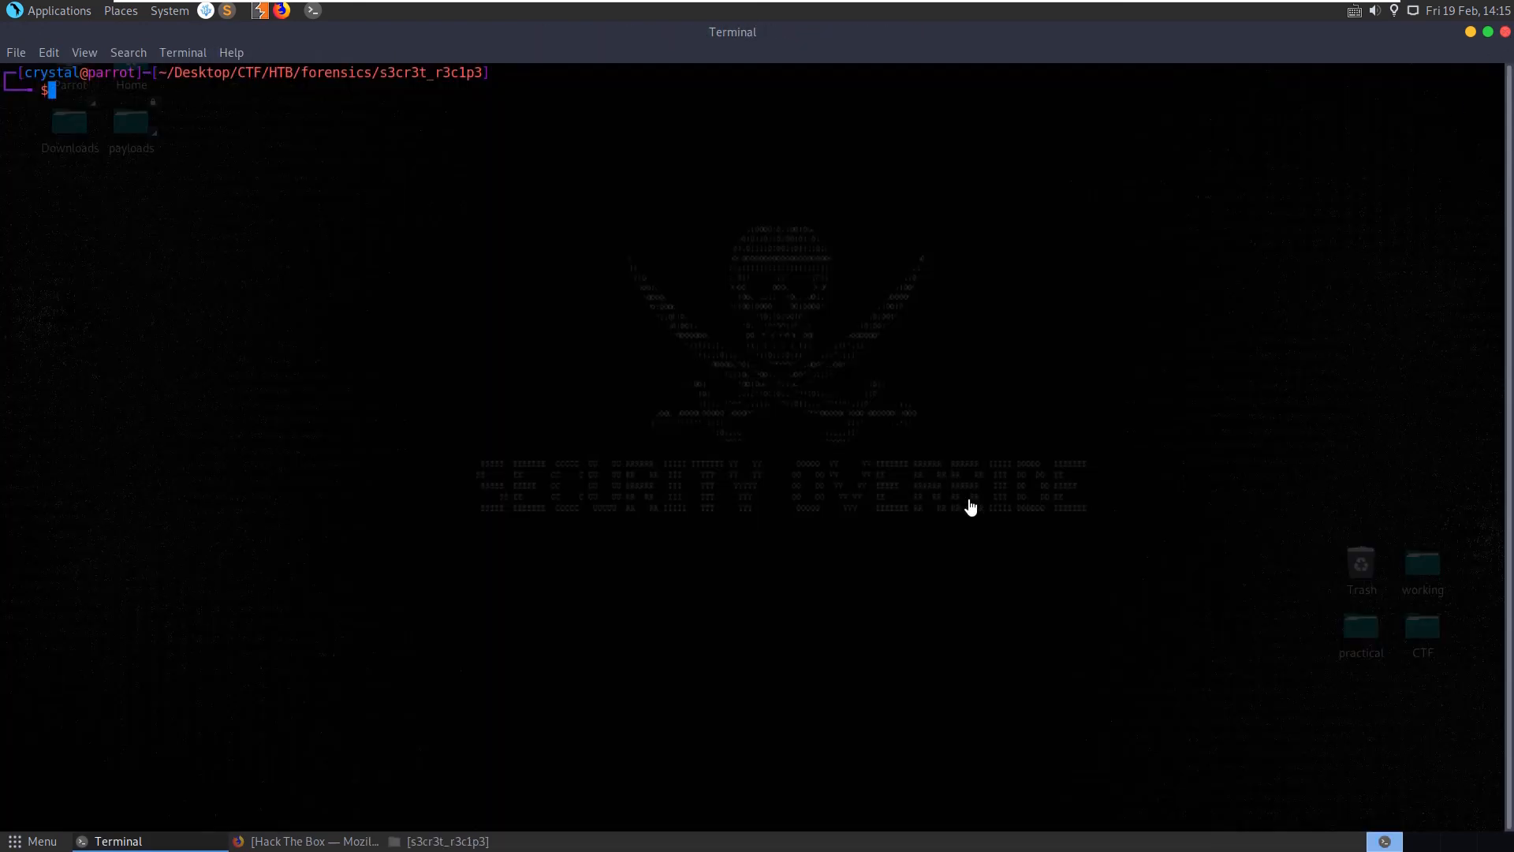